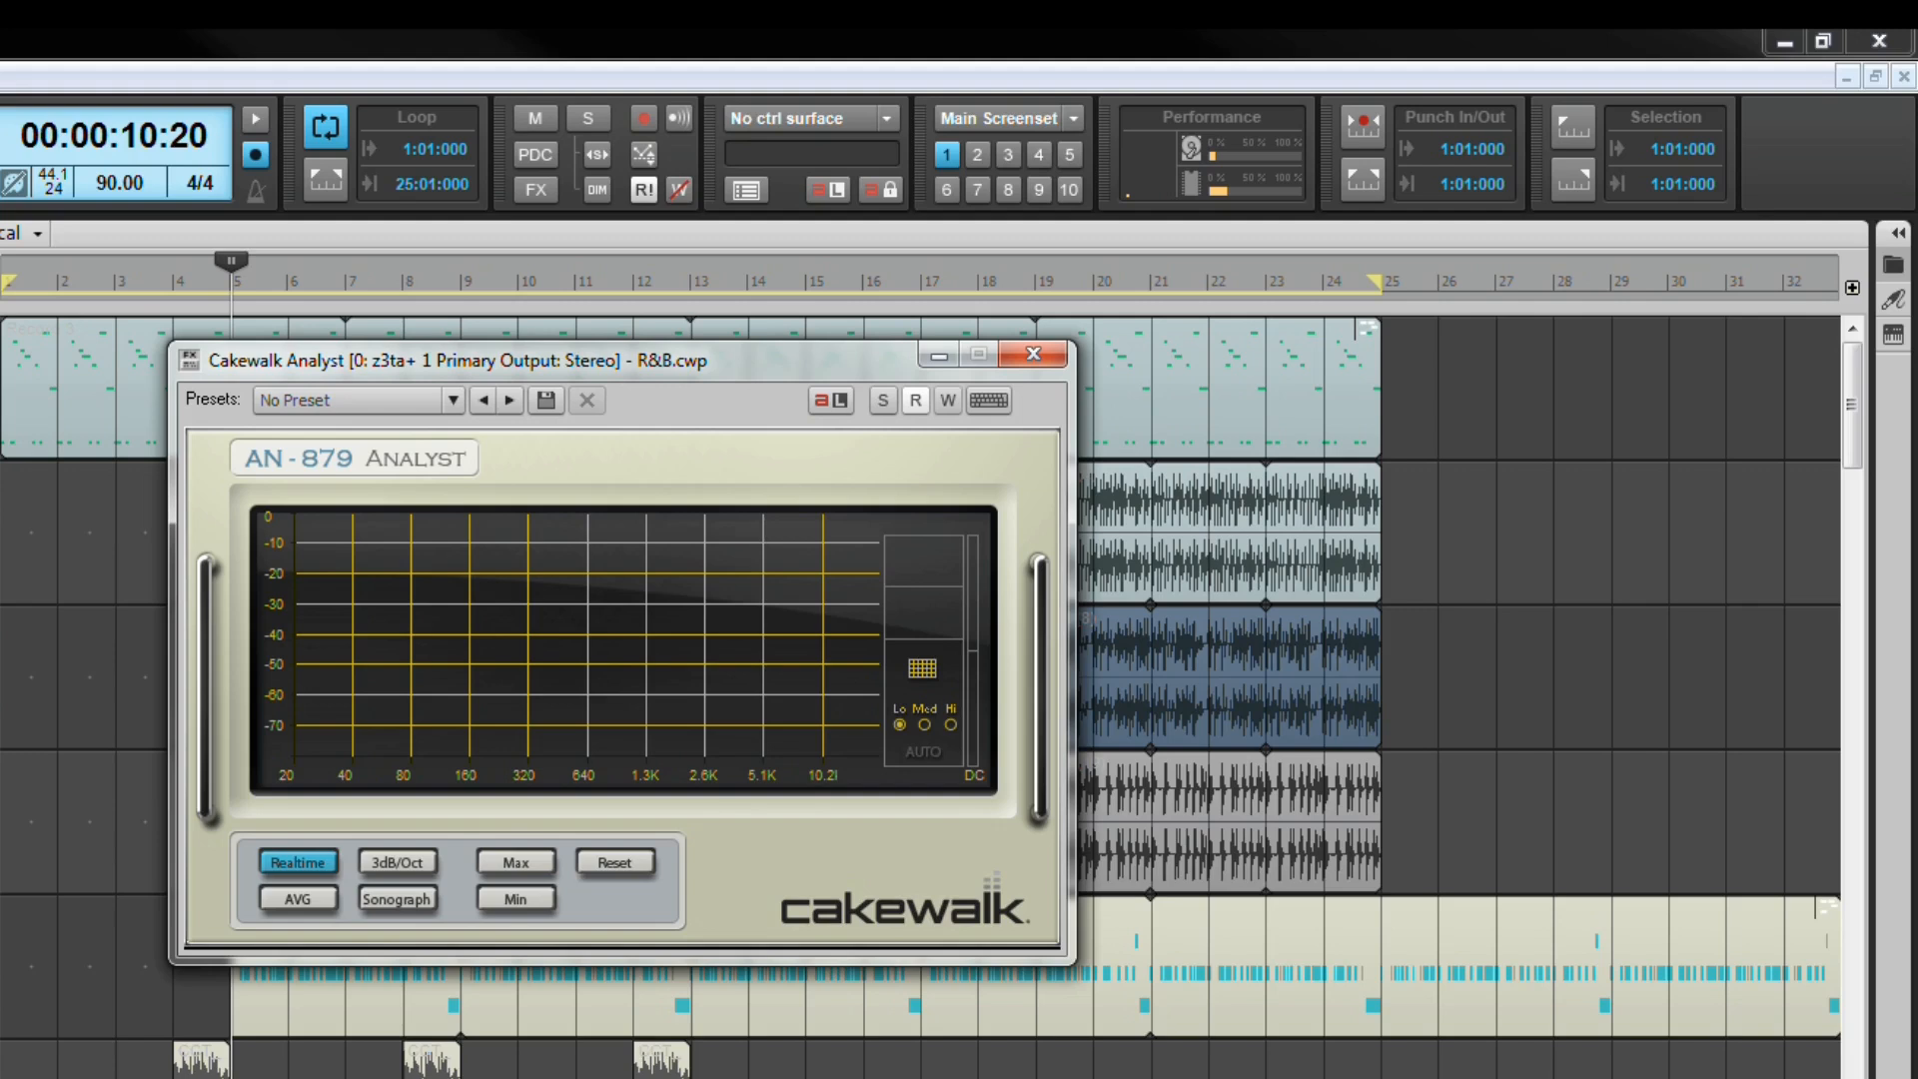
mouse_move(428, 717)
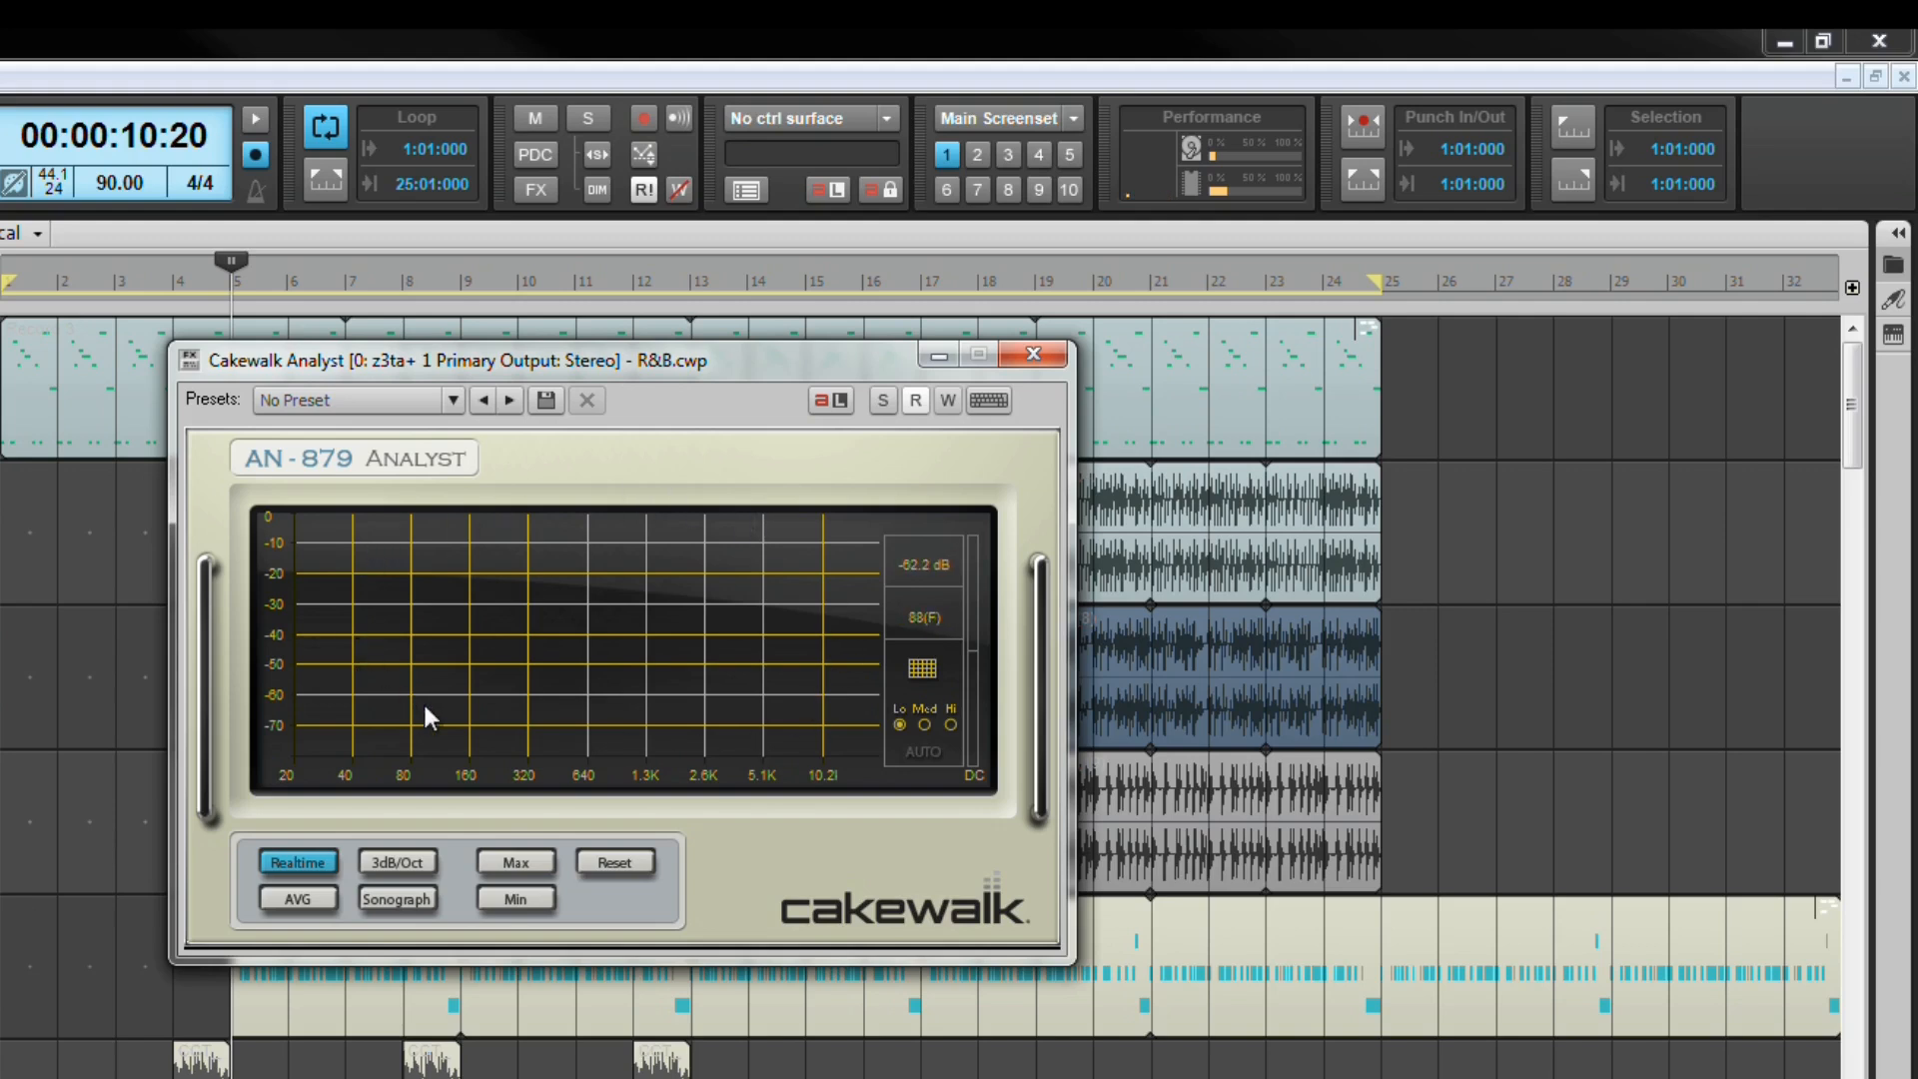
mouse_move(831, 629)
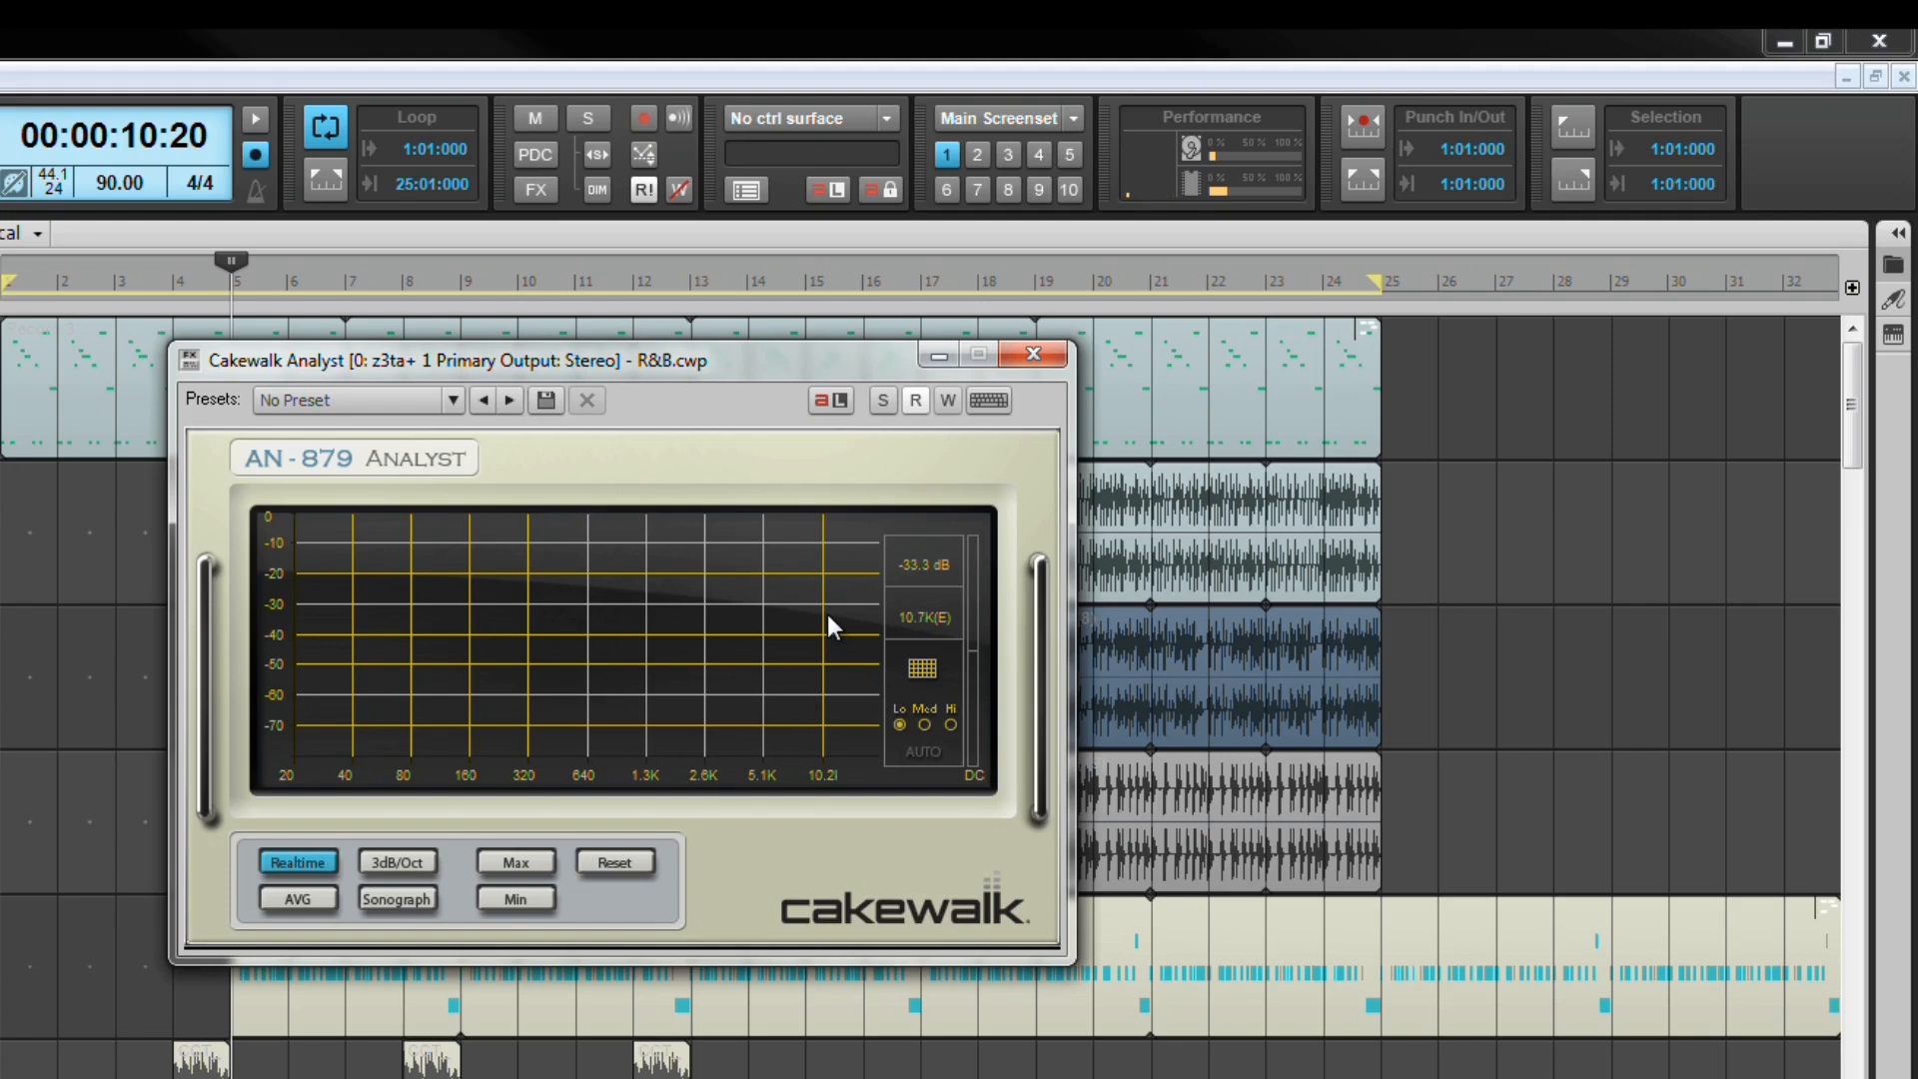
mouse_move(703, 785)
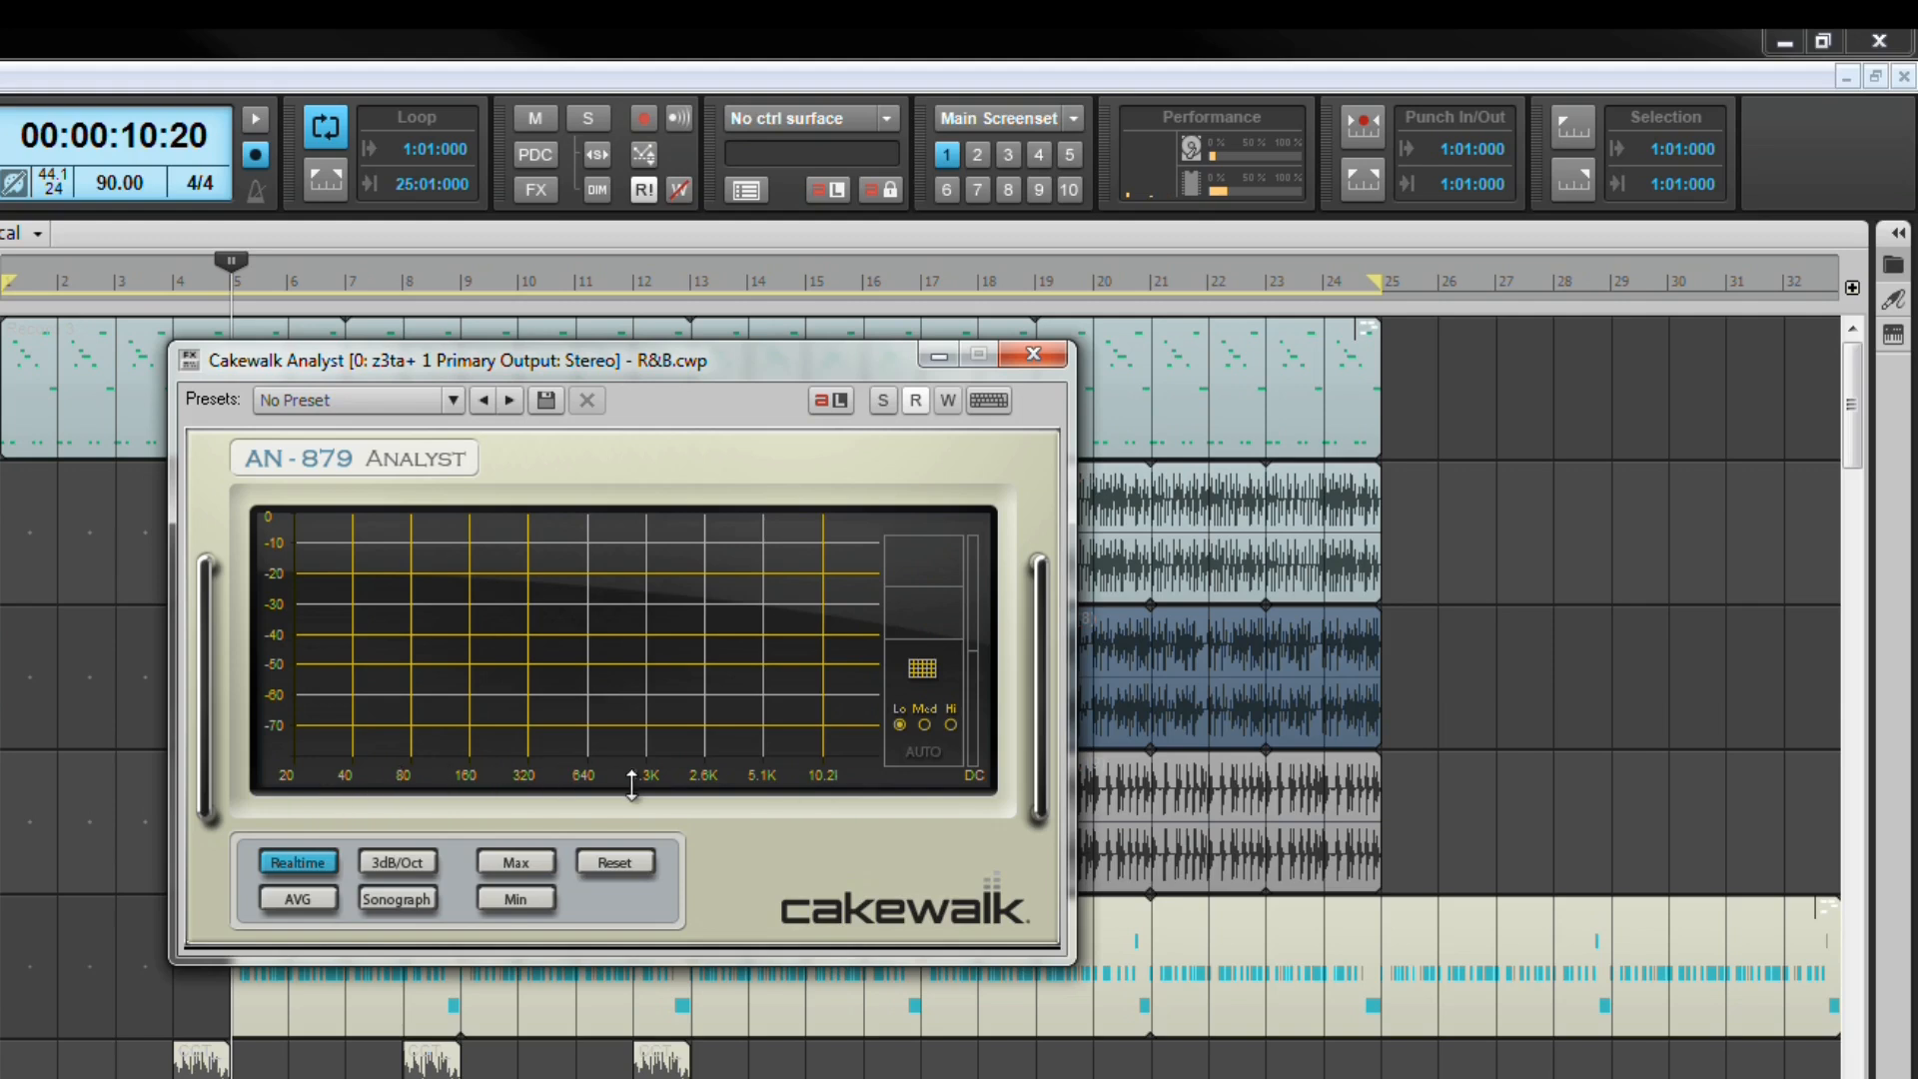
mouse_move(272, 677)
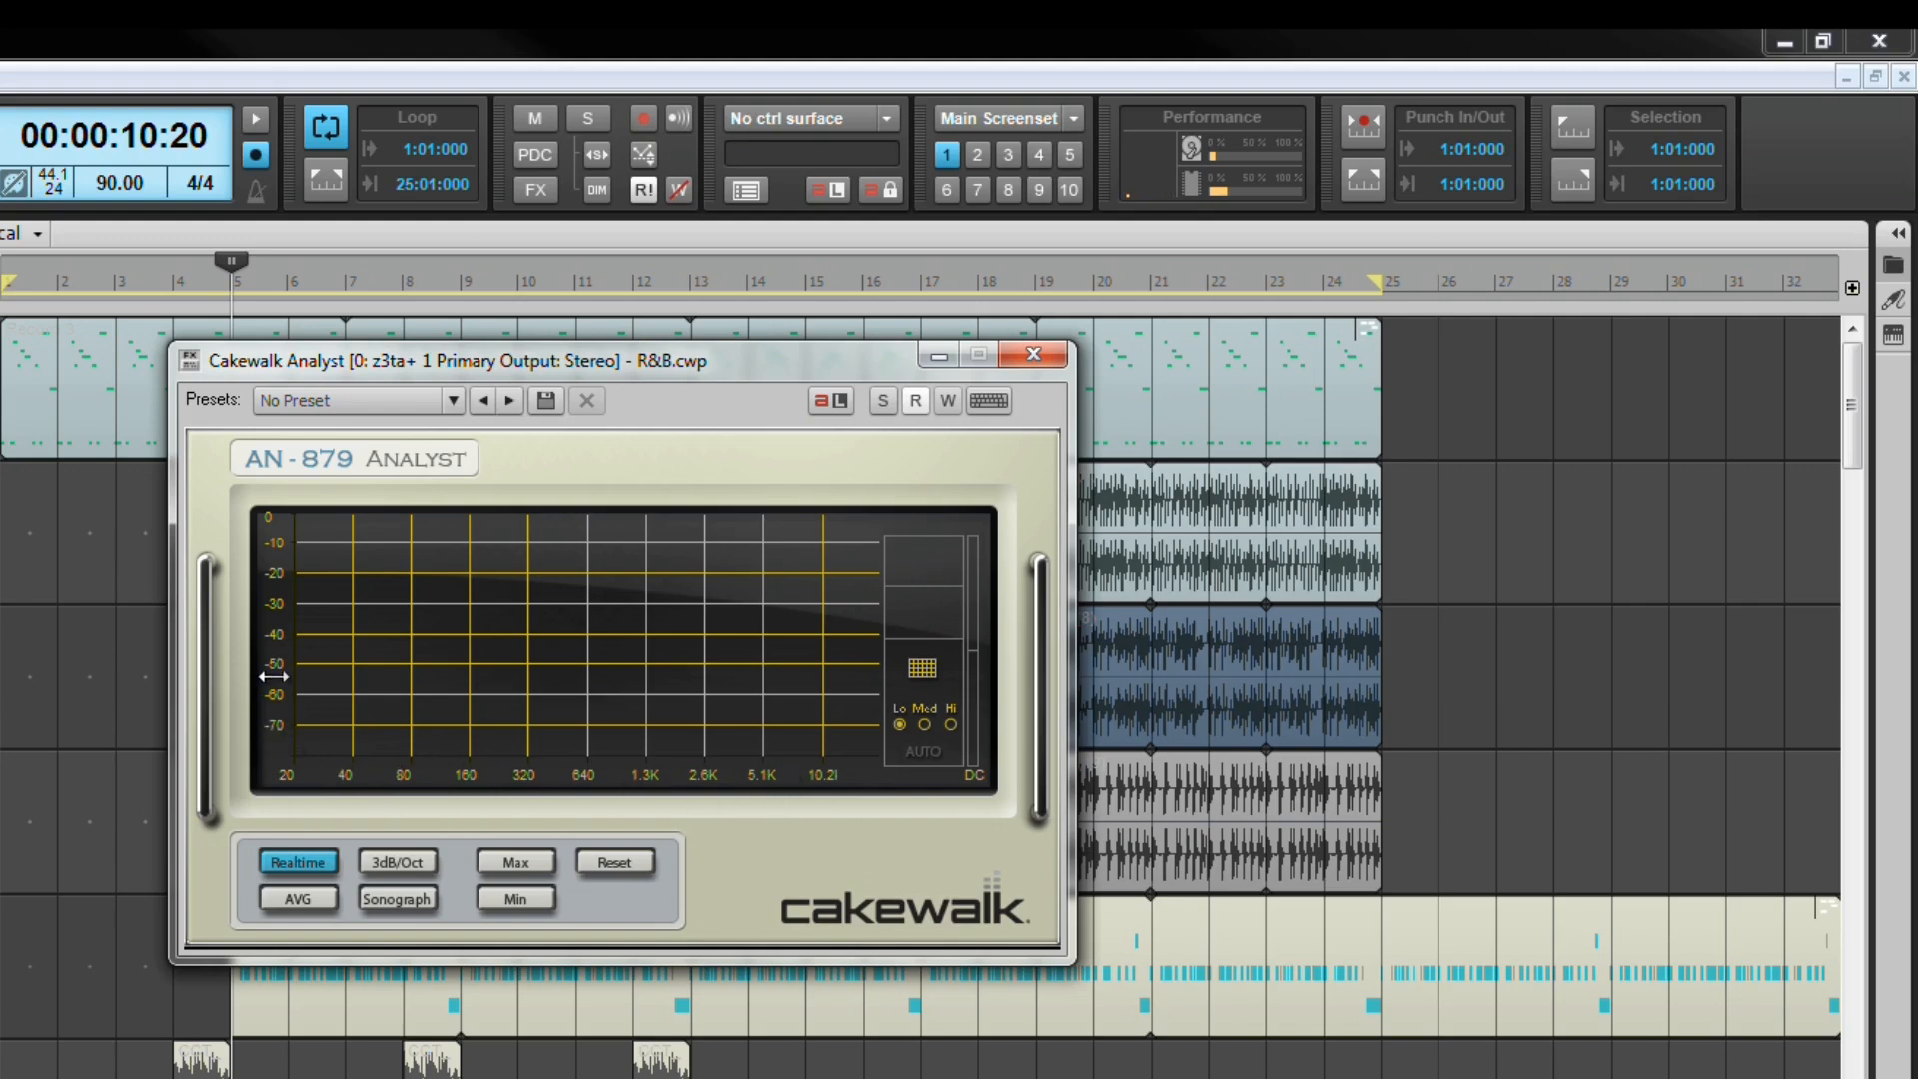
mouse_move(274, 640)
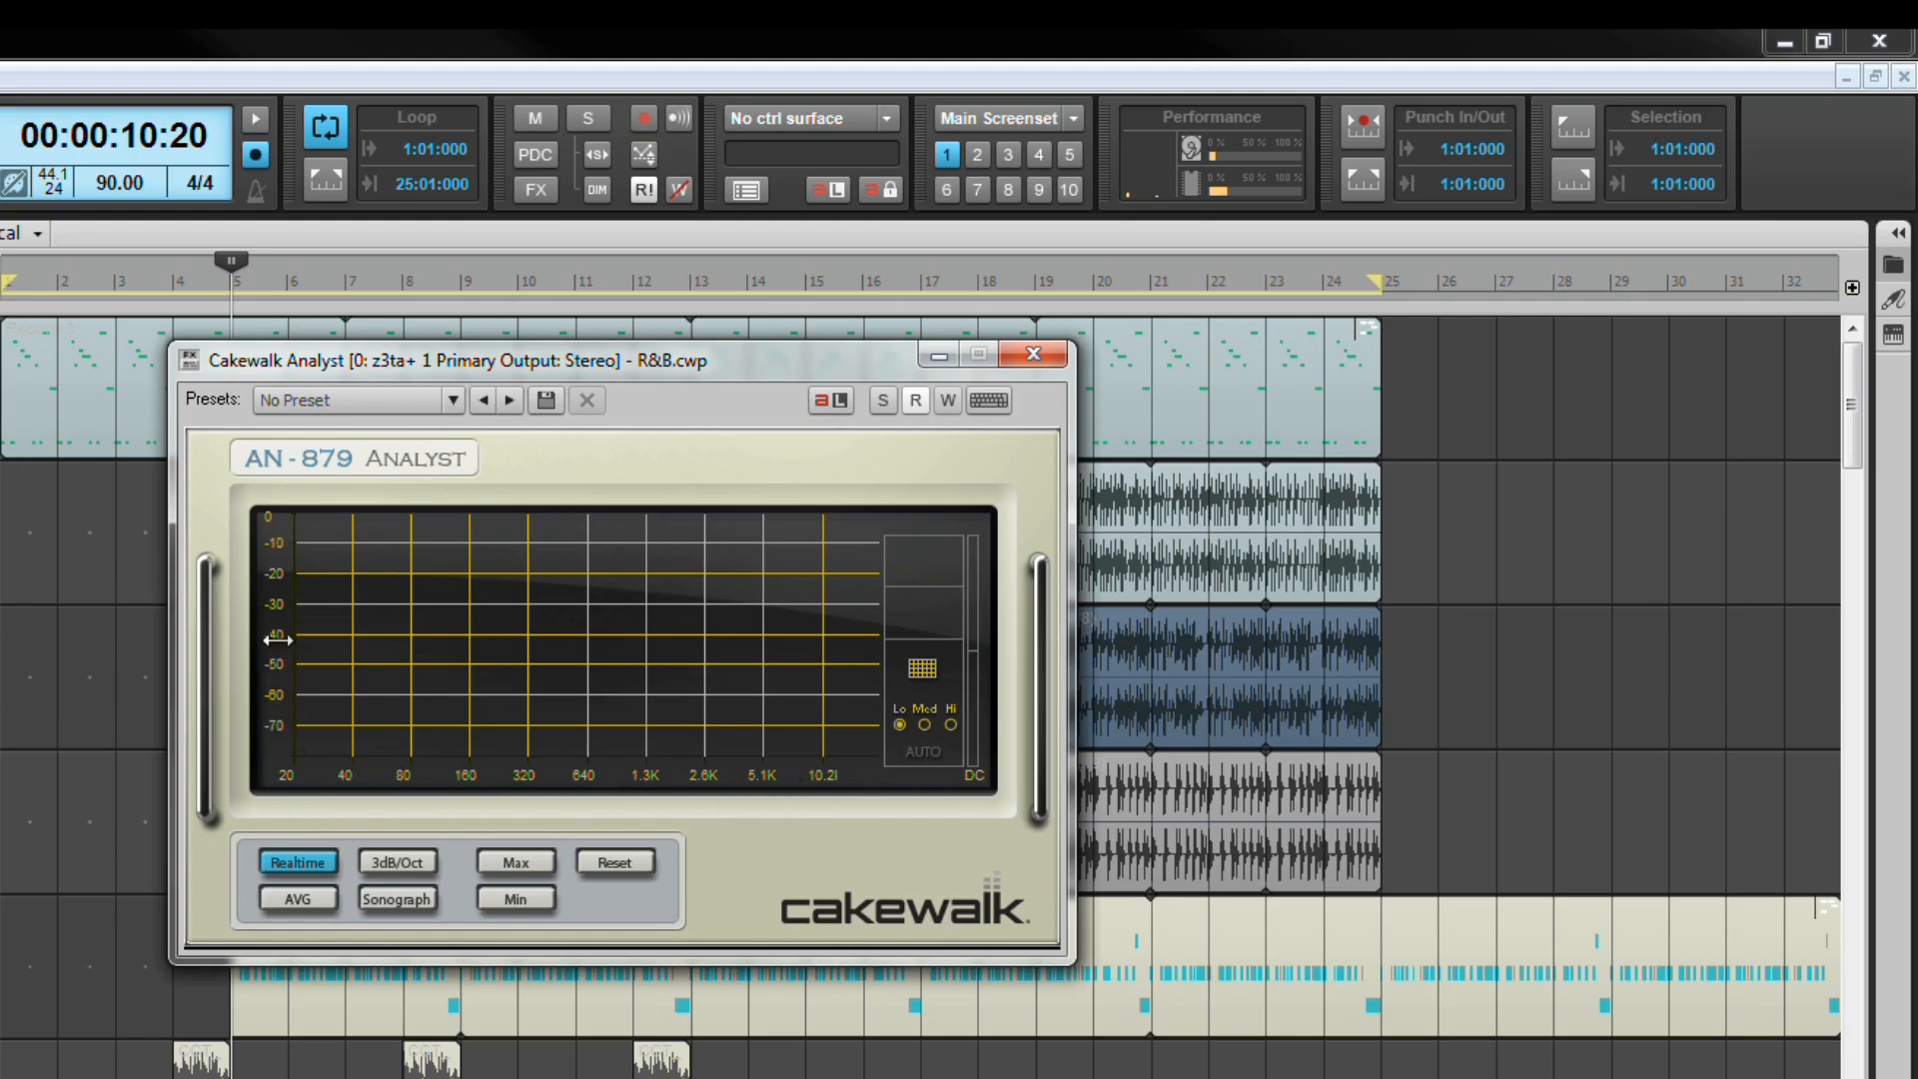
mouse_move(276, 723)
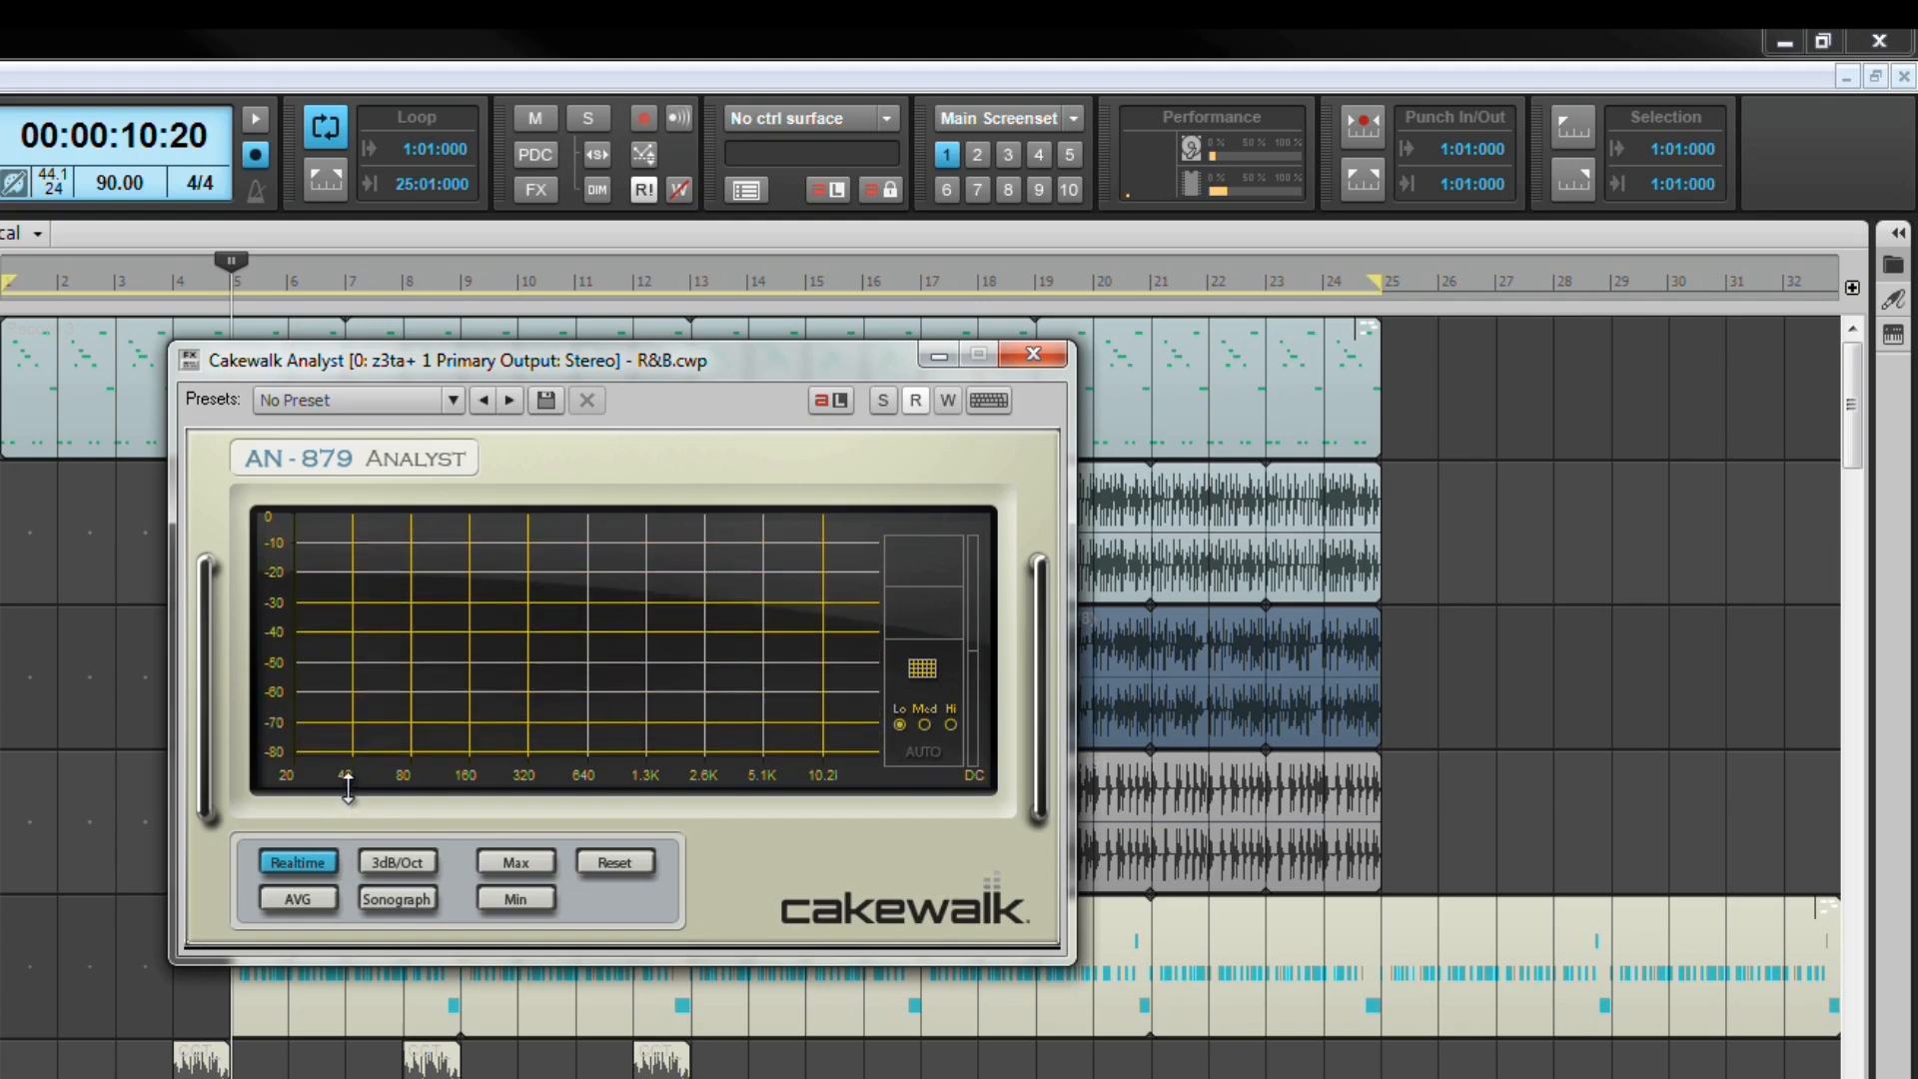
mouse_move(479, 629)
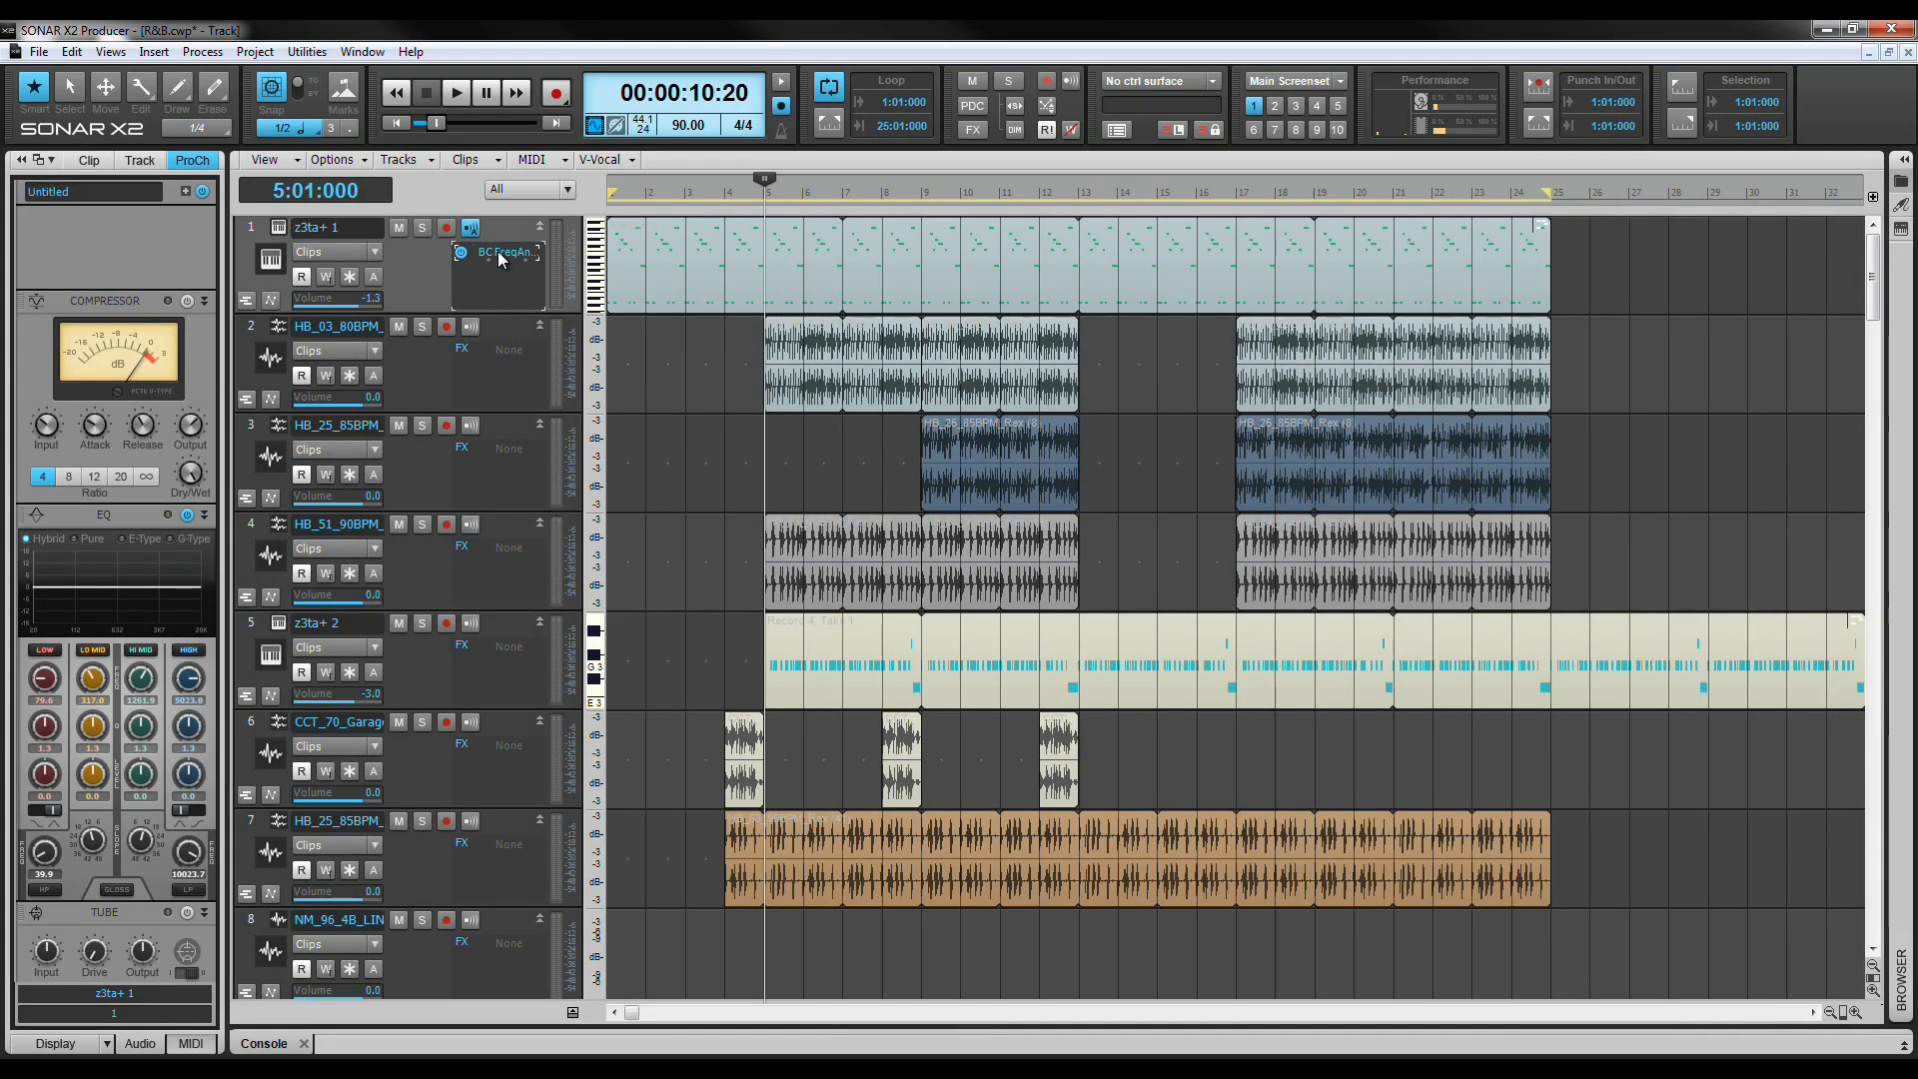
- Bring up the FreqAnalyst Multi instance on the z3ta+ 1 synth track
left_click(470, 227)
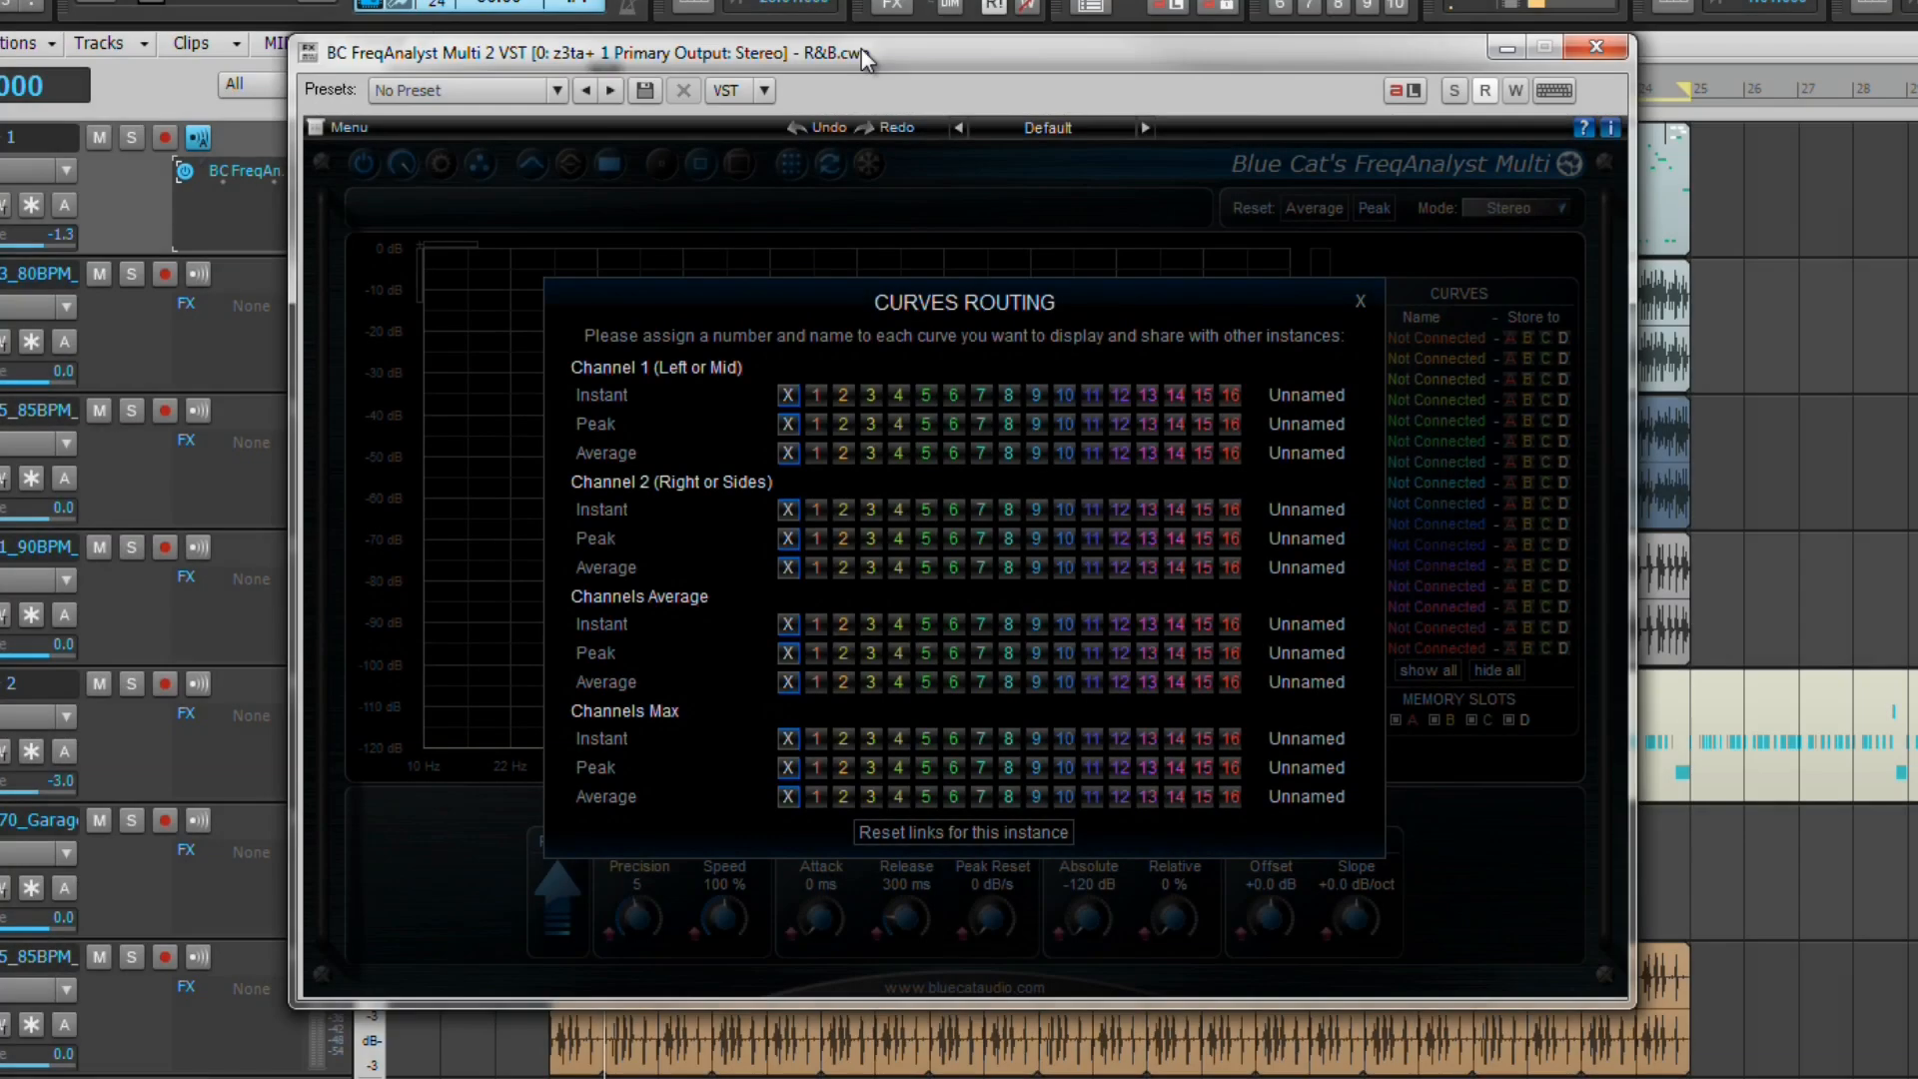
mouse_move(612, 495)
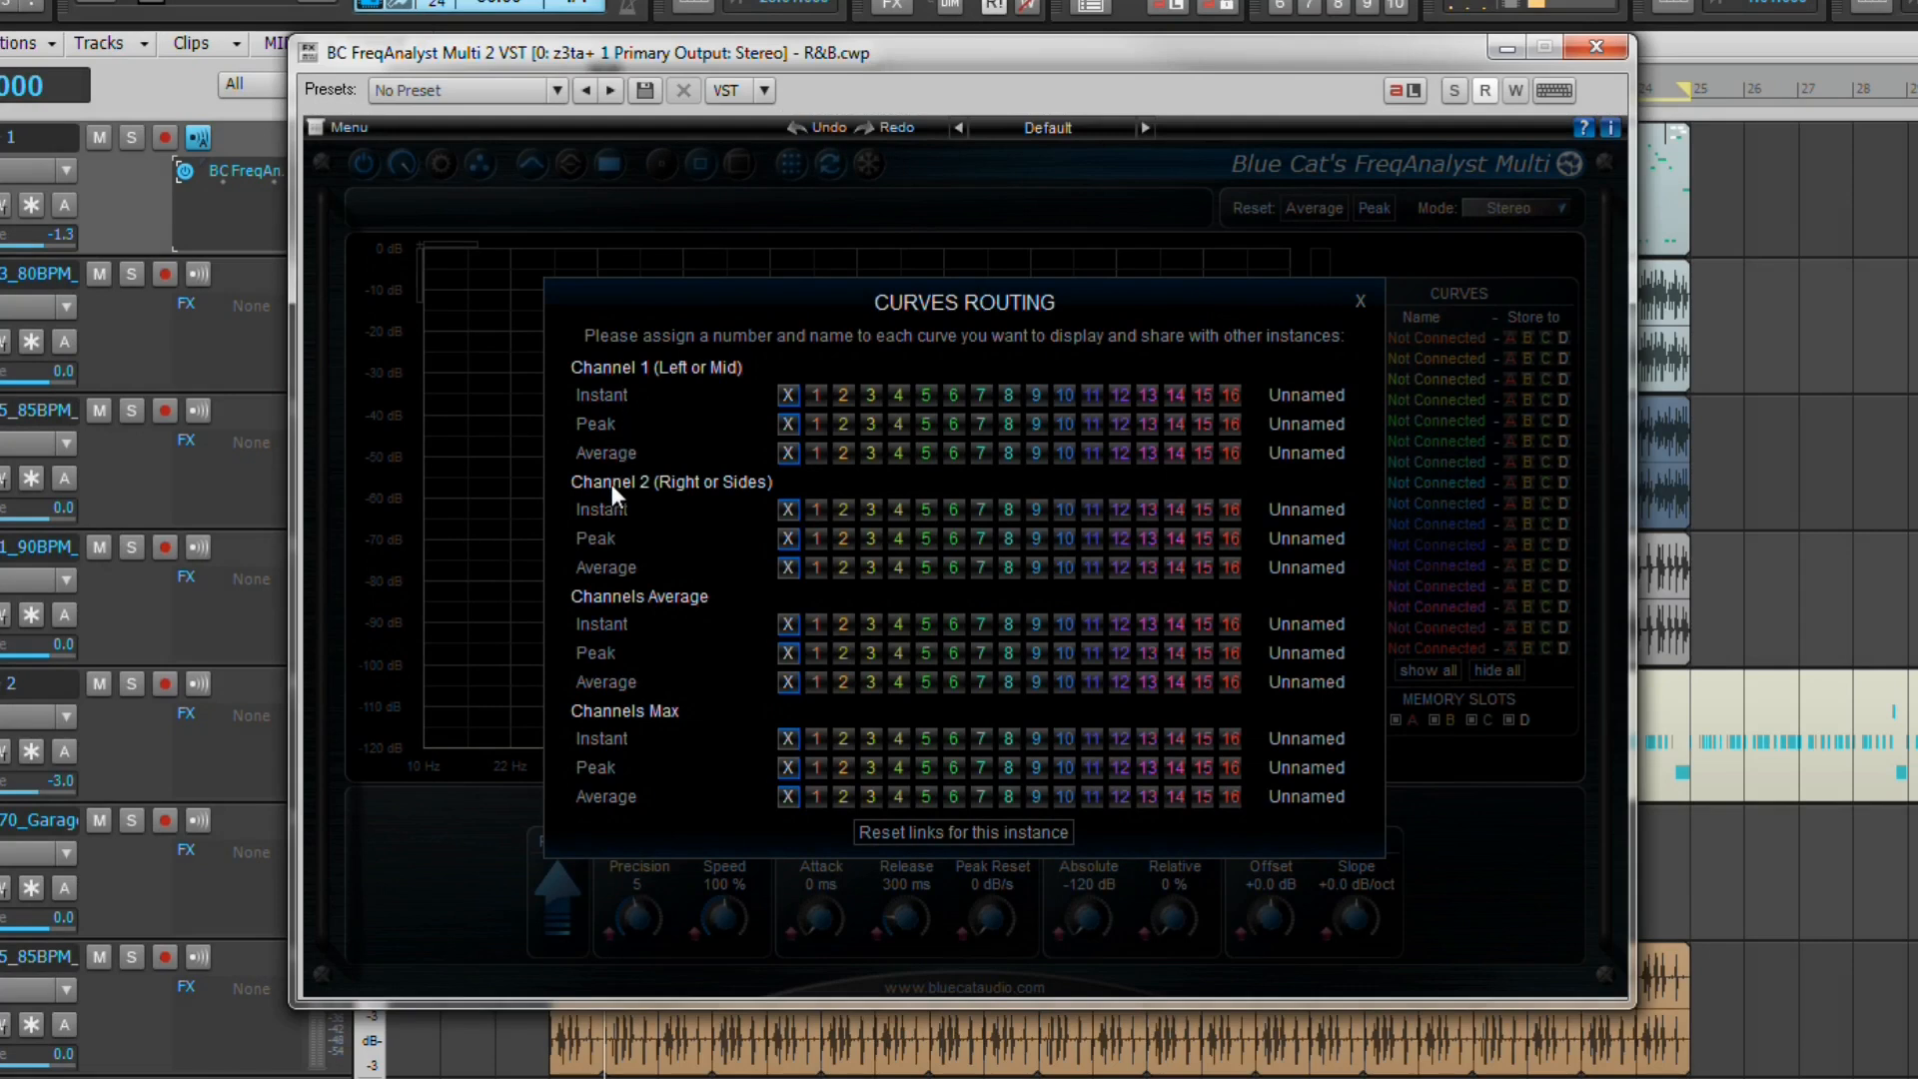
mouse_move(619, 395)
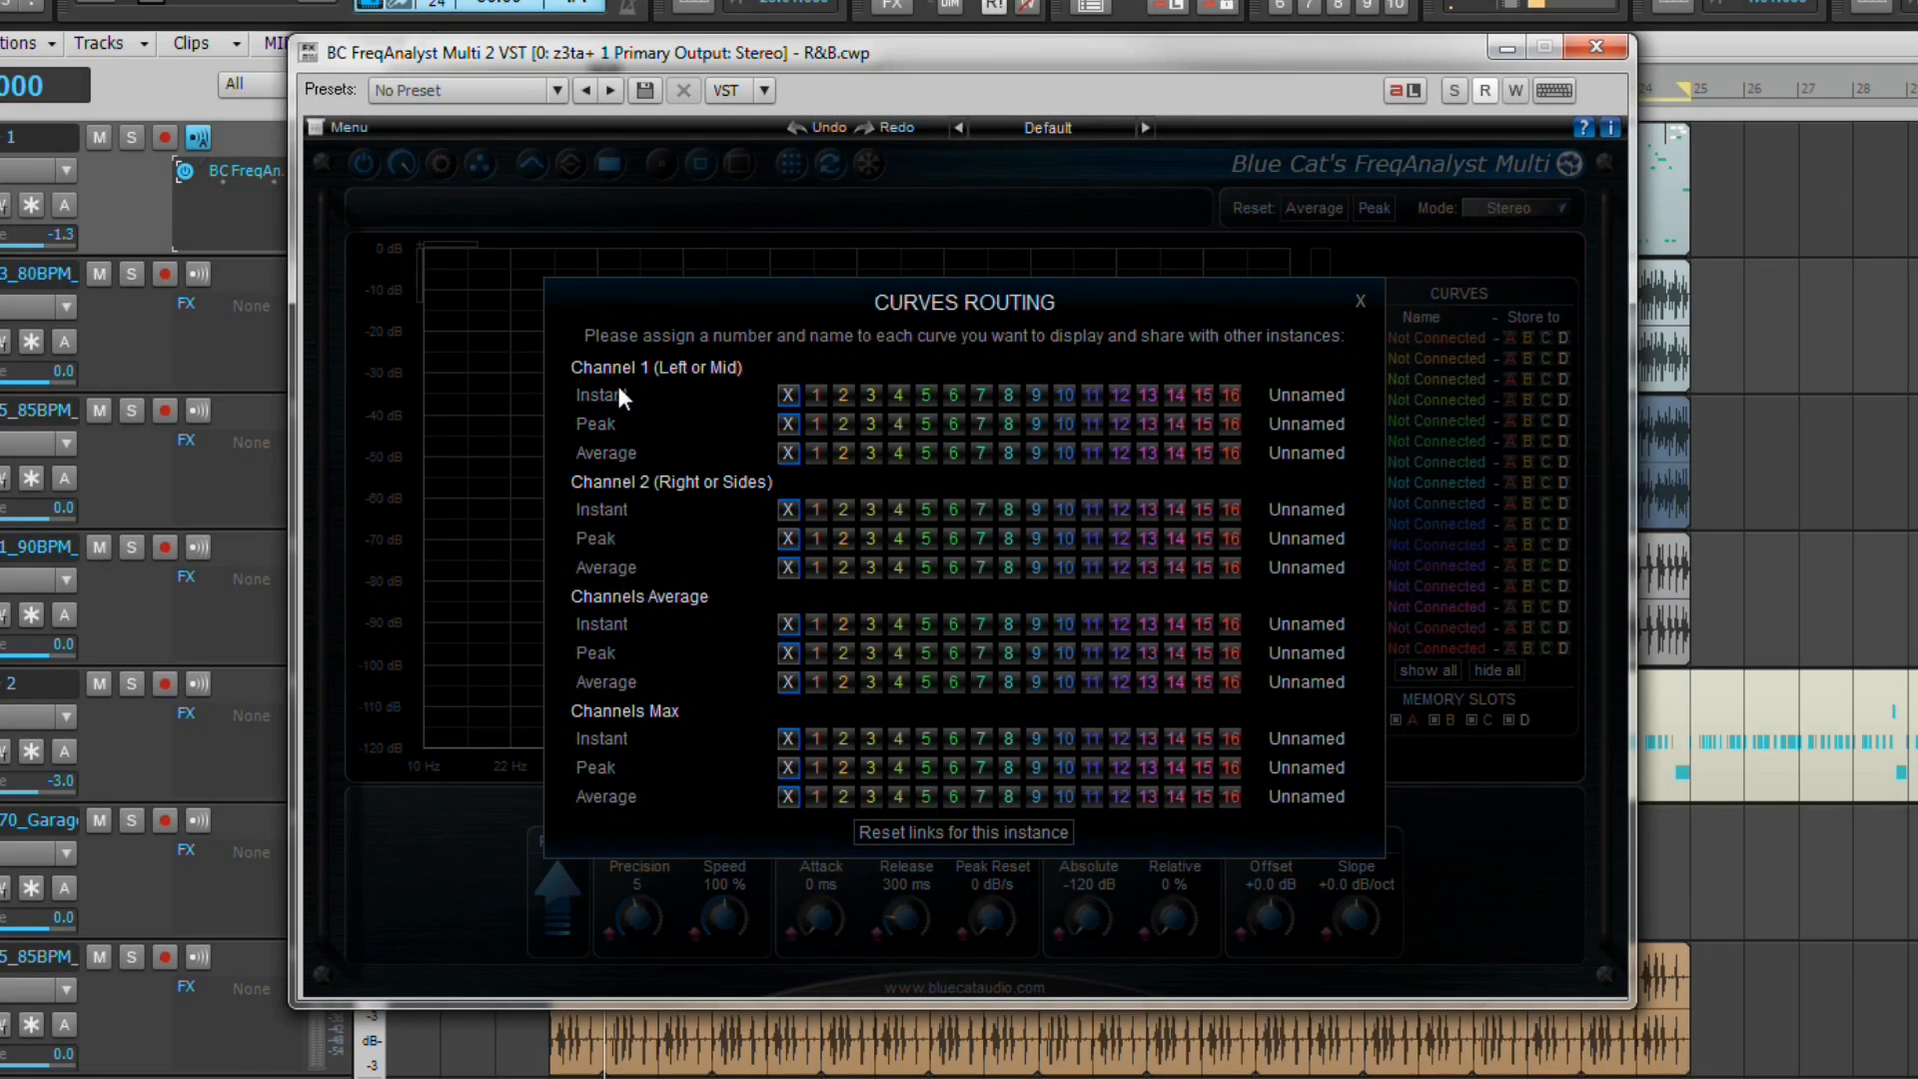
mouse_move(591, 493)
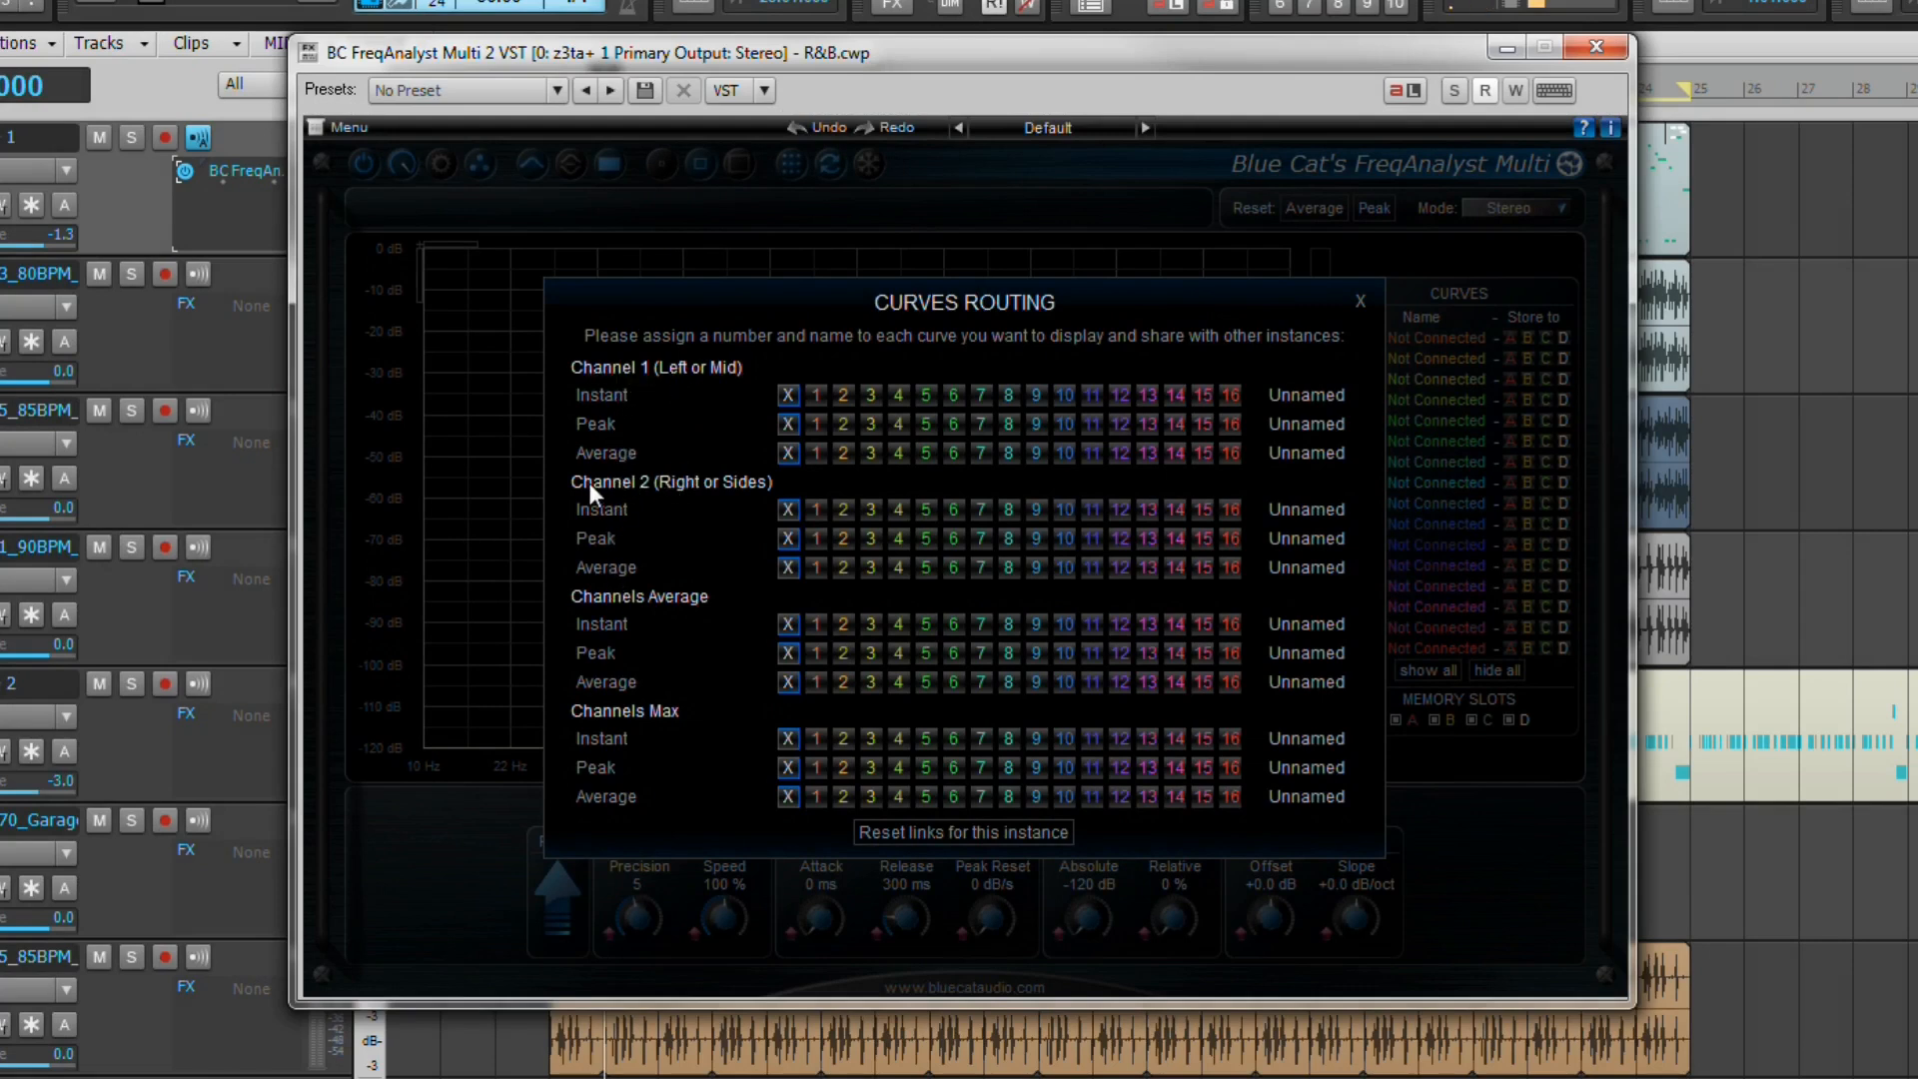
mouse_move(715, 494)
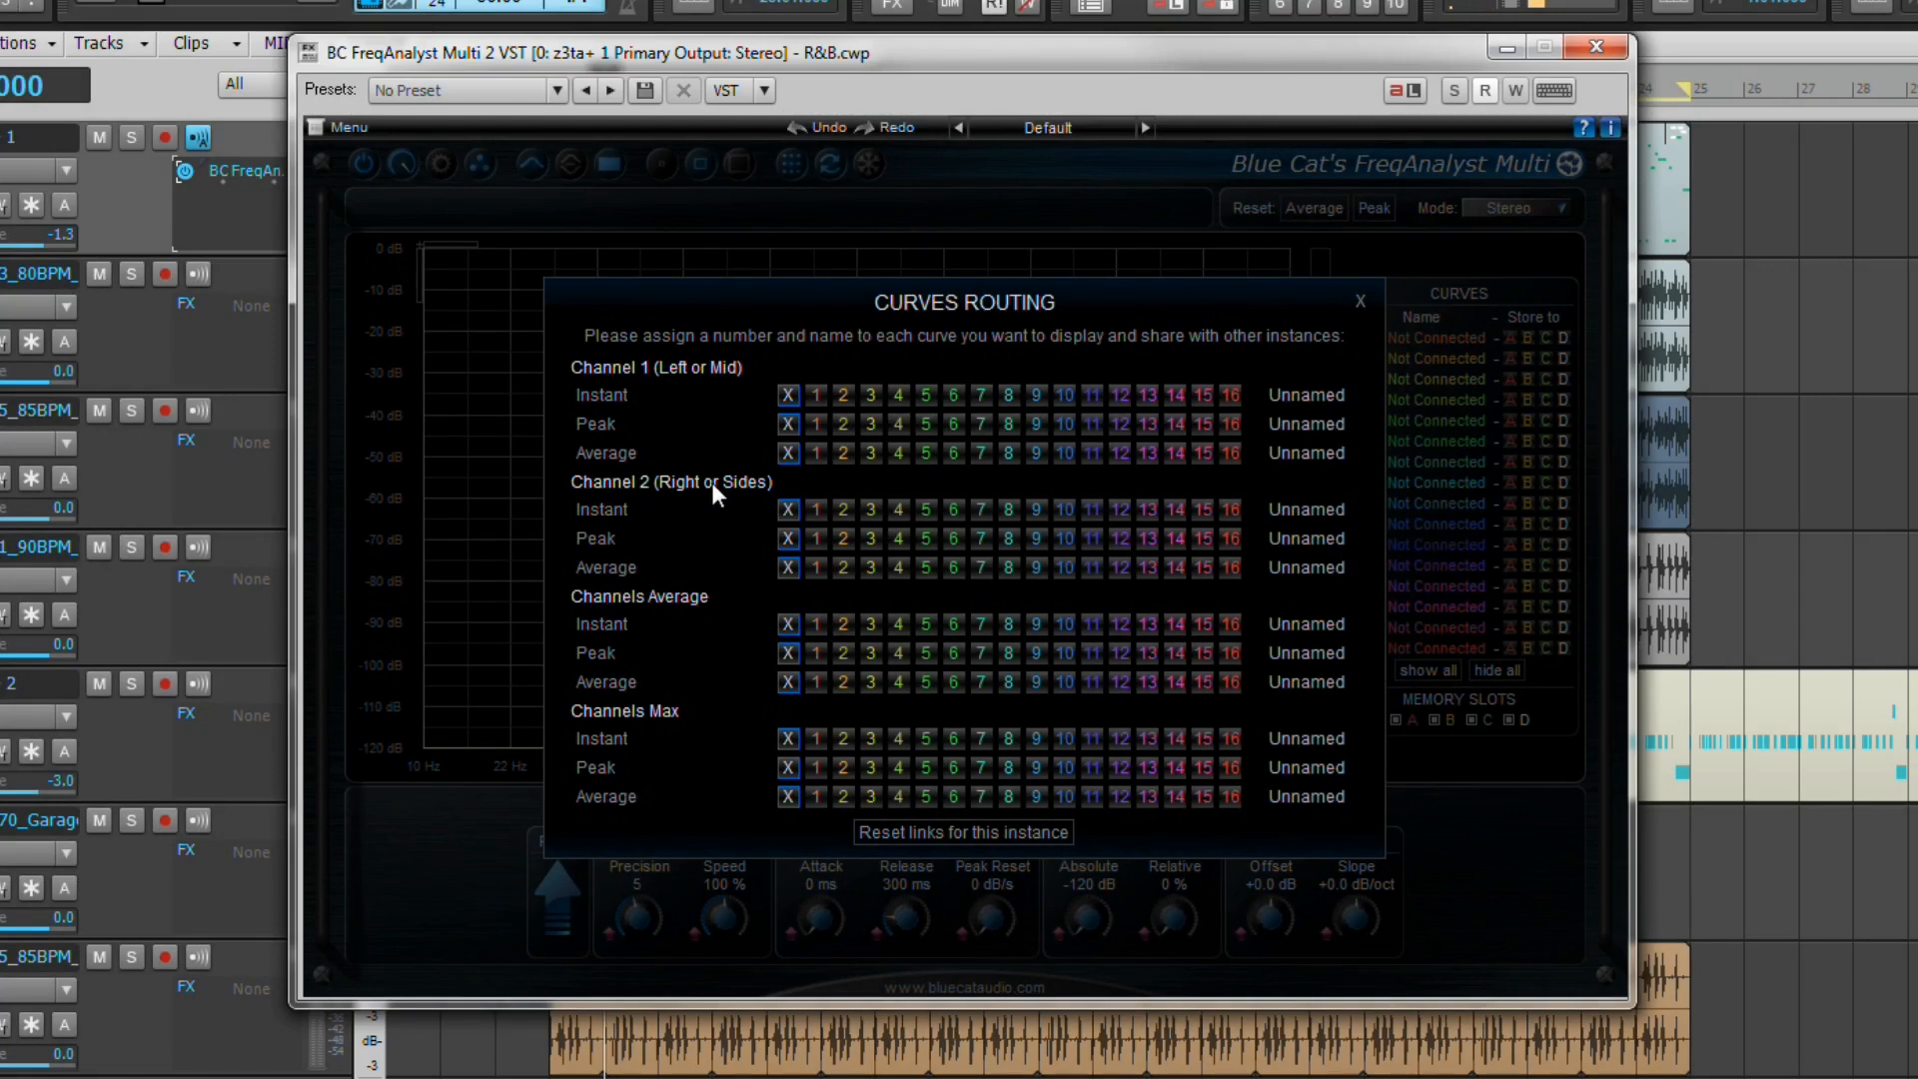
mouse_move(685, 603)
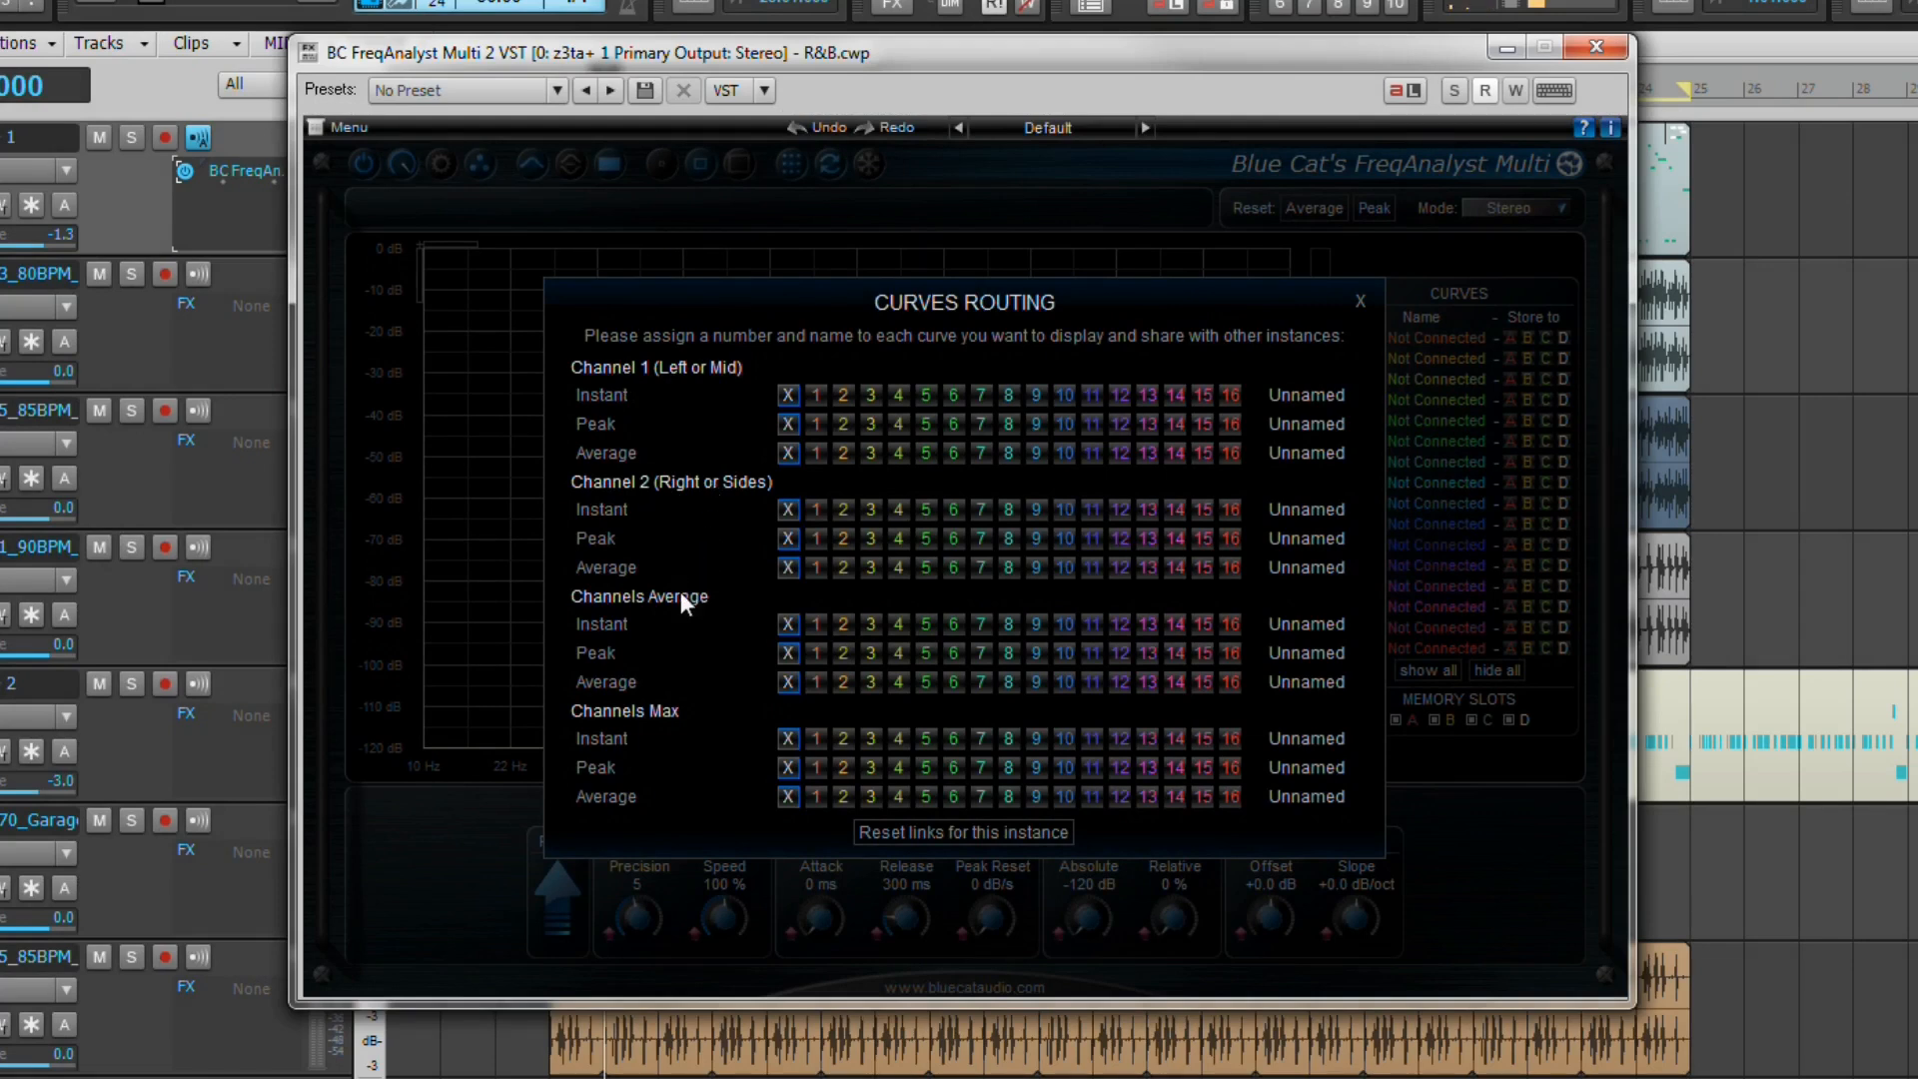
mouse_move(645, 612)
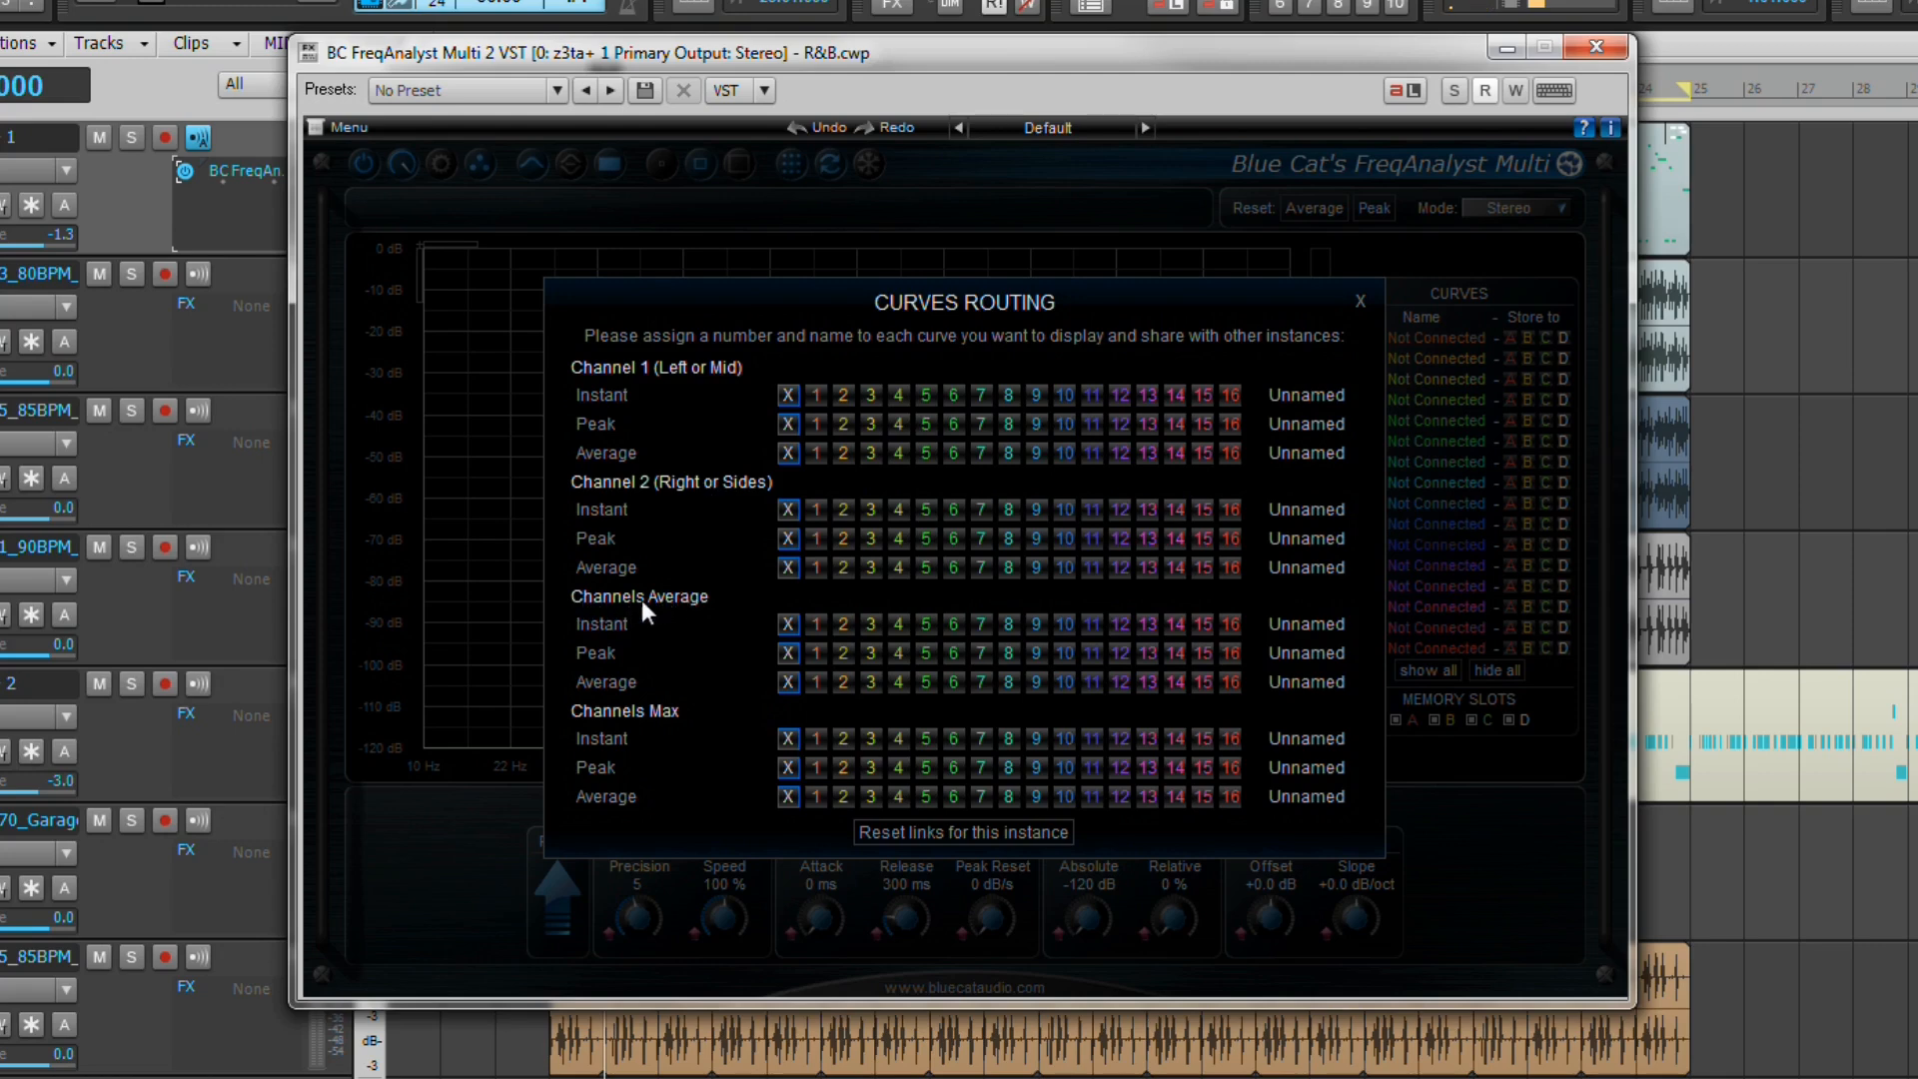
mouse_move(668, 721)
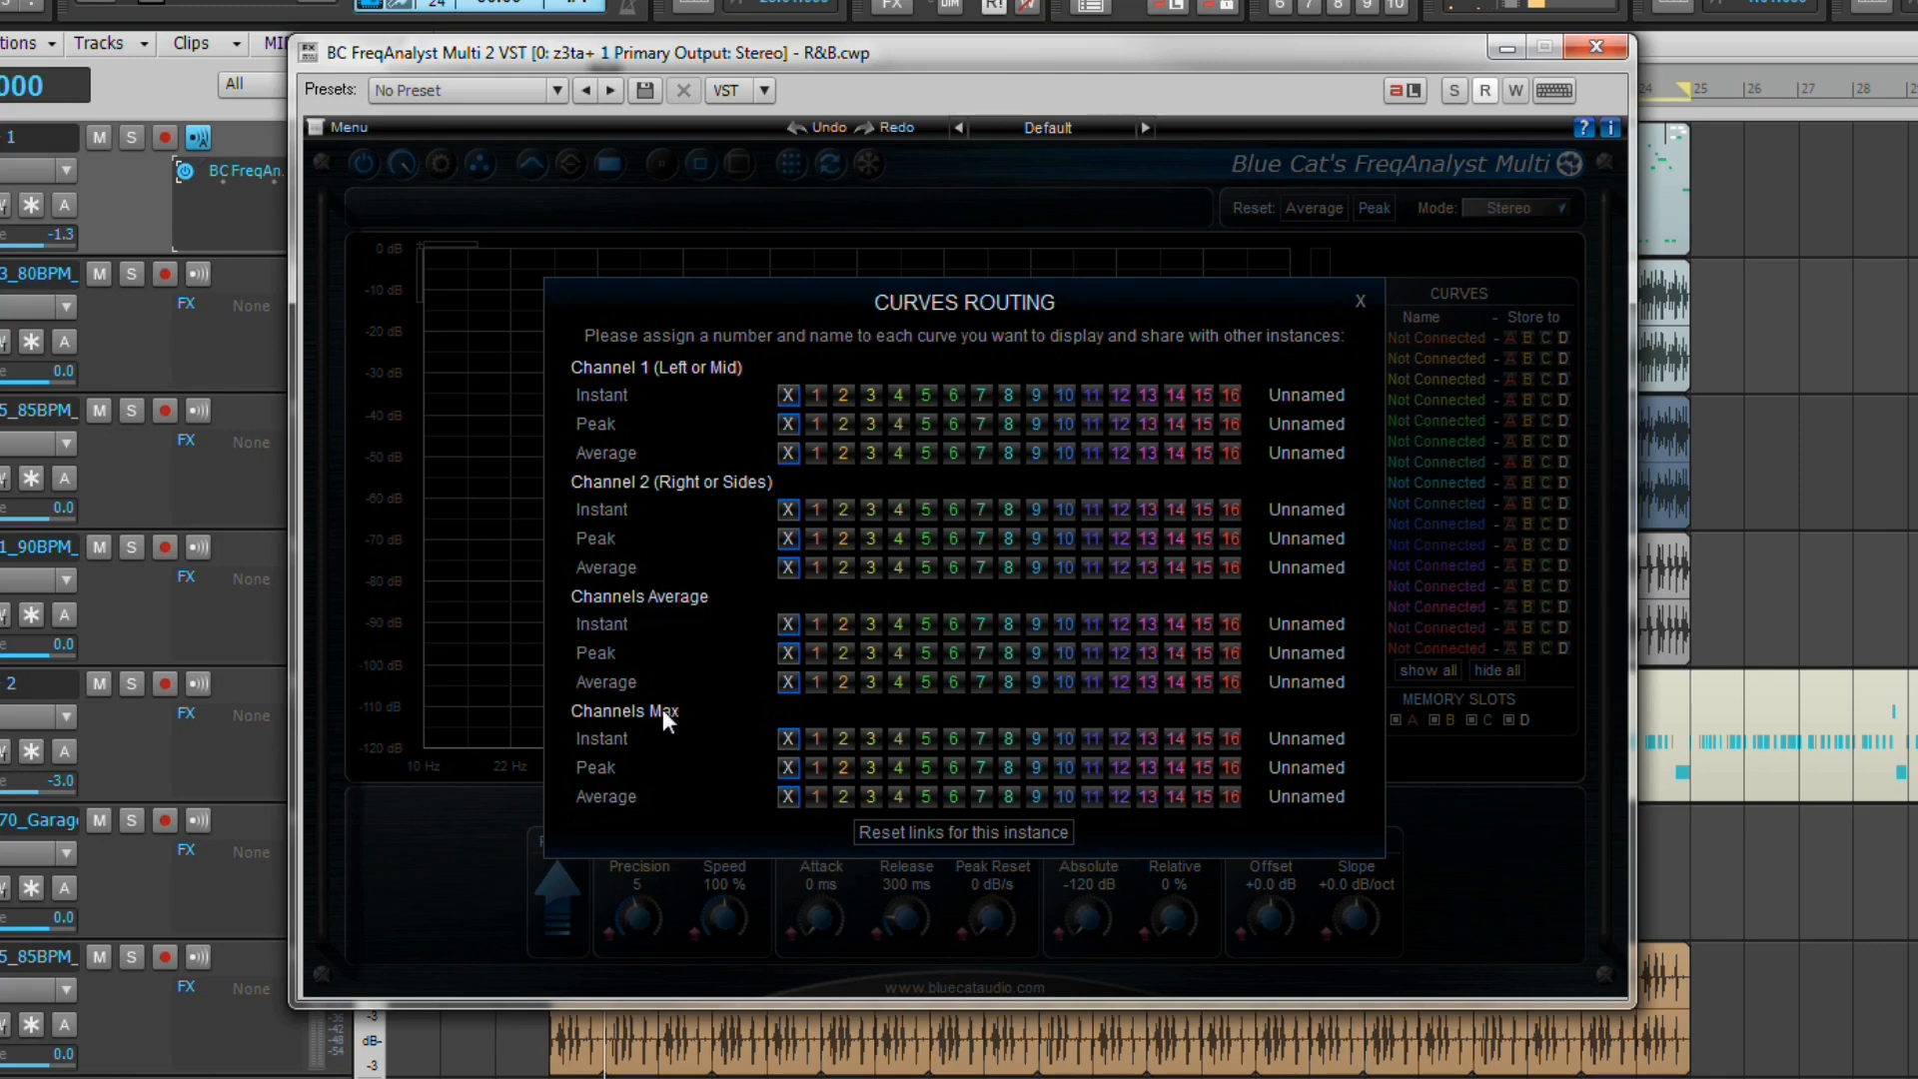
mouse_move(754, 559)
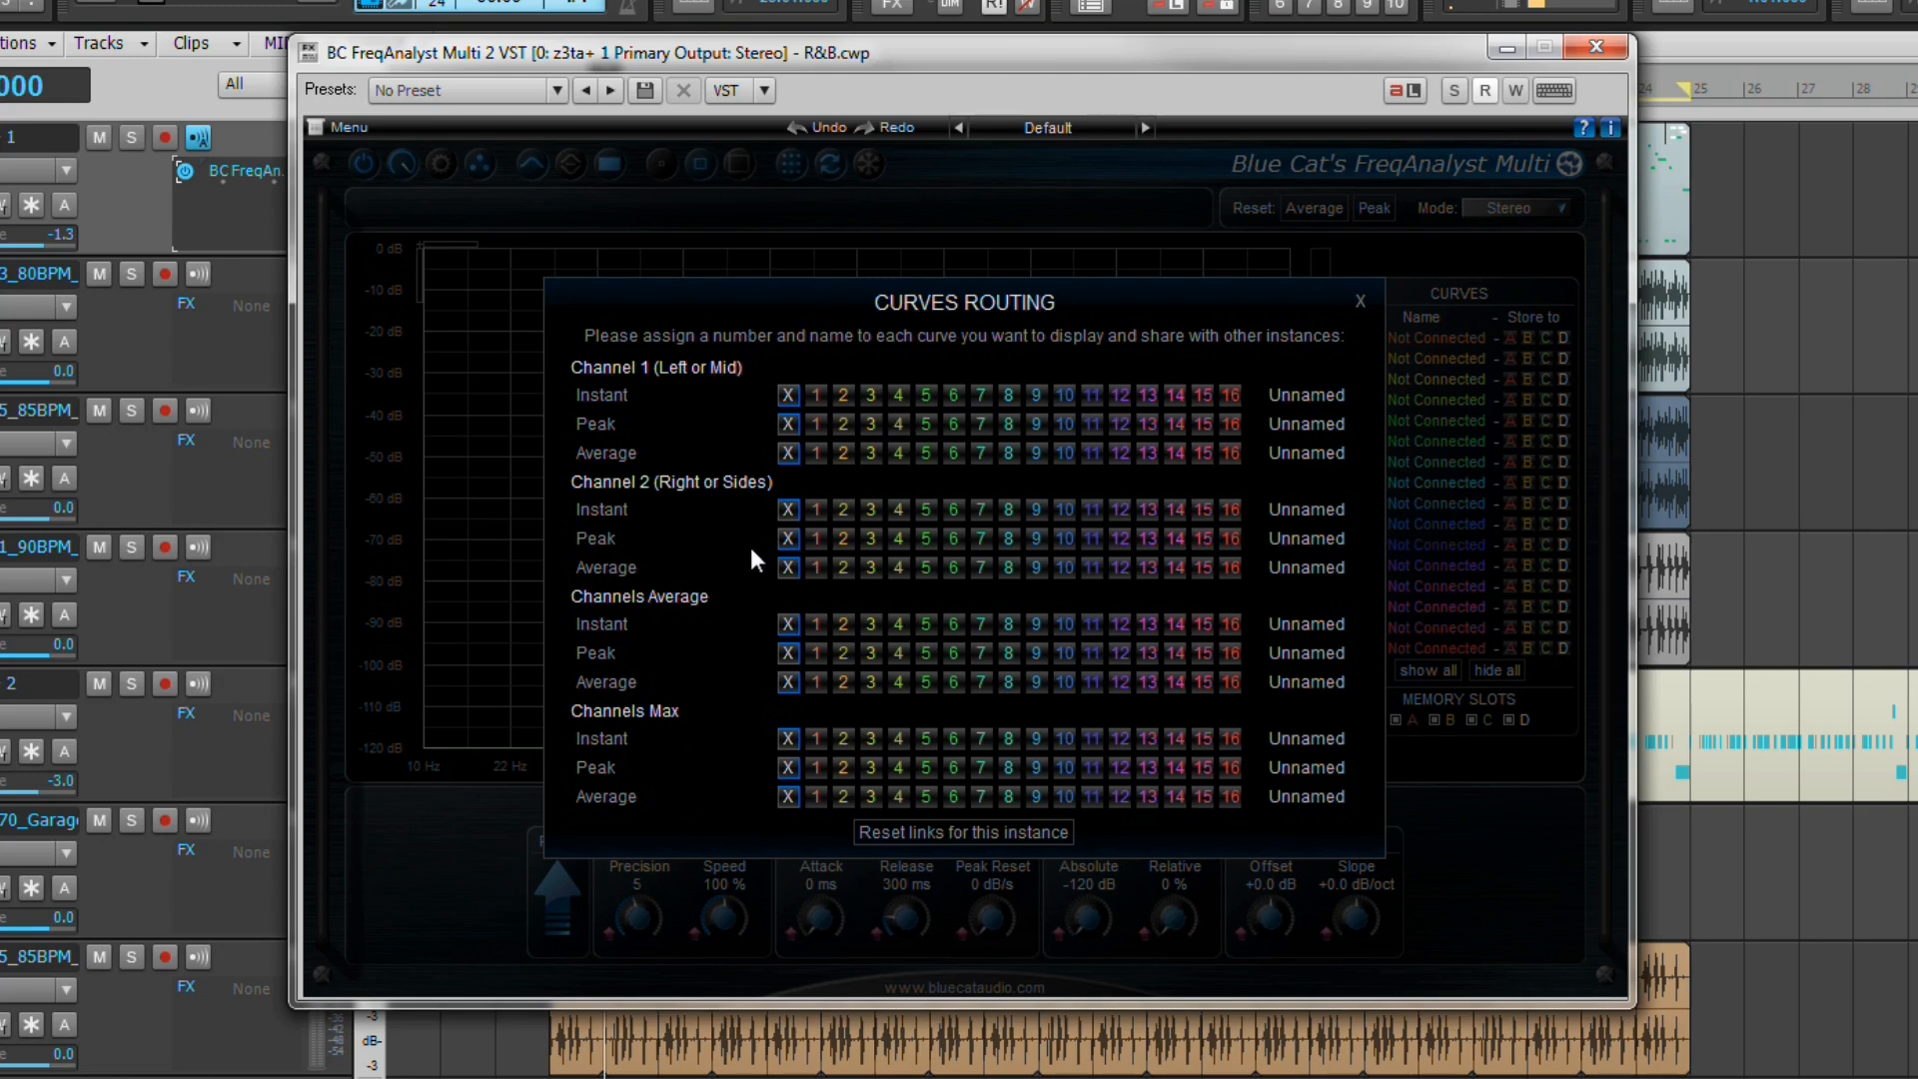
mouse_move(667, 443)
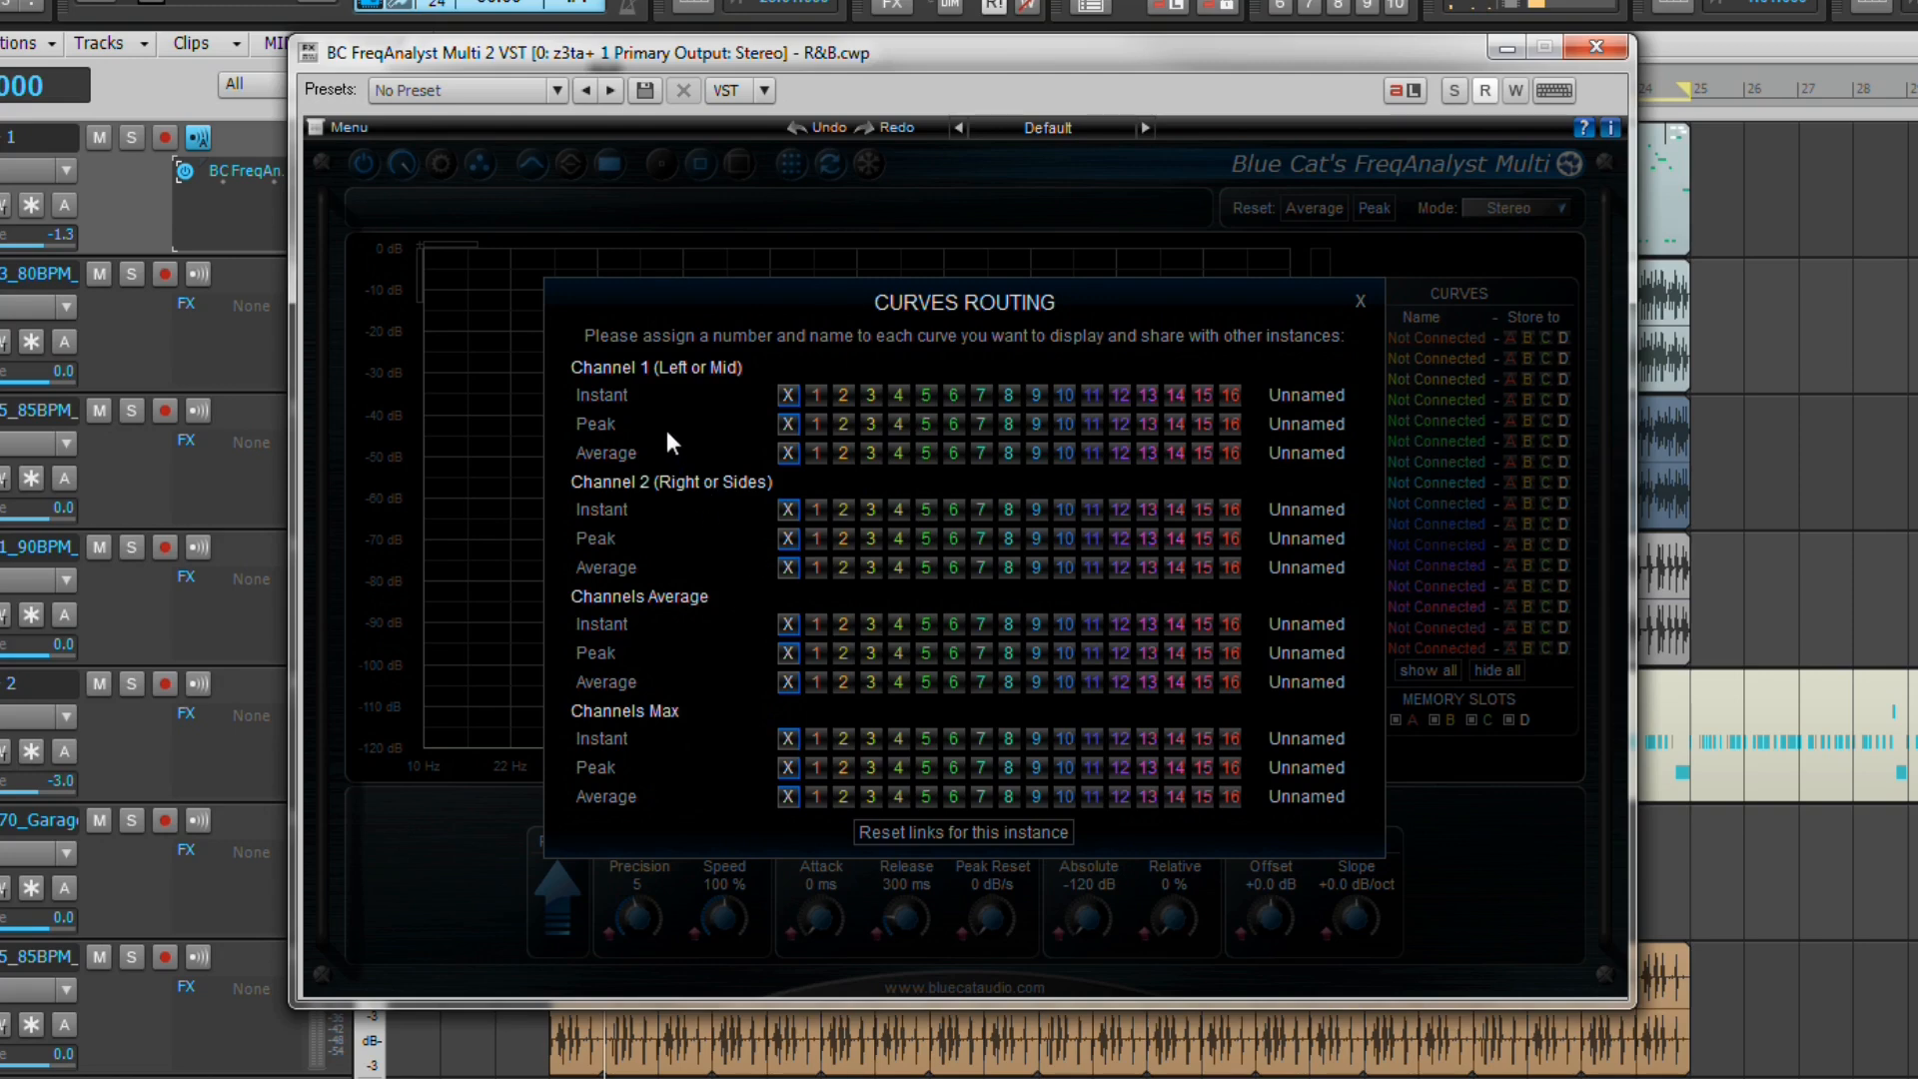
mouse_move(623, 406)
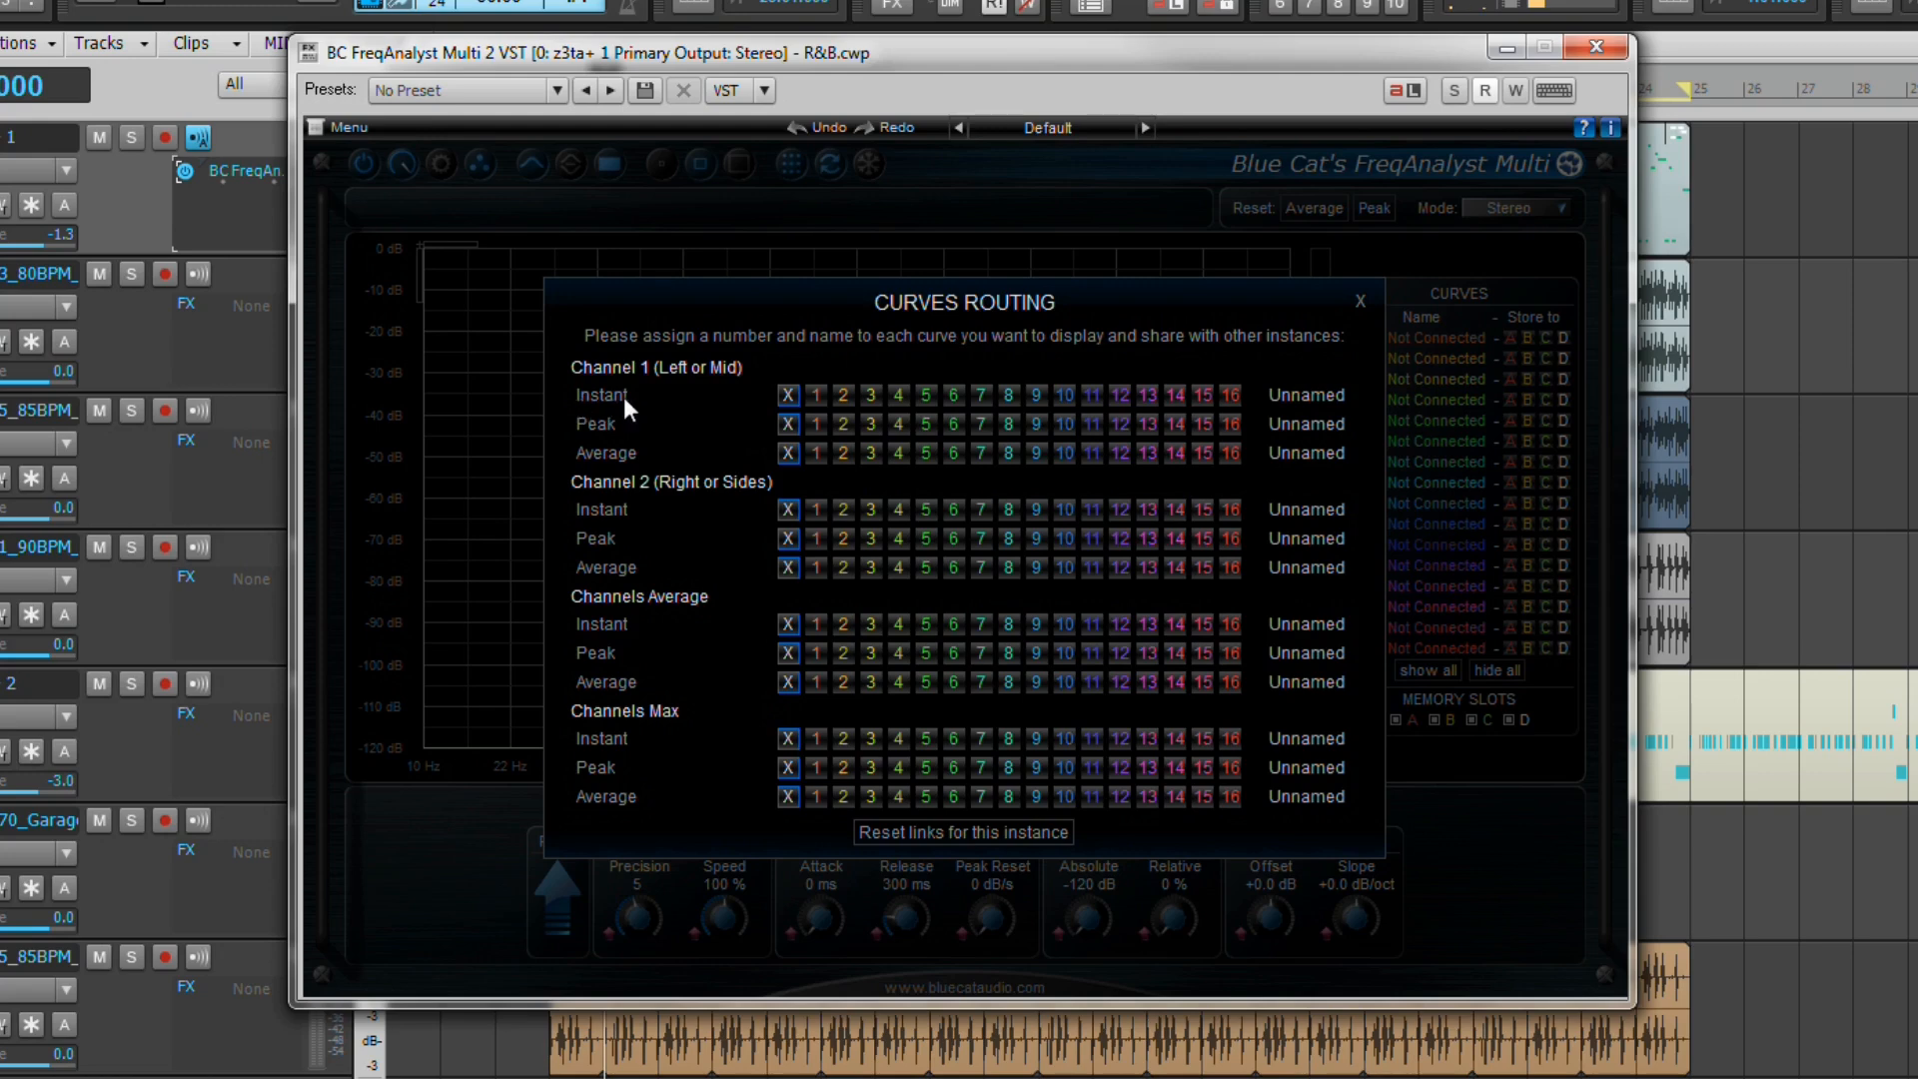
mouse_move(587, 434)
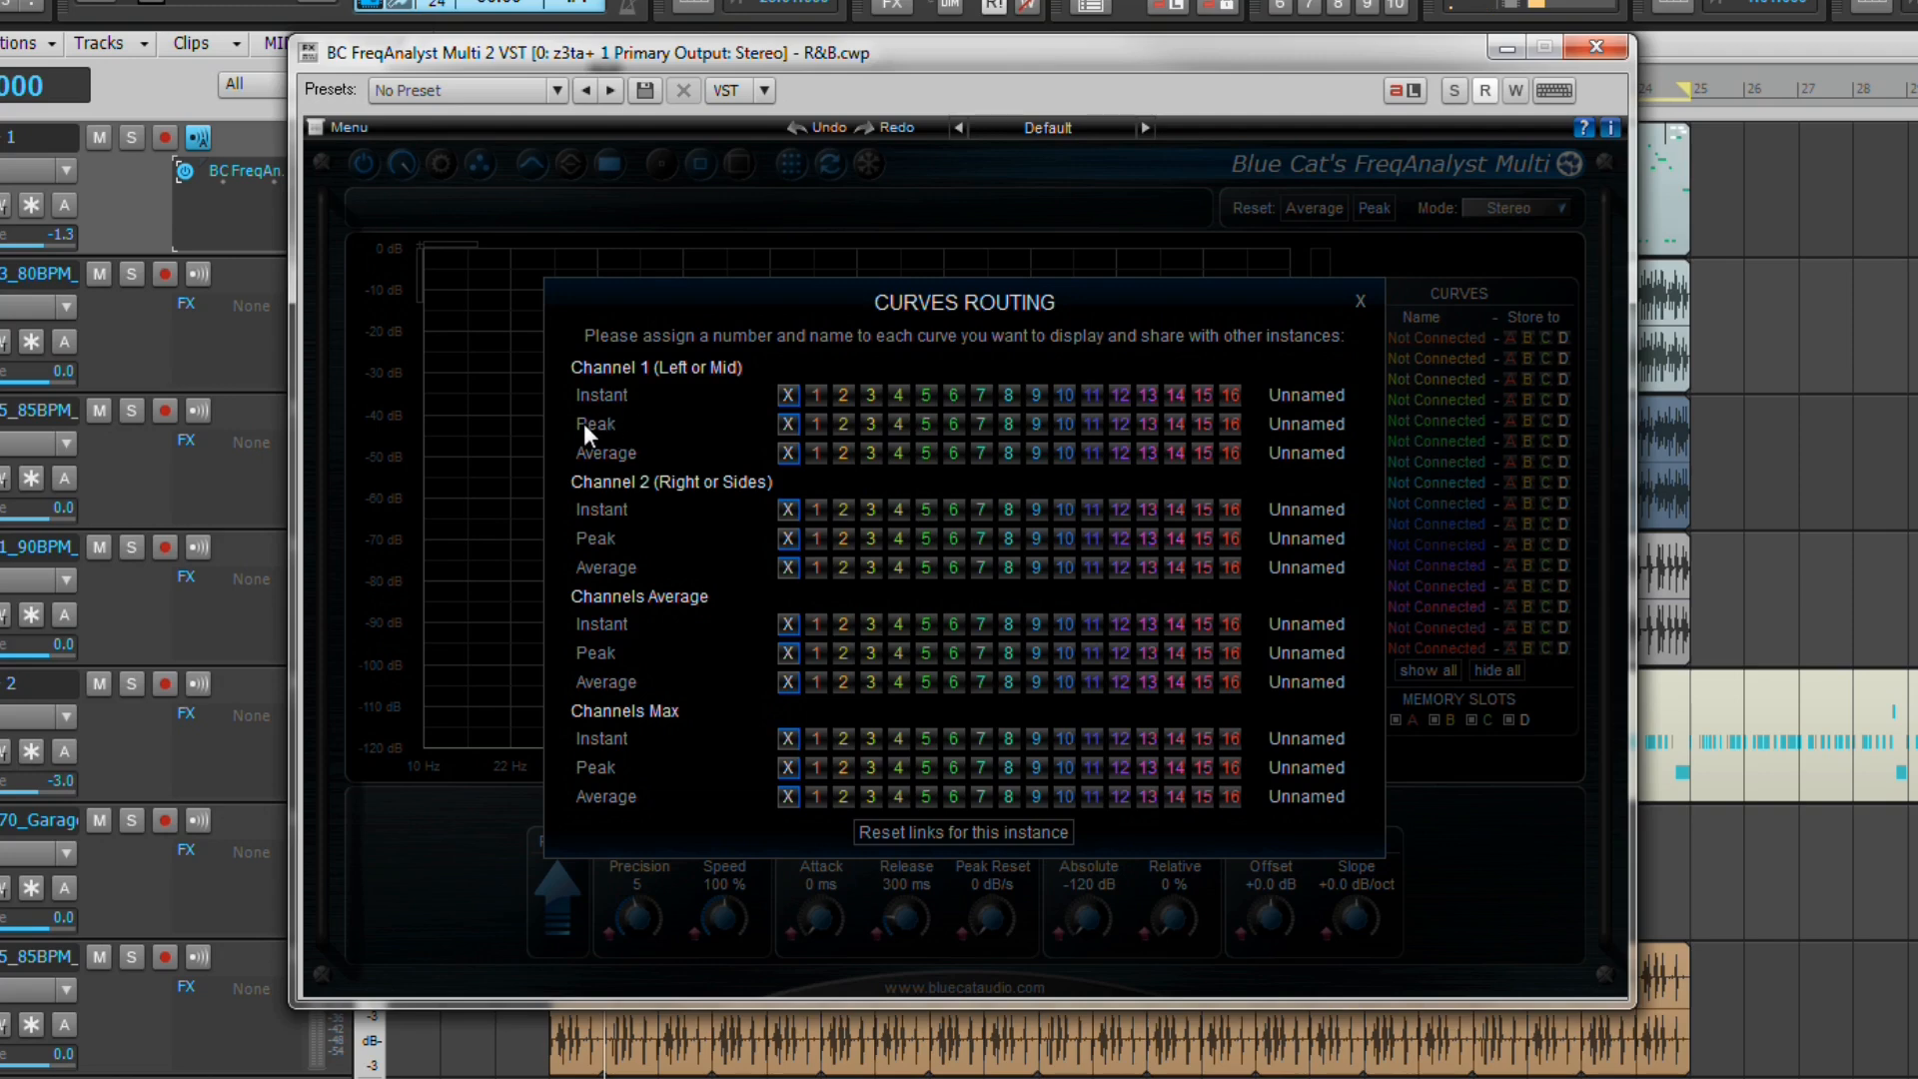
mouse_move(613, 438)
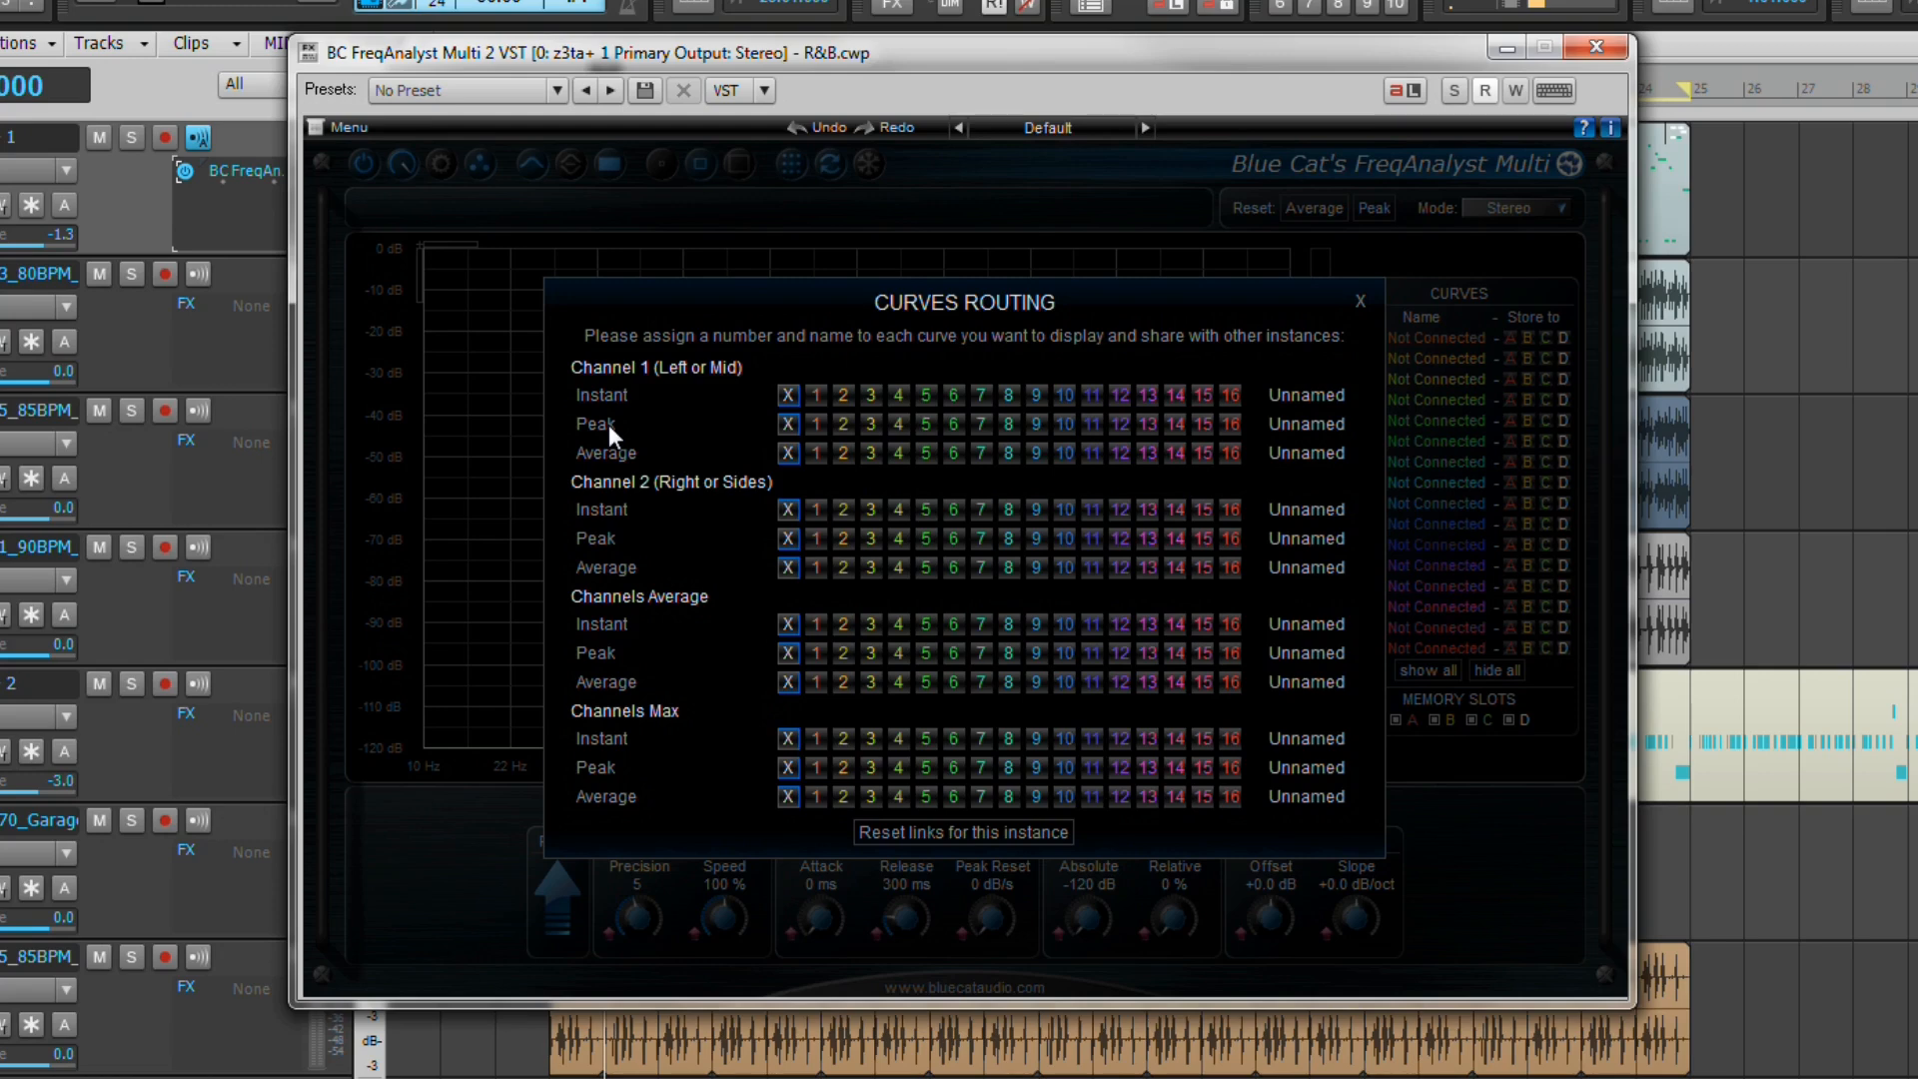
mouse_move(633, 460)
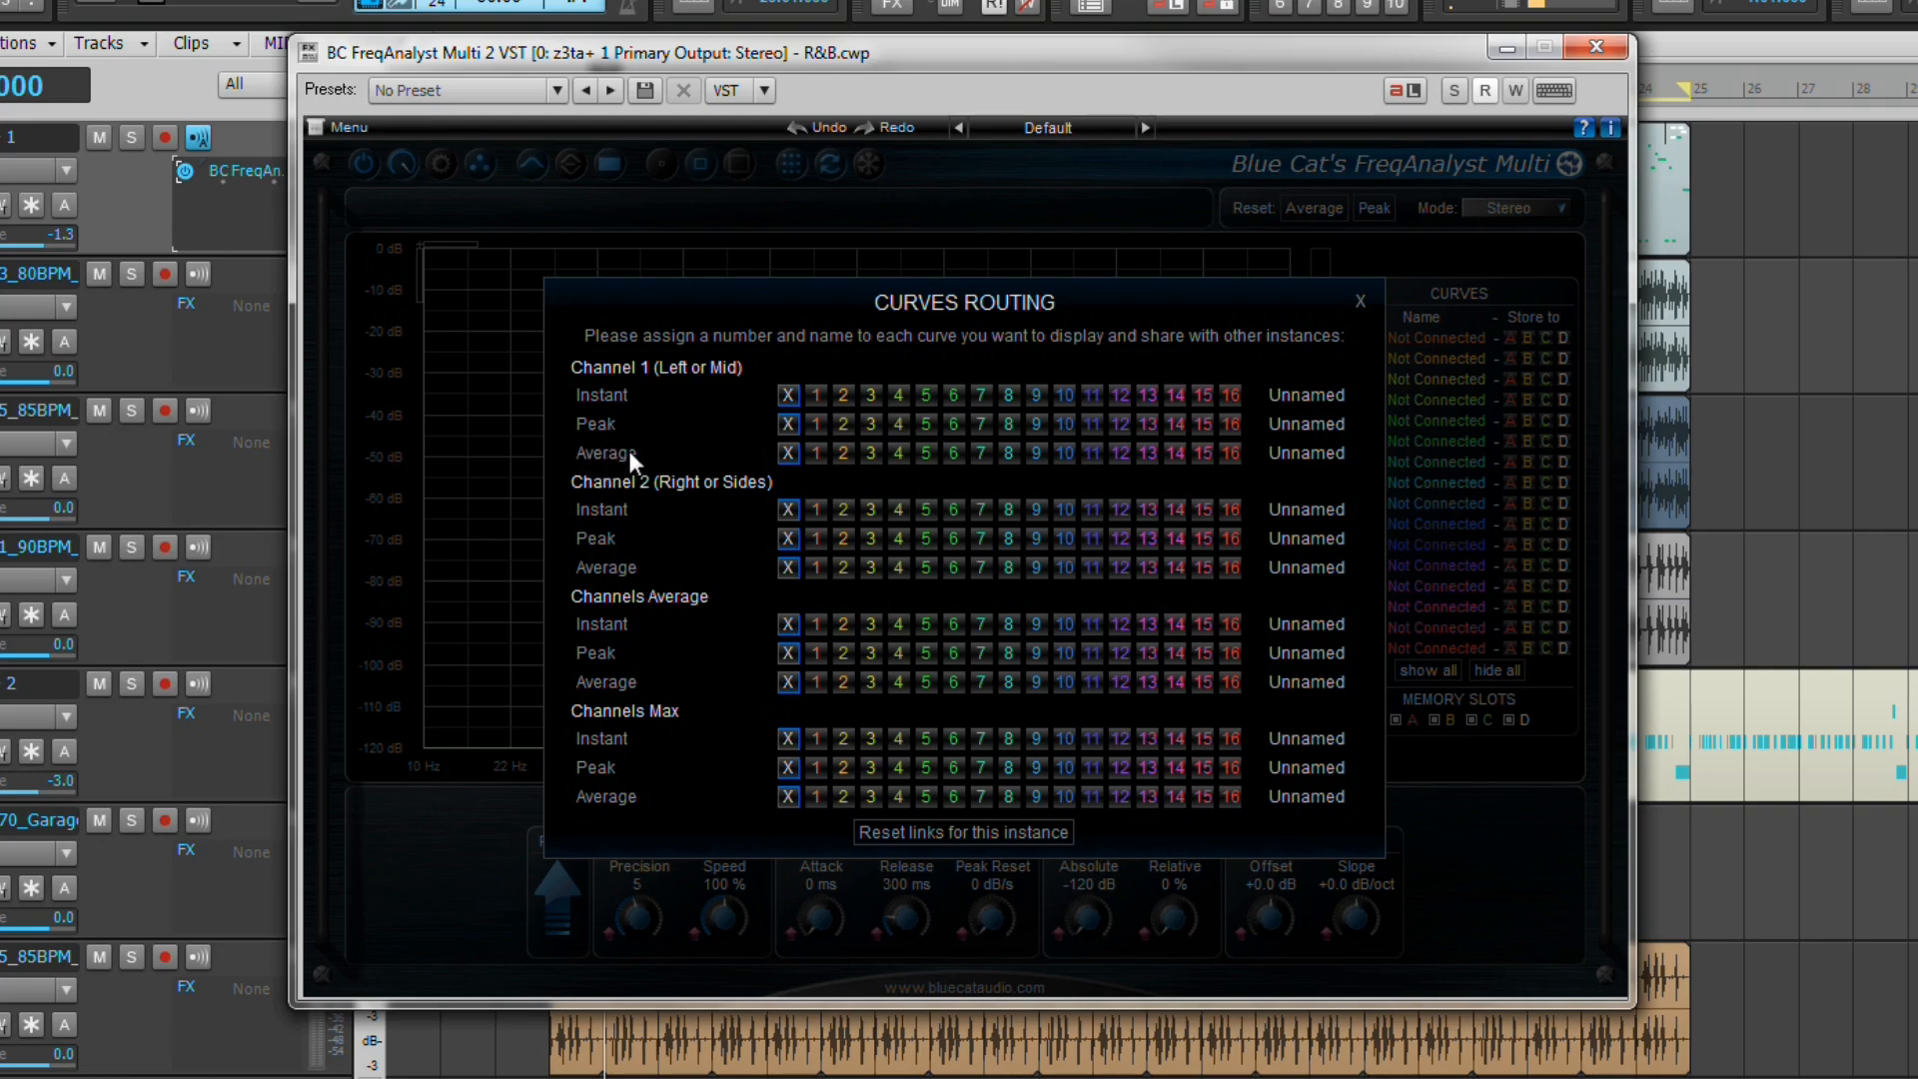
mouse_move(633, 465)
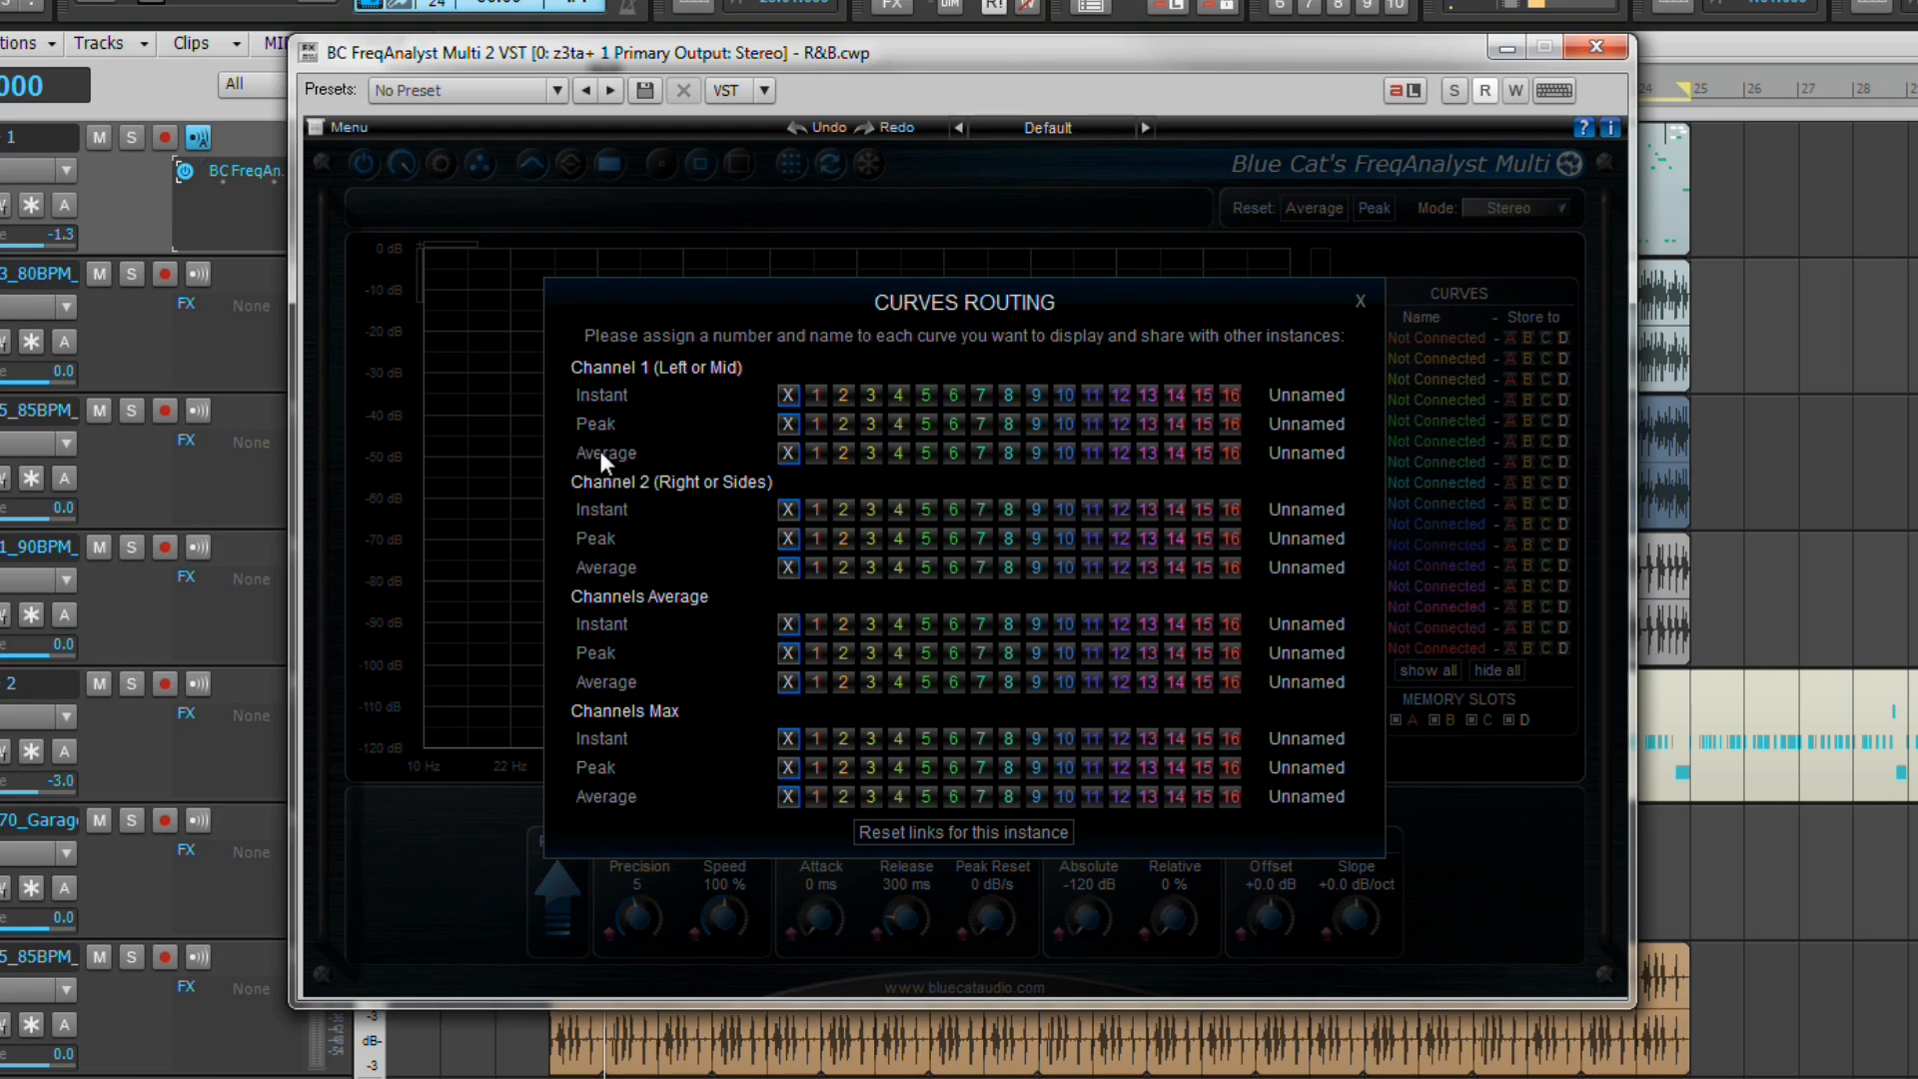
mouse_move(627, 472)
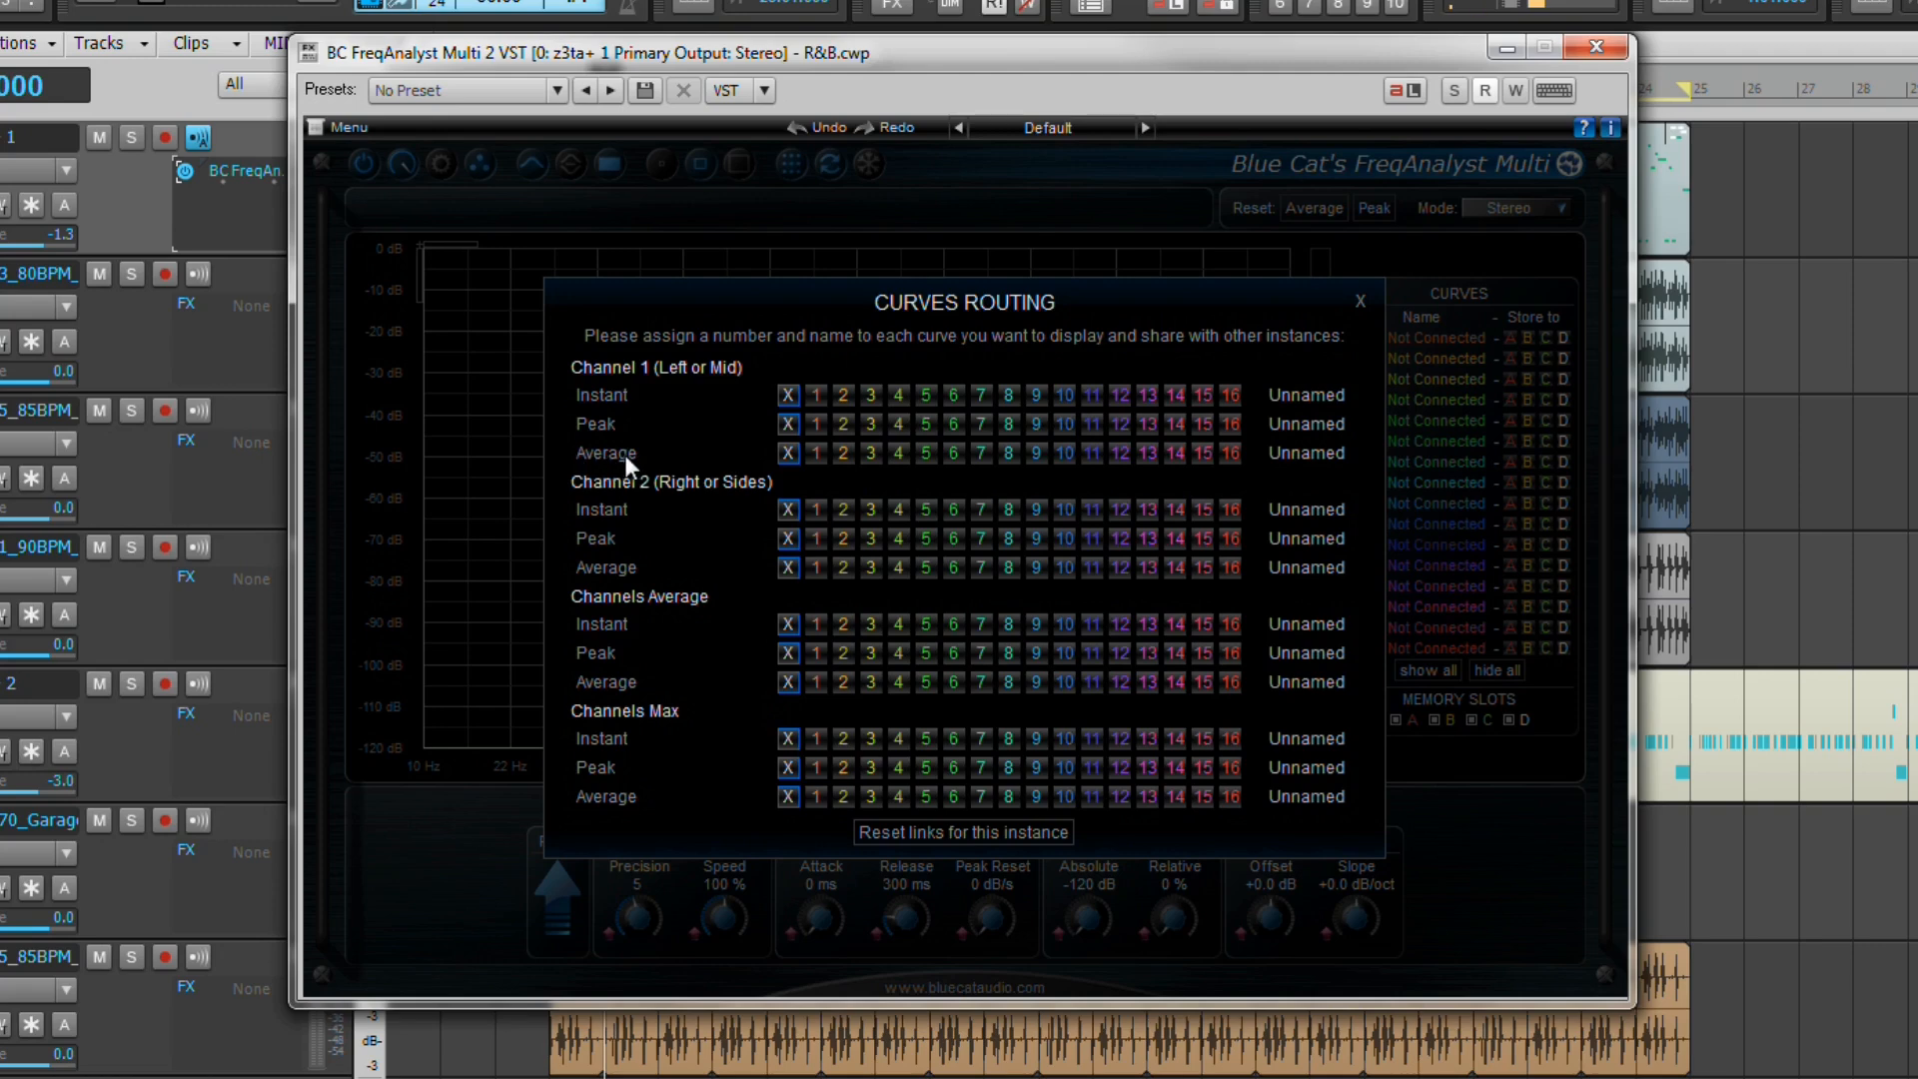
mouse_move(717, 434)
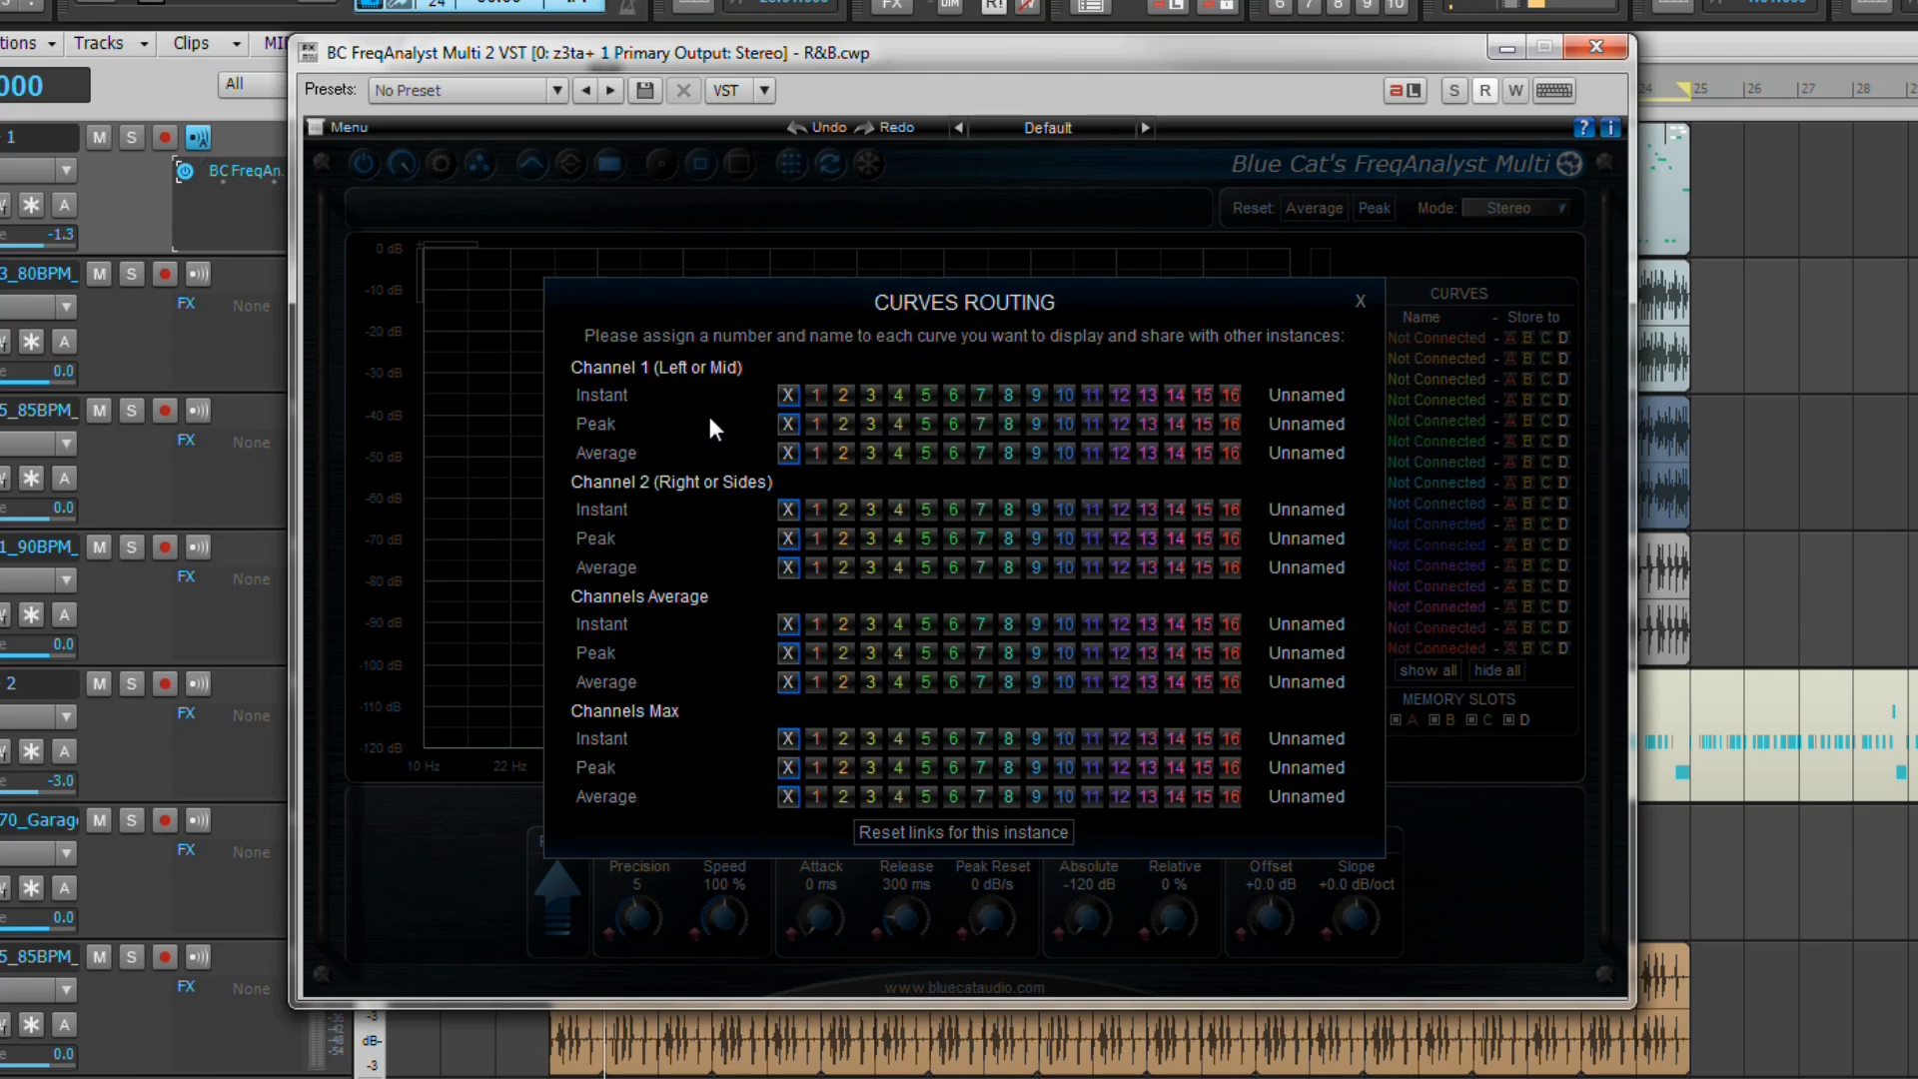
mouse_move(683, 599)
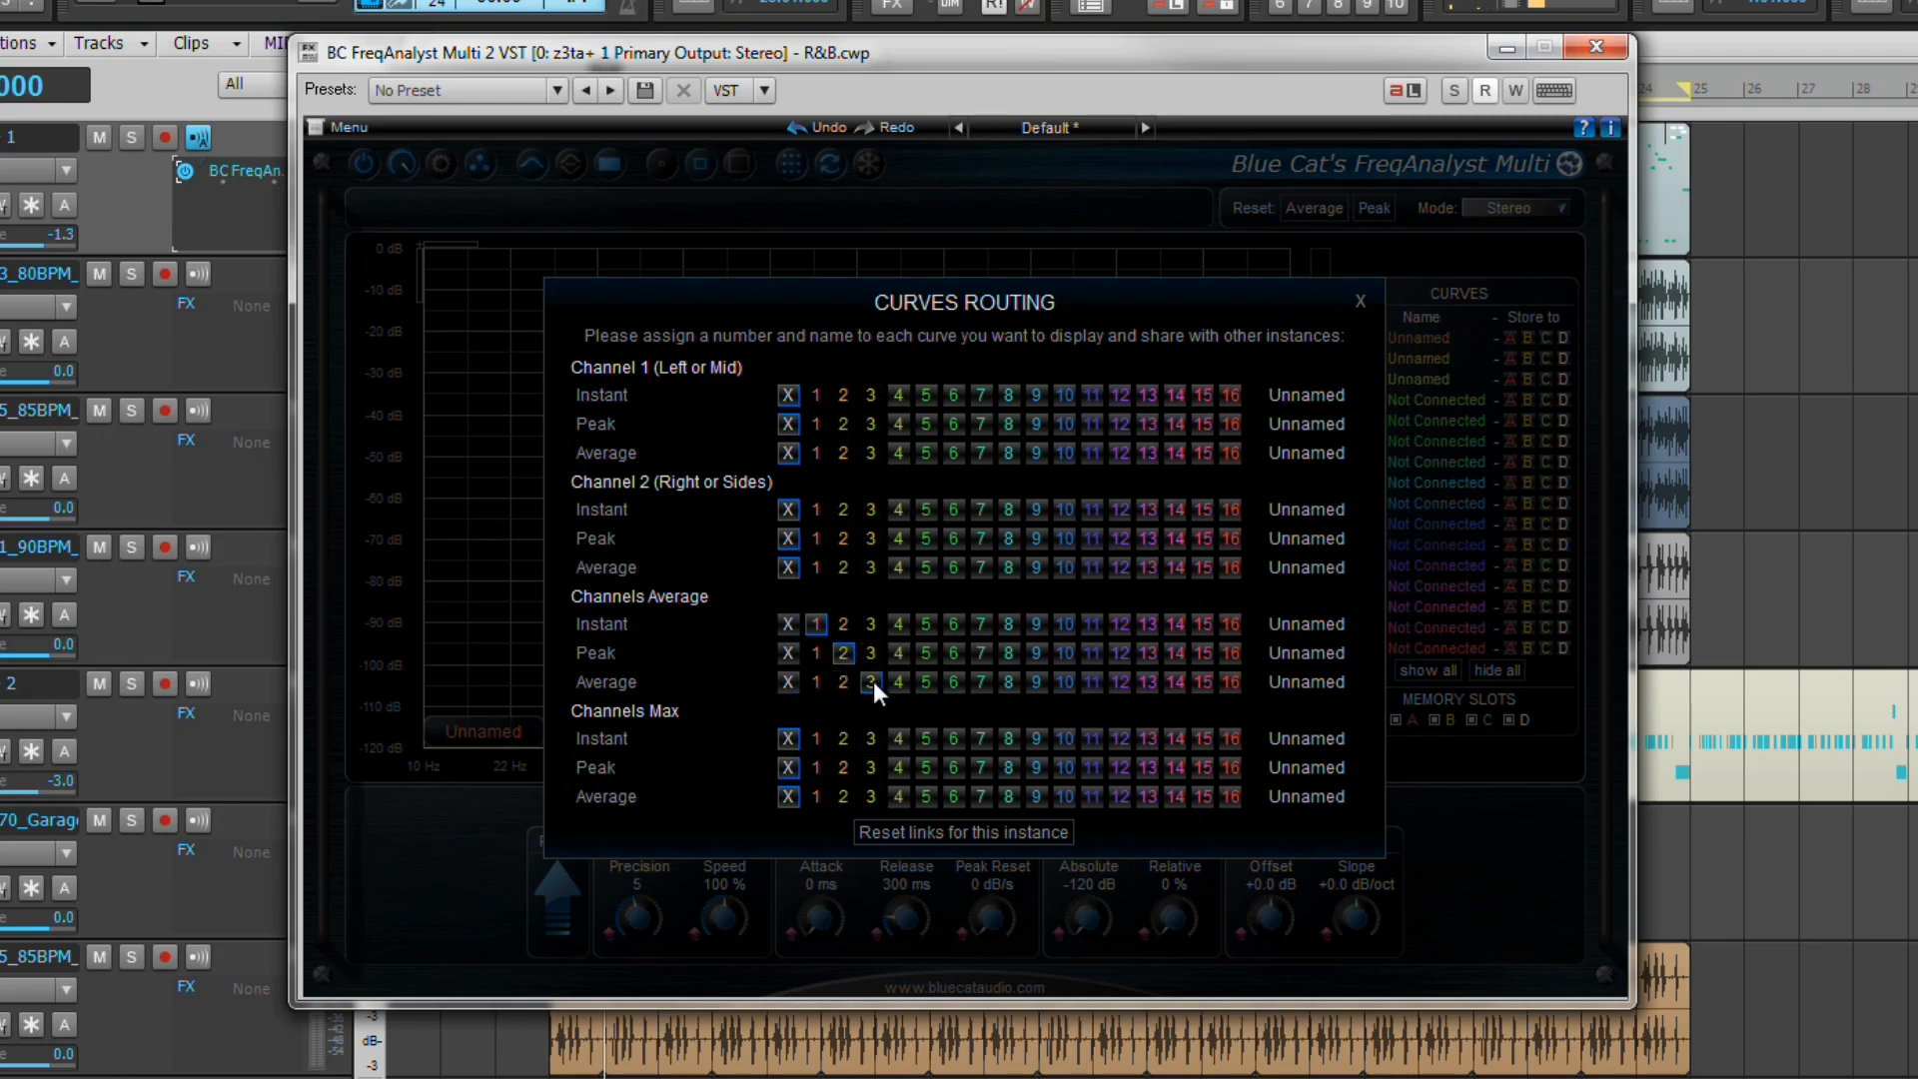
mouse_move(857, 586)
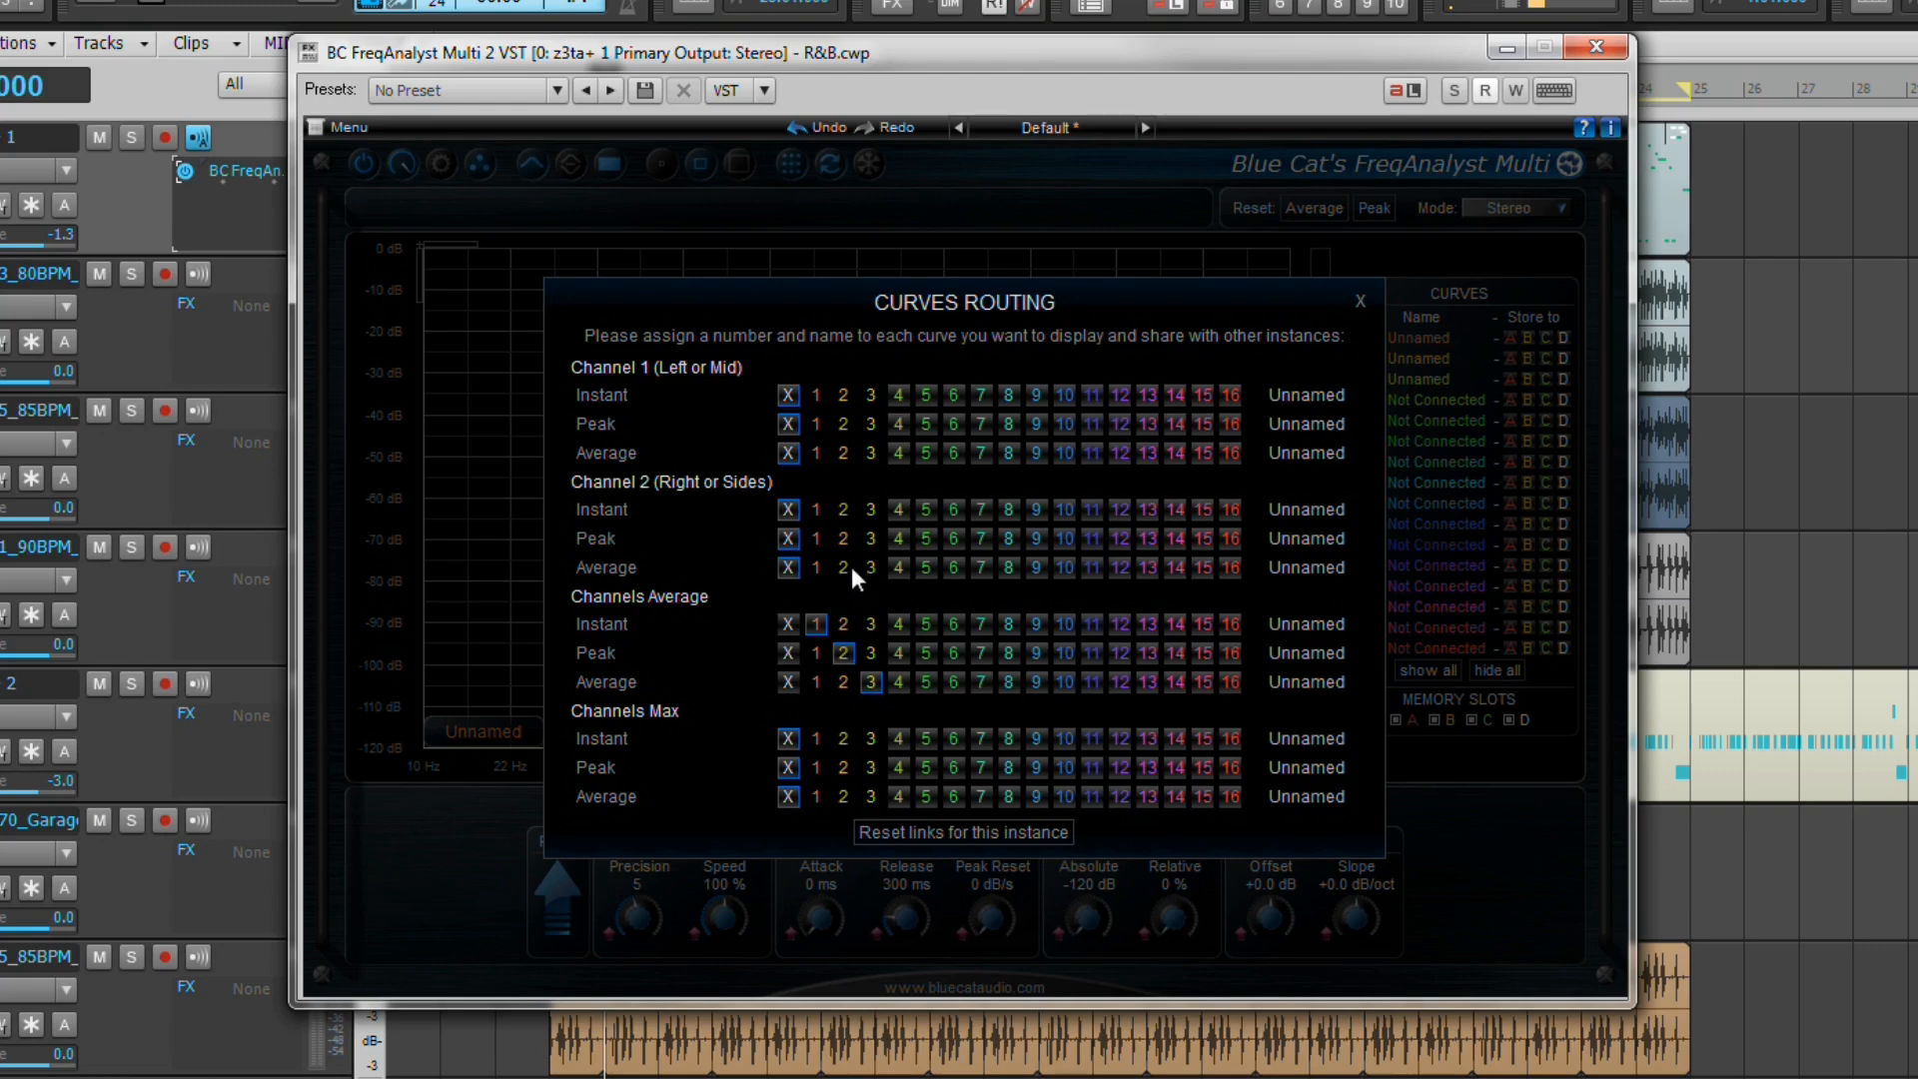
mouse_move(819, 597)
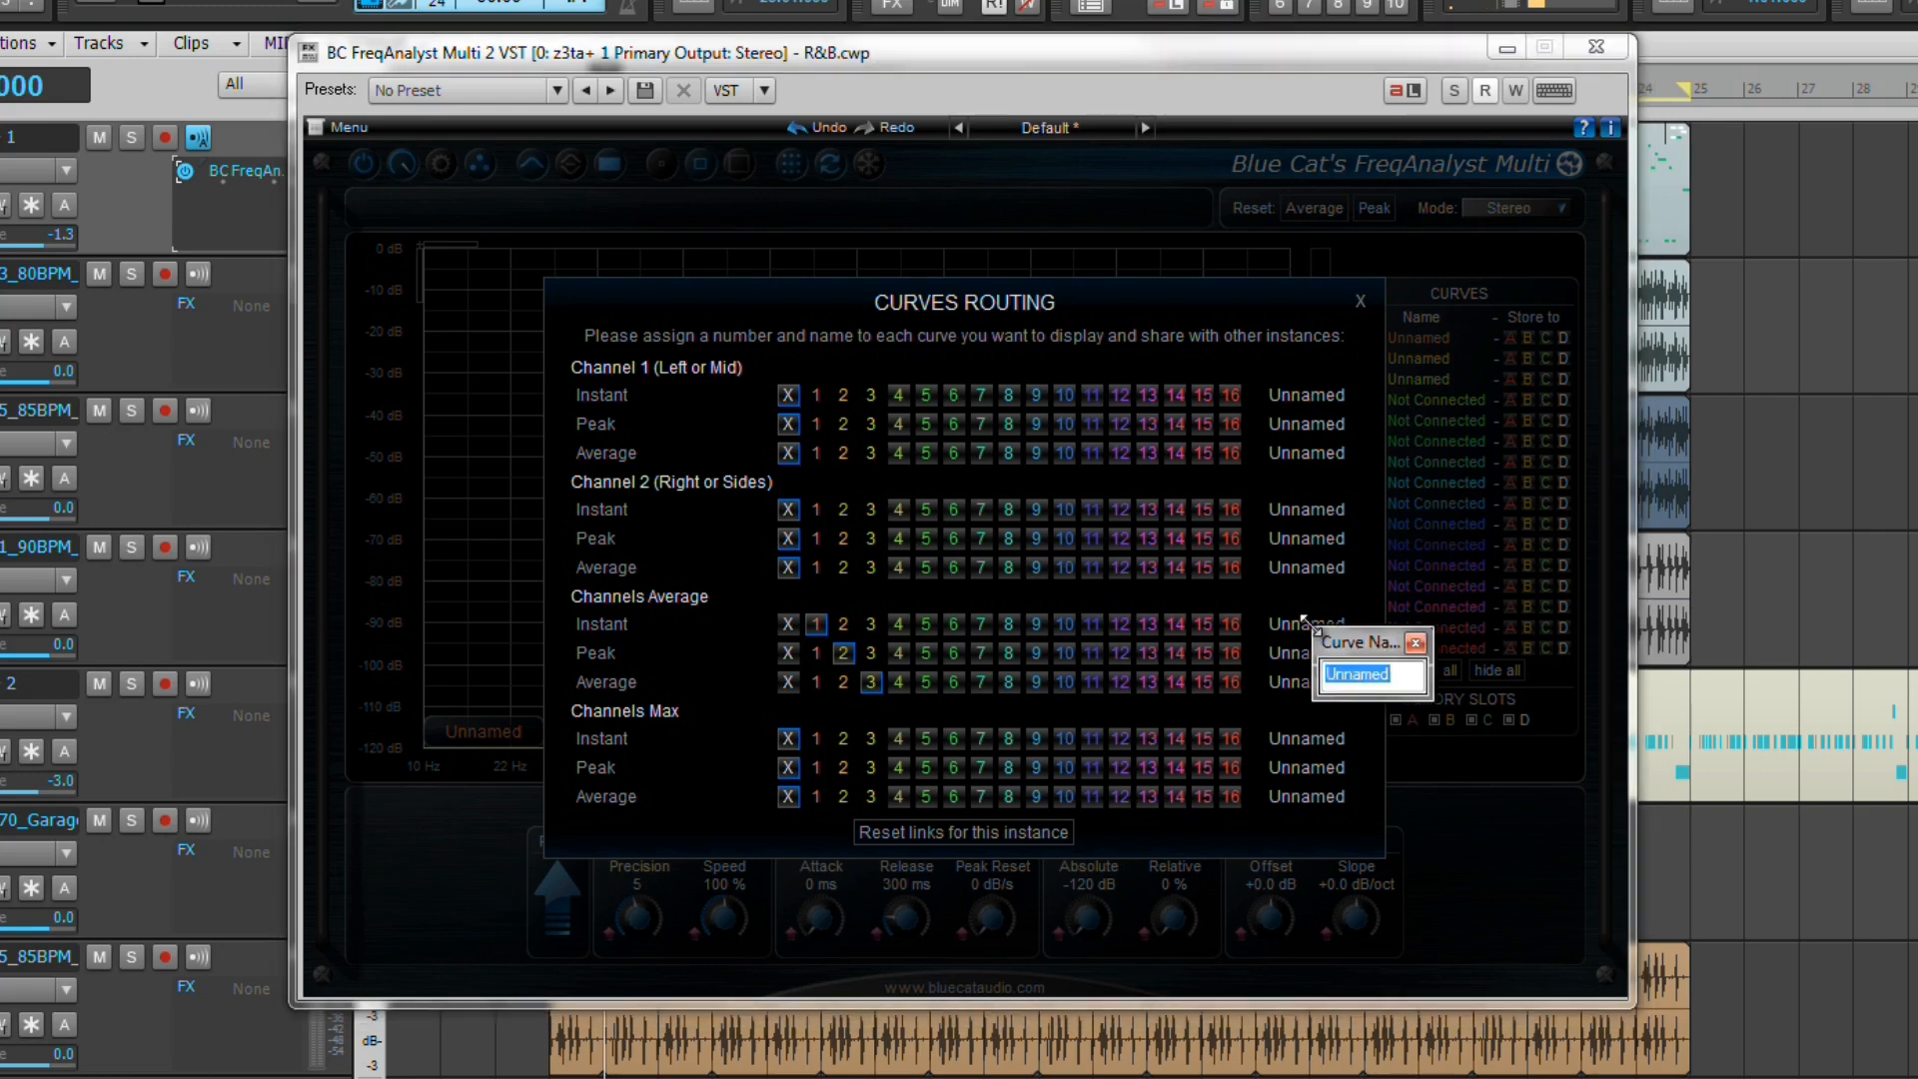
- Name the Channels Average curves Synth Instant, Synth Peak and Synth Average and confirm
type("S")
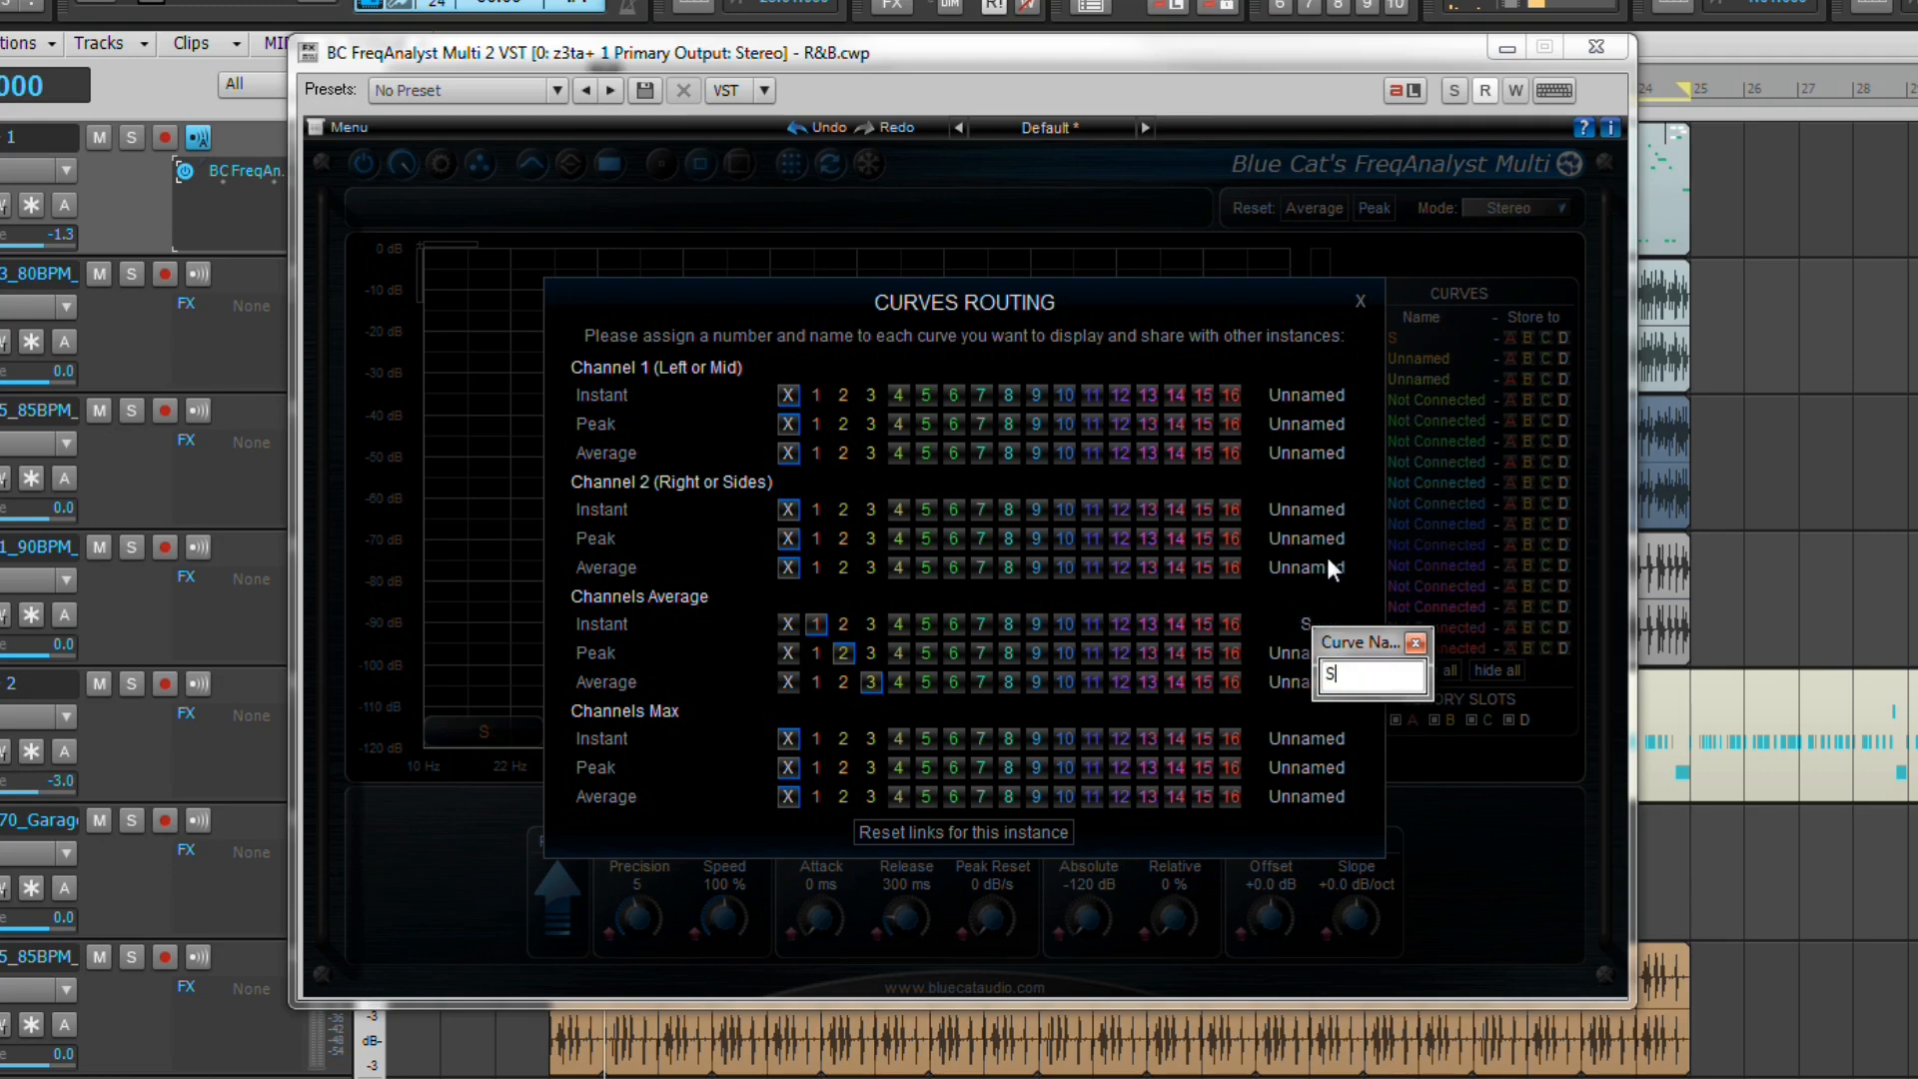
type("ynth")
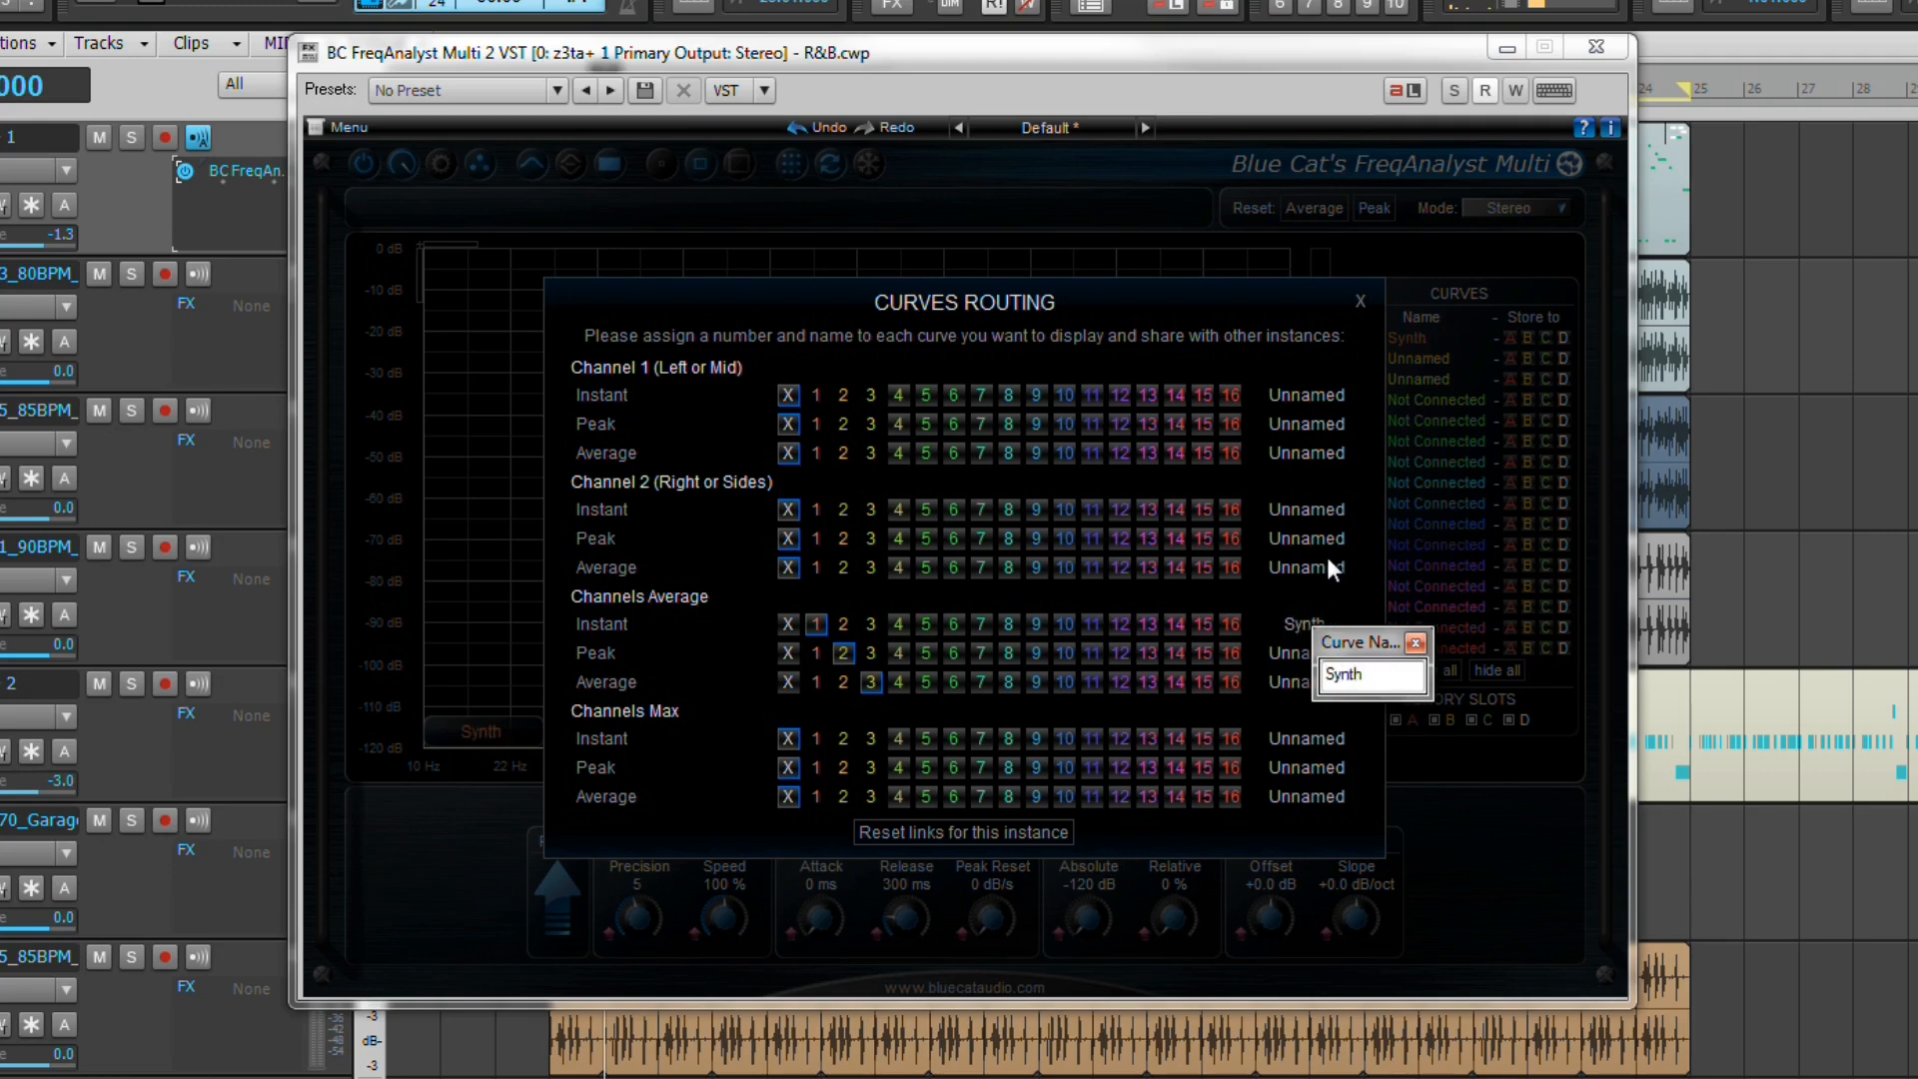
type("Instant")
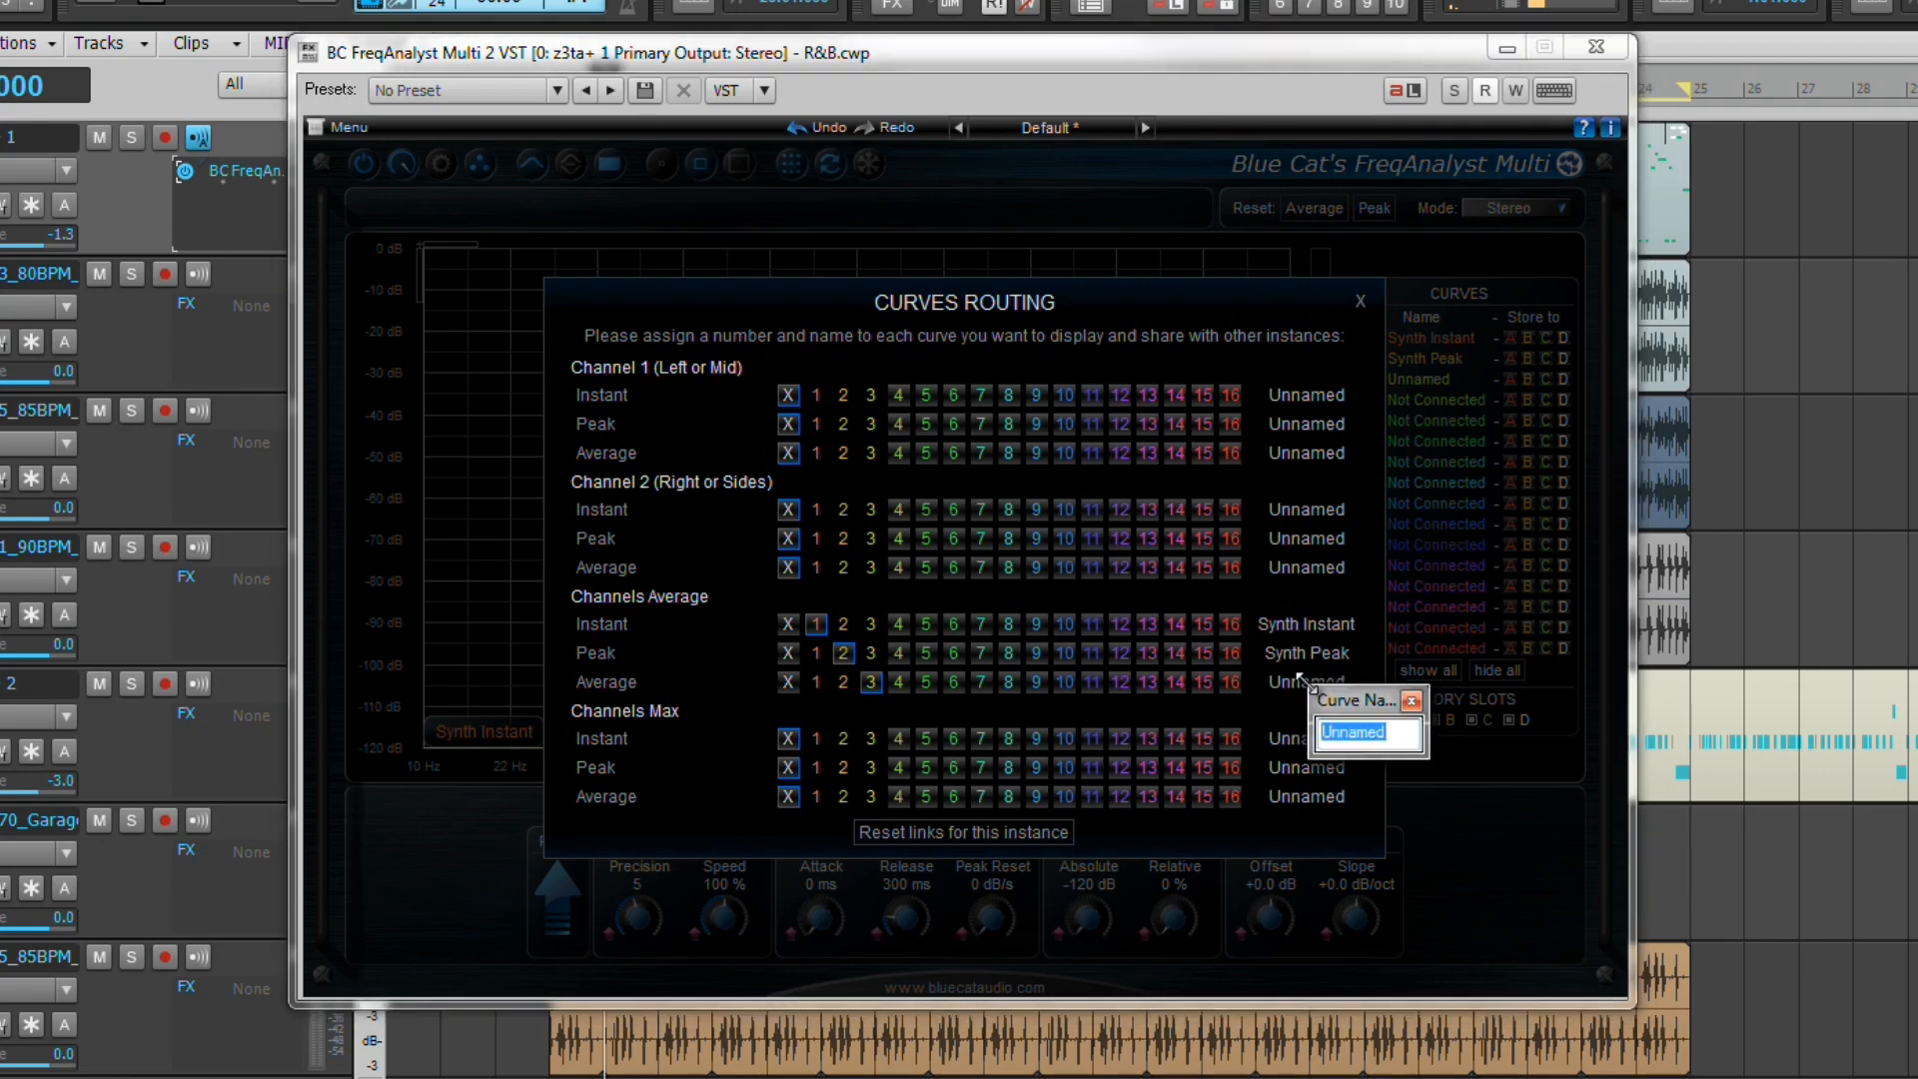
type("Synth A")
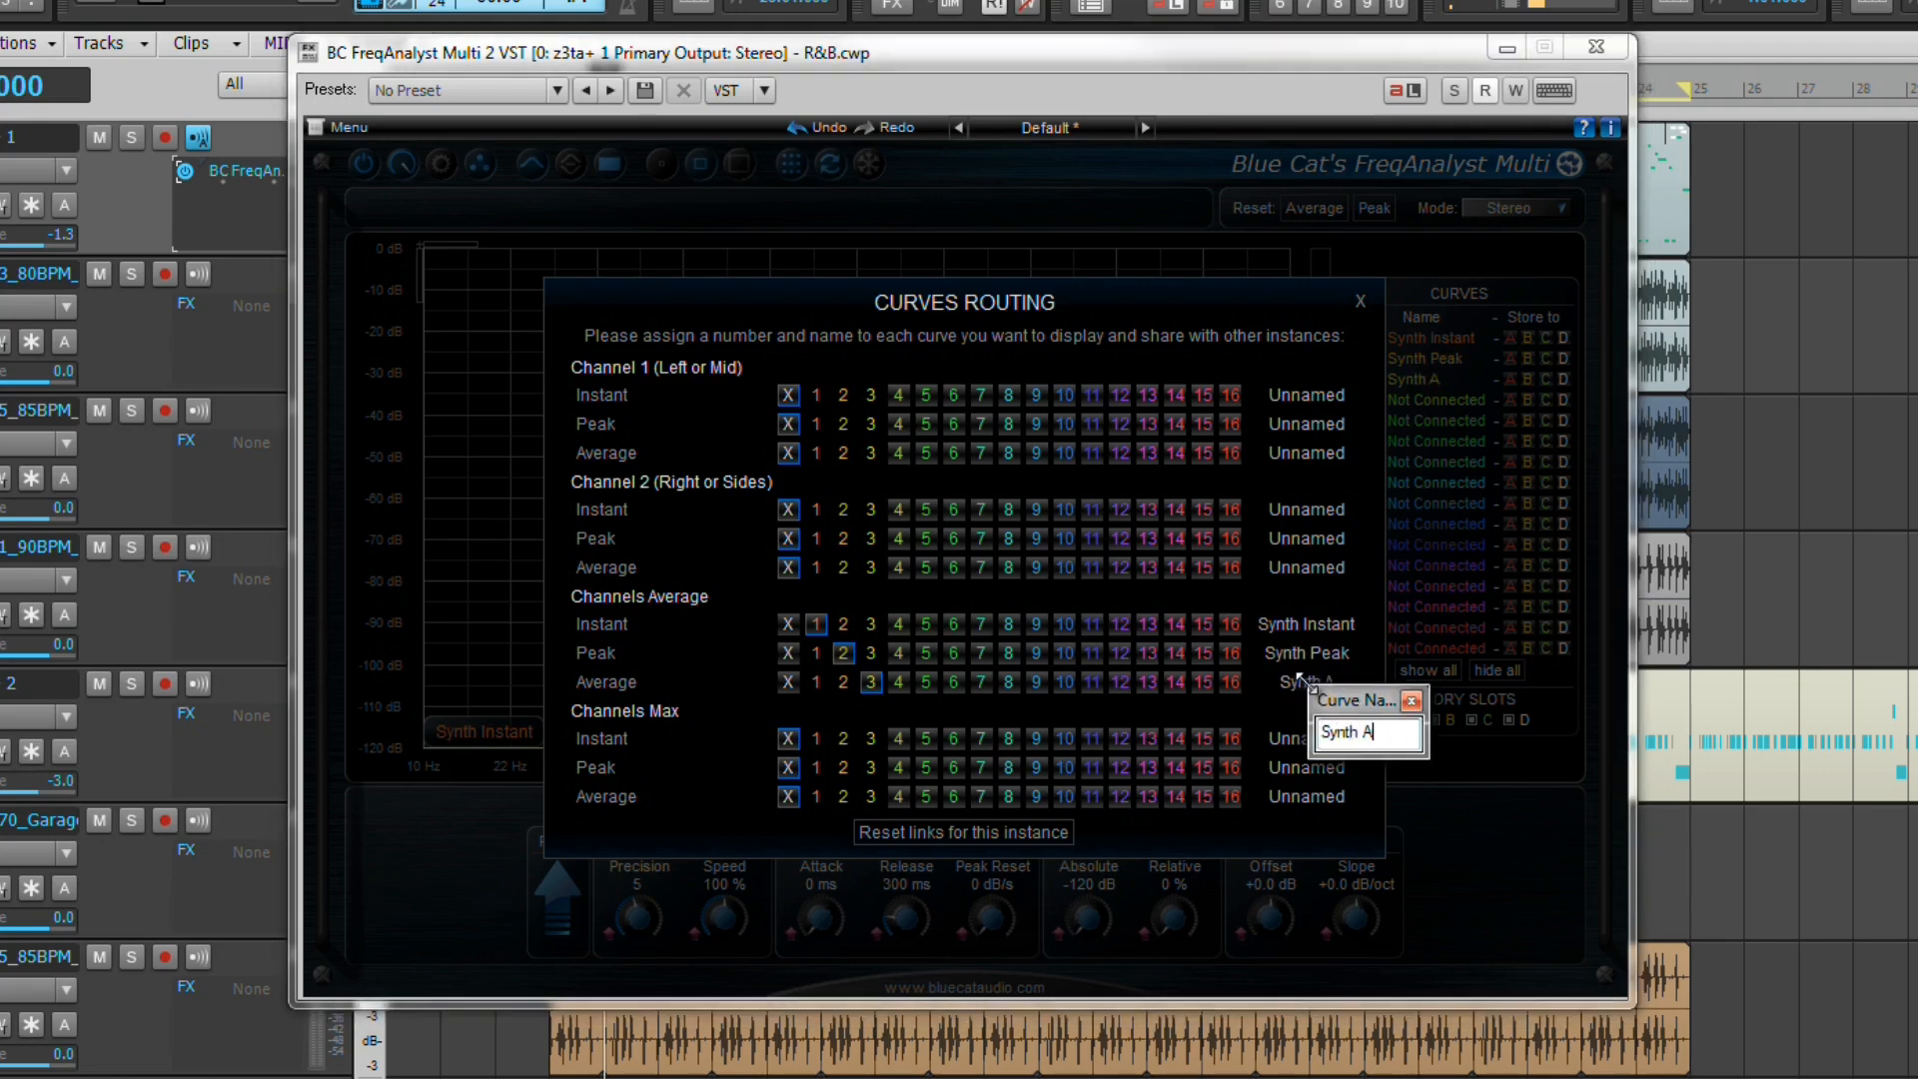
key("Return")
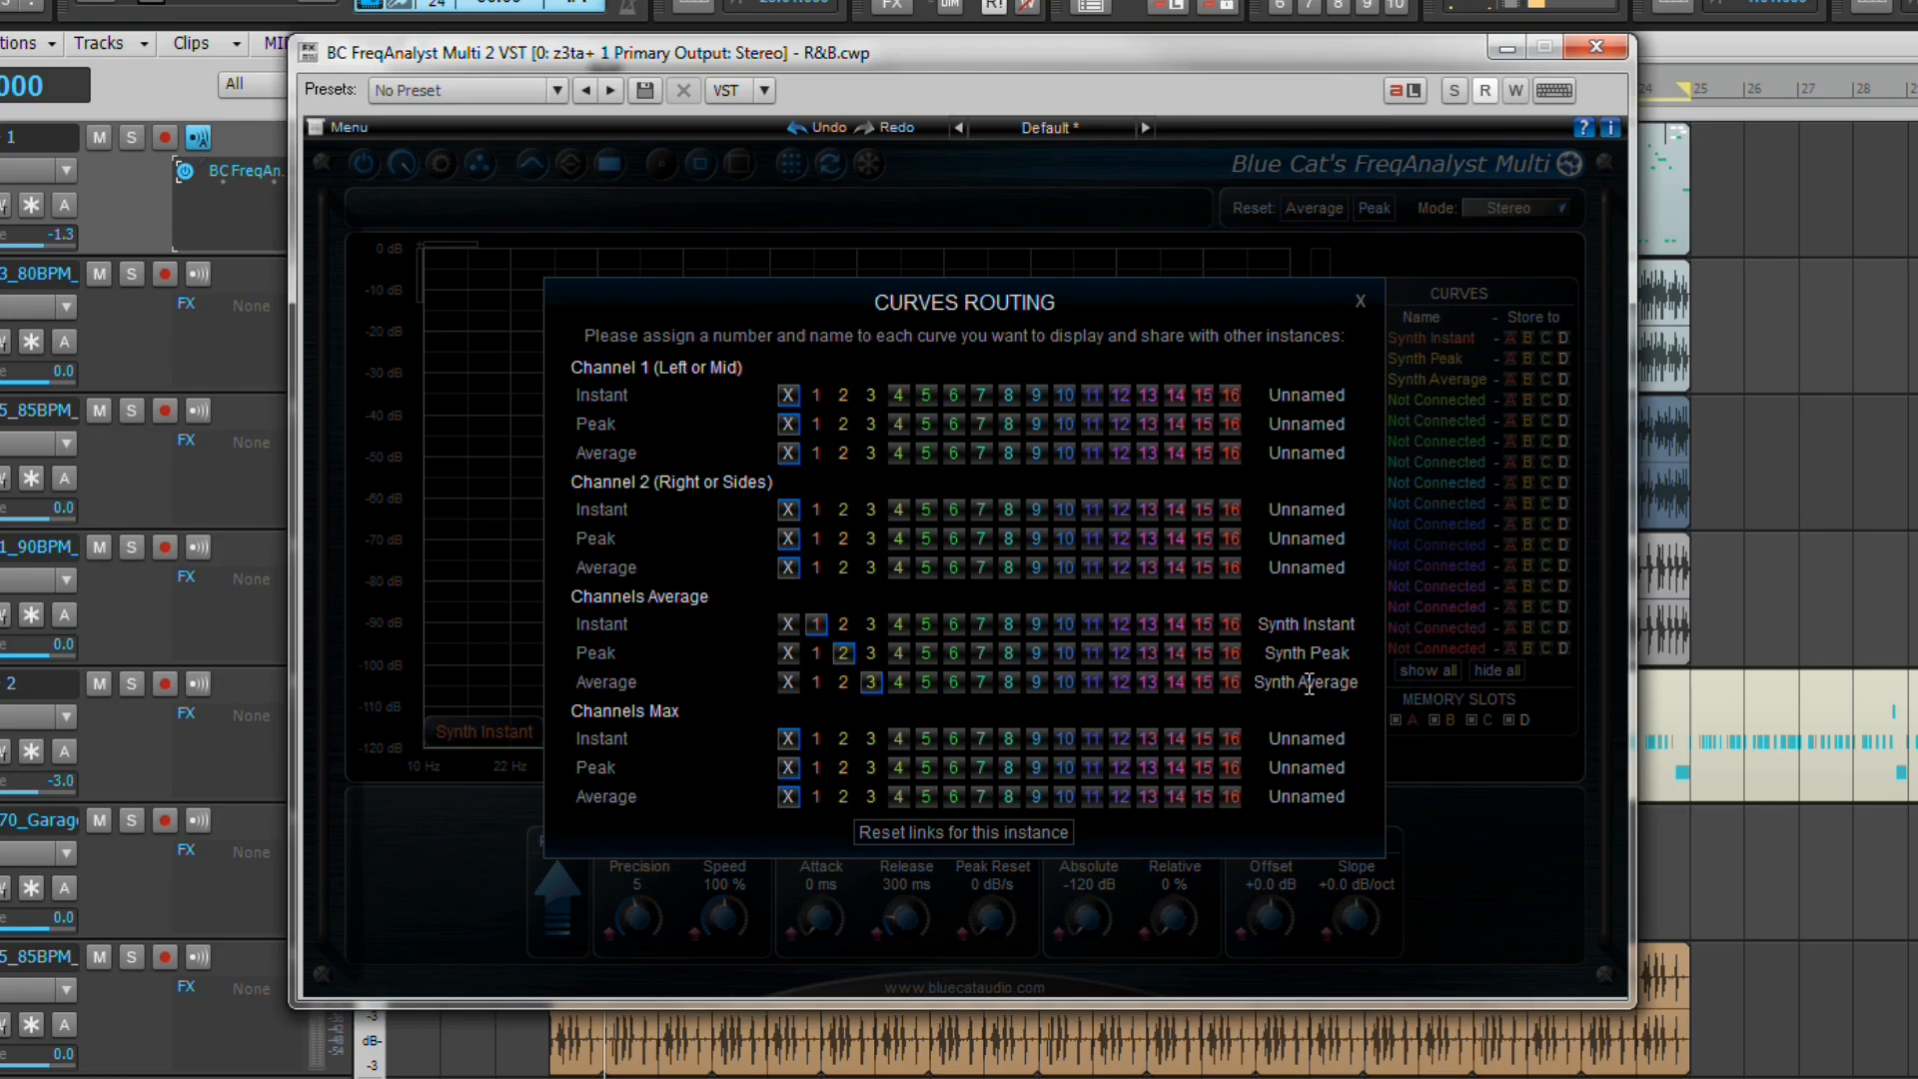
mouse_move(1426, 767)
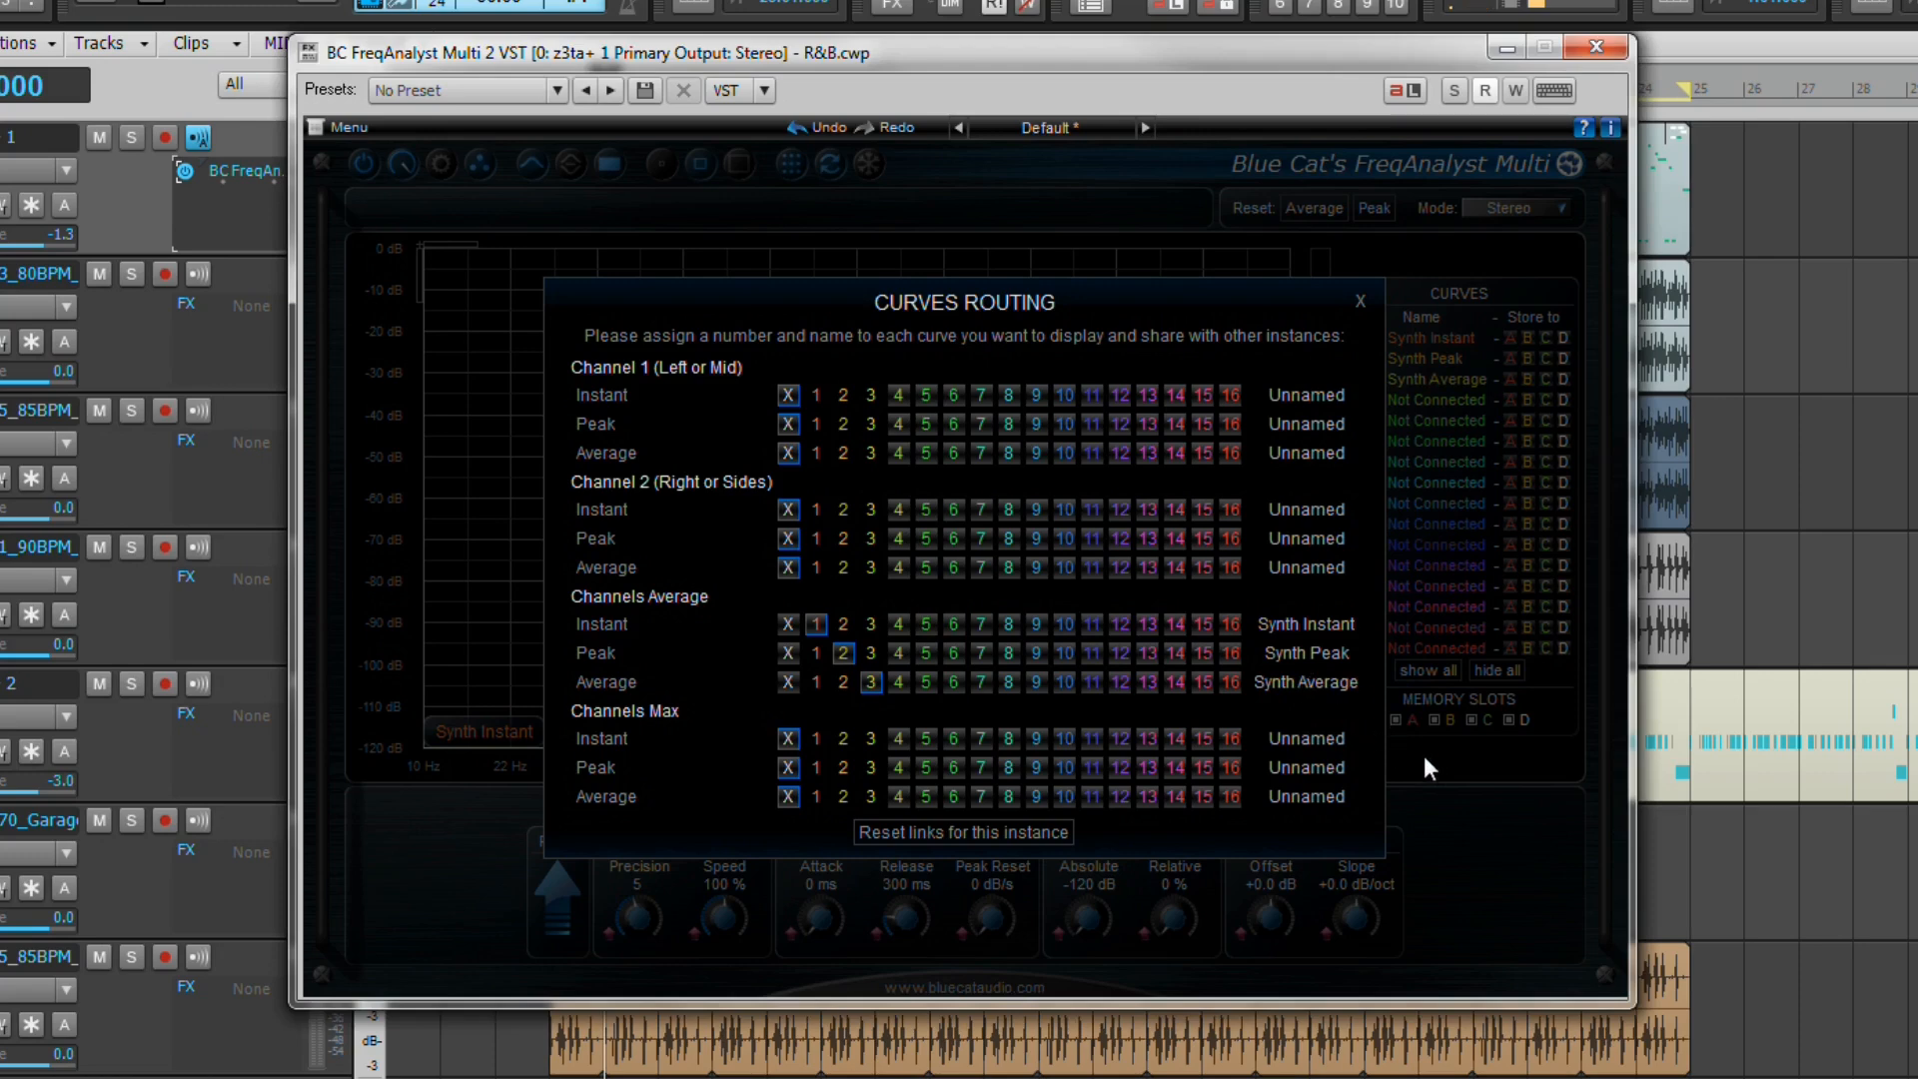
- Close Curves Routing and solo track 1 so the analyser draws the Synth curves
left_click(1359, 301)
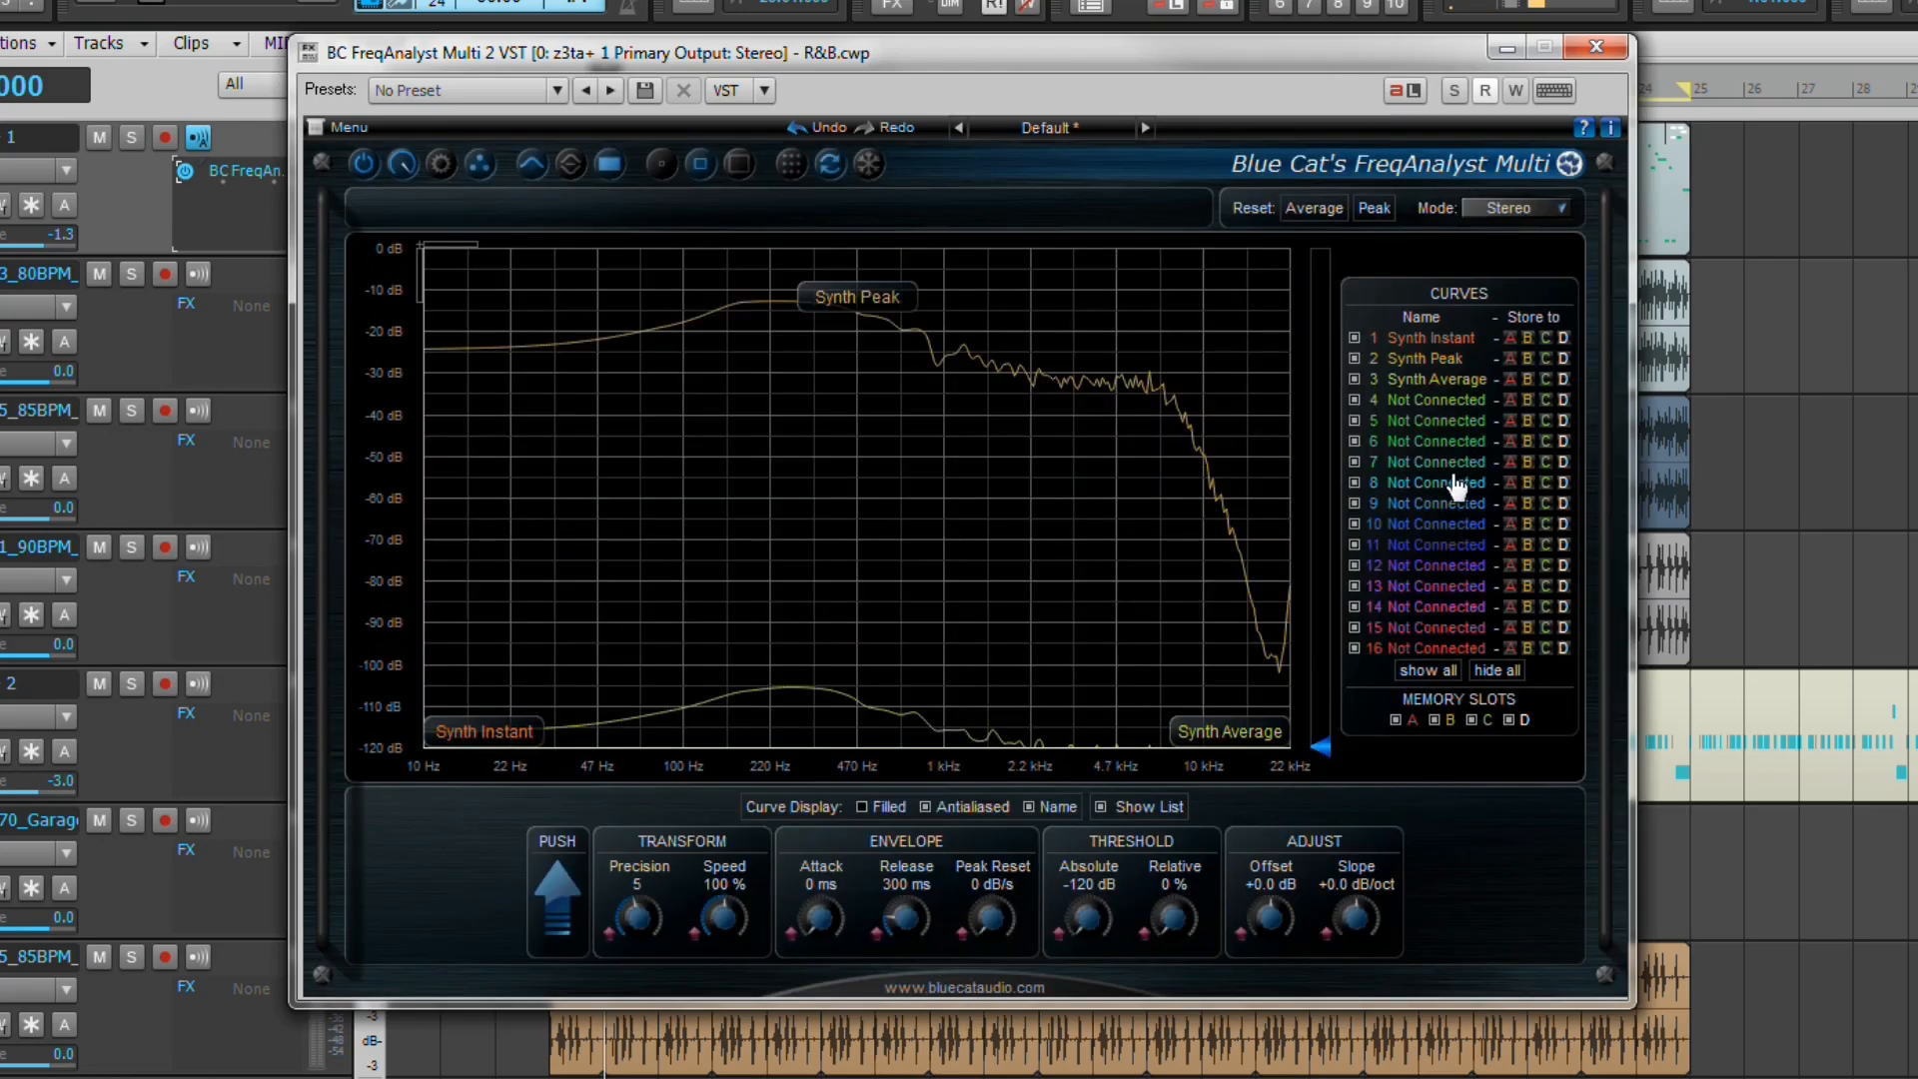
left_click(1372, 208)
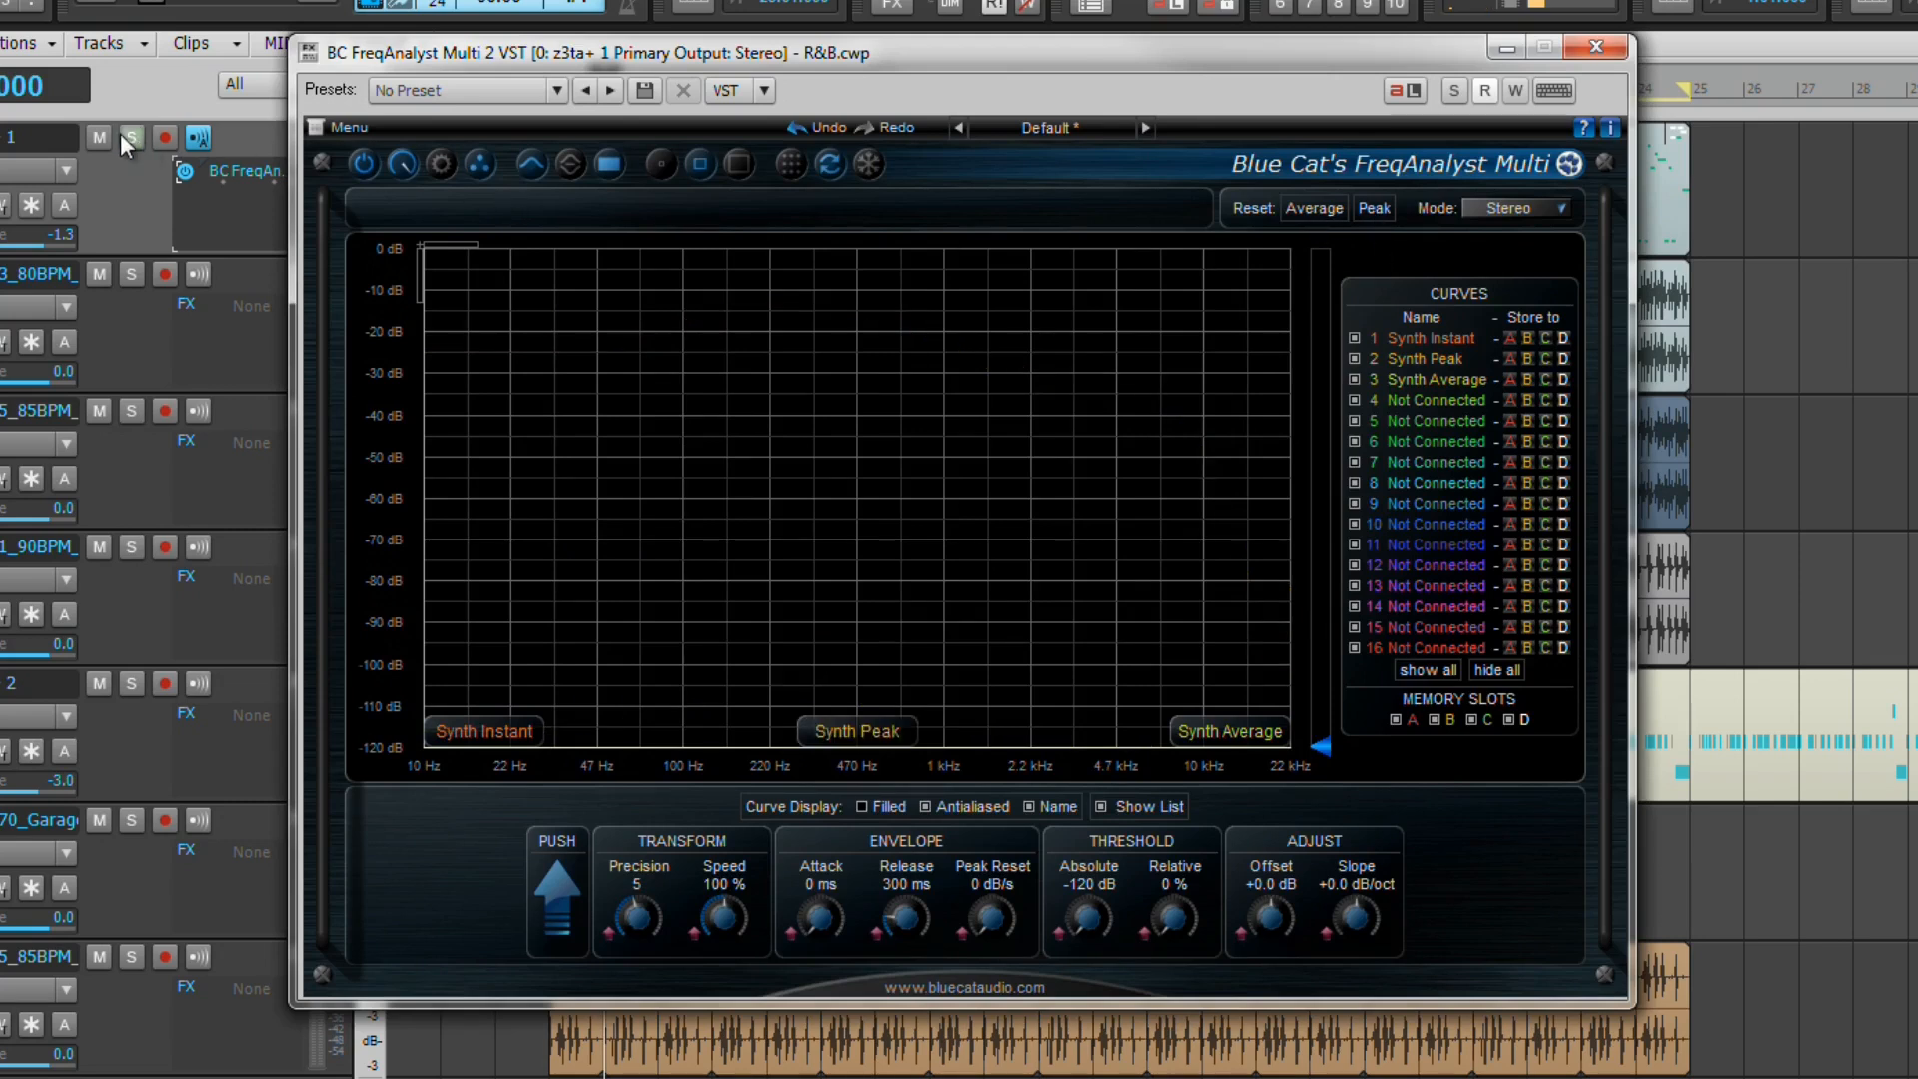
left_click(134, 140)
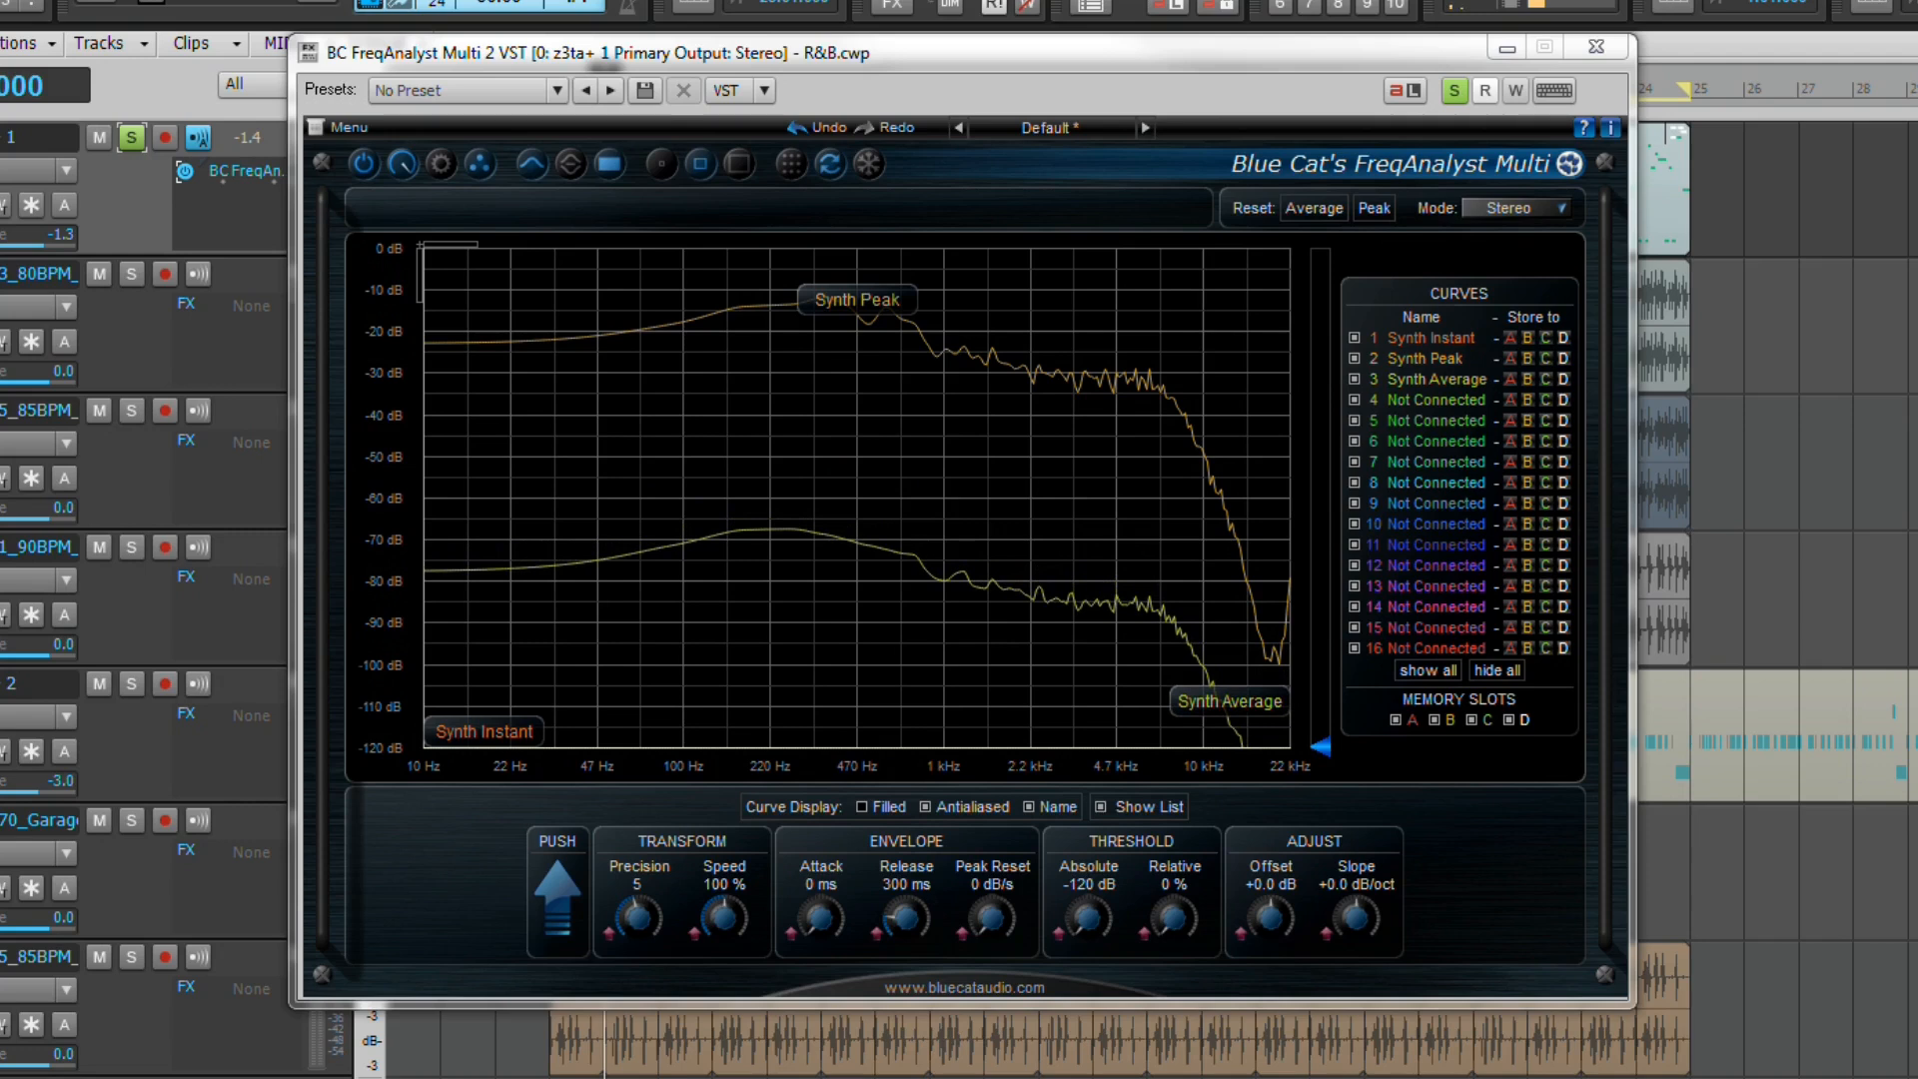
mouse_move(421, 825)
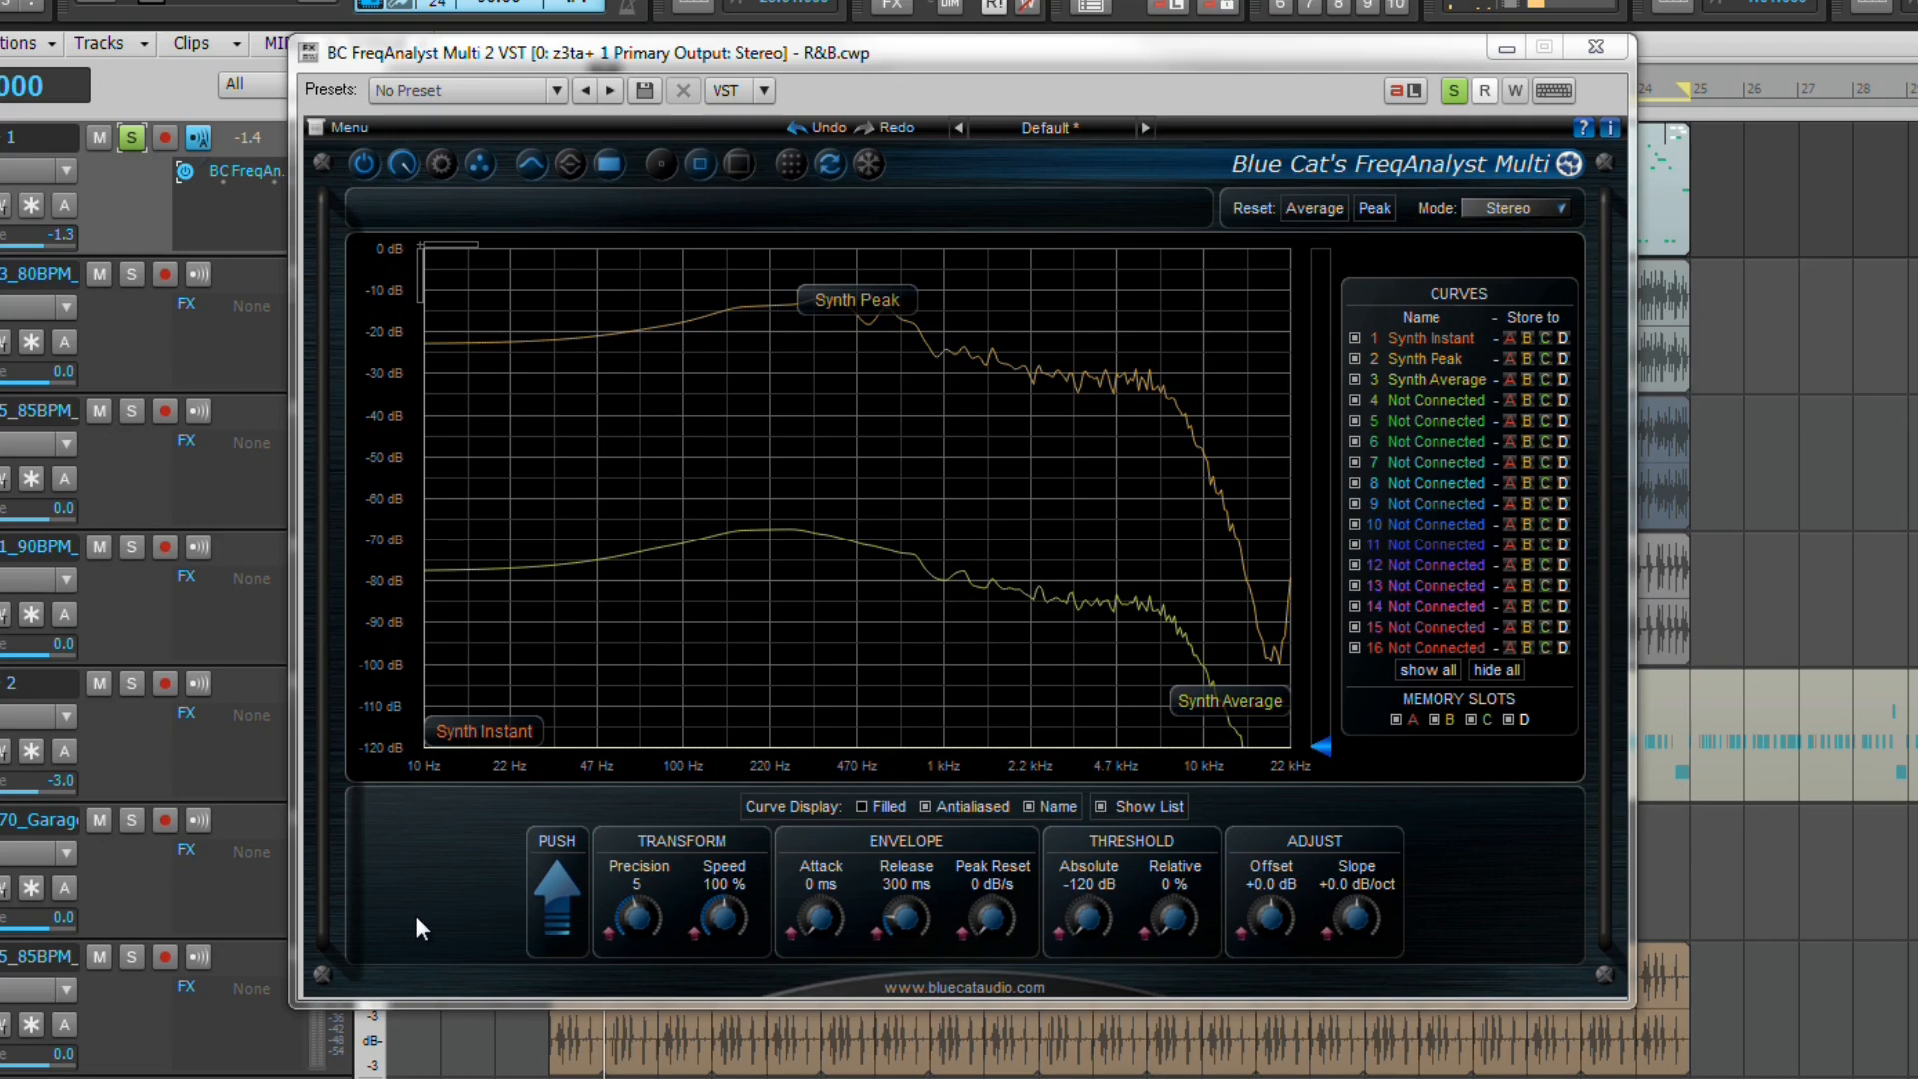
mouse_move(426, 979)
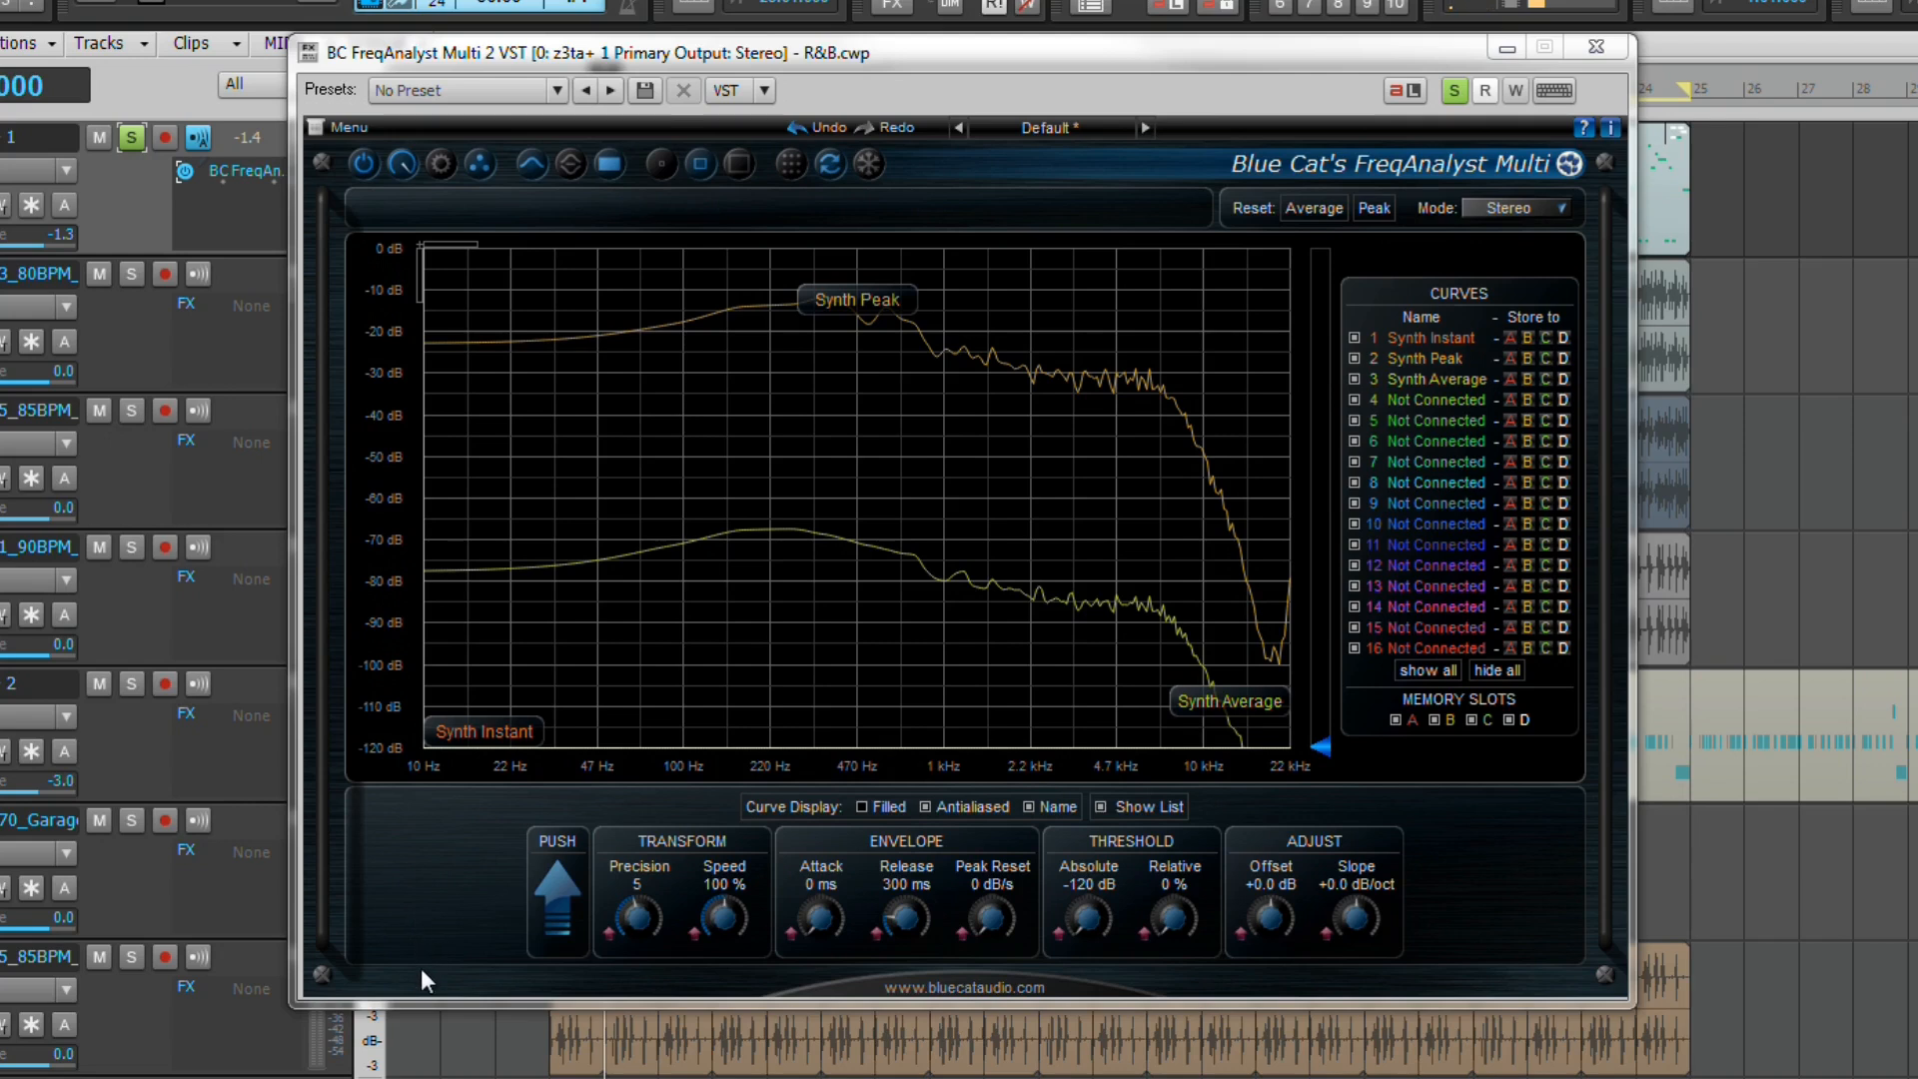
mouse_move(649, 987)
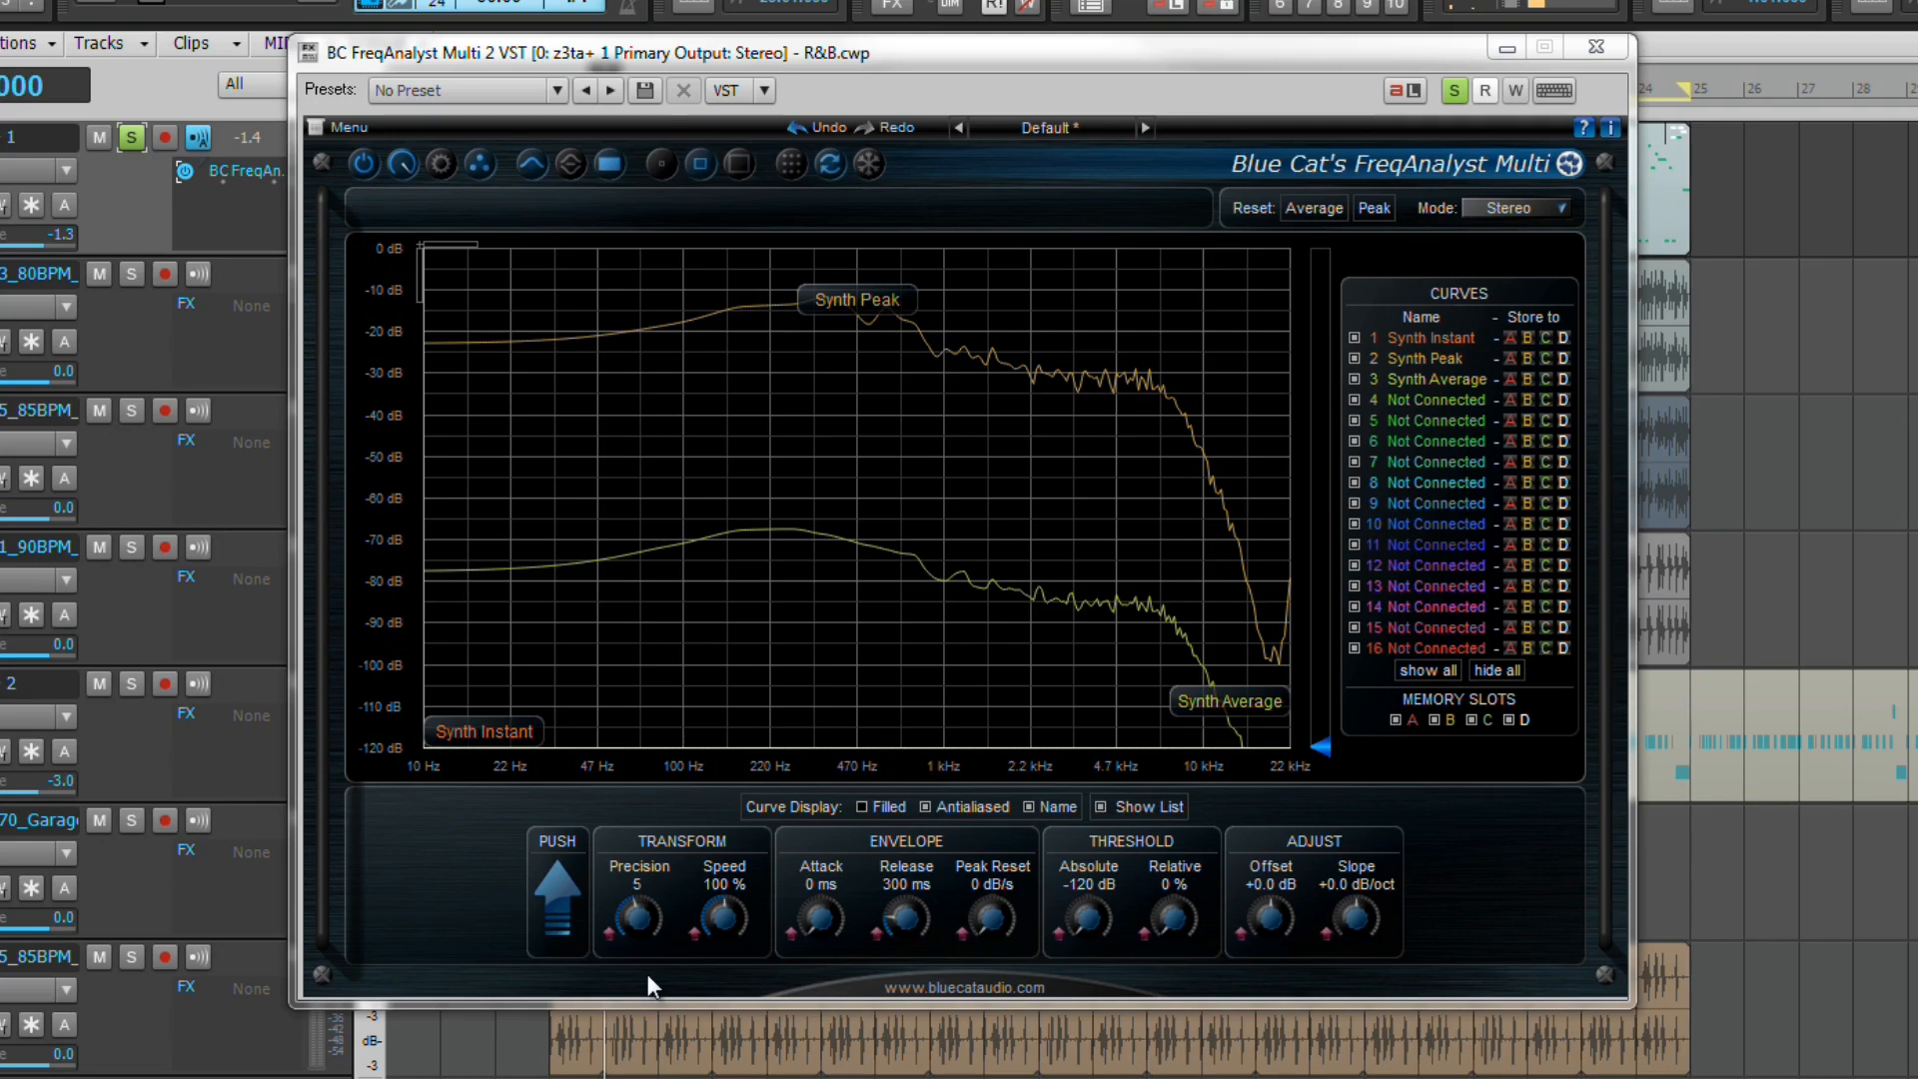
mouse_move(581, 967)
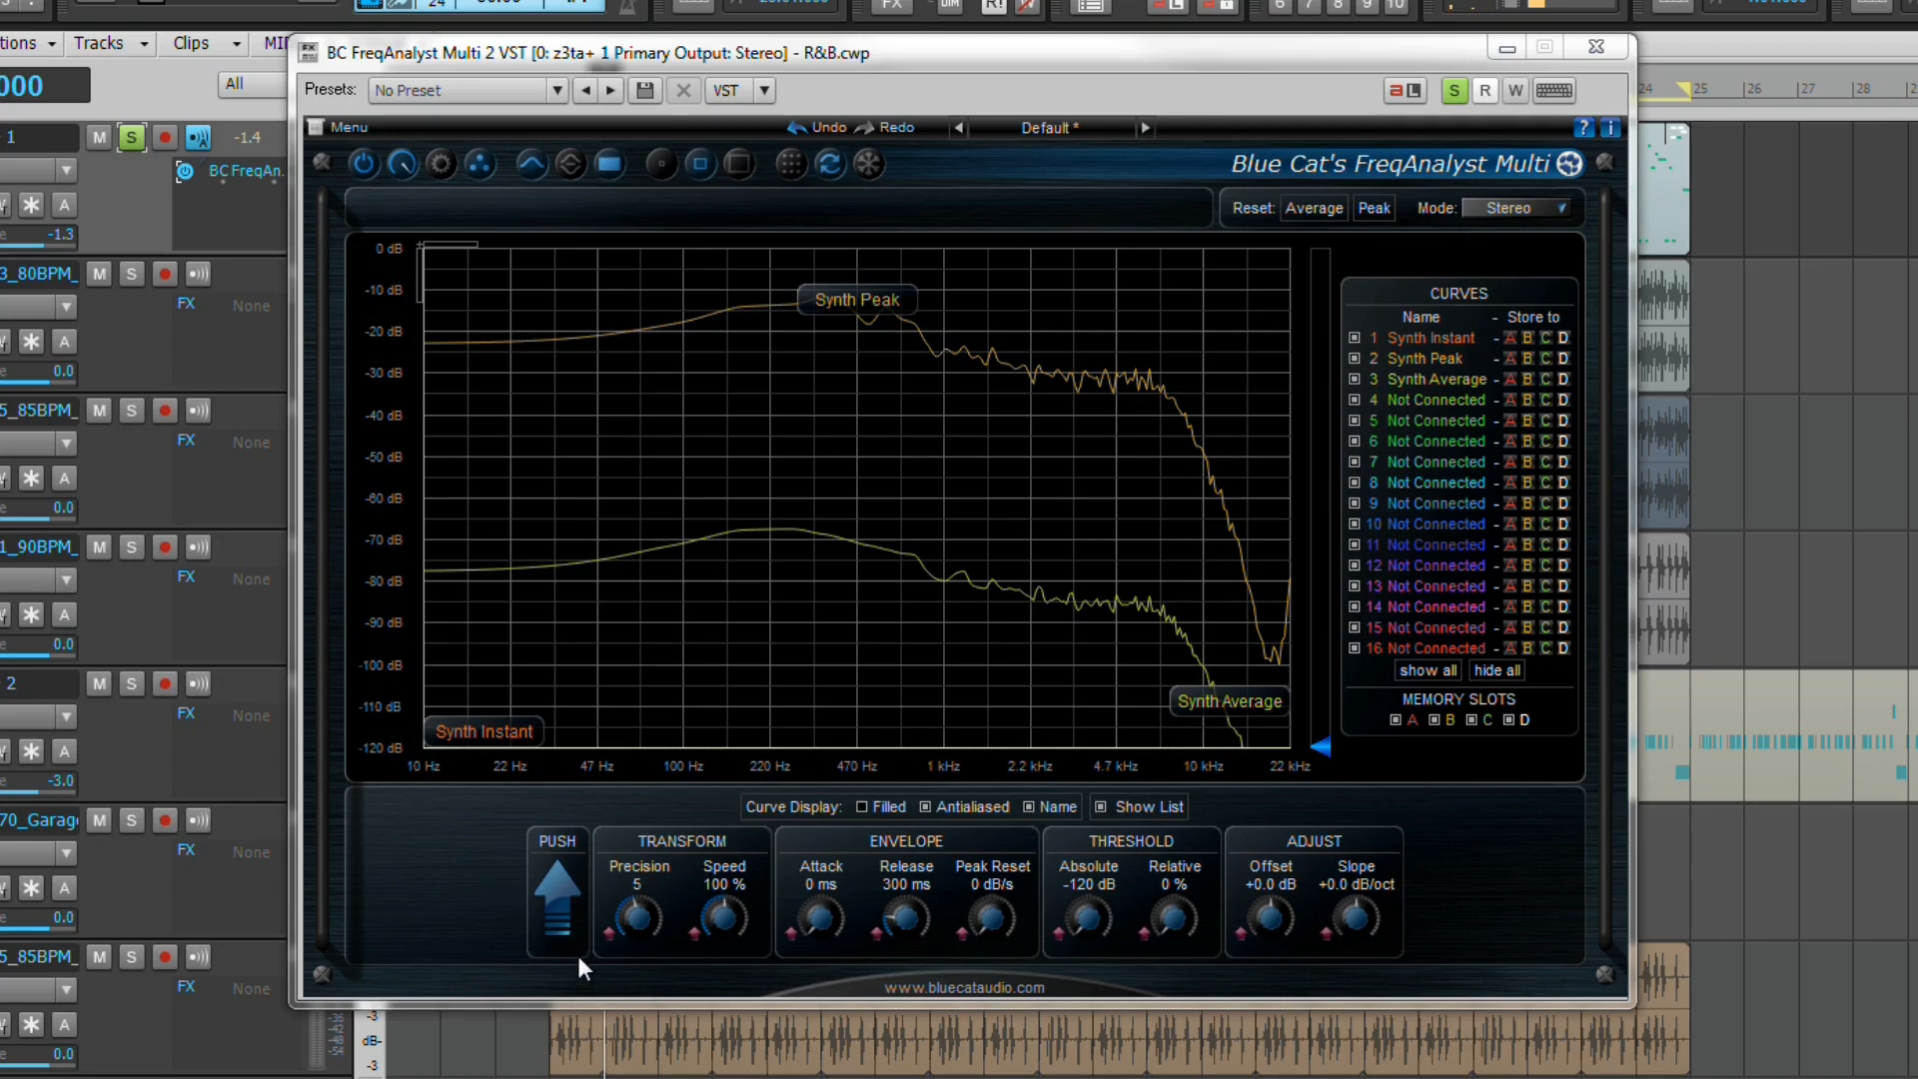
mouse_move(508, 947)
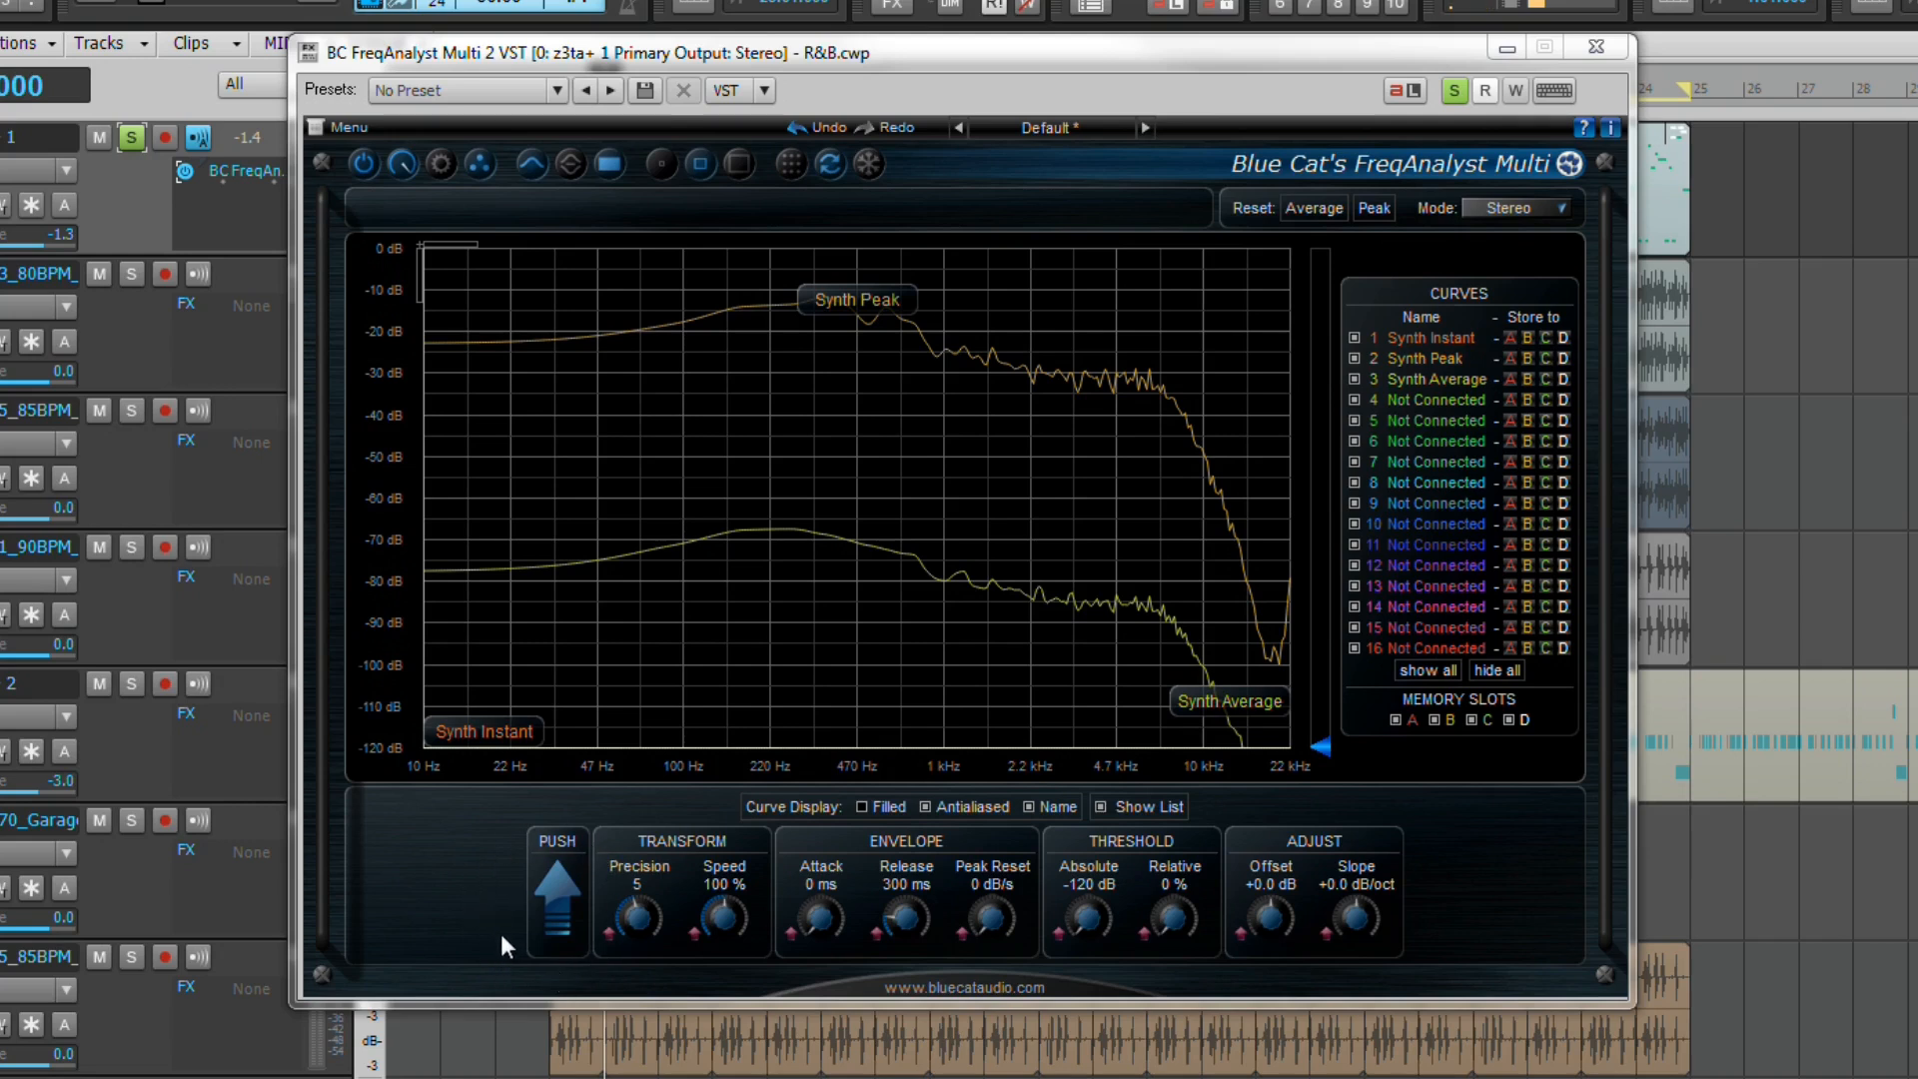
mouse_move(586, 963)
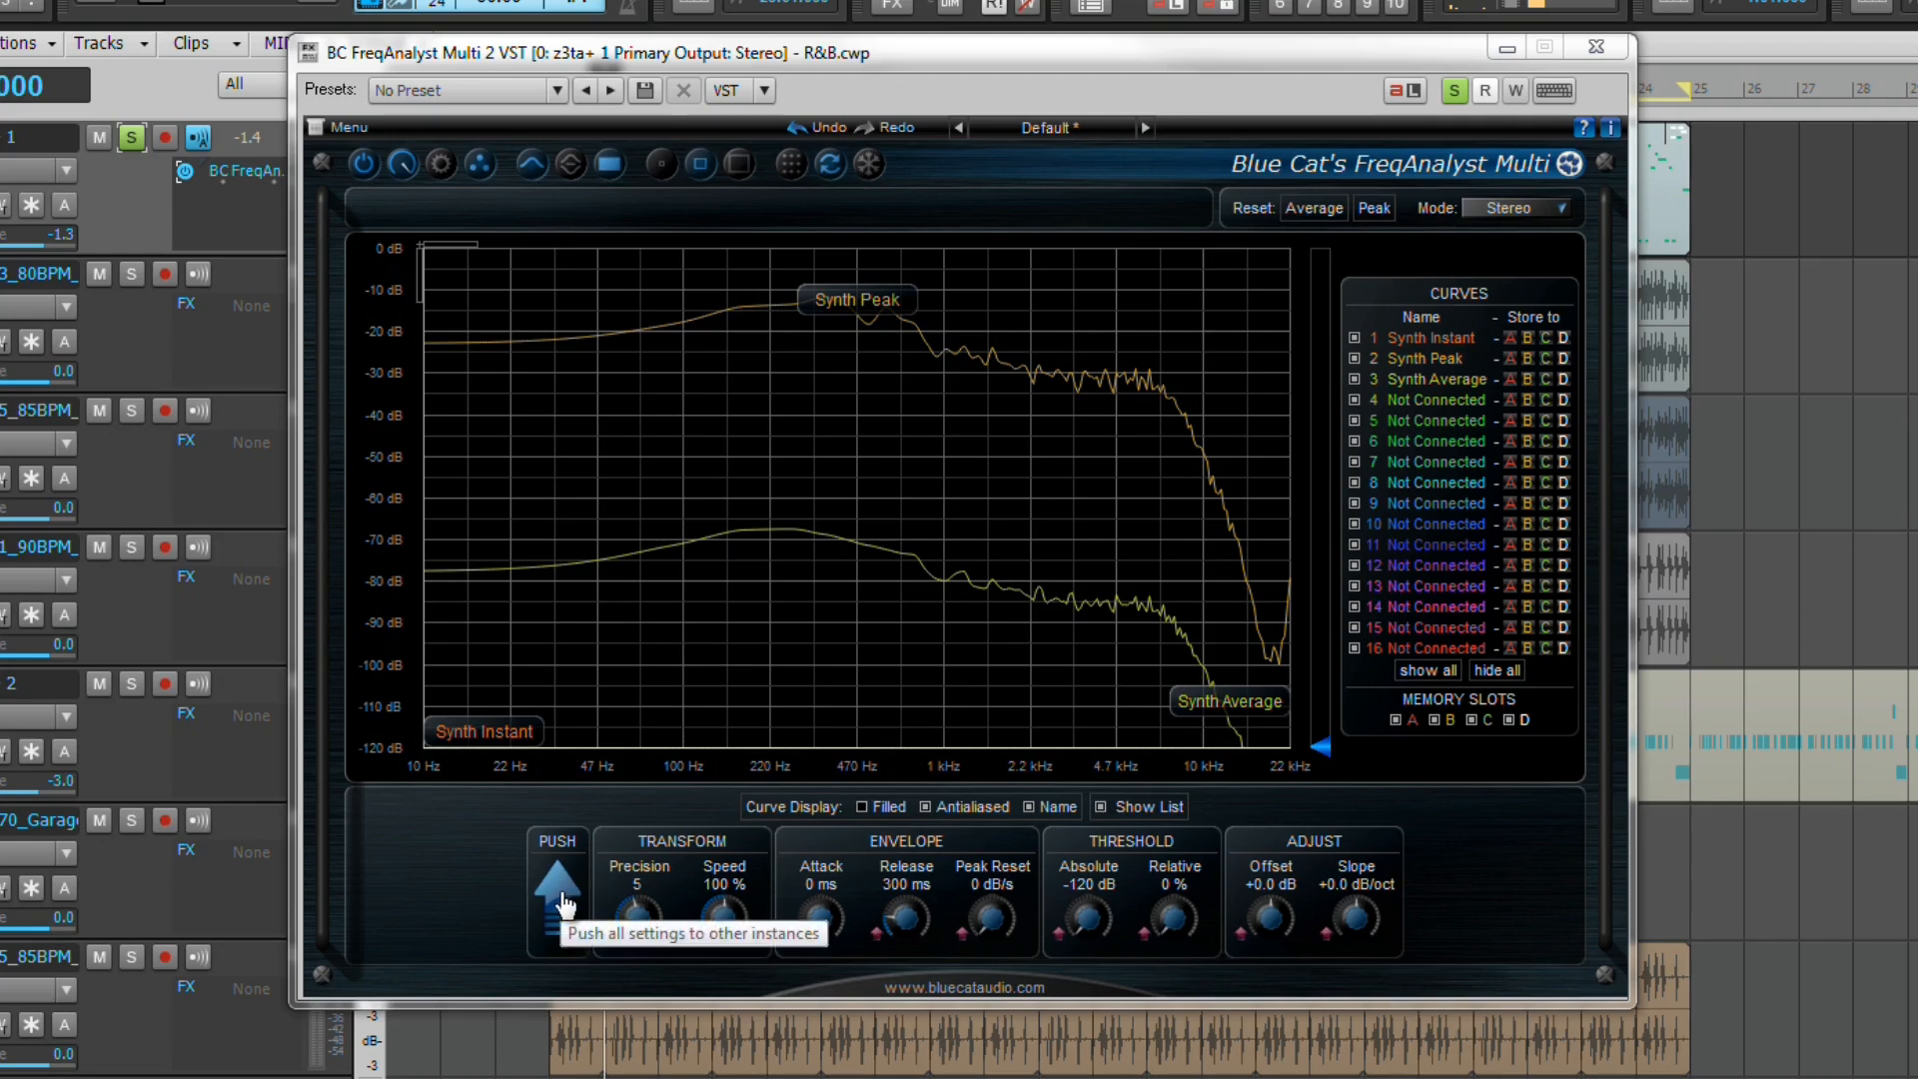
mouse_move(575, 983)
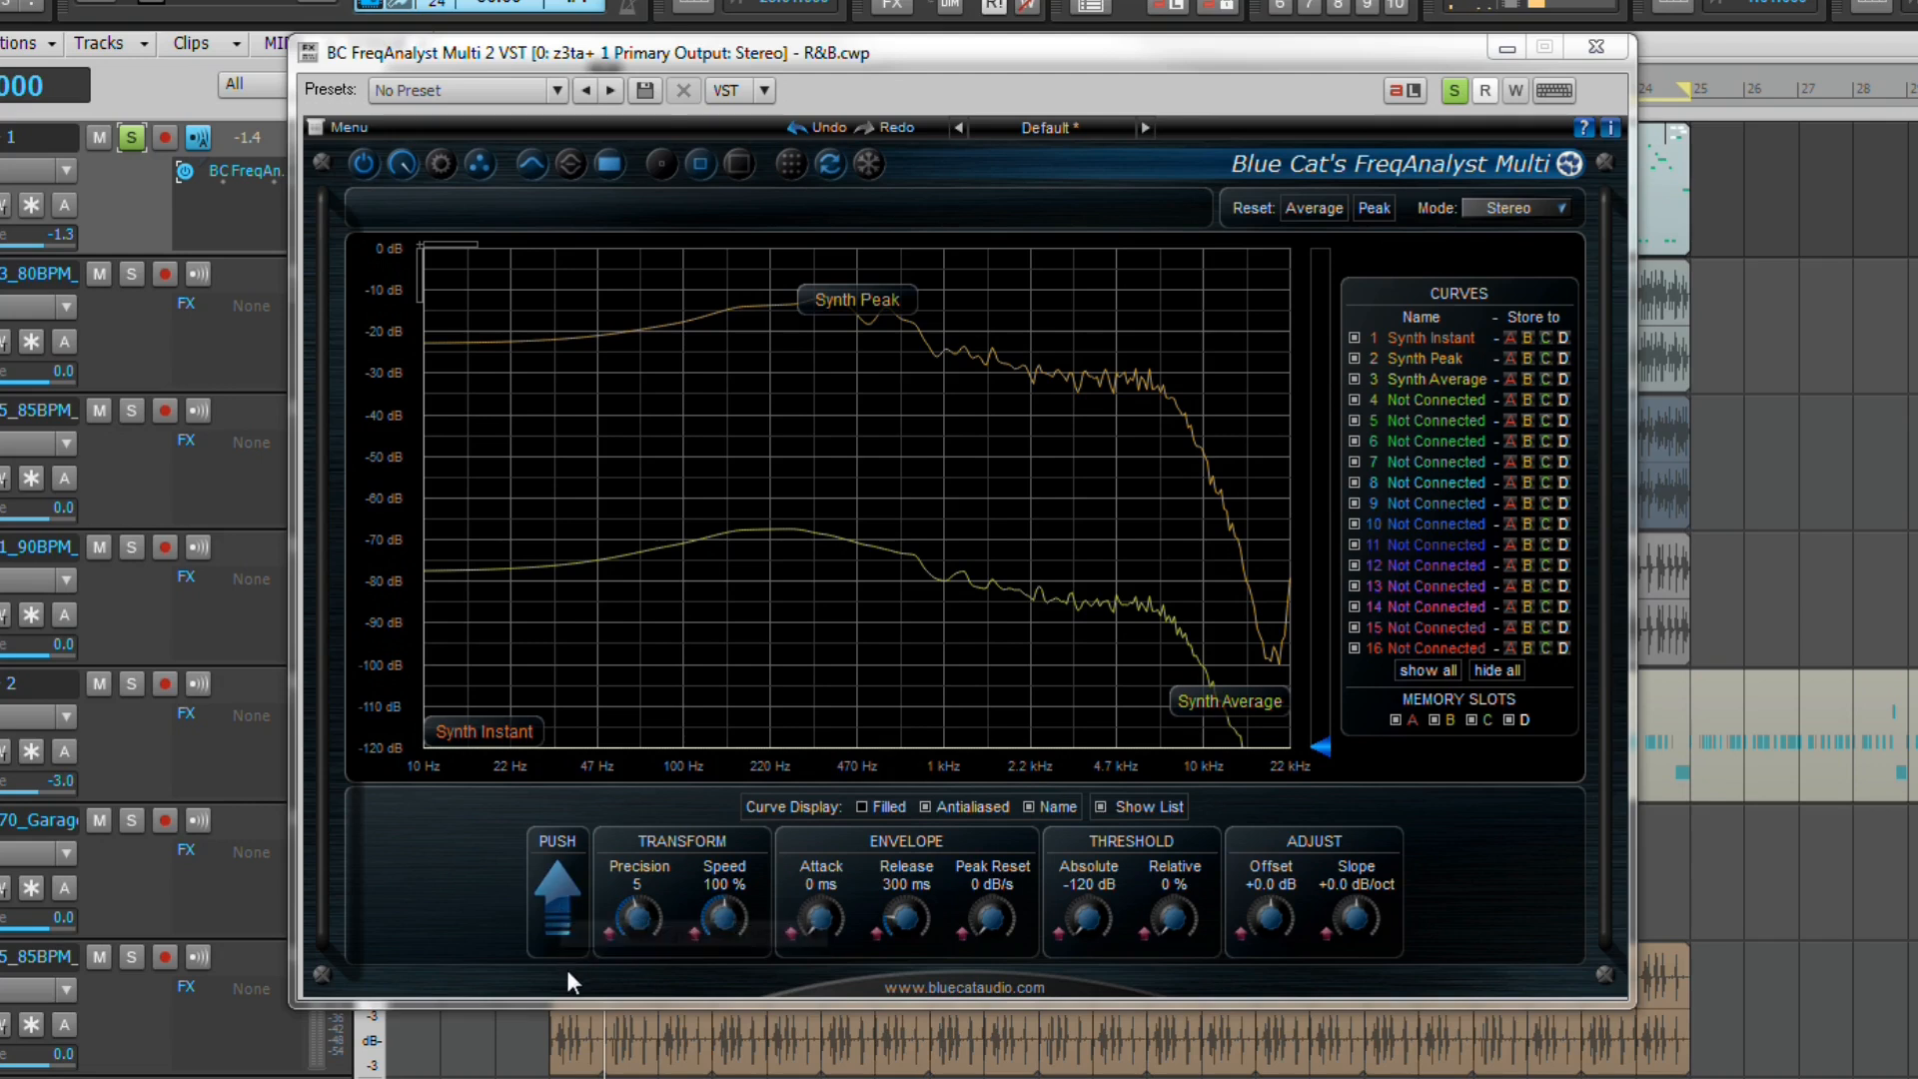
mouse_move(611, 945)
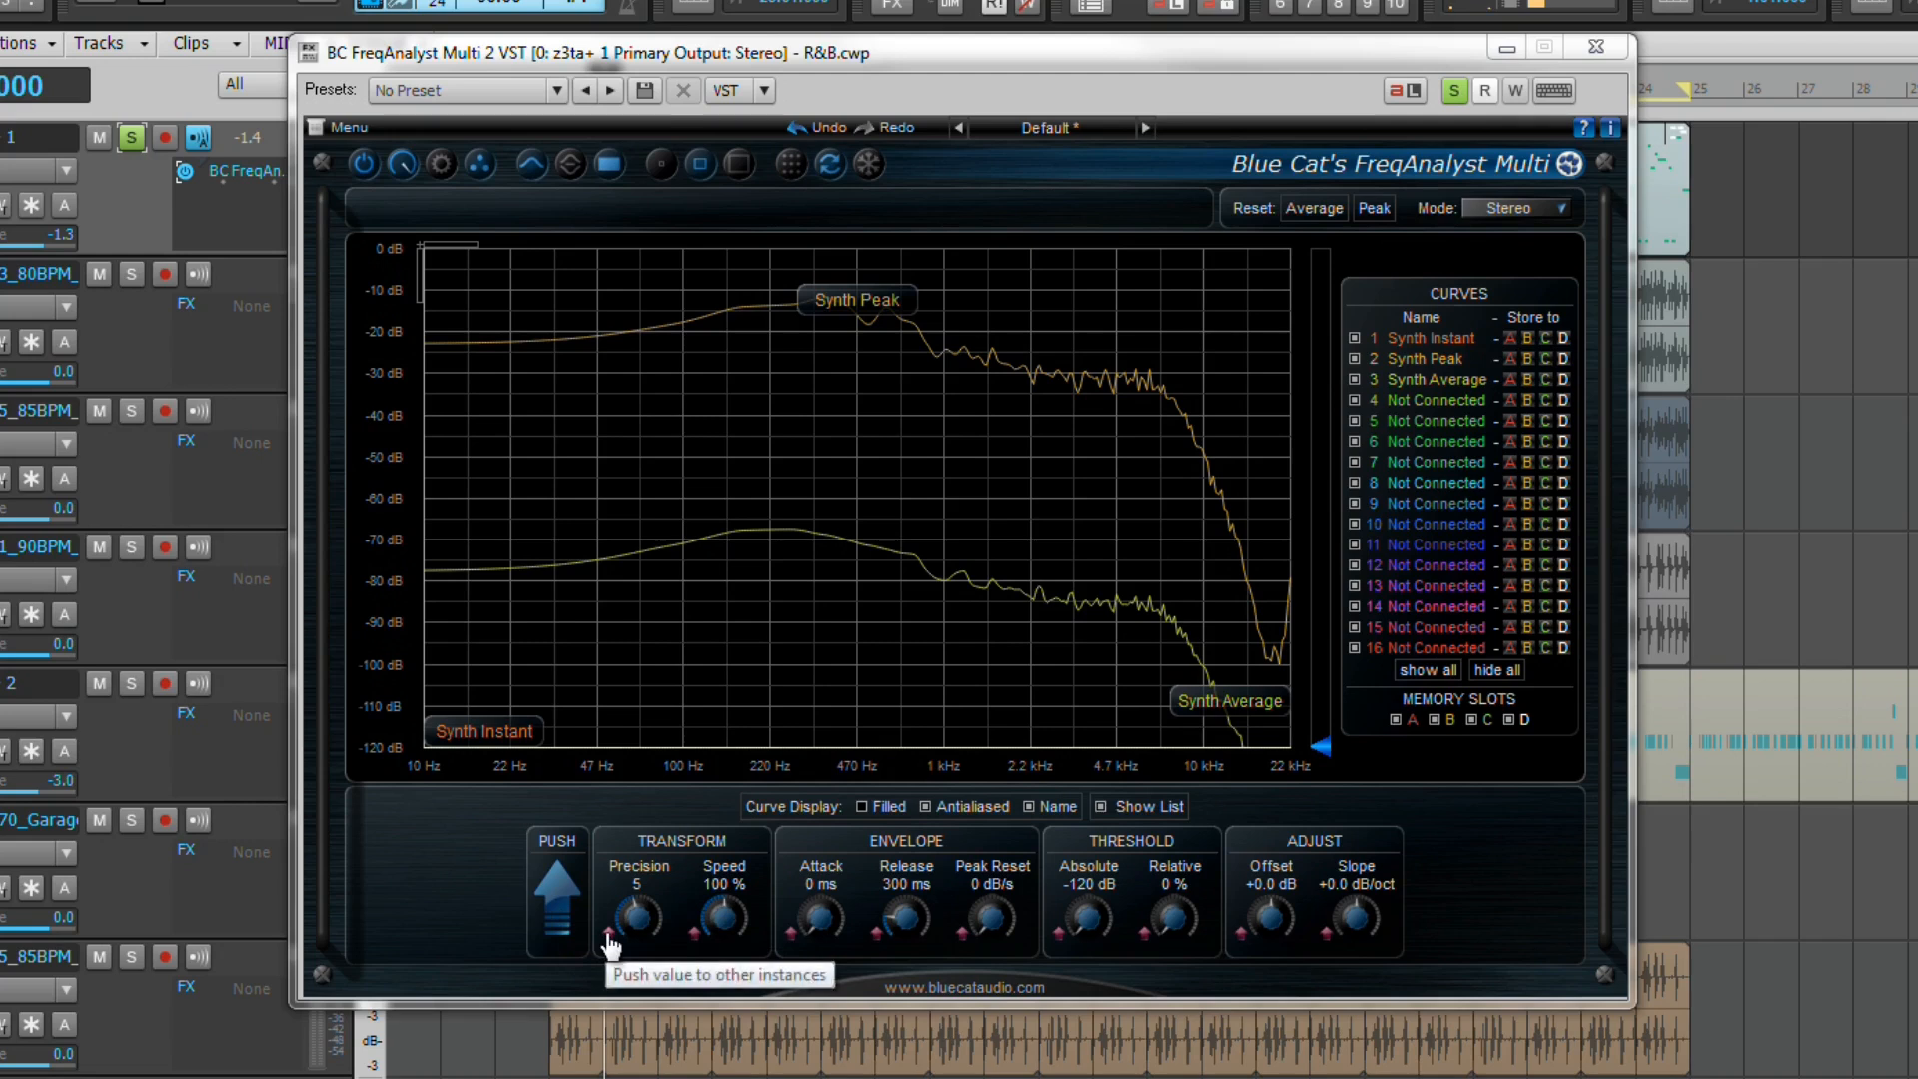
mouse_move(701, 947)
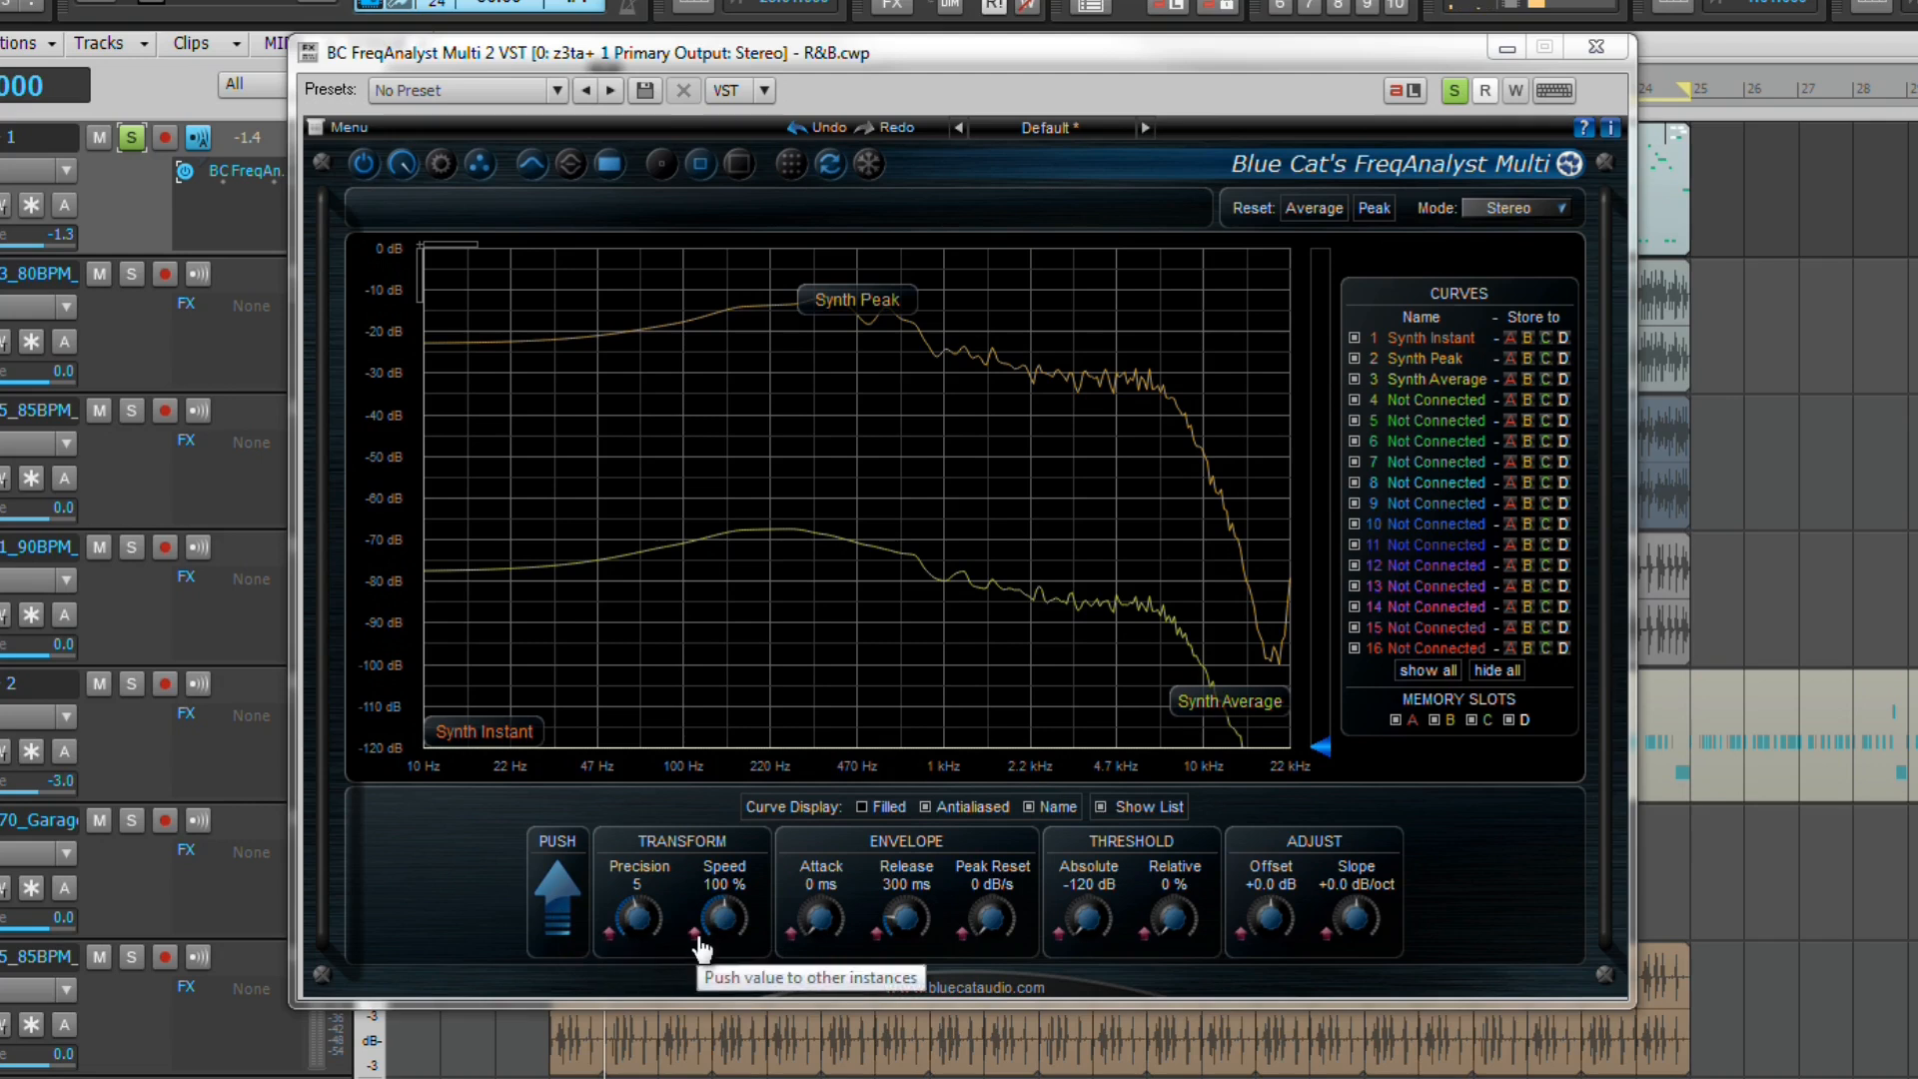
mouse_move(651, 965)
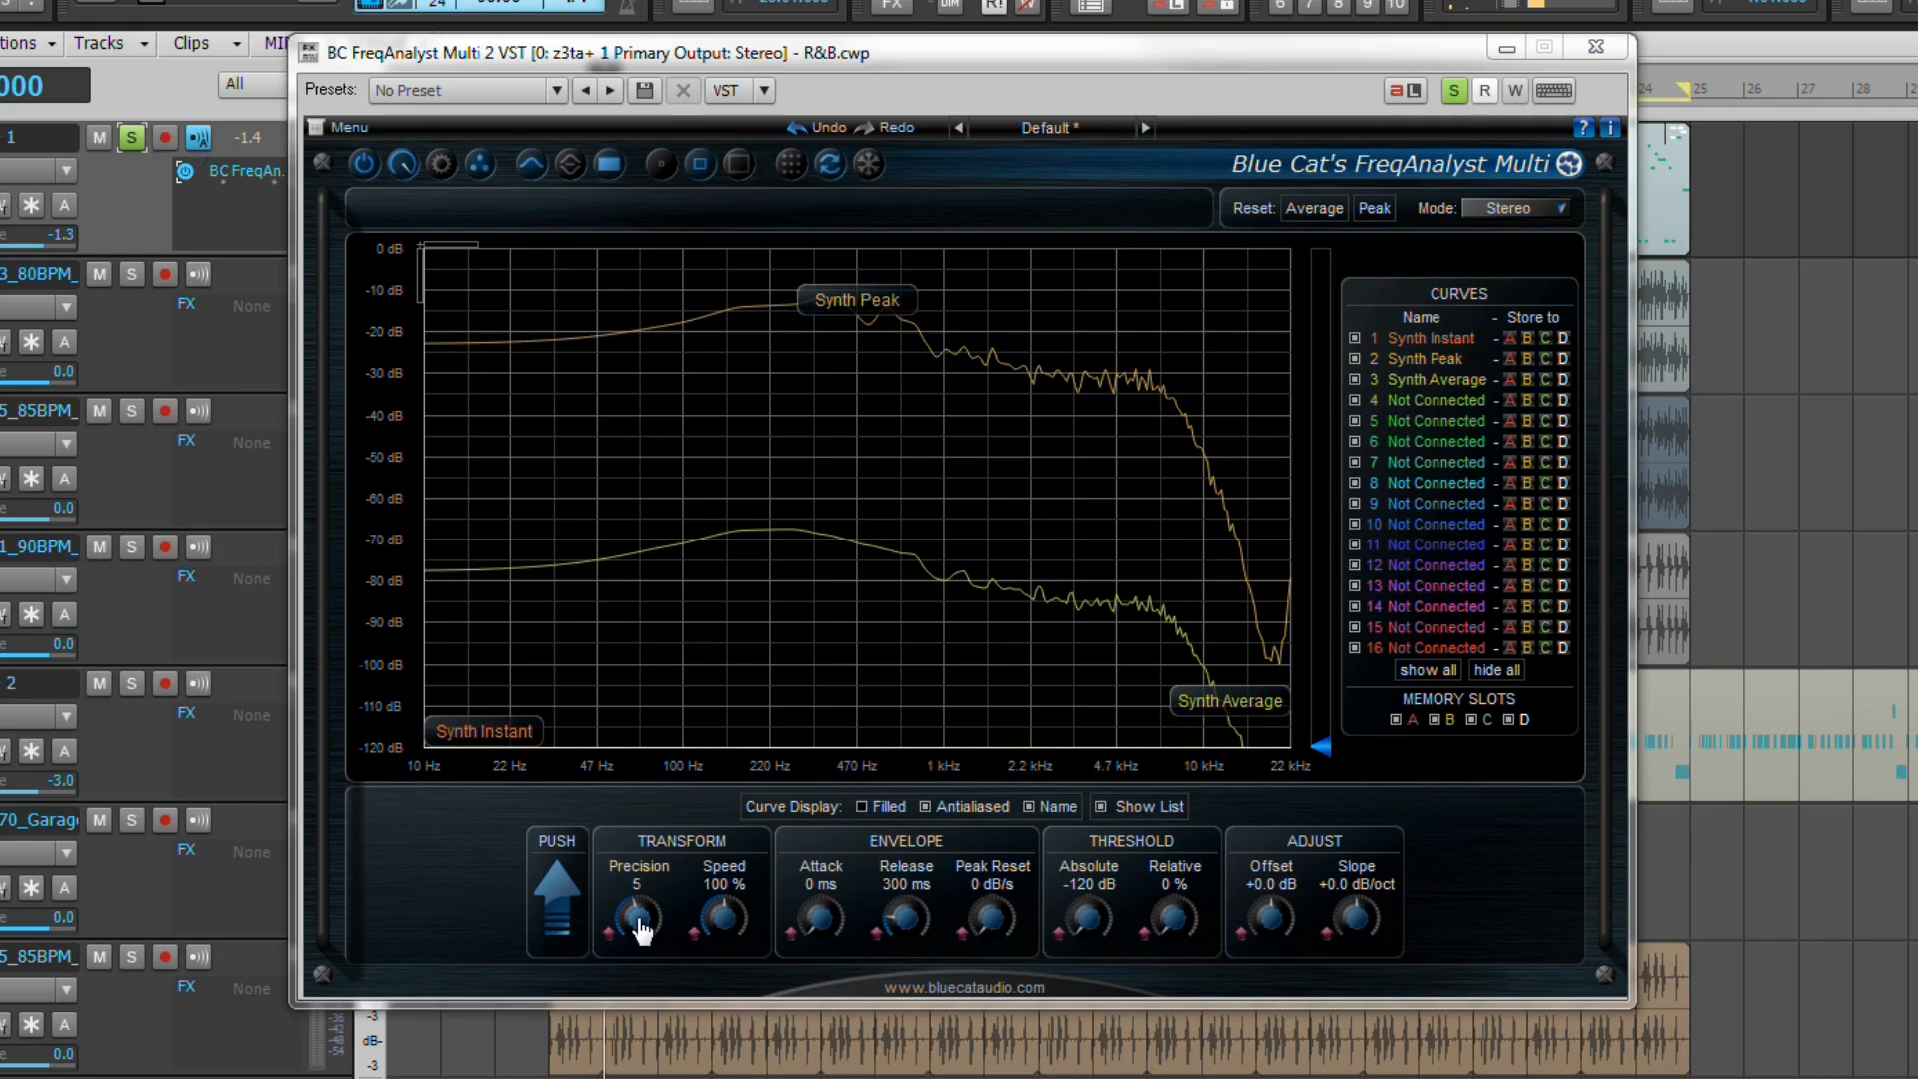
mouse_move(687, 966)
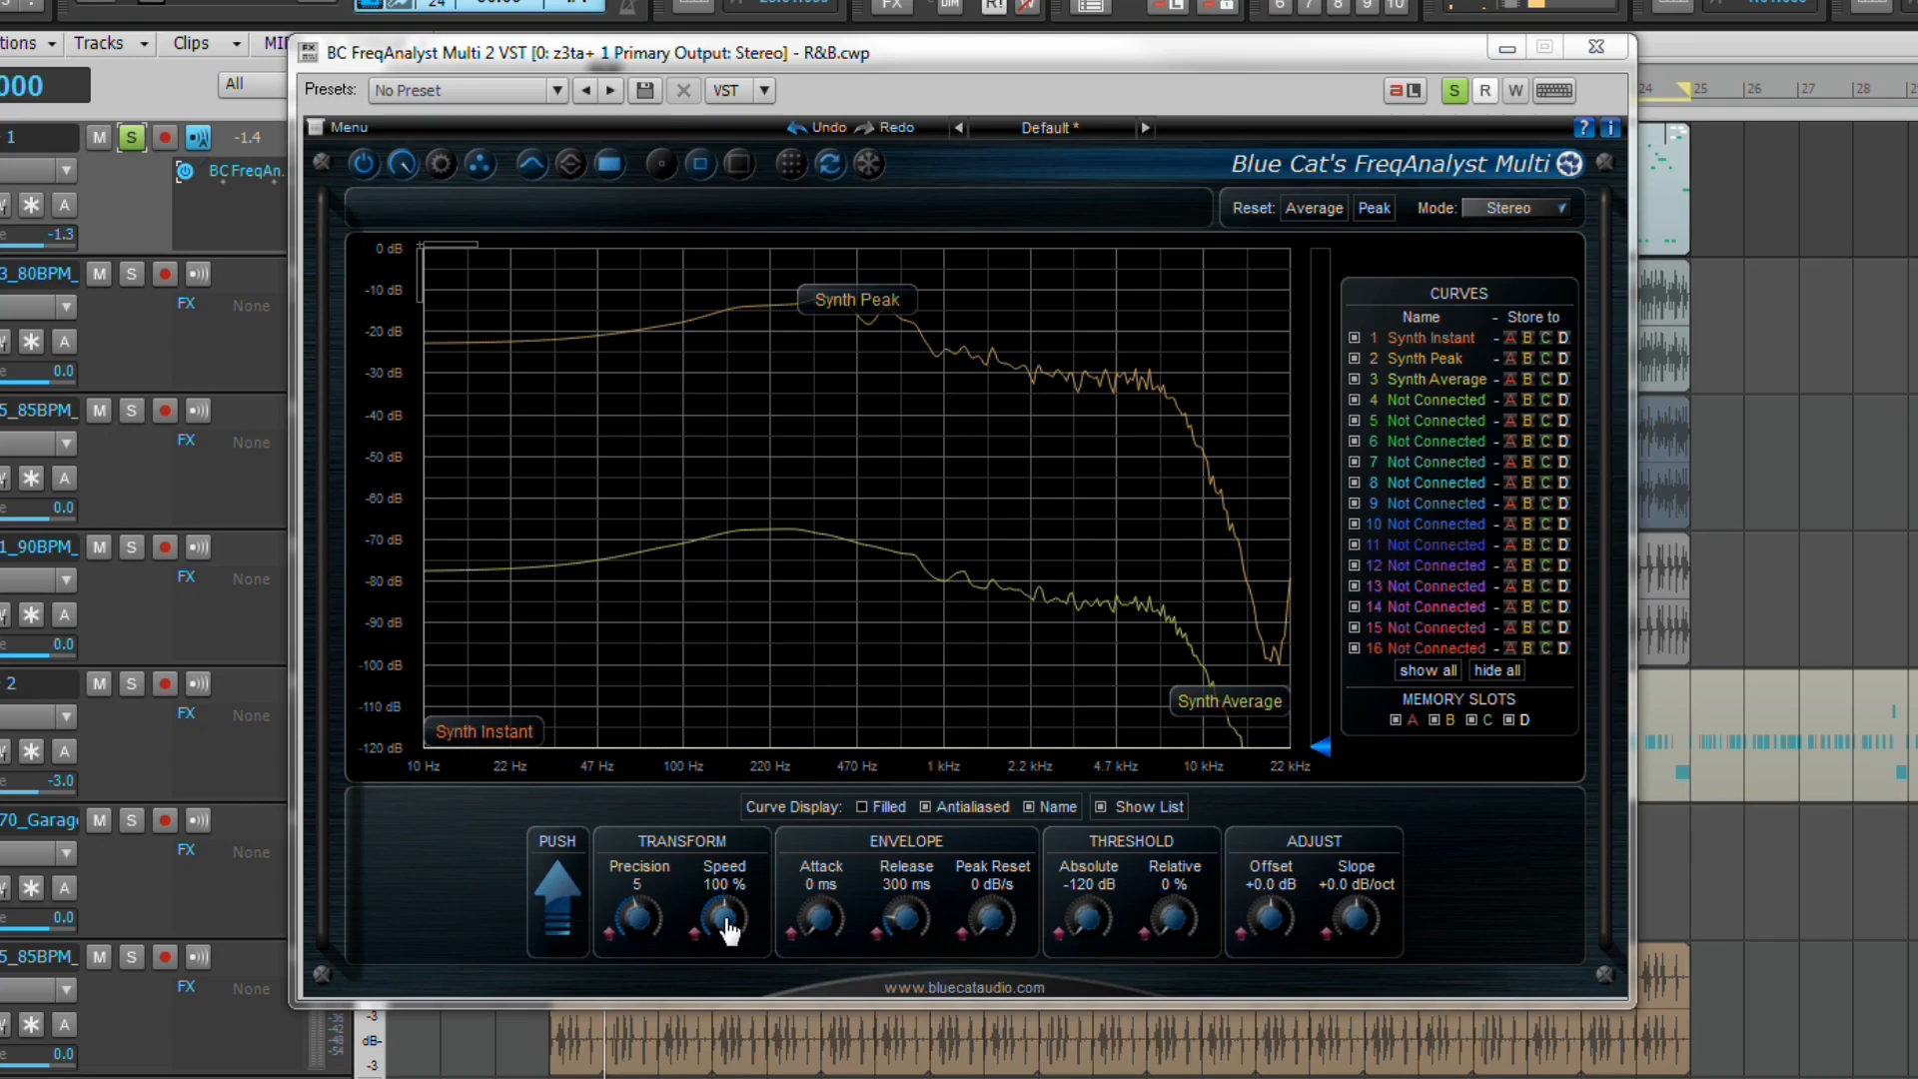
mouse_move(721, 939)
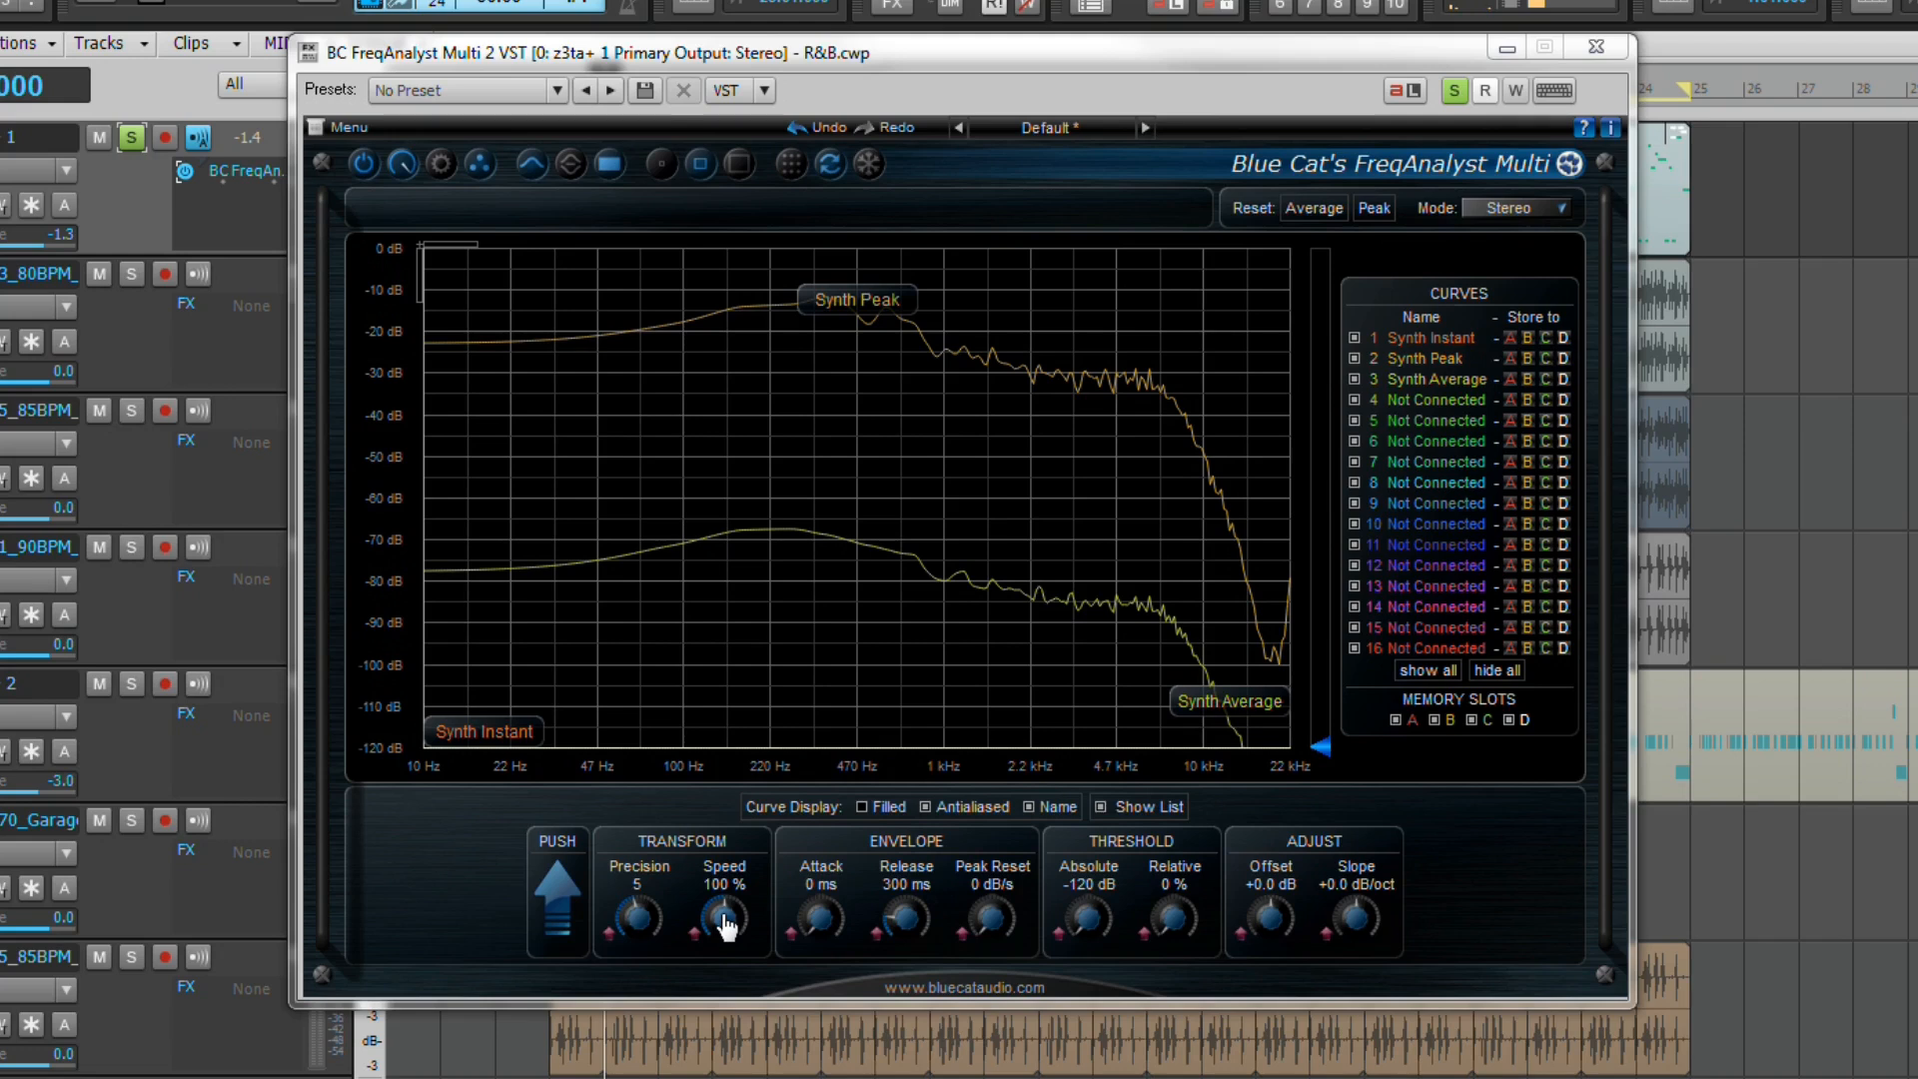
mouse_move(819, 935)
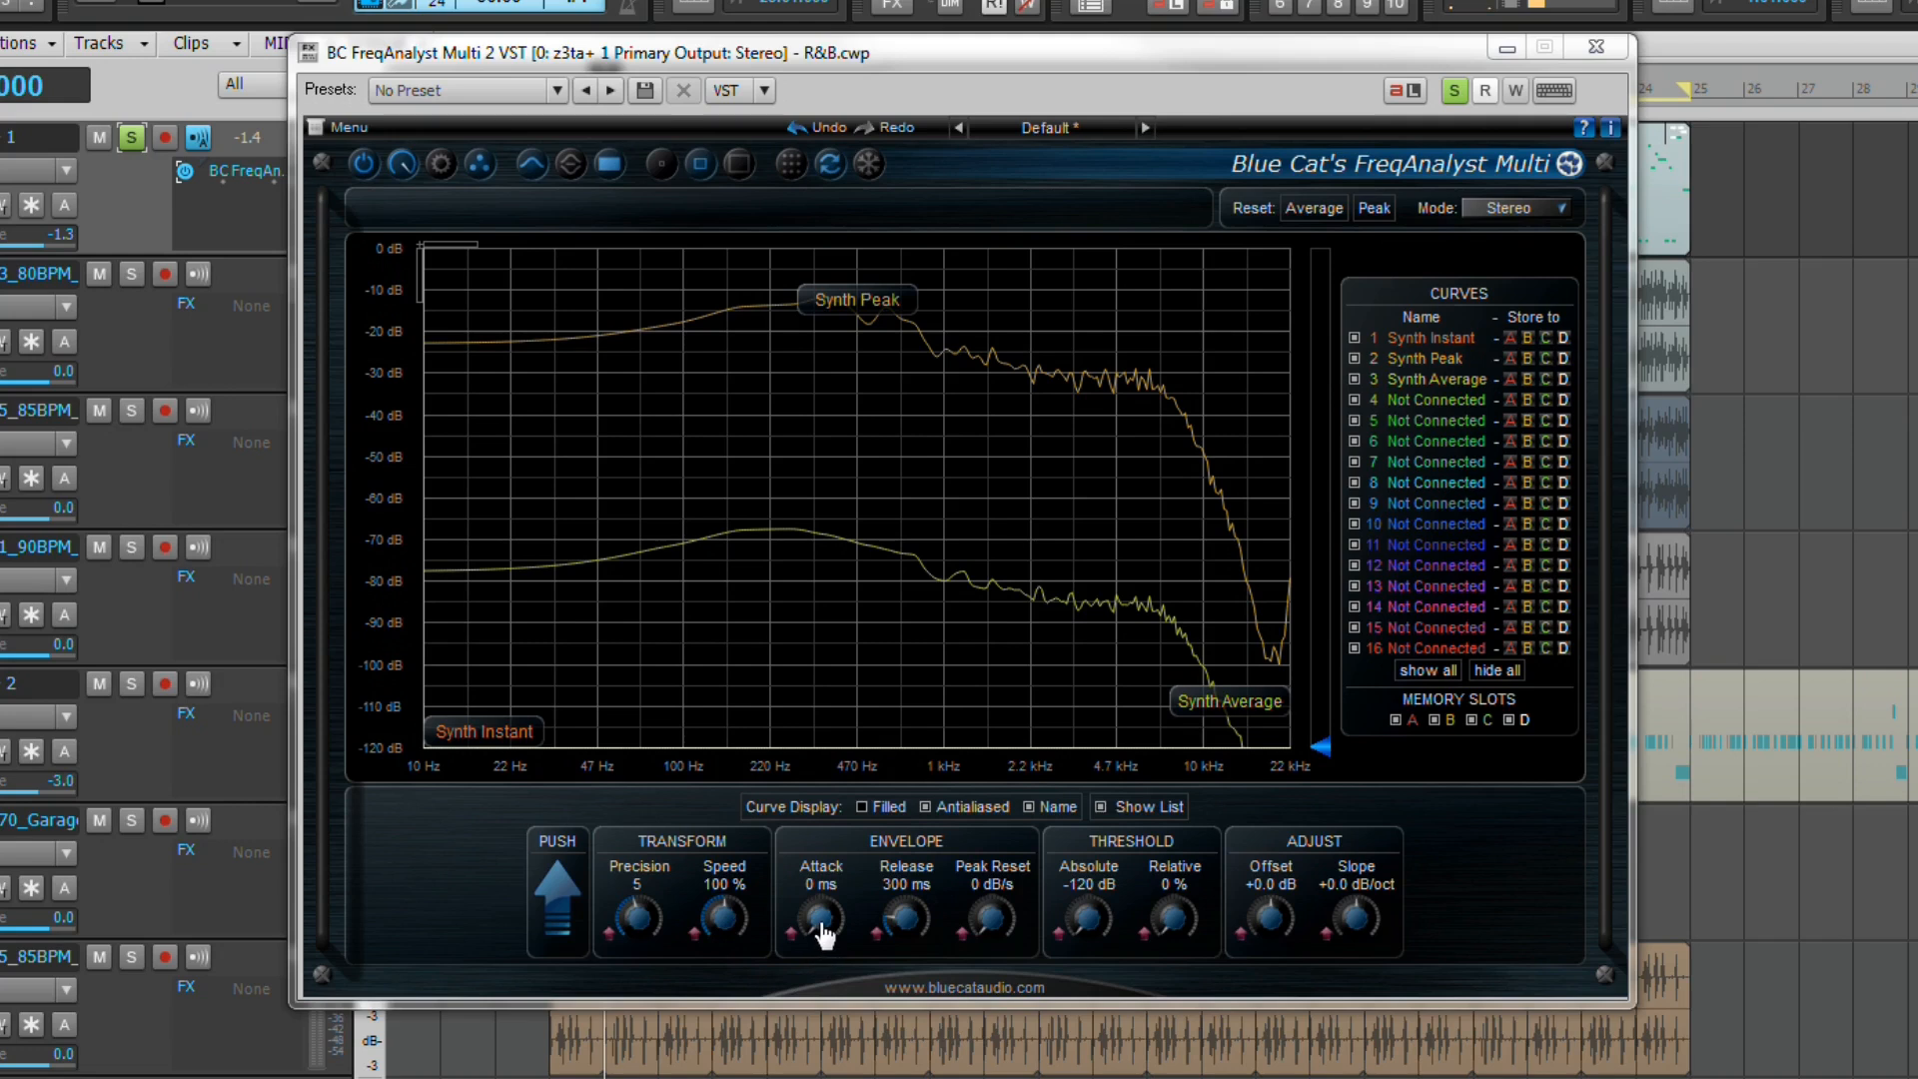
mouse_move(913, 941)
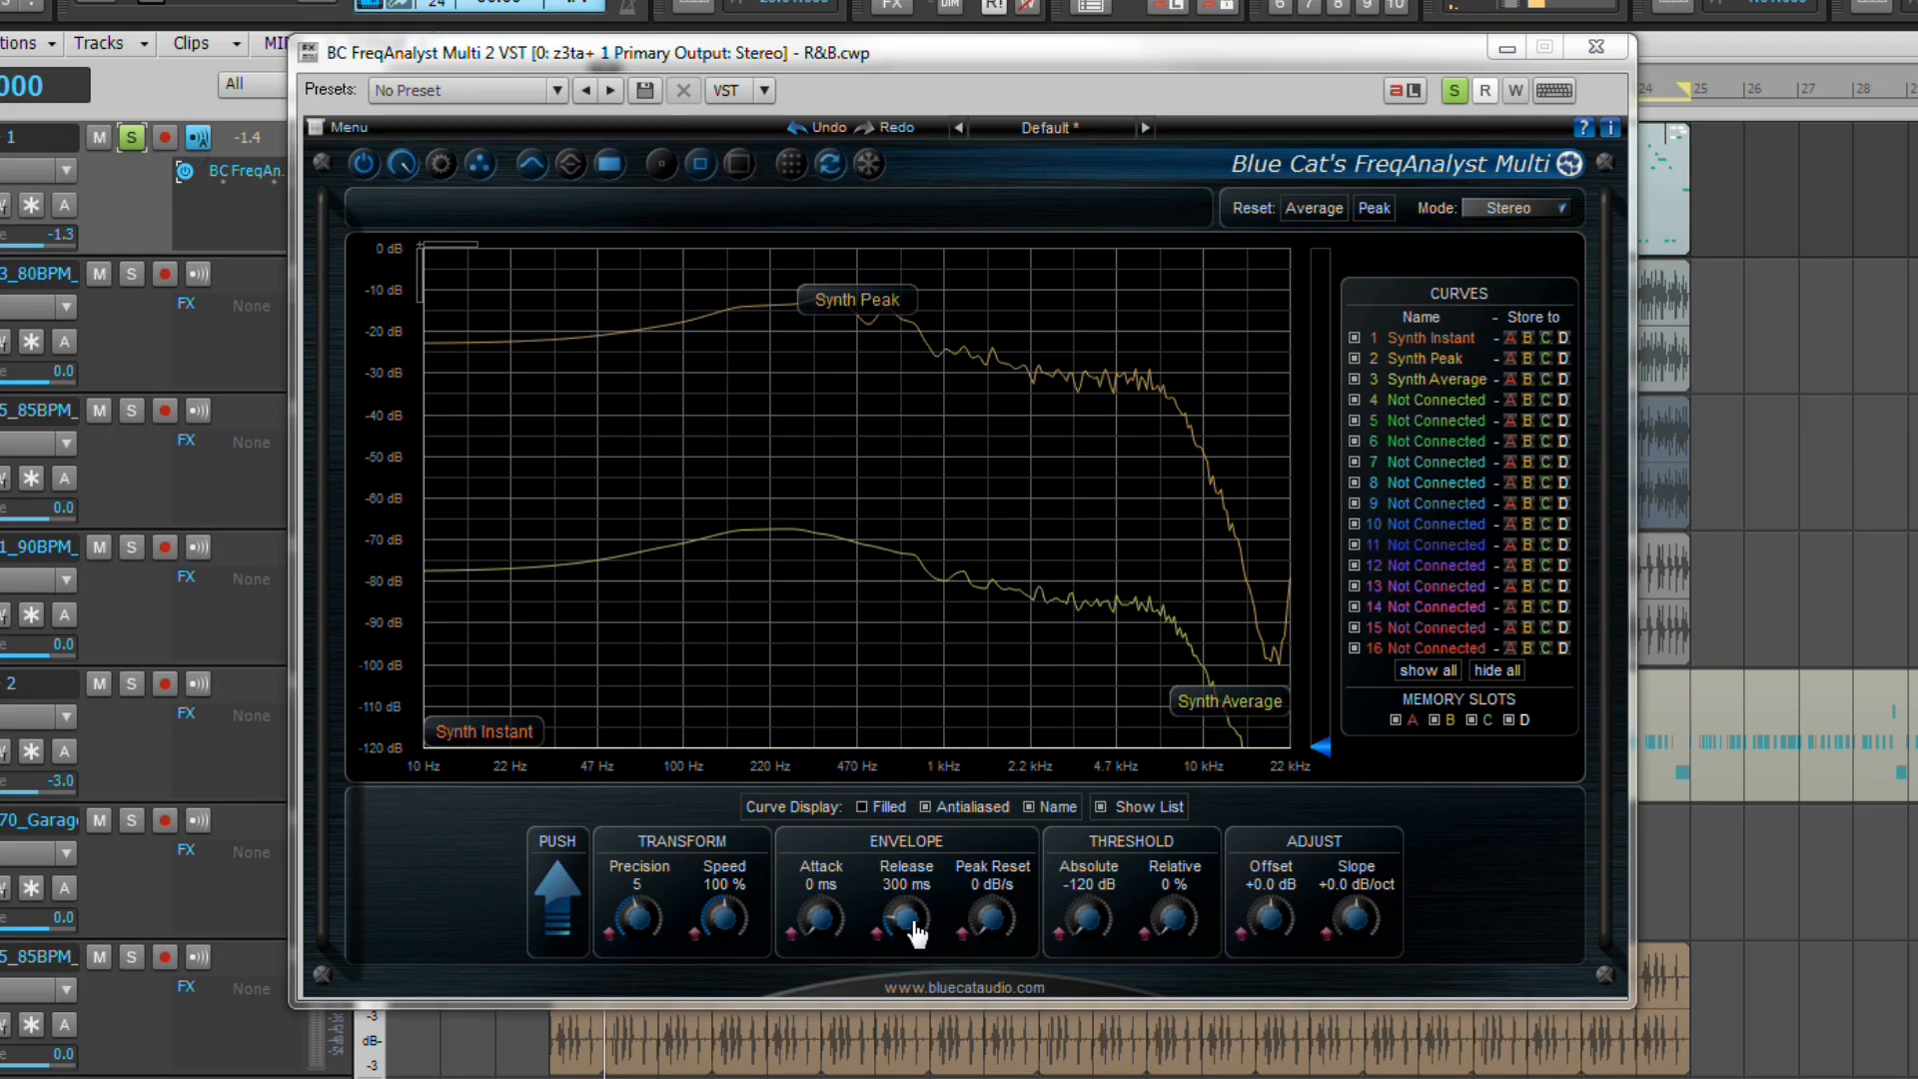
mouse_move(1001, 933)
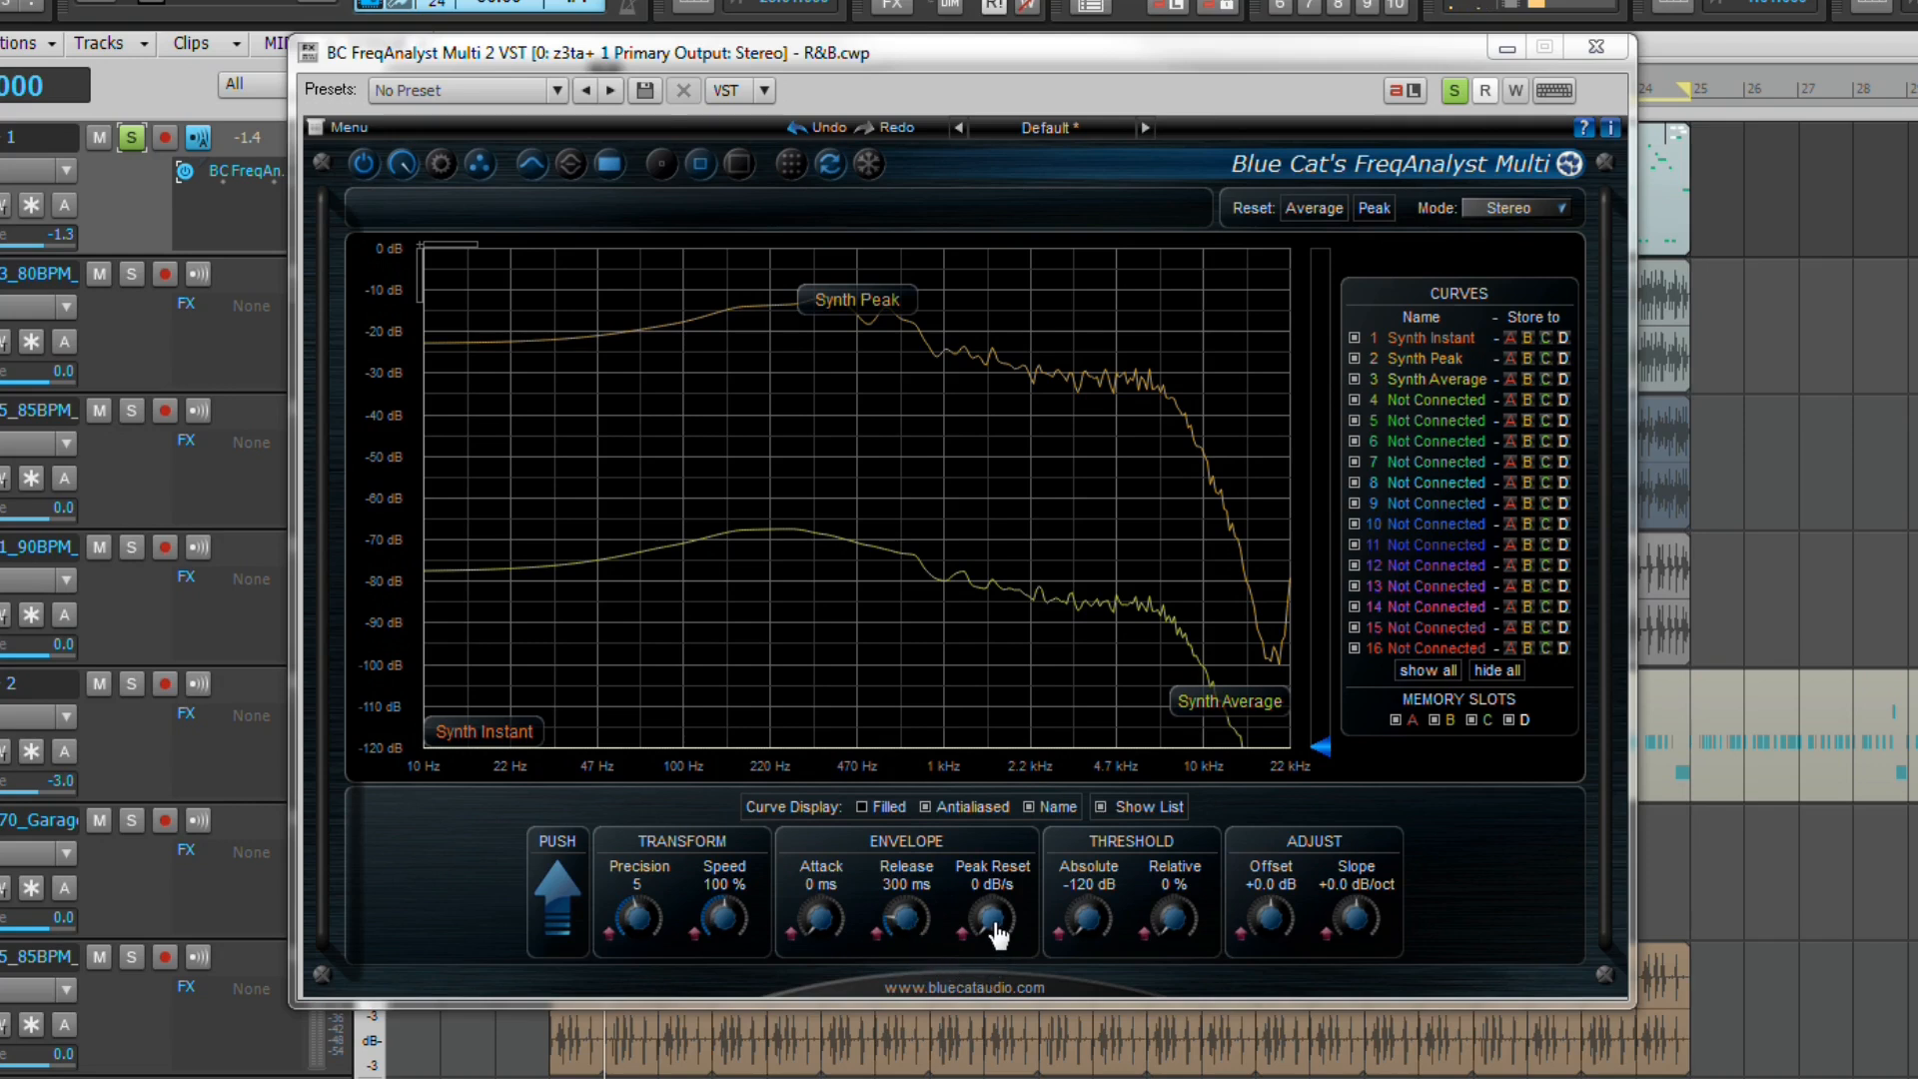
mouse_move(827, 933)
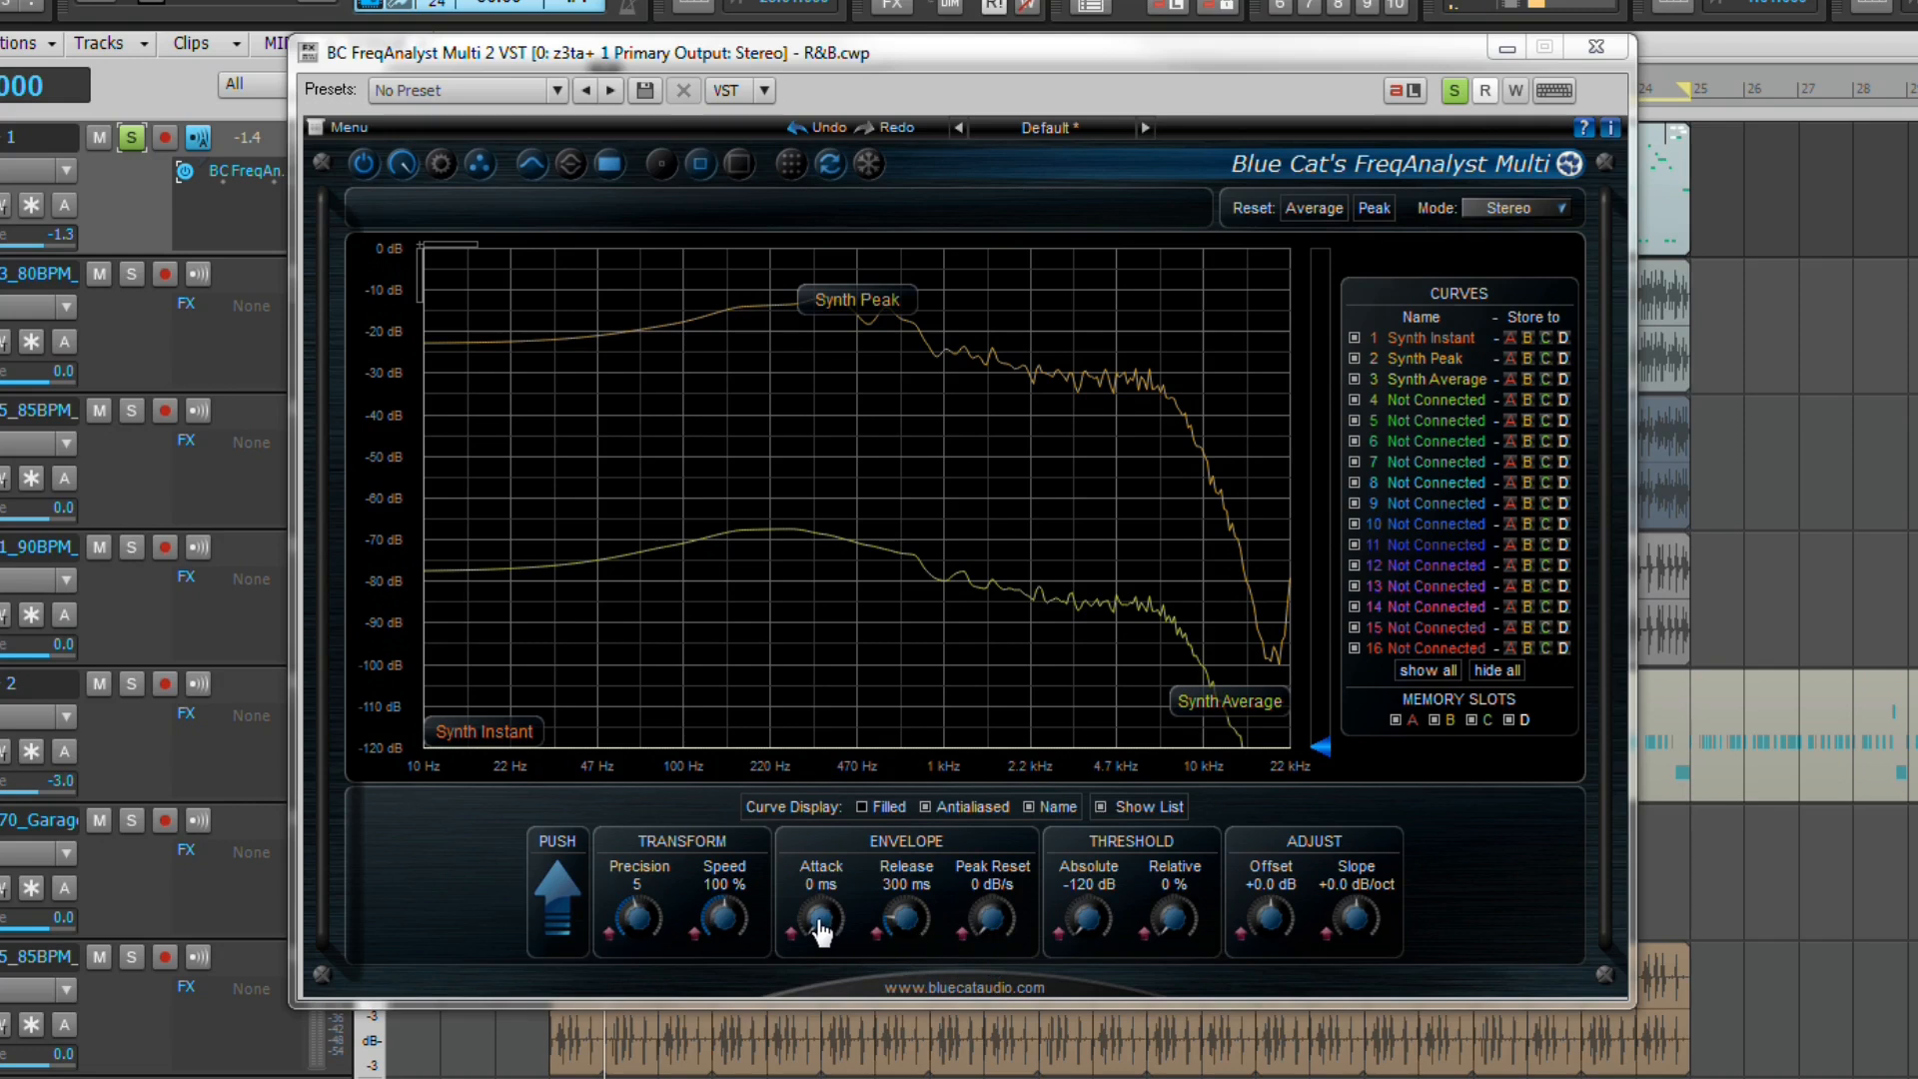
mouse_move(907, 933)
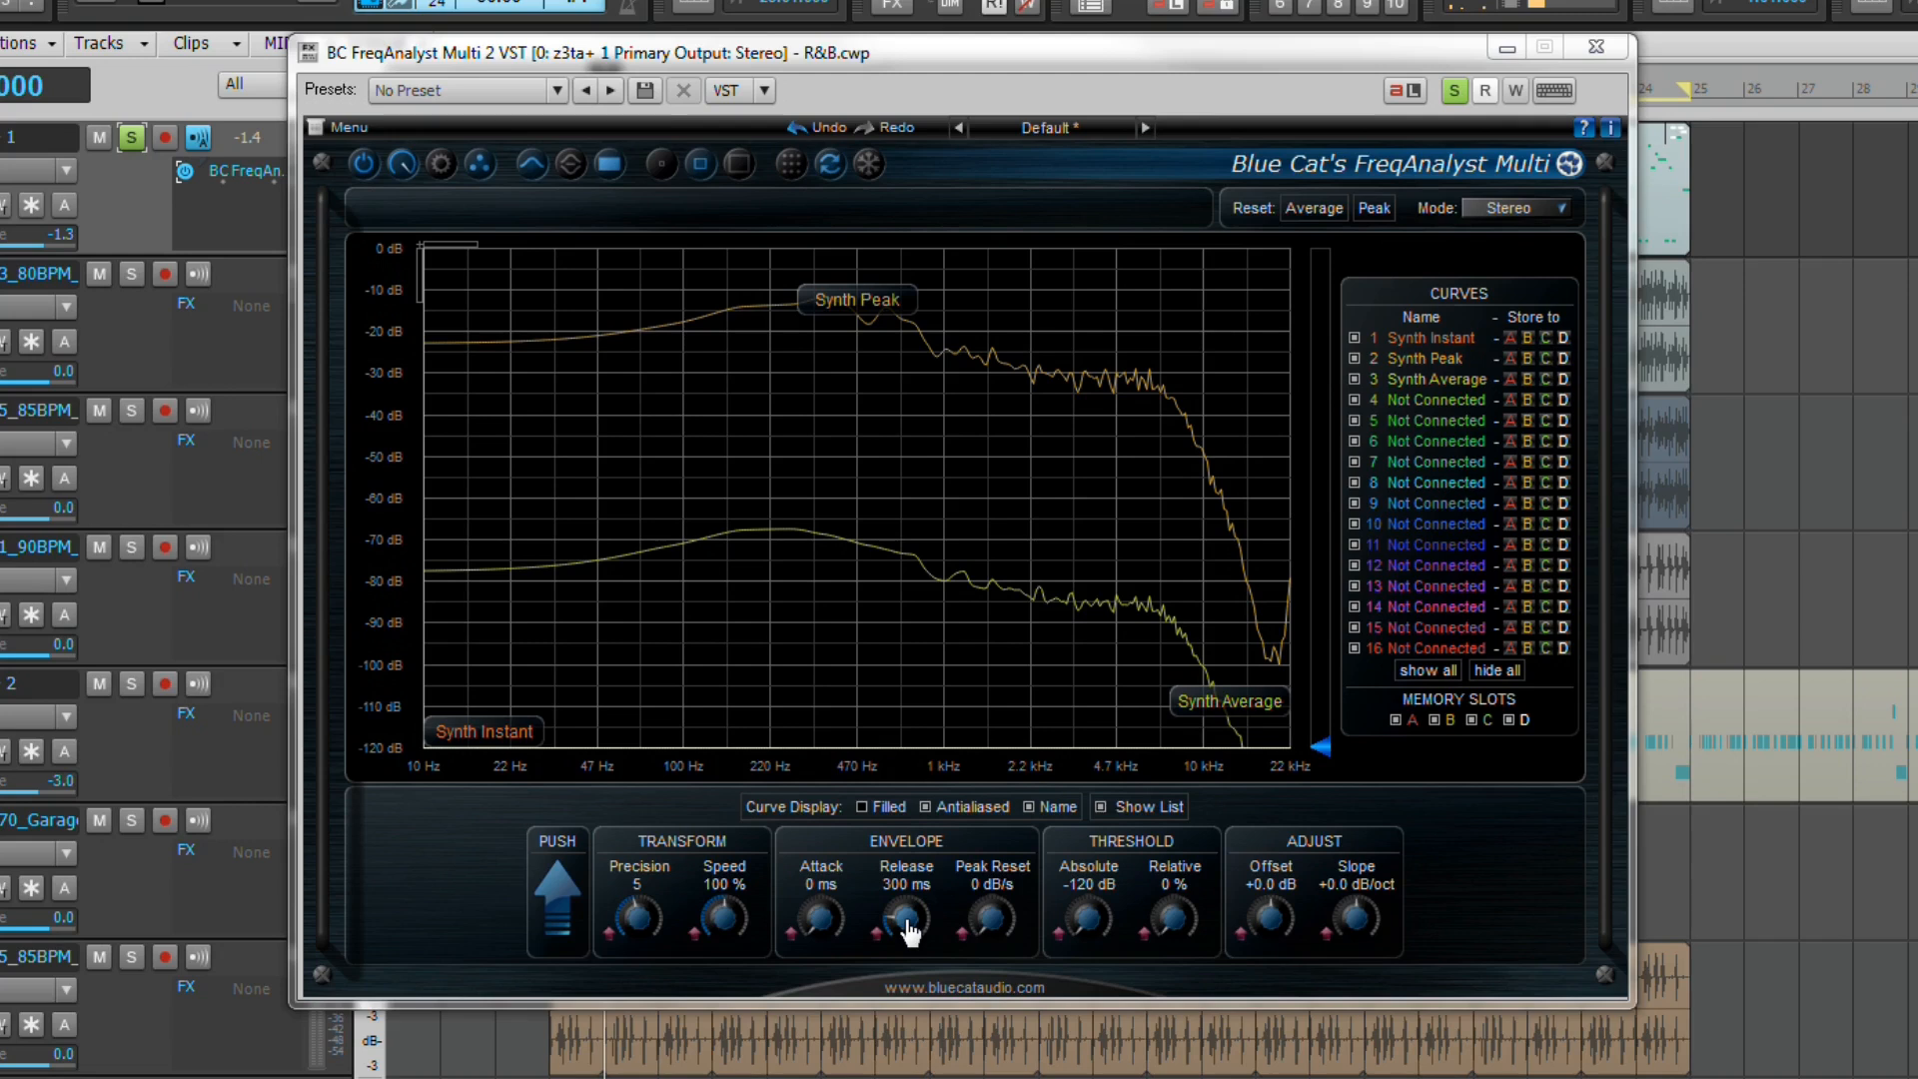
mouse_move(919, 947)
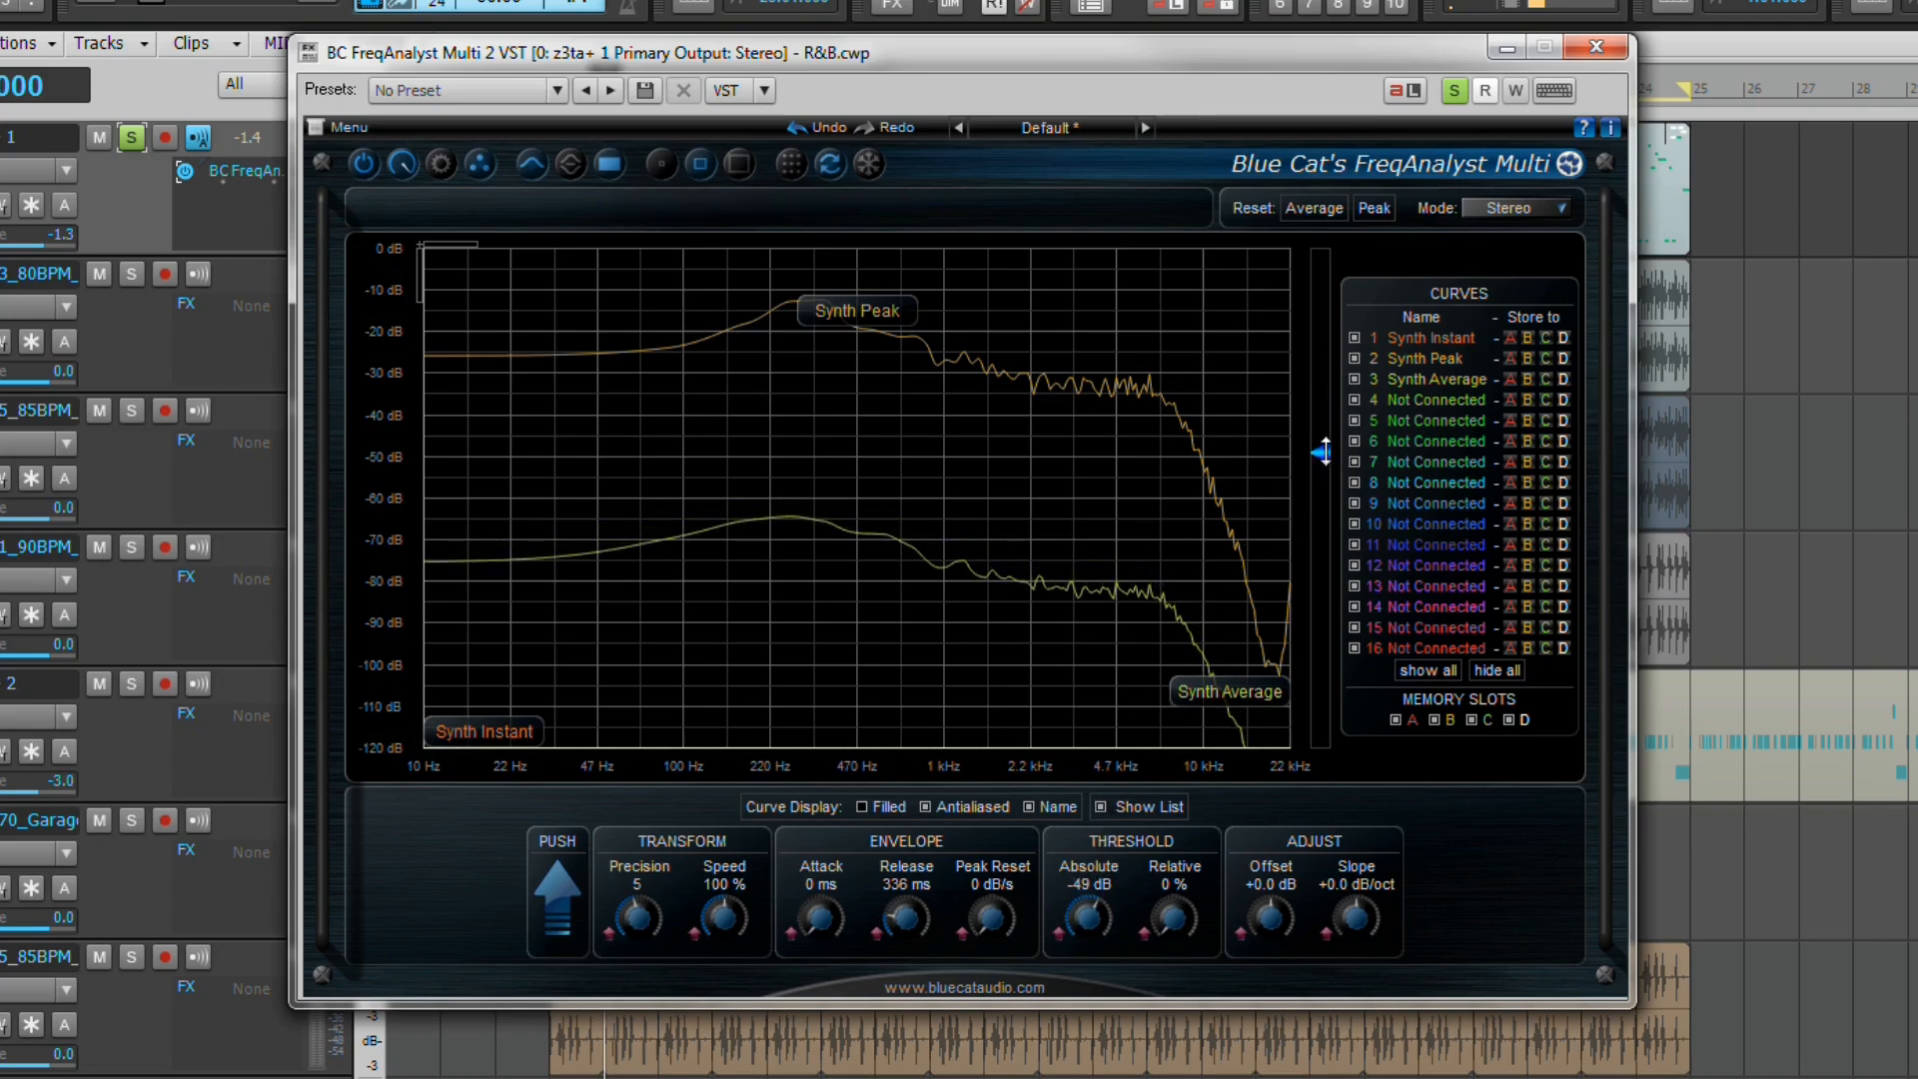
mouse_move(1322, 454)
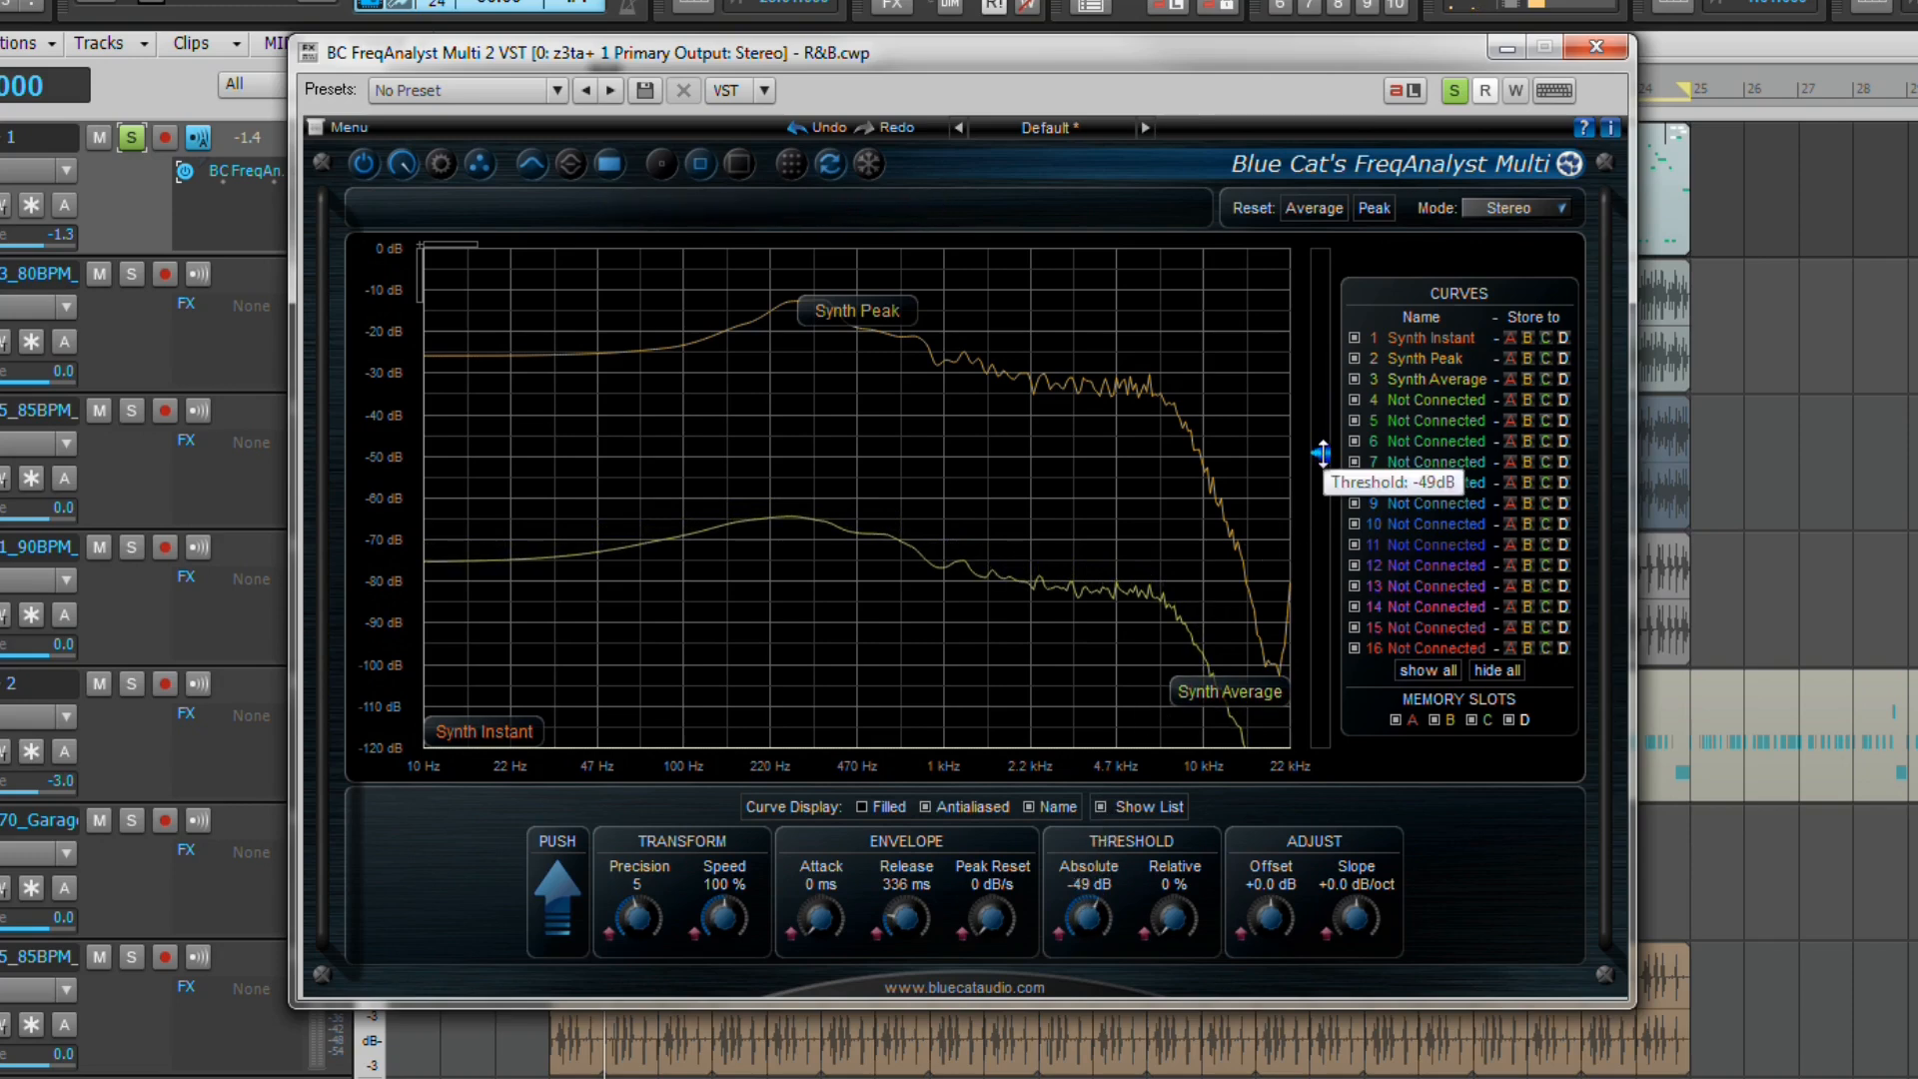
mouse_move(1080, 929)
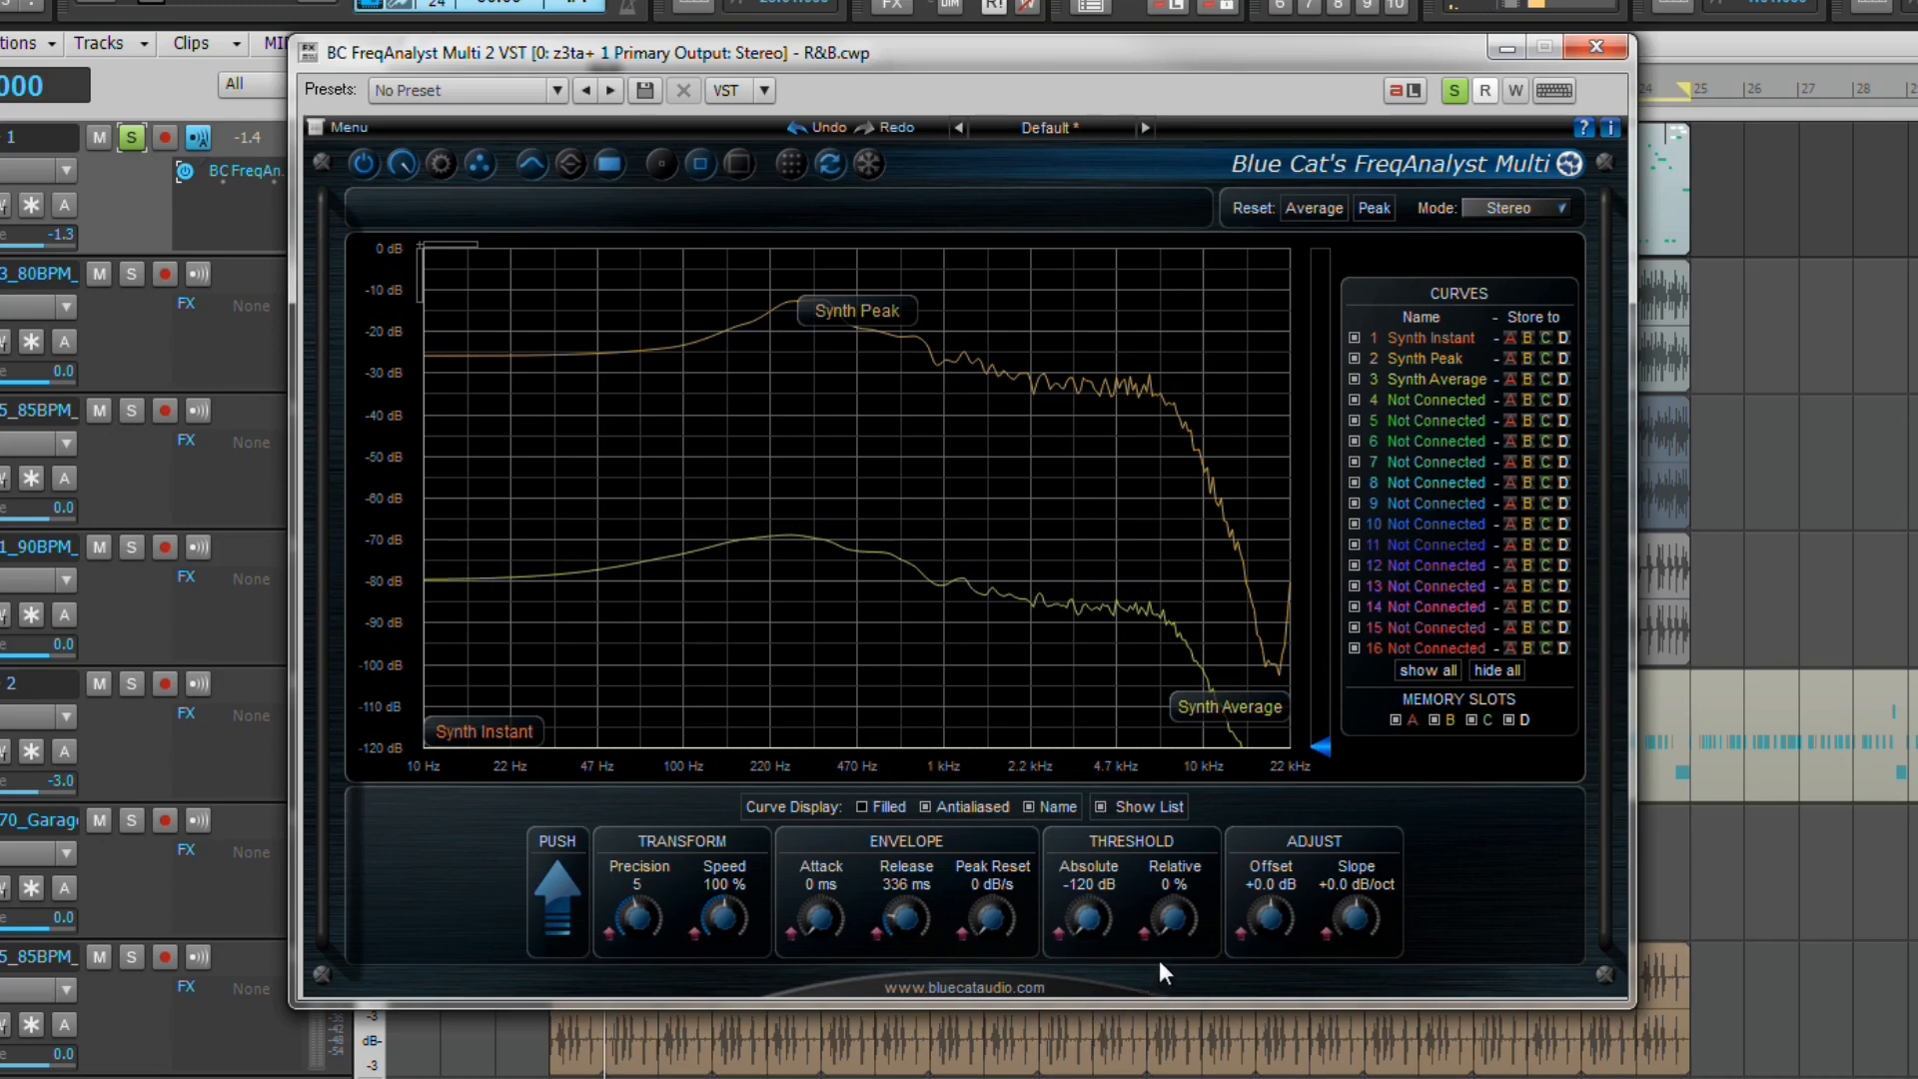
mouse_move(1179, 957)
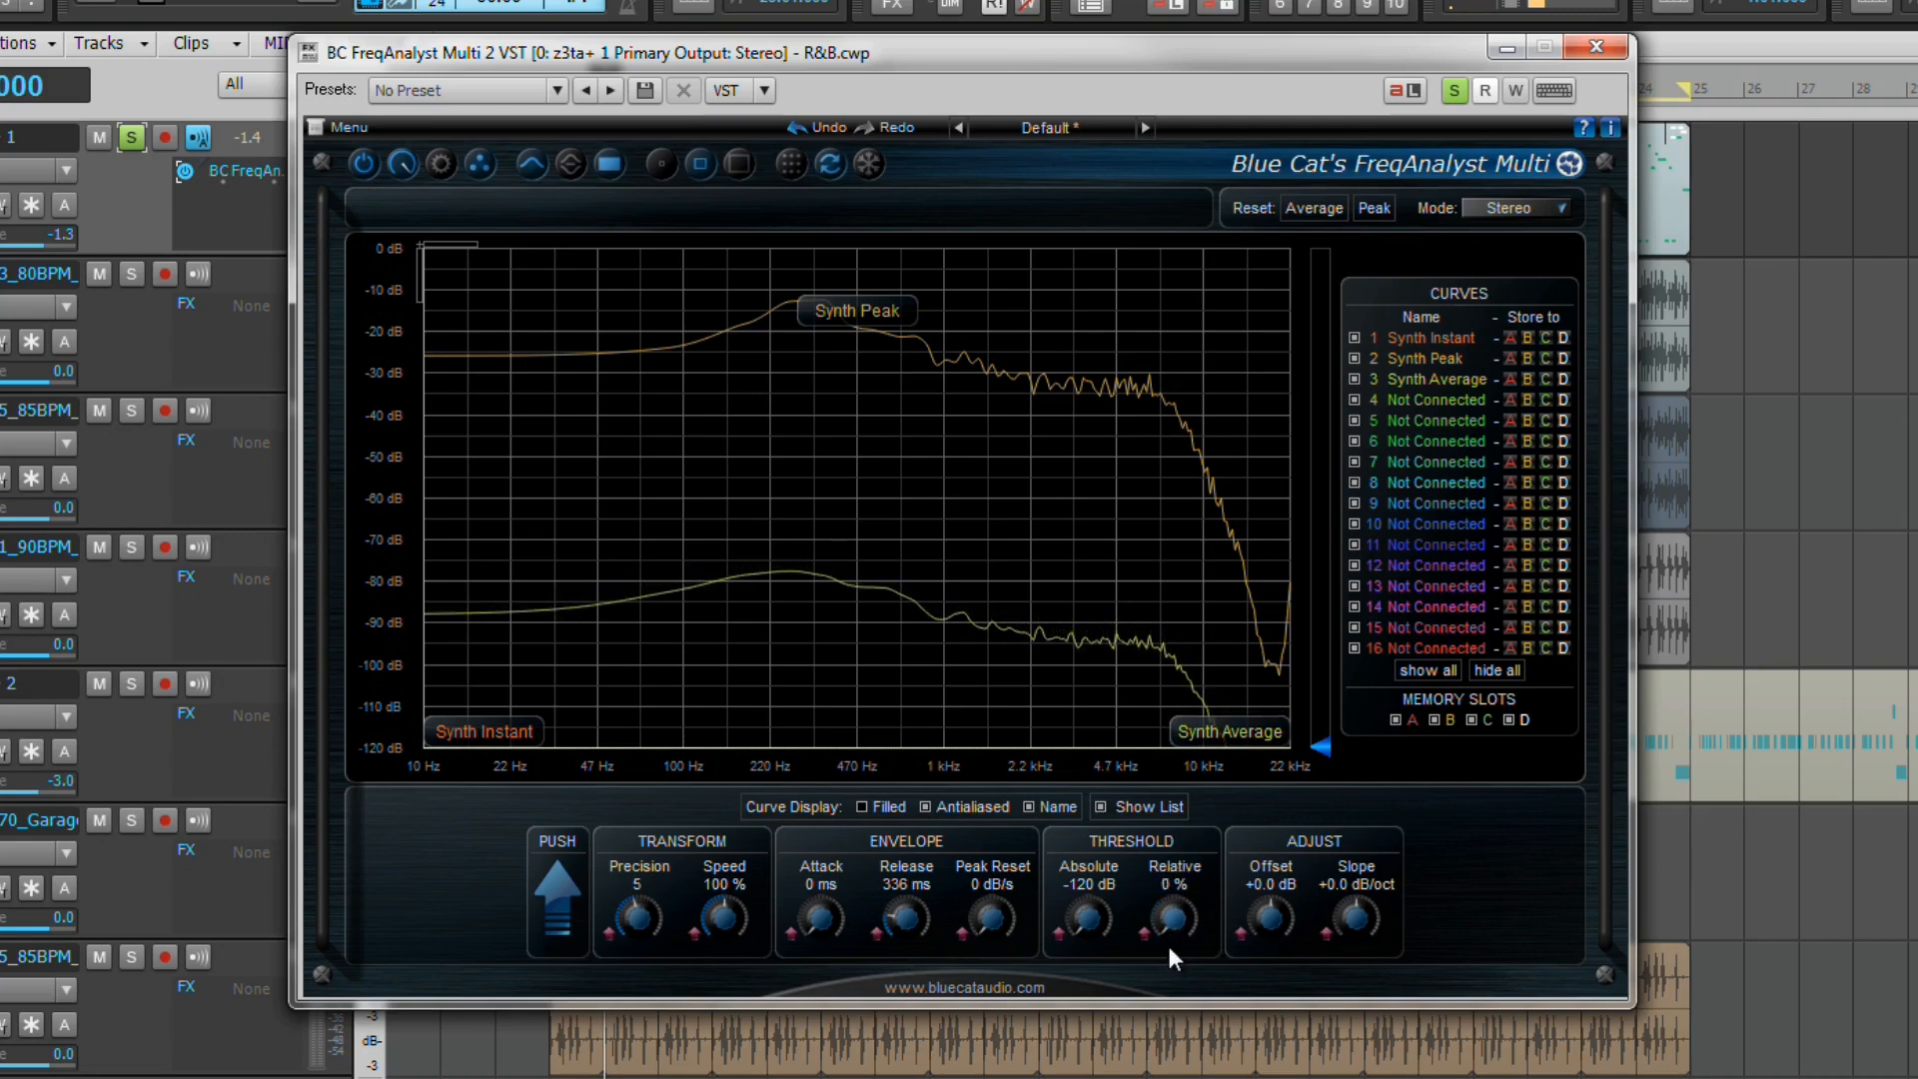
mouse_move(1274, 963)
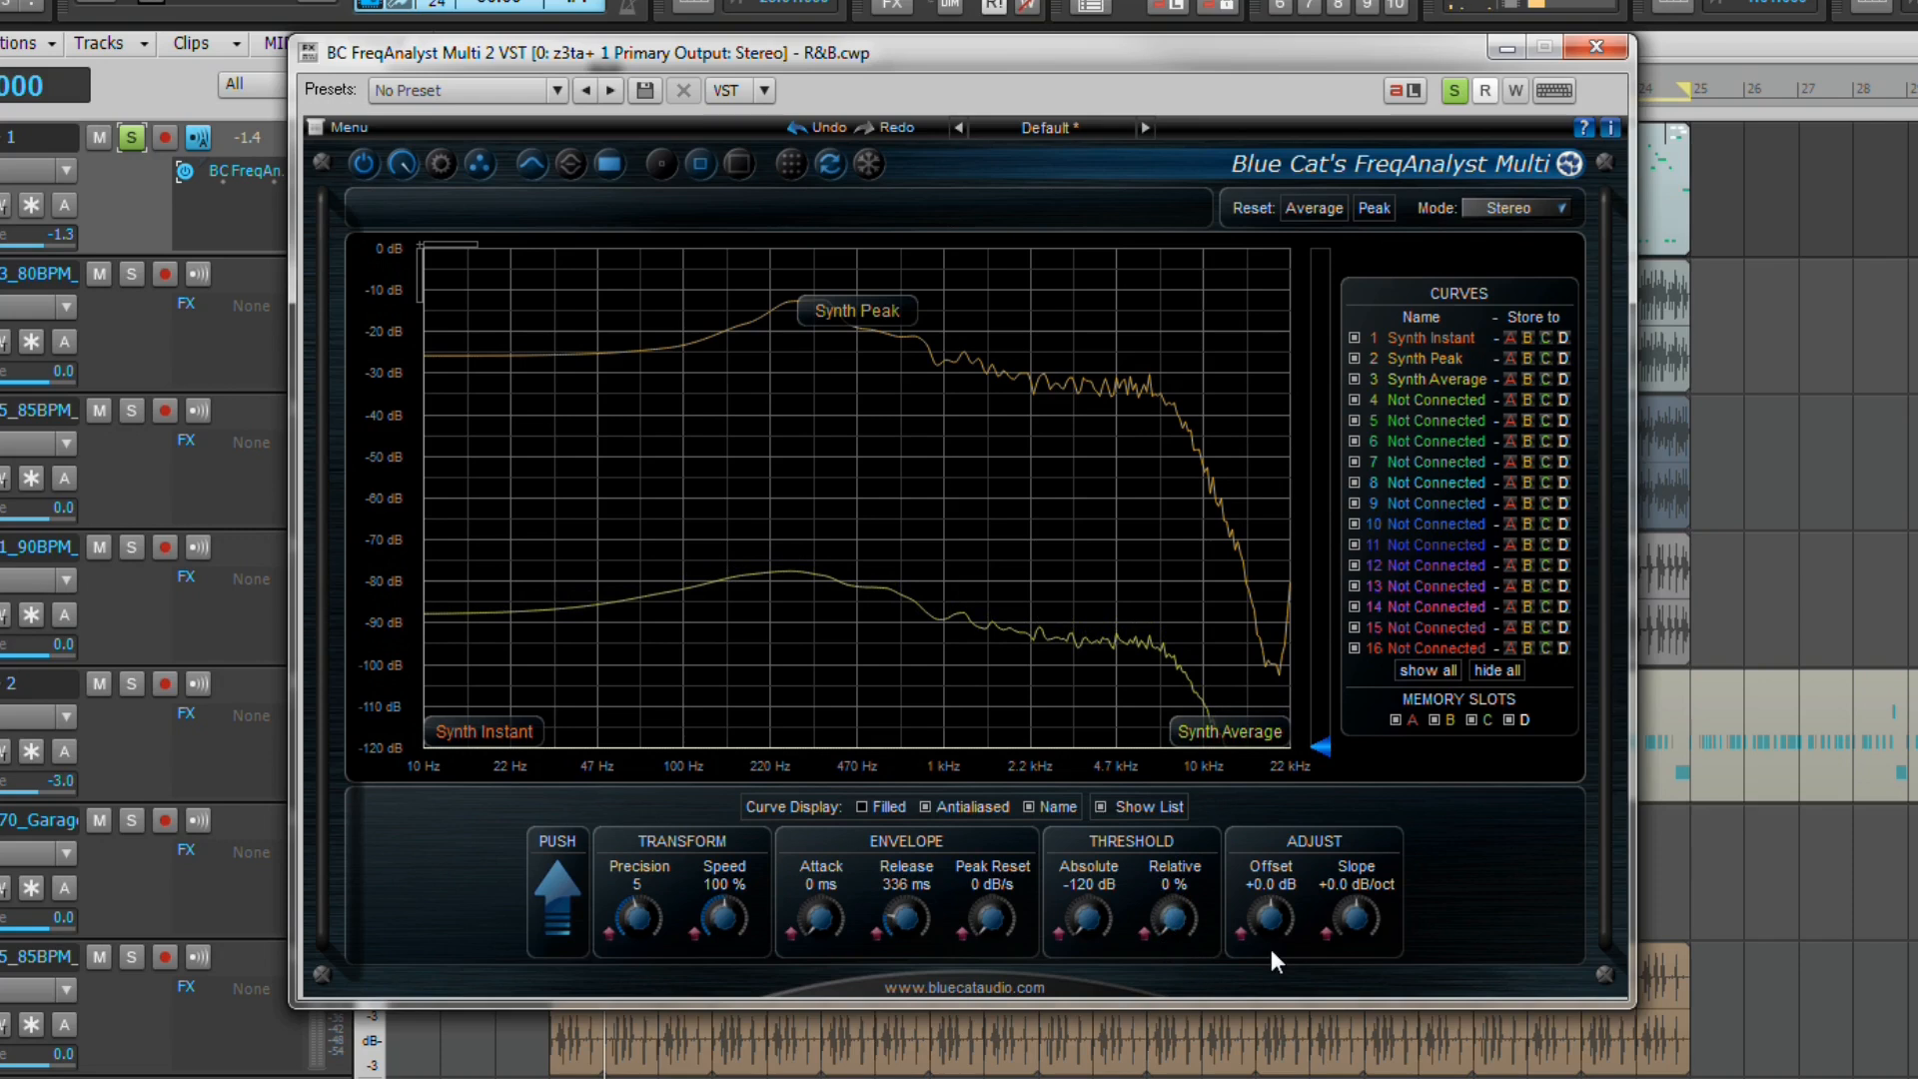
mouse_move(1360, 933)
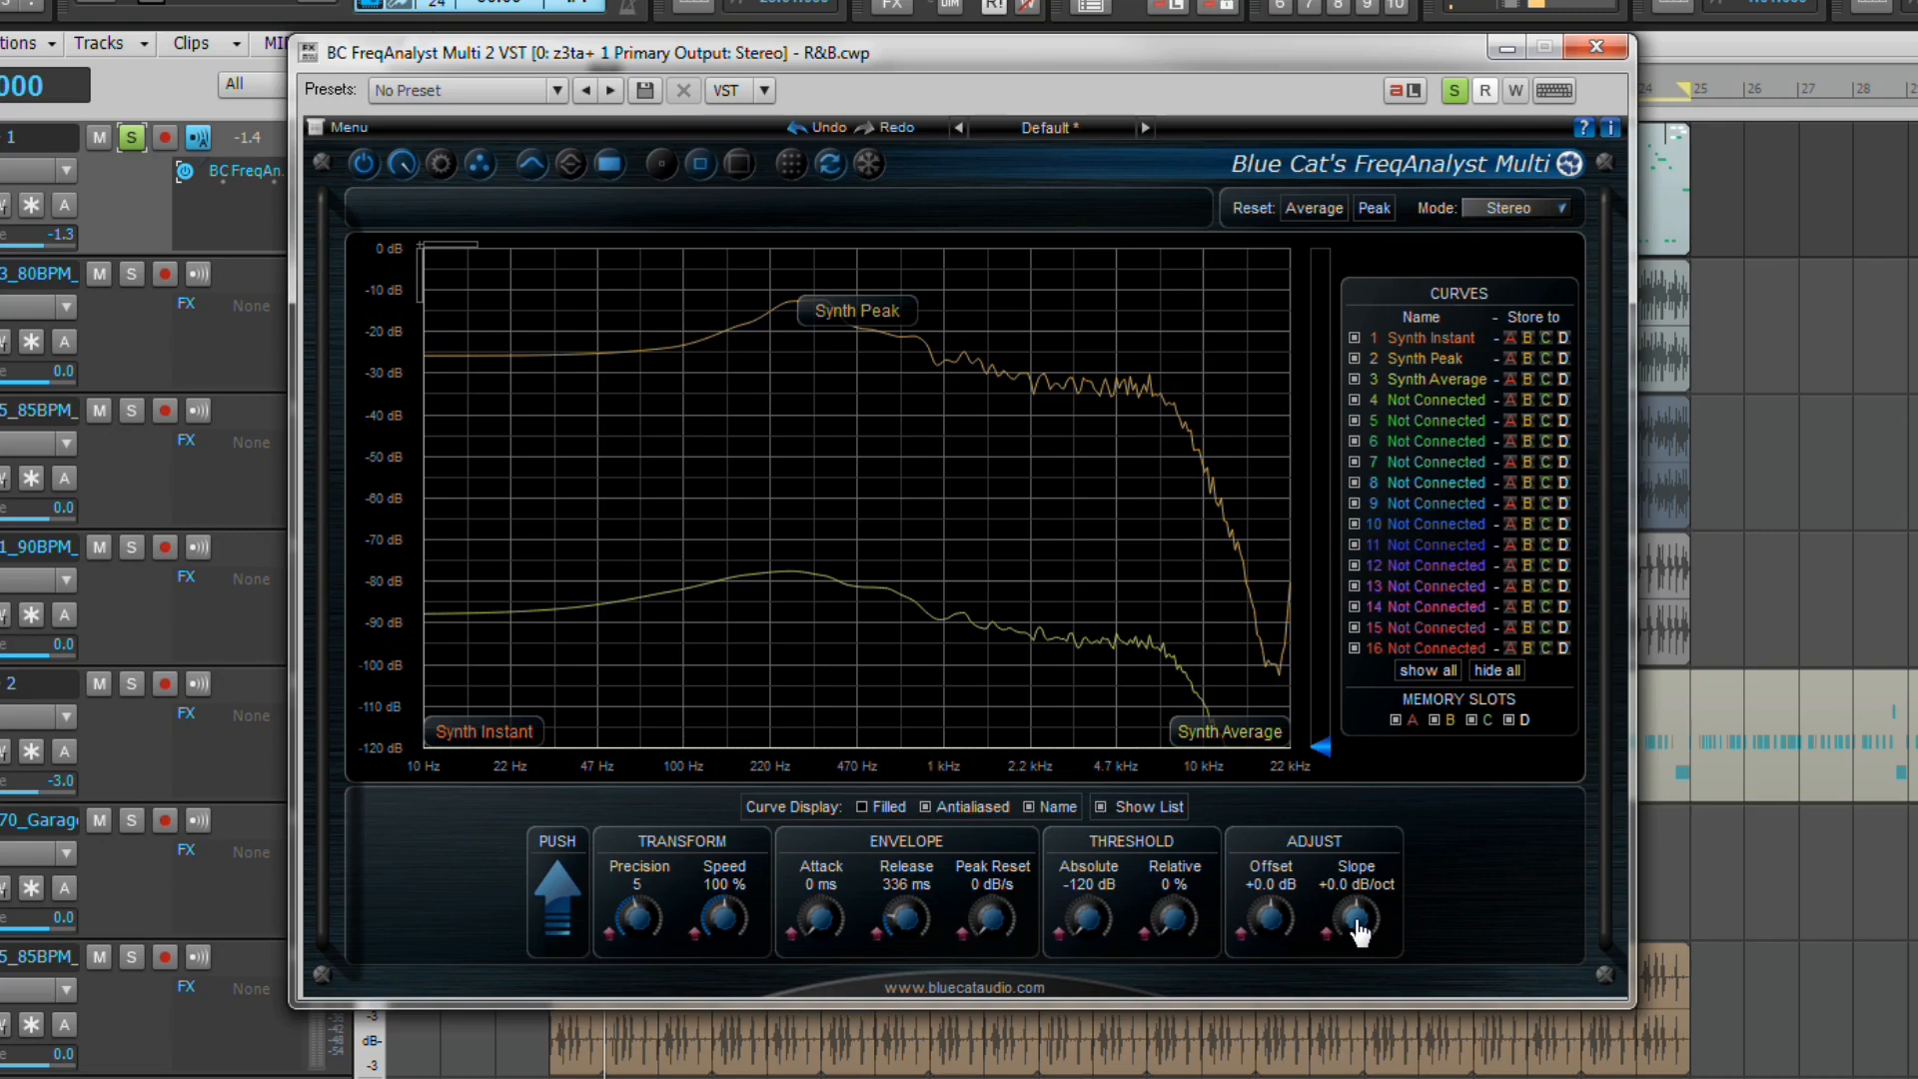
mouse_move(1338, 929)
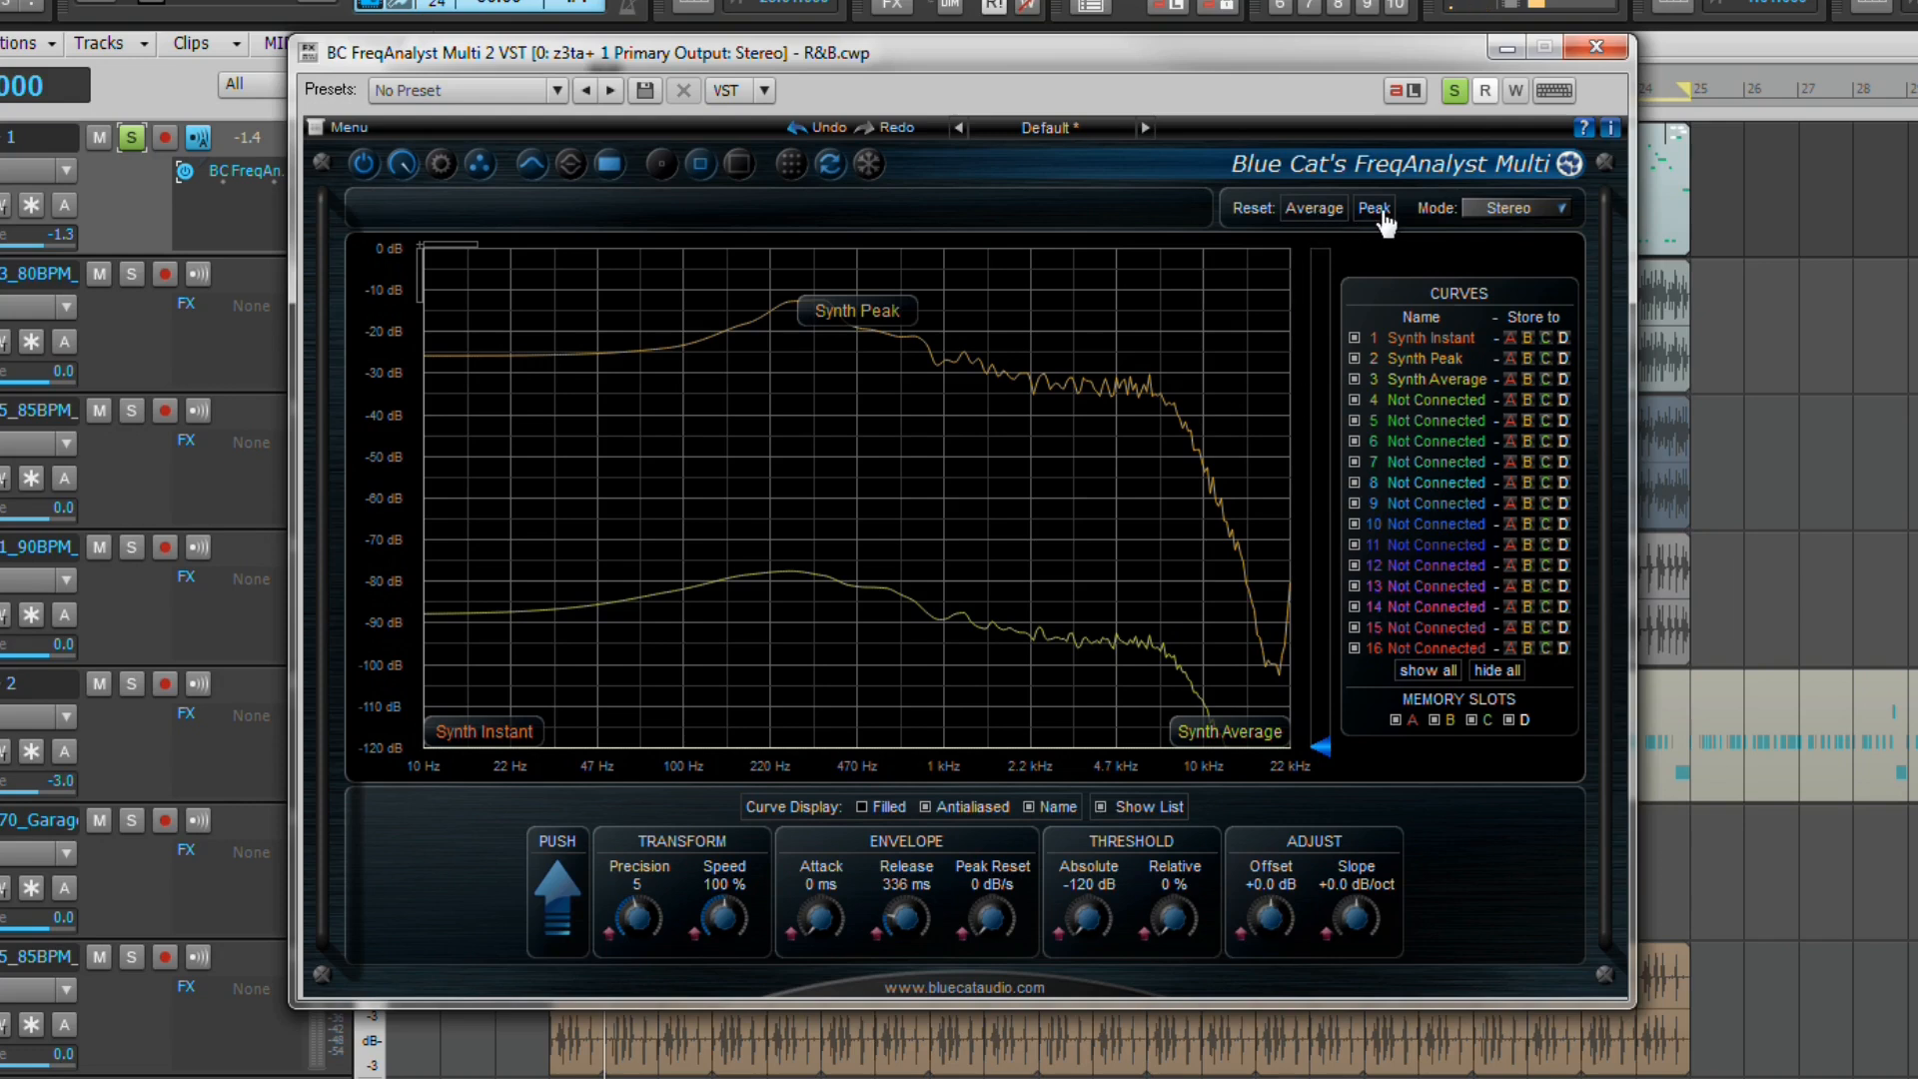
left_click(1532, 206)
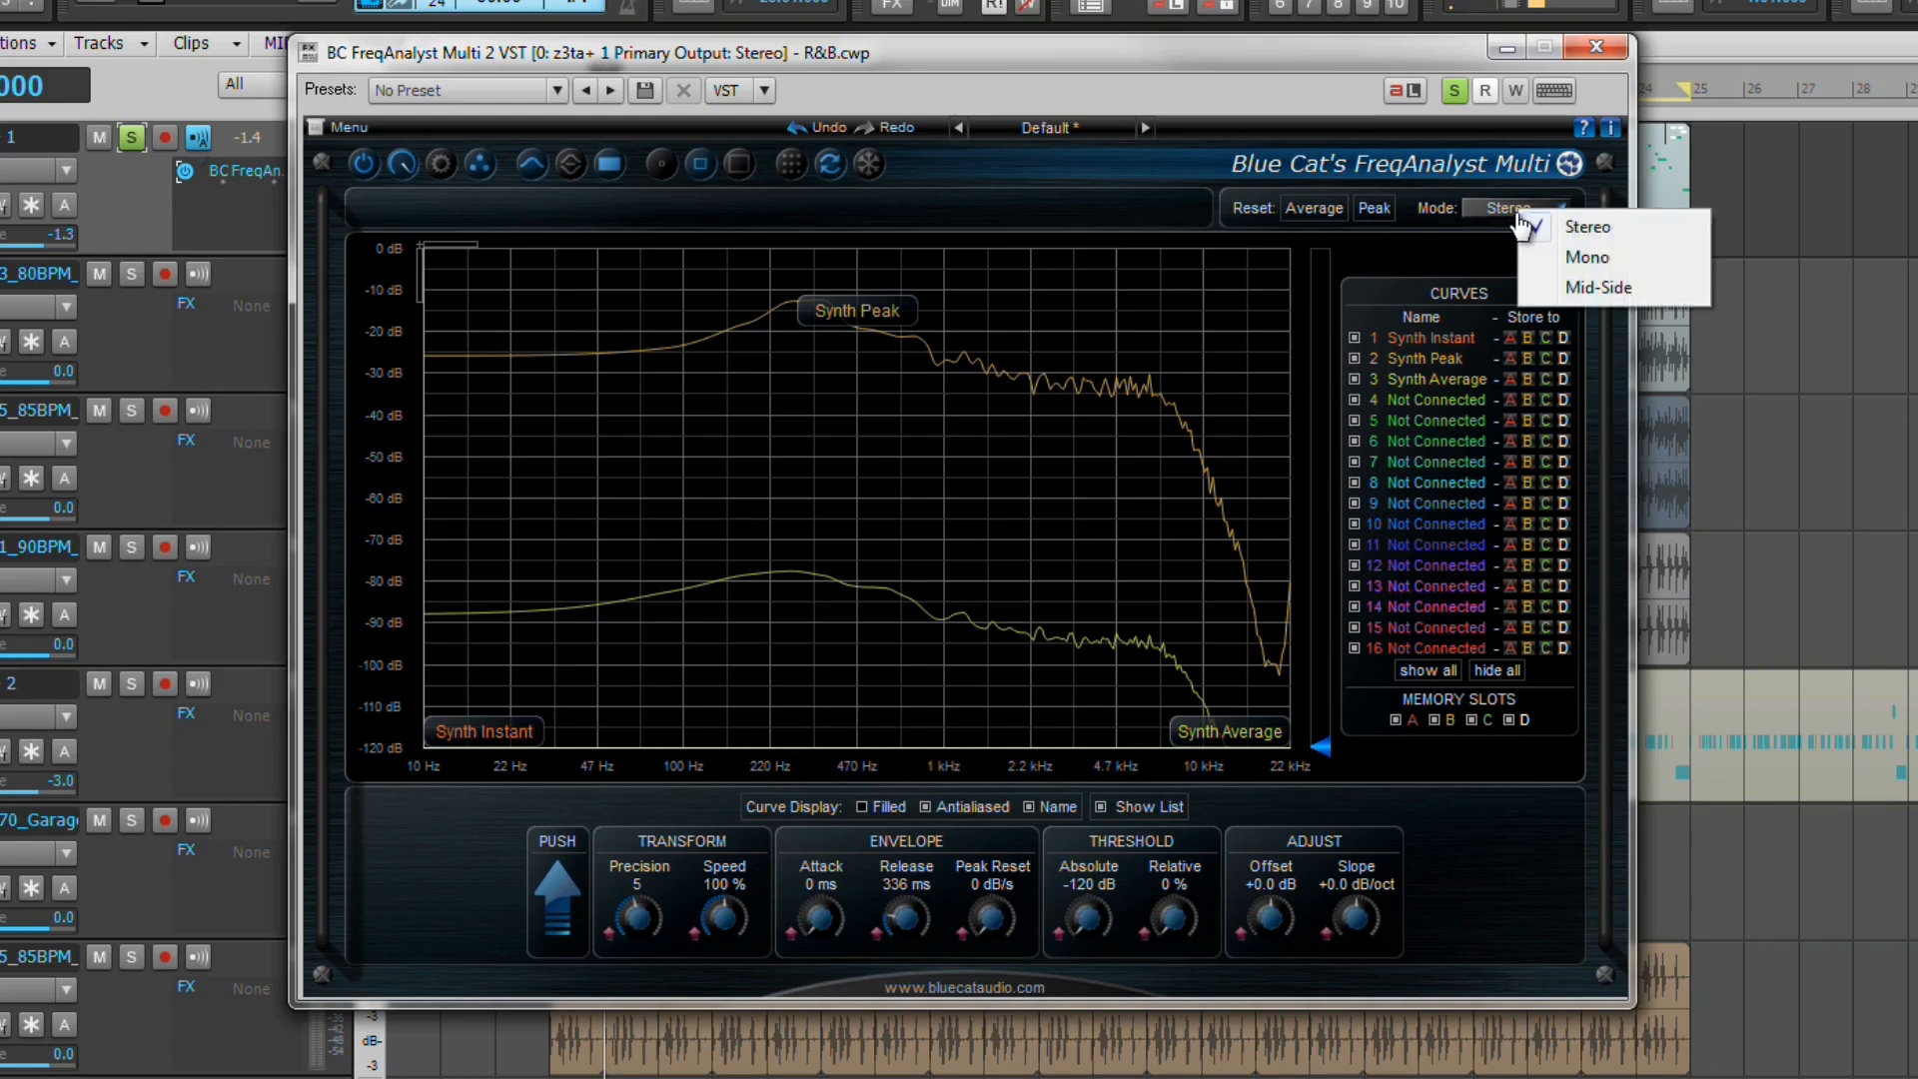
mouse_move(1570, 257)
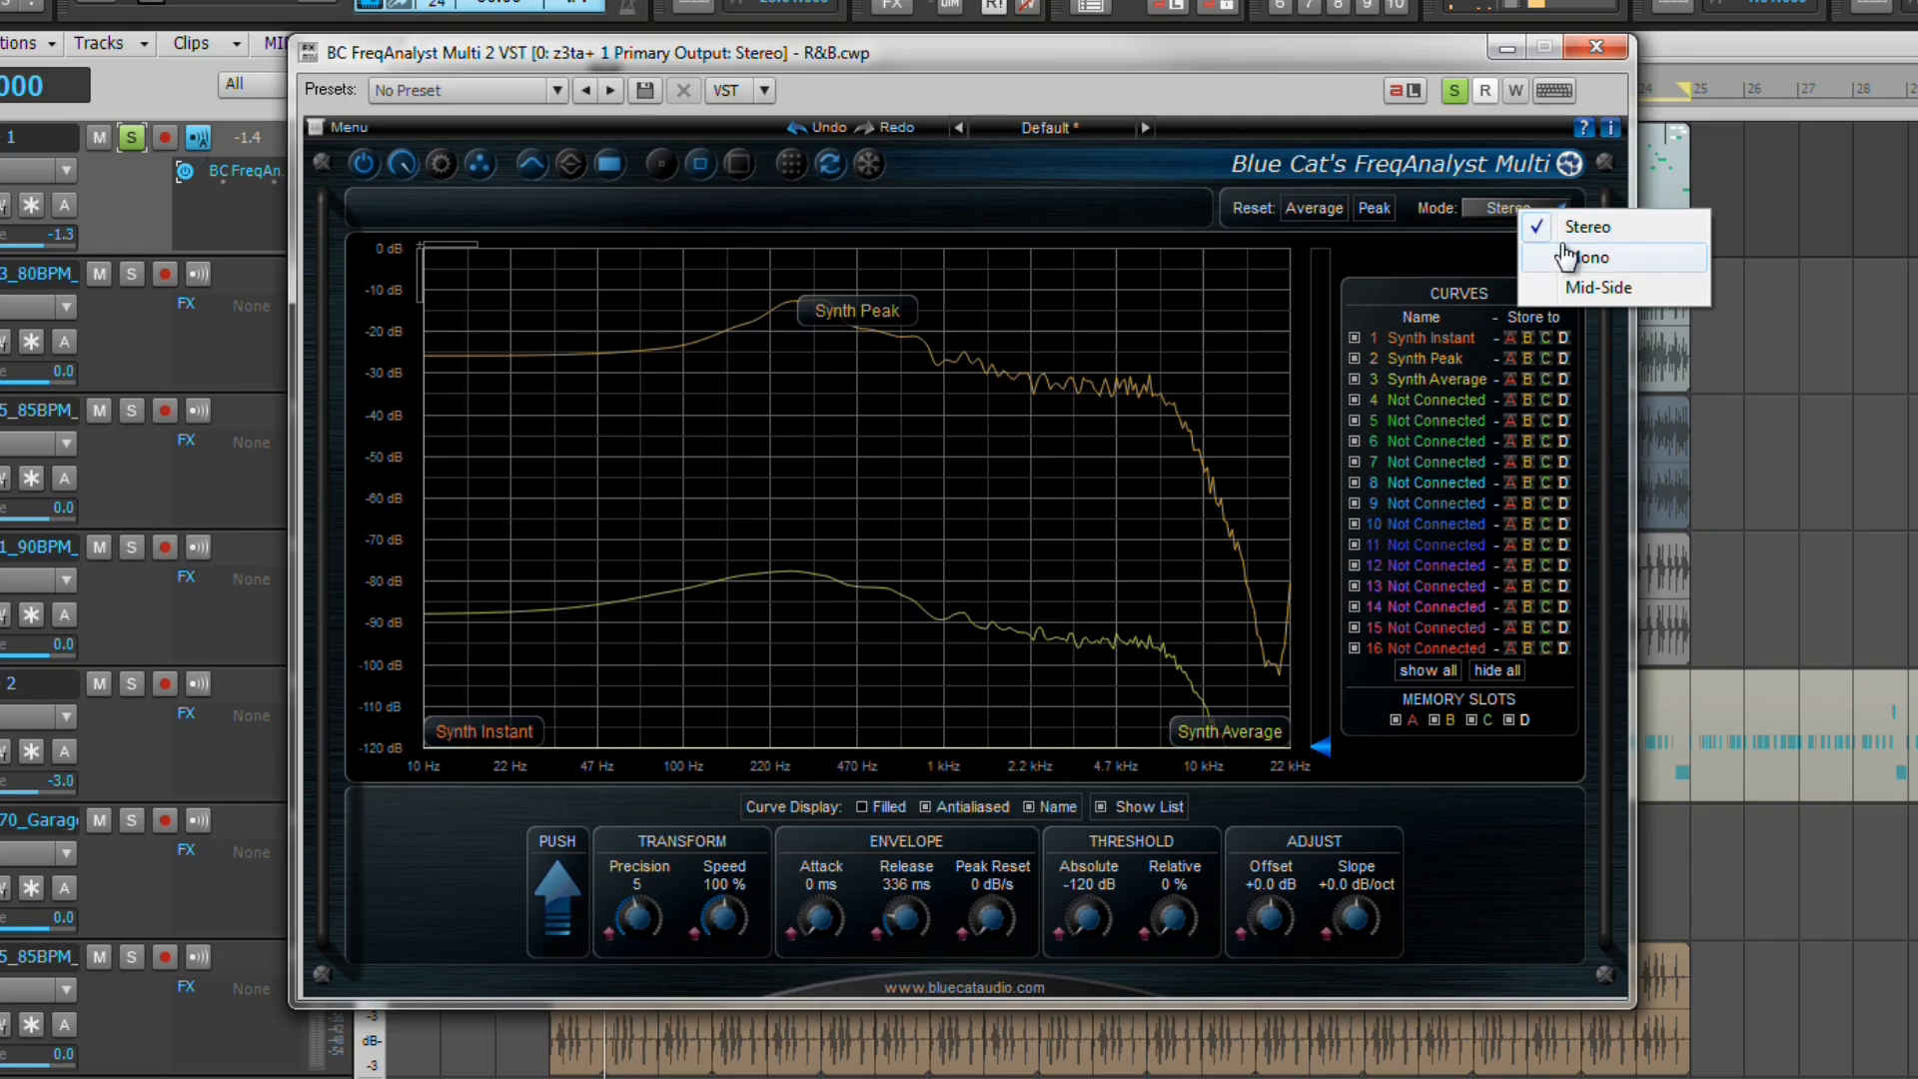
mouse_move(1584, 288)
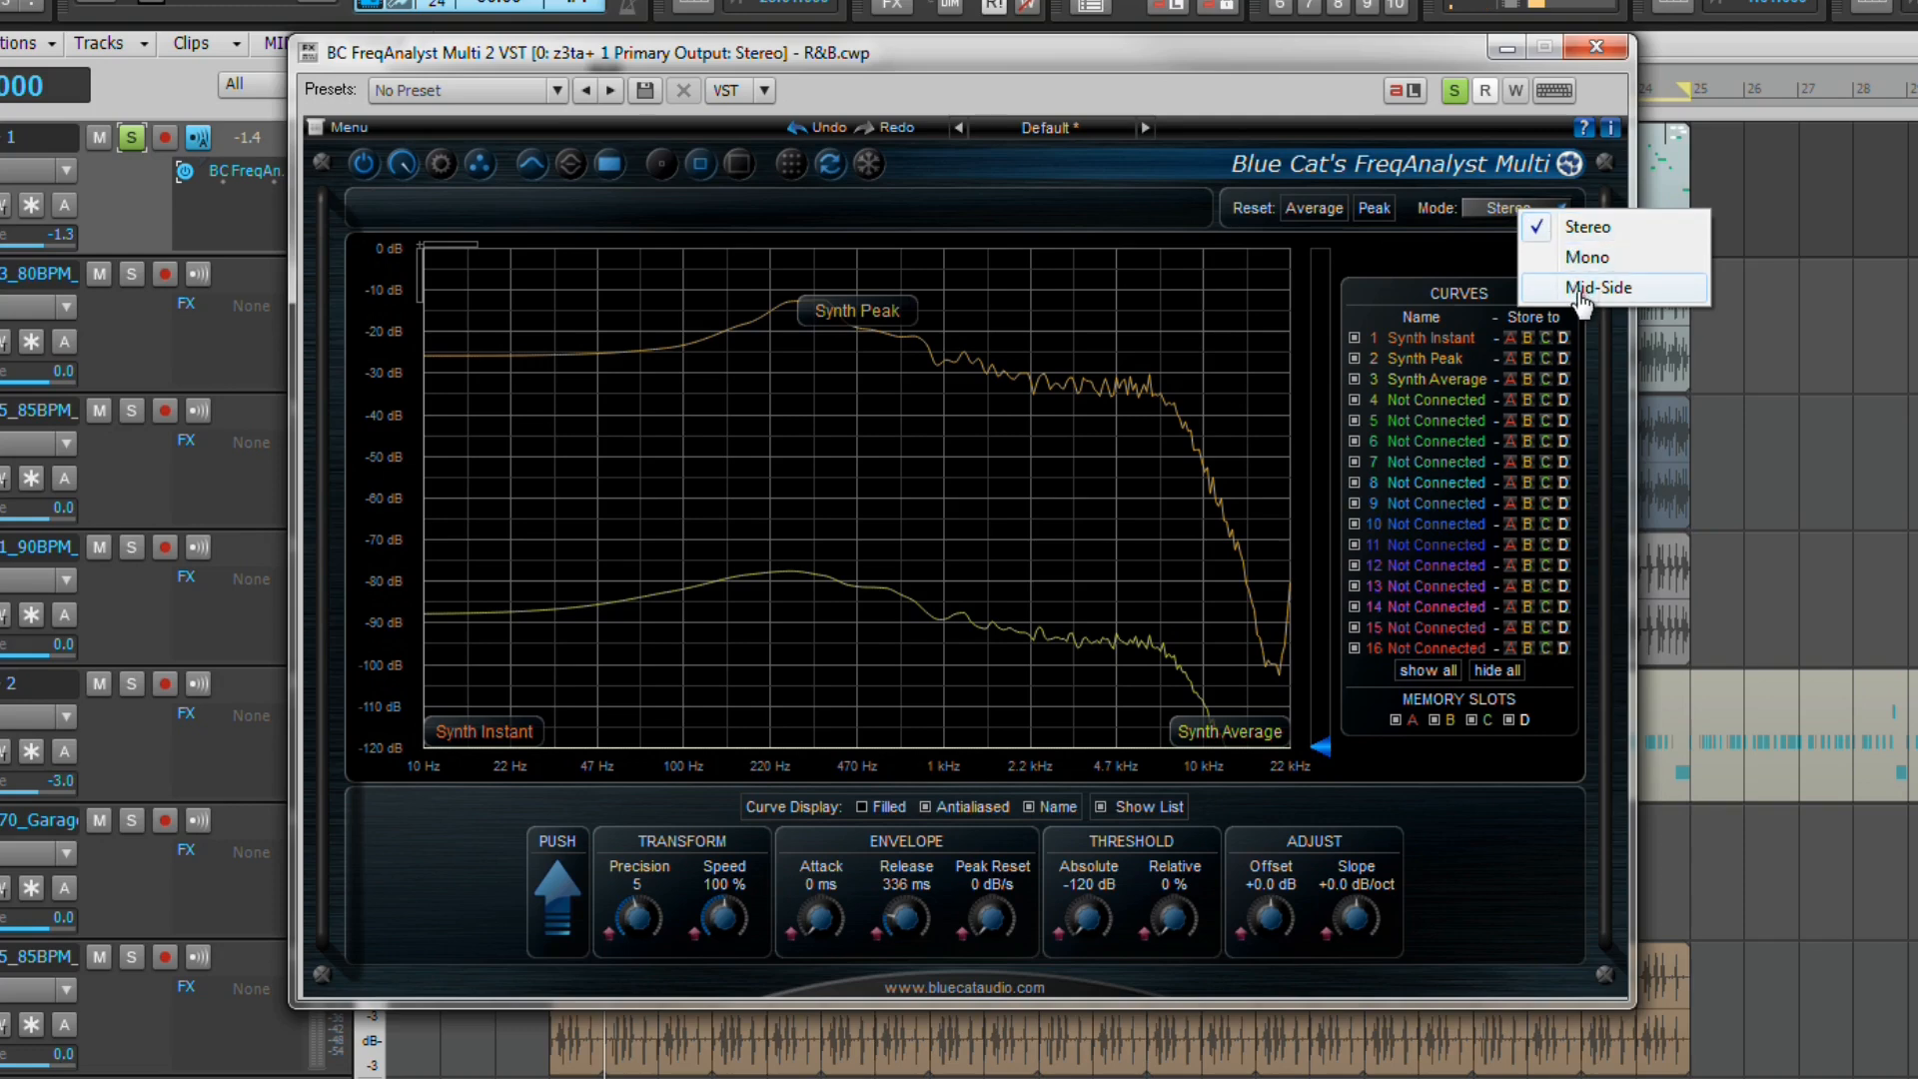
mouse_move(1626, 227)
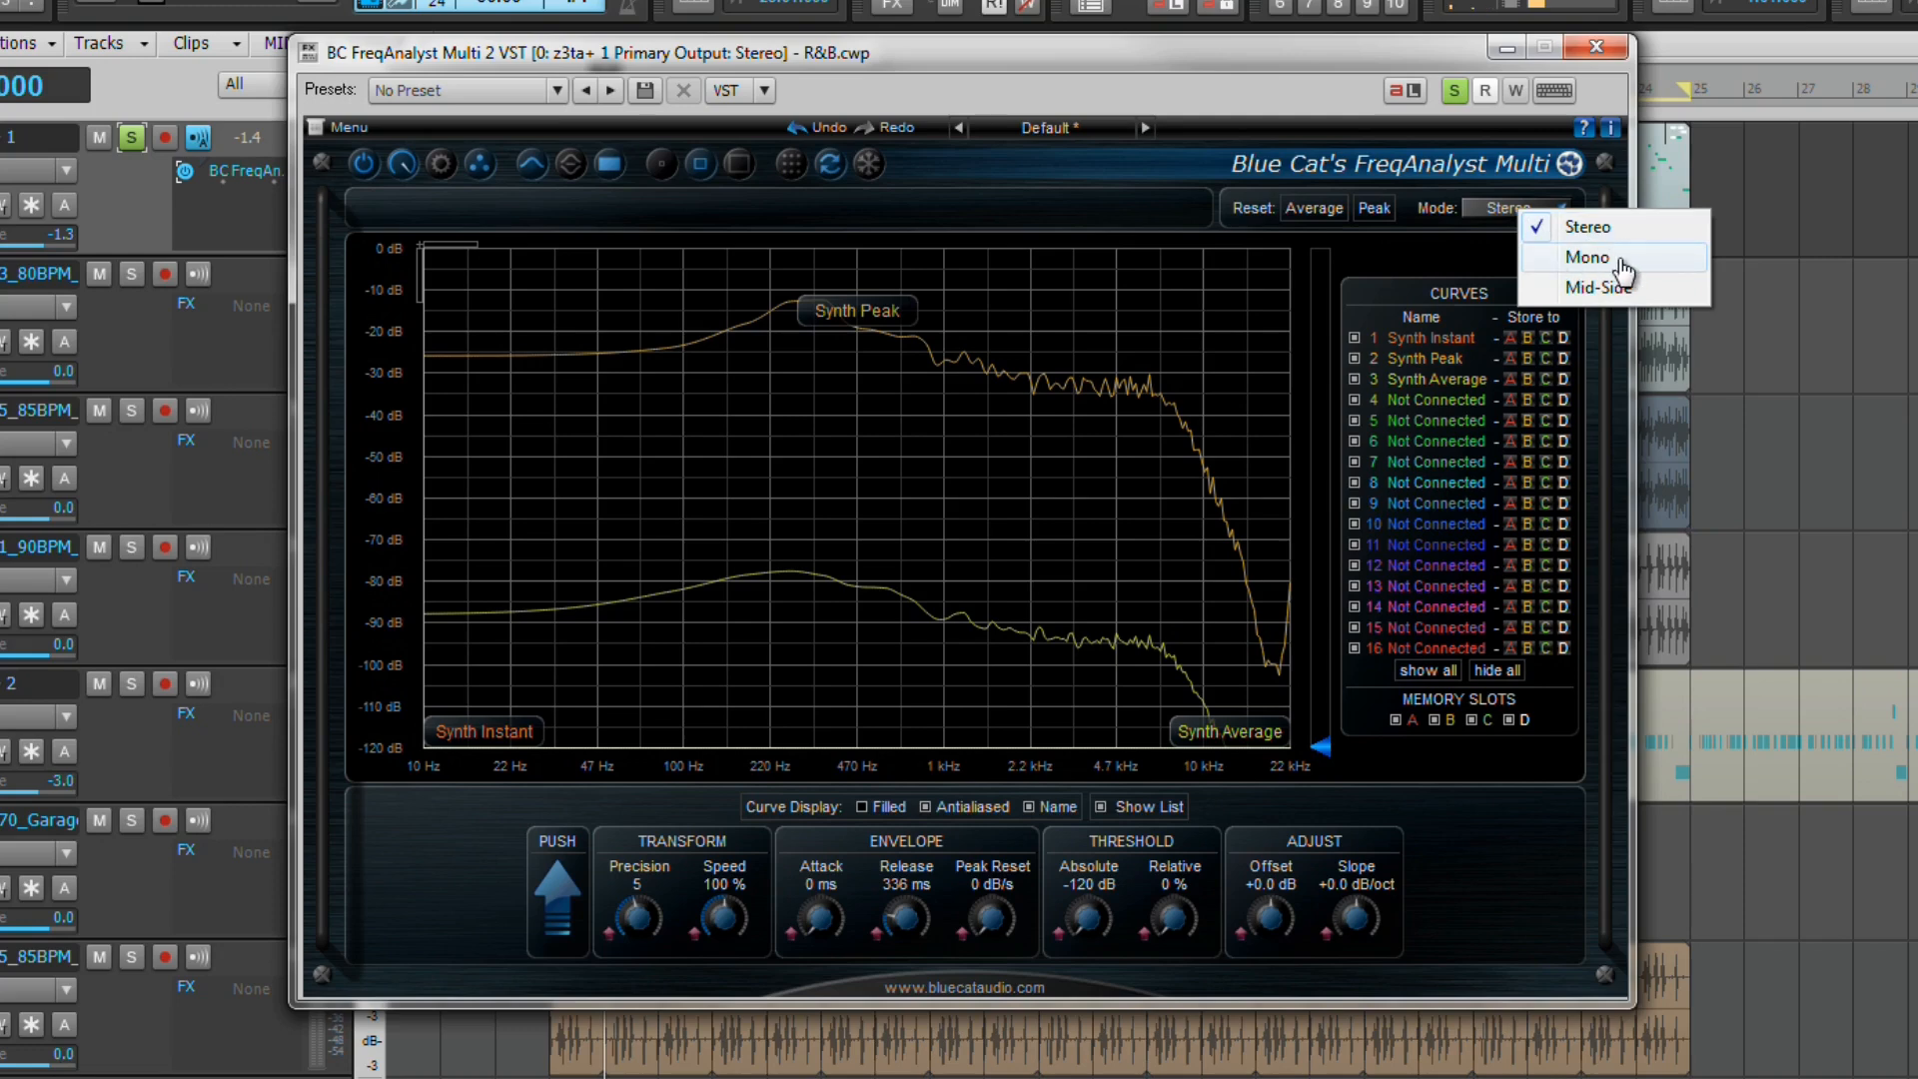
mouse_move(1620, 285)
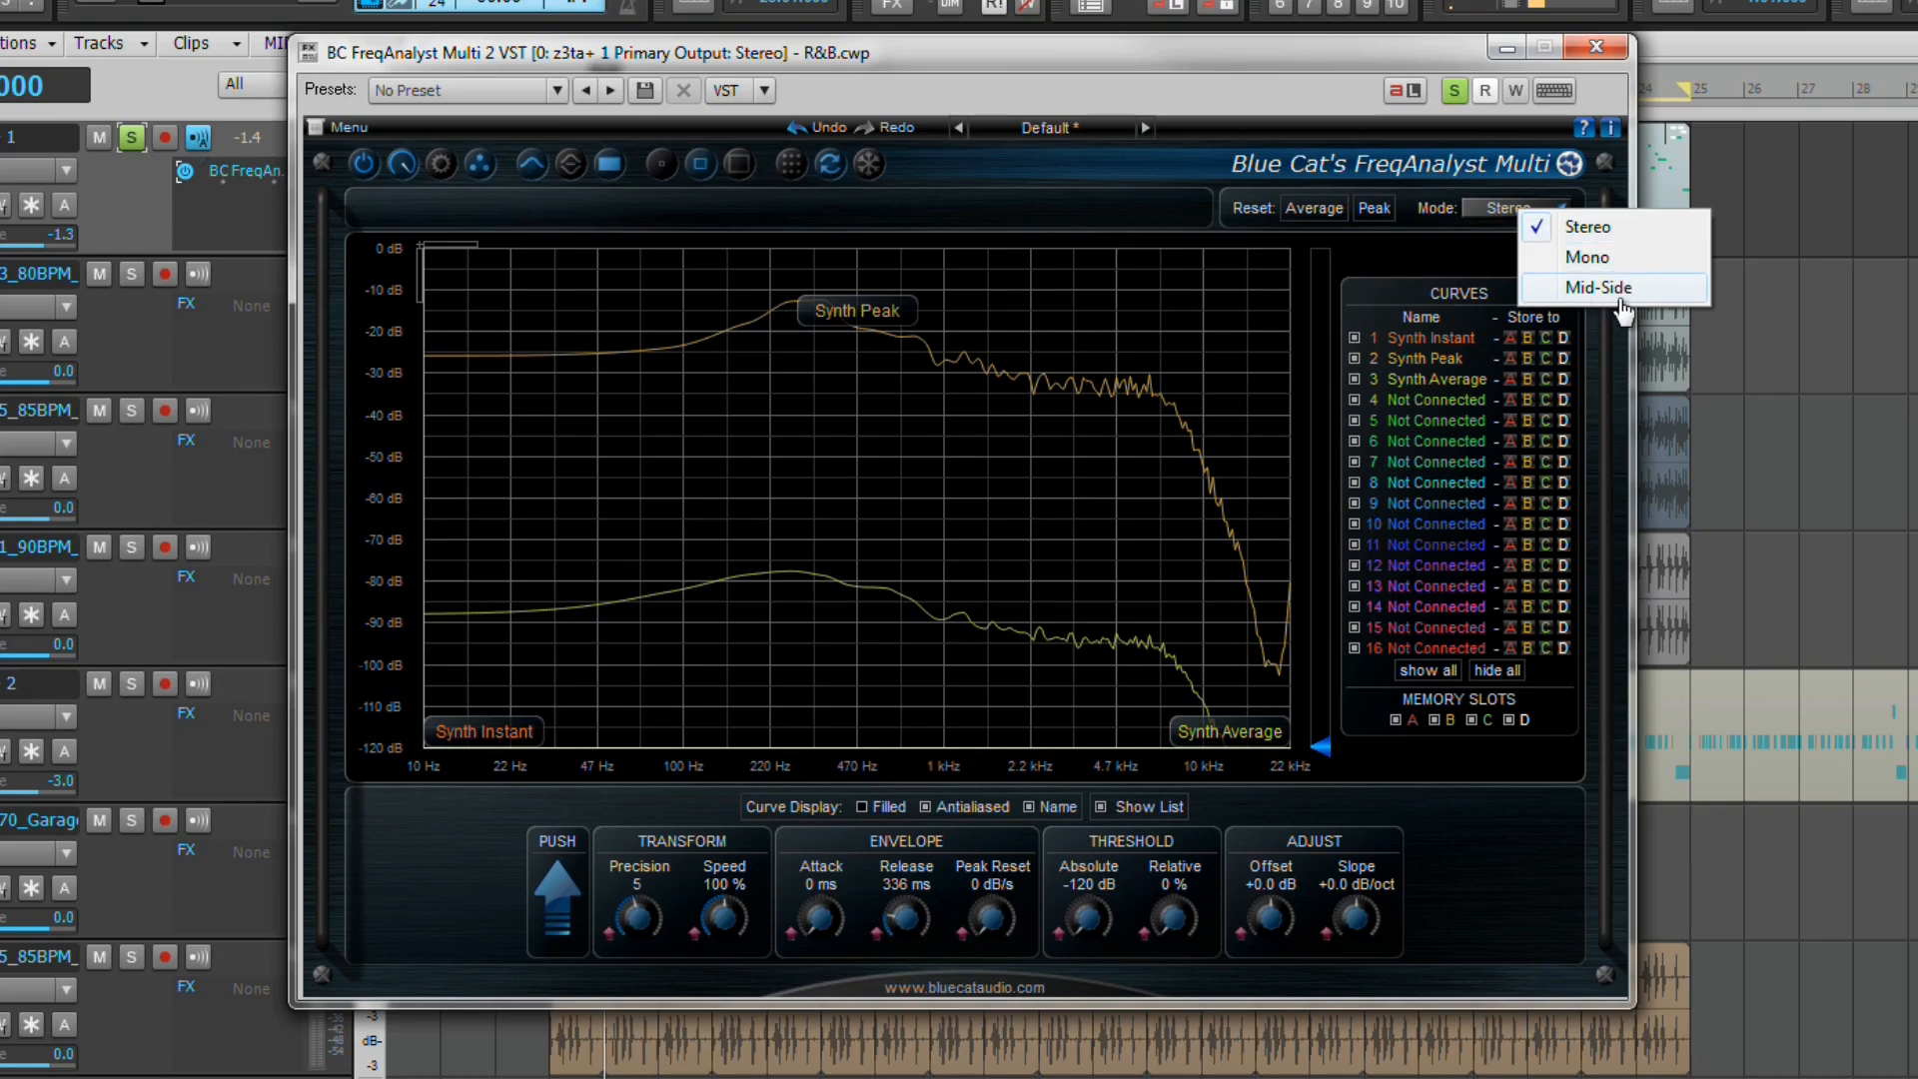
mouse_move(1644, 309)
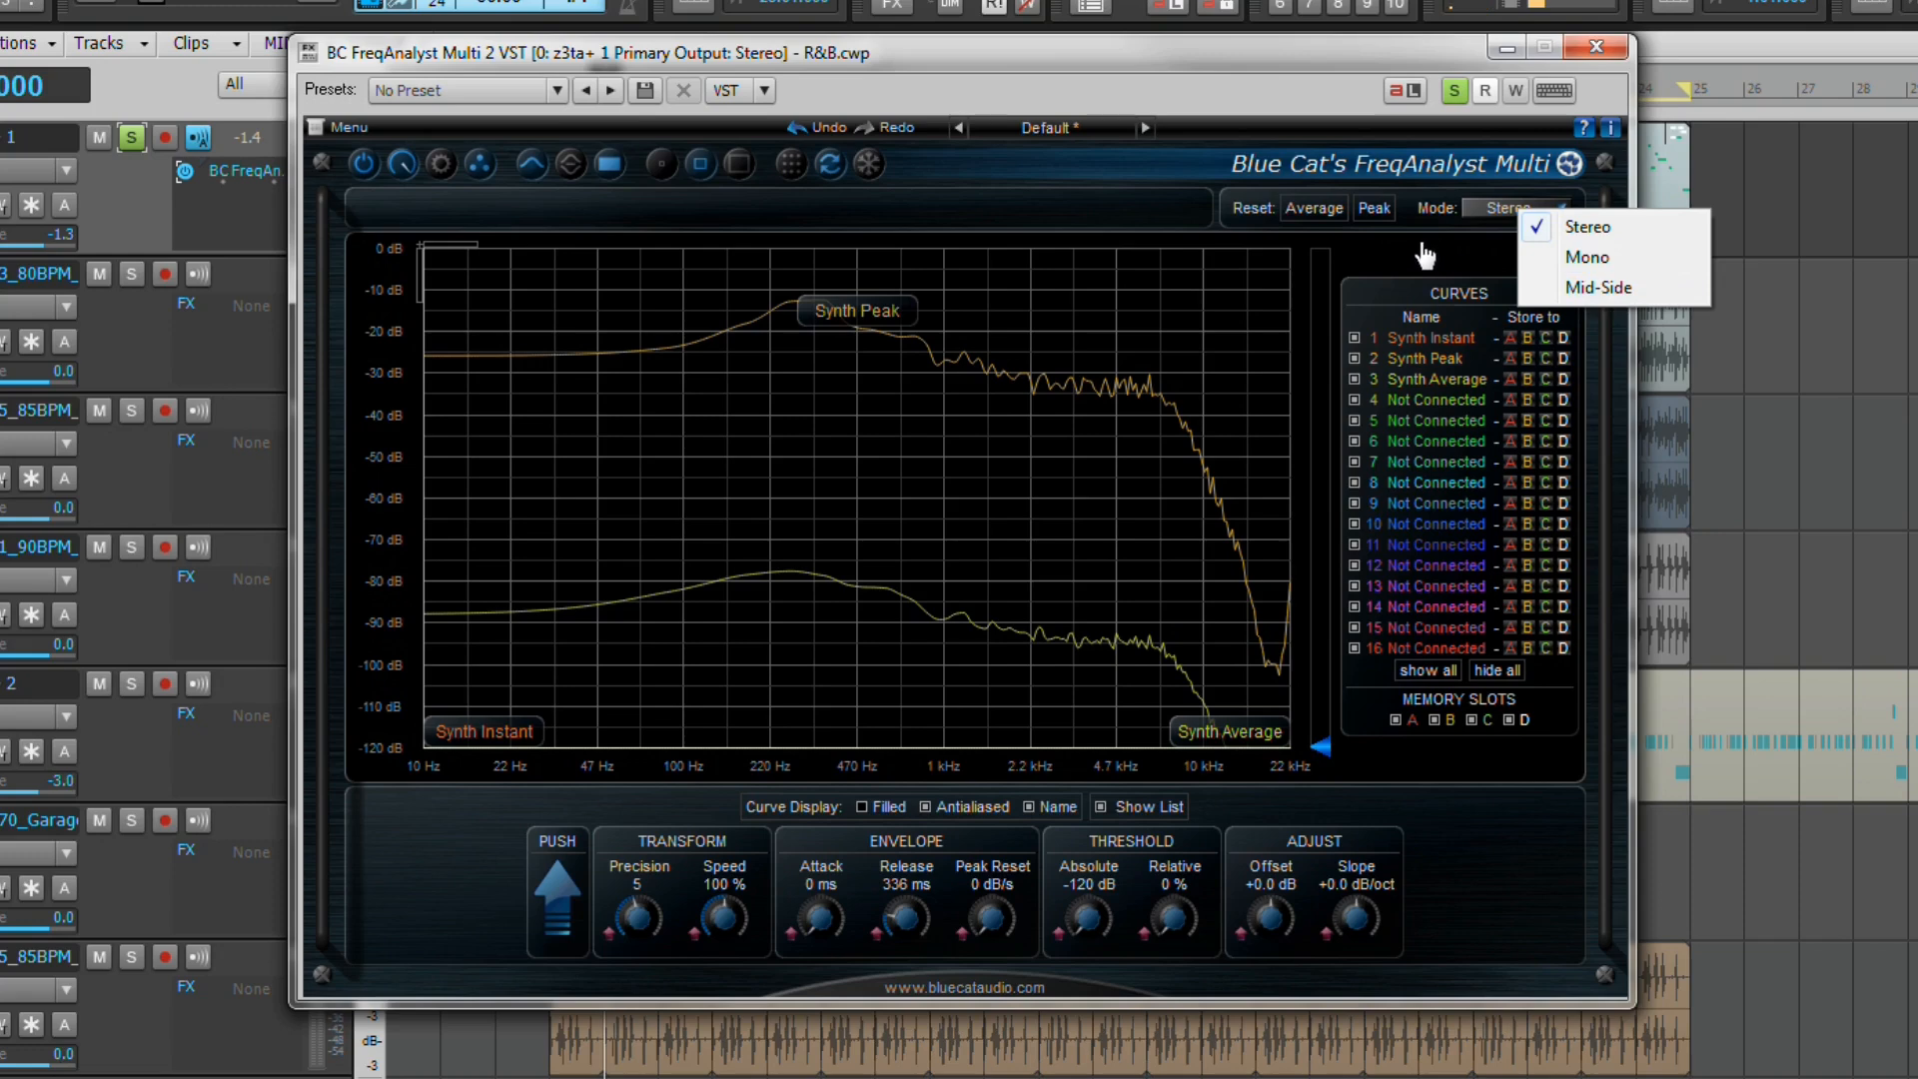
left_click(1584, 226)
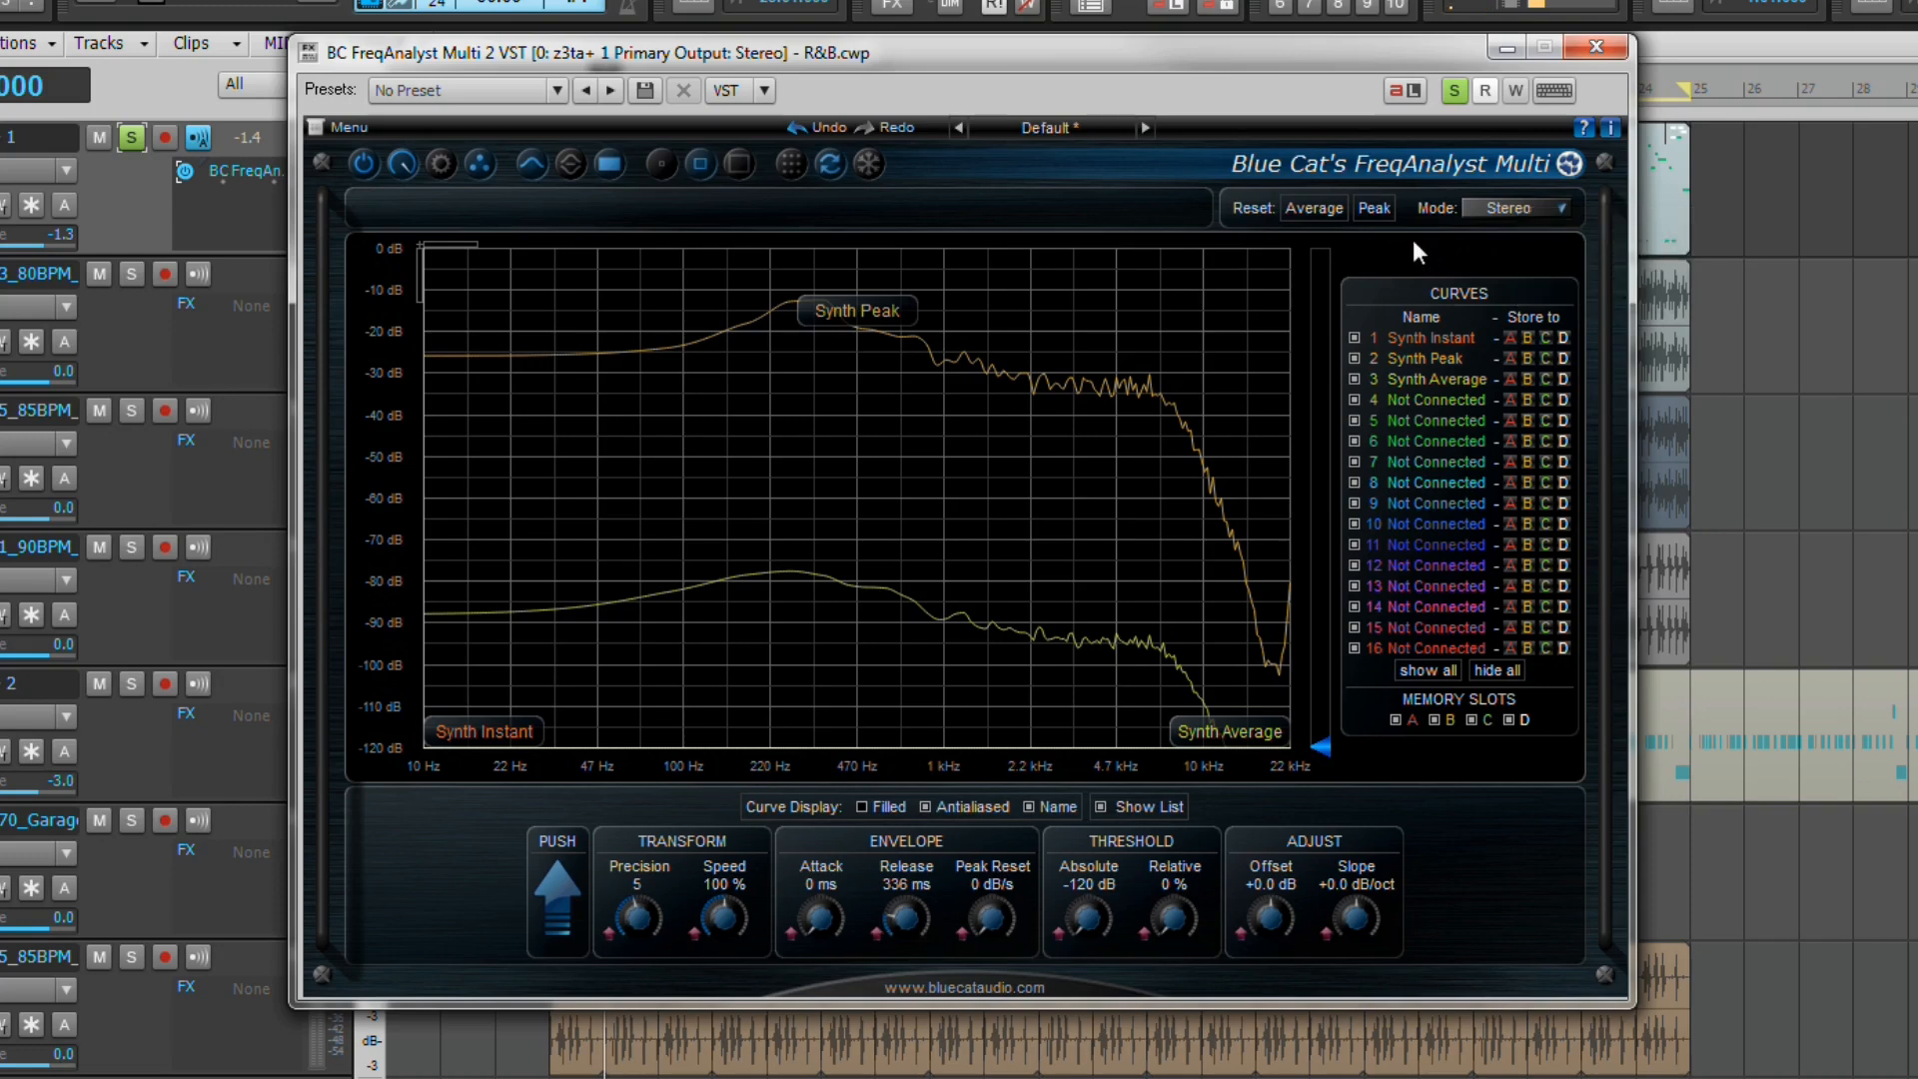
mouse_move(1490, 413)
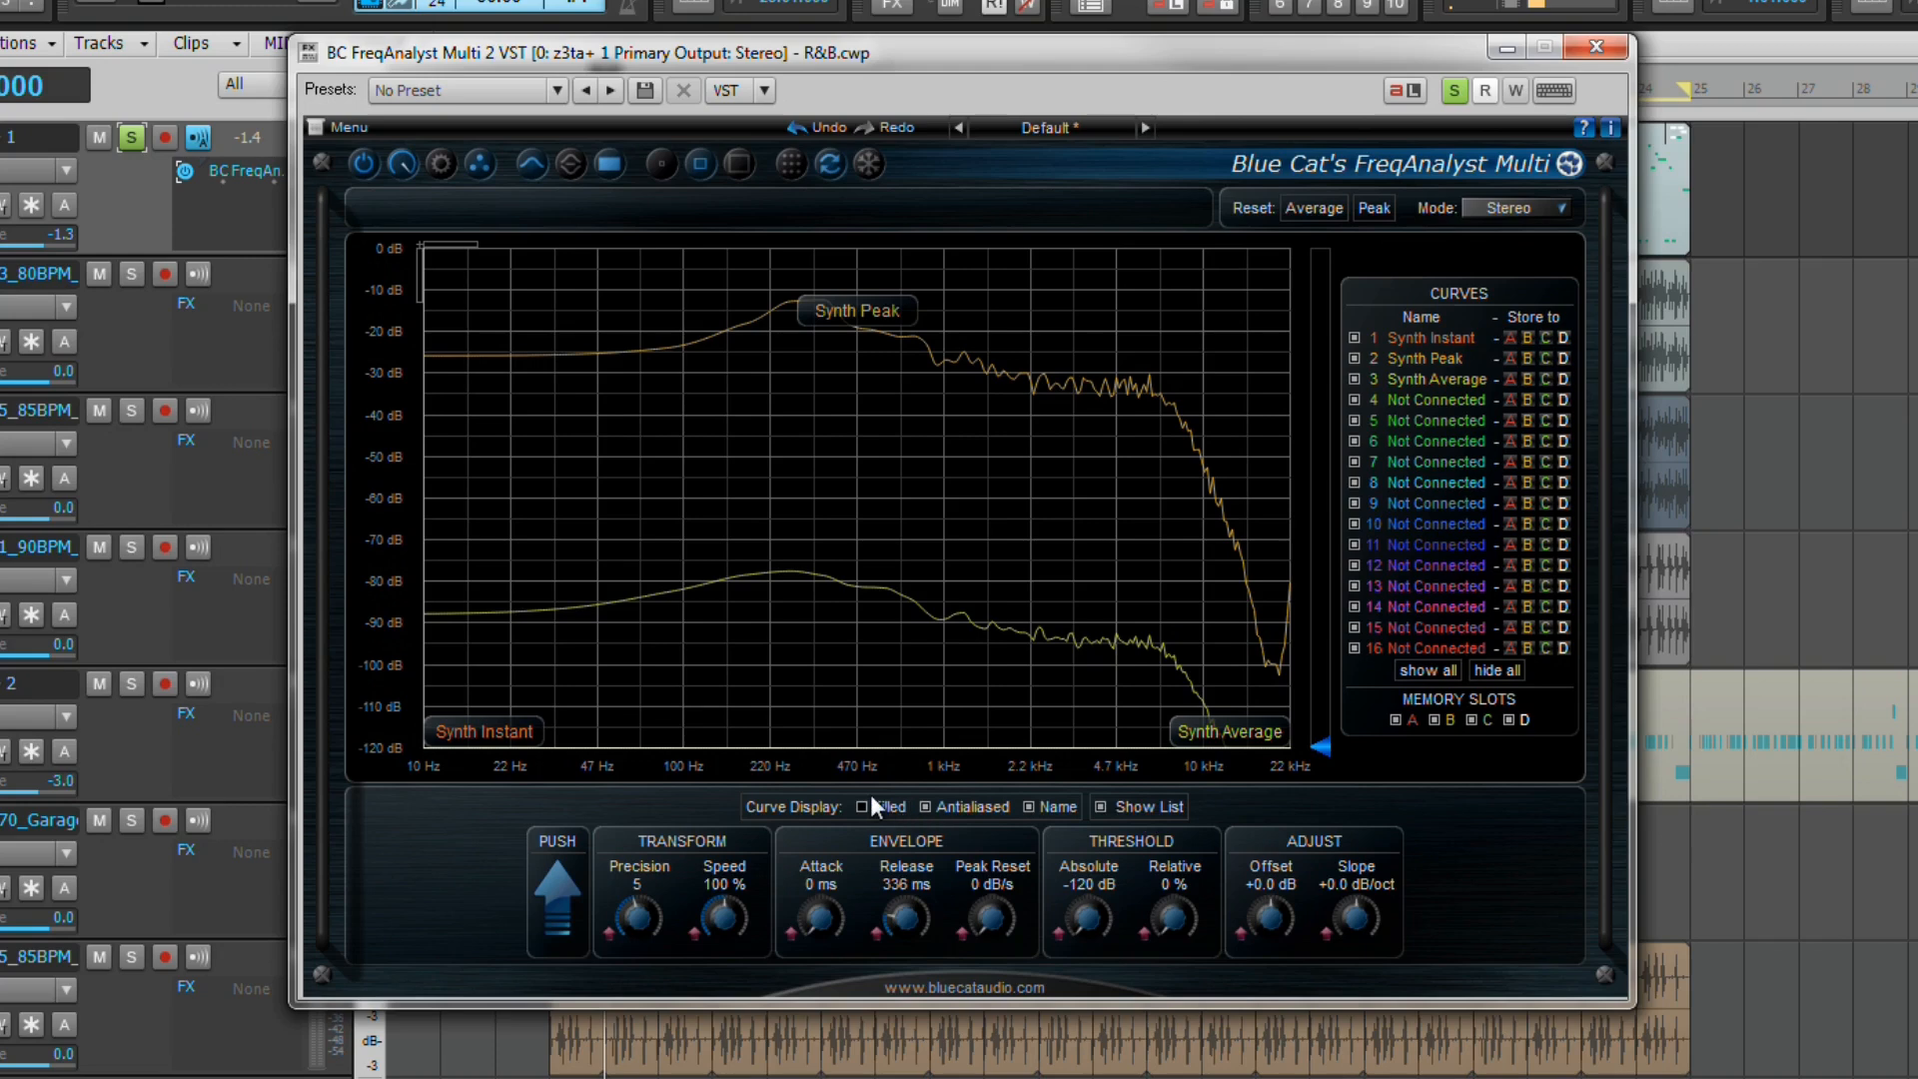
left_click(863, 805)
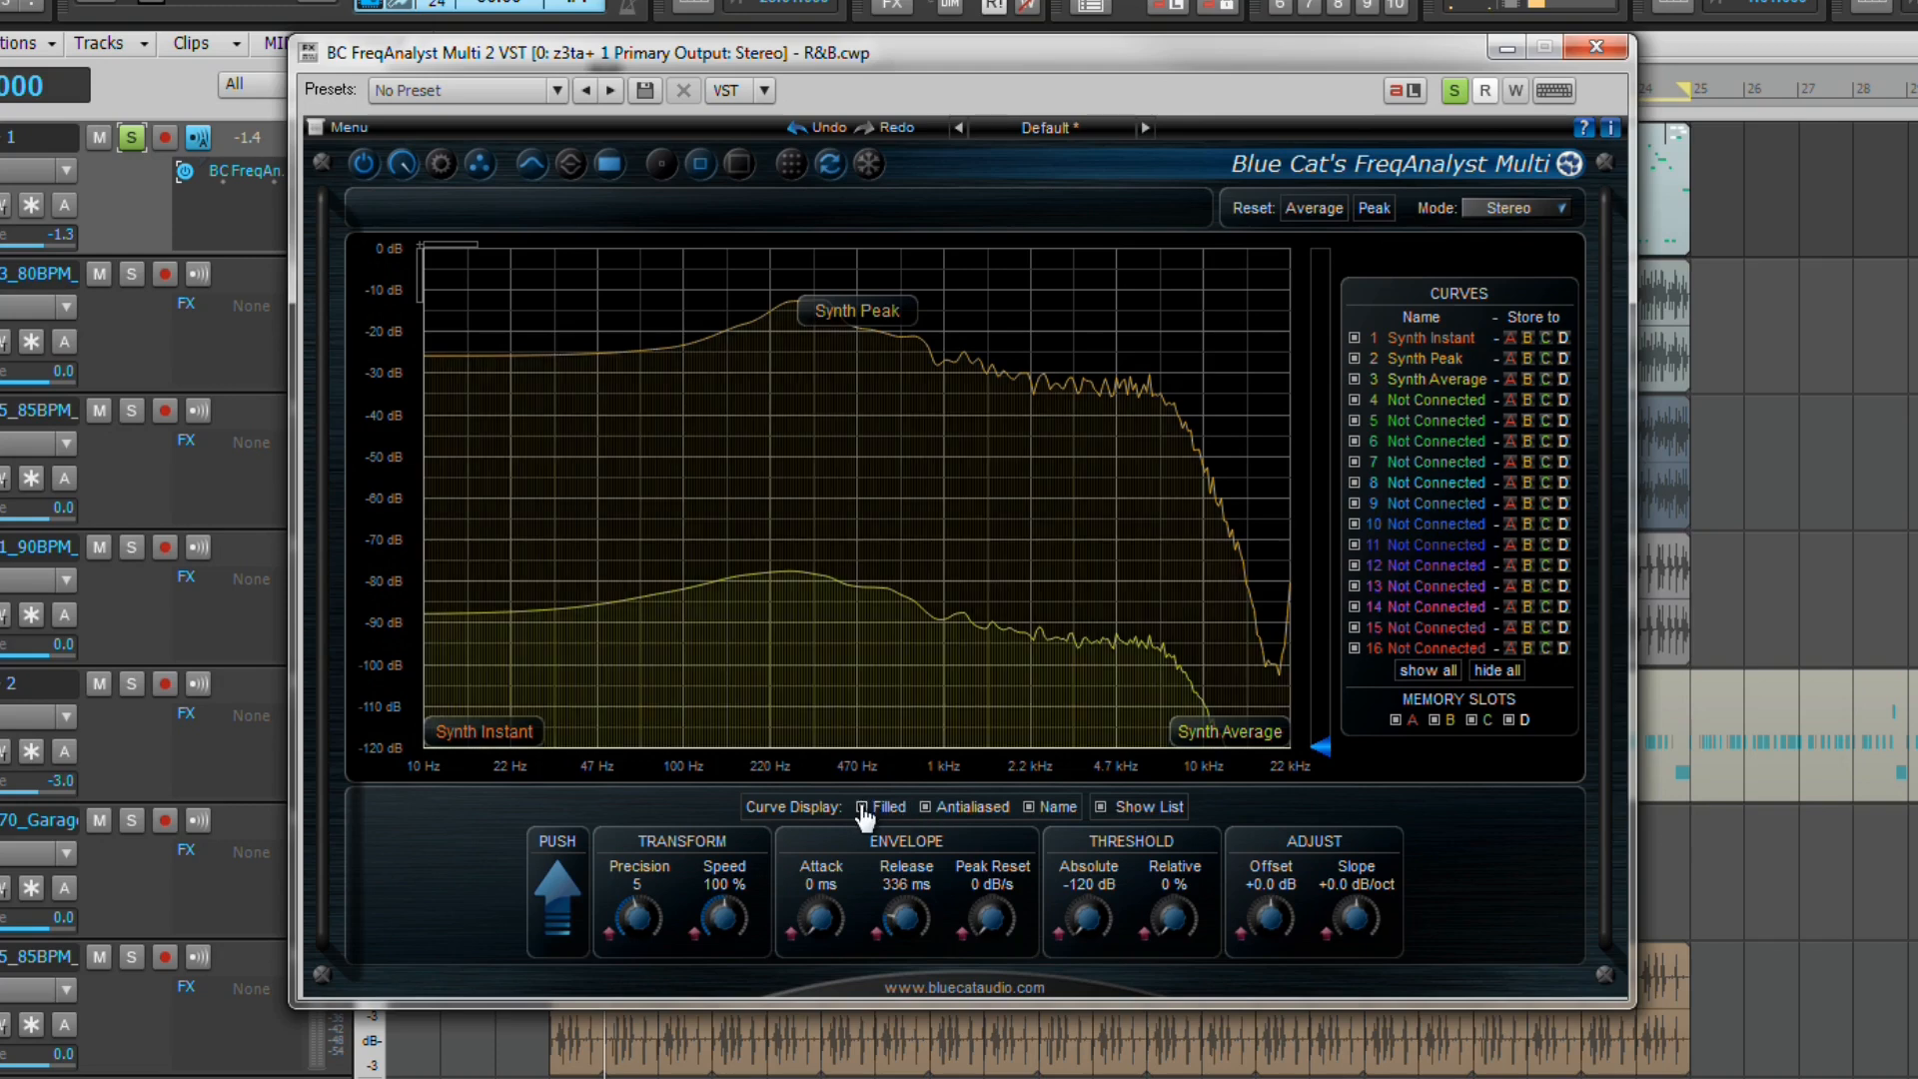
left_click(861, 805)
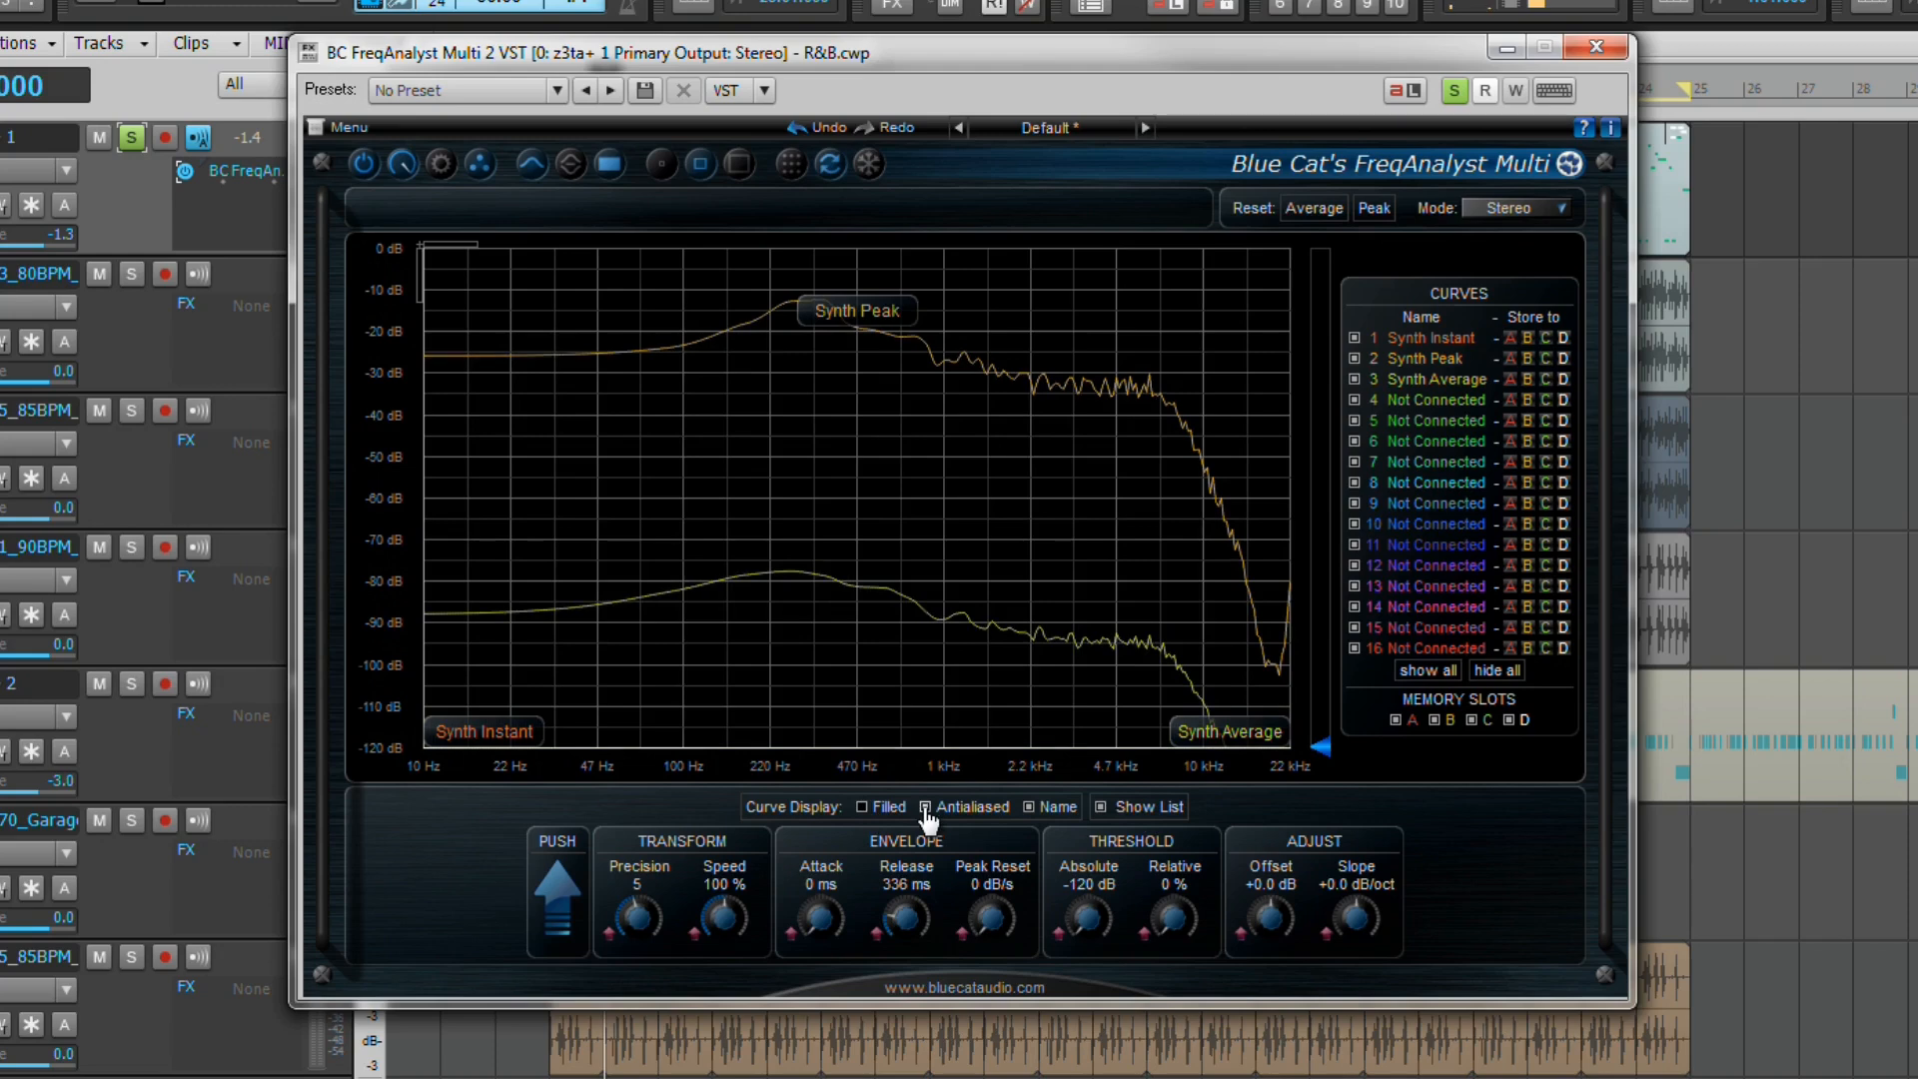
left_click(1017, 805)
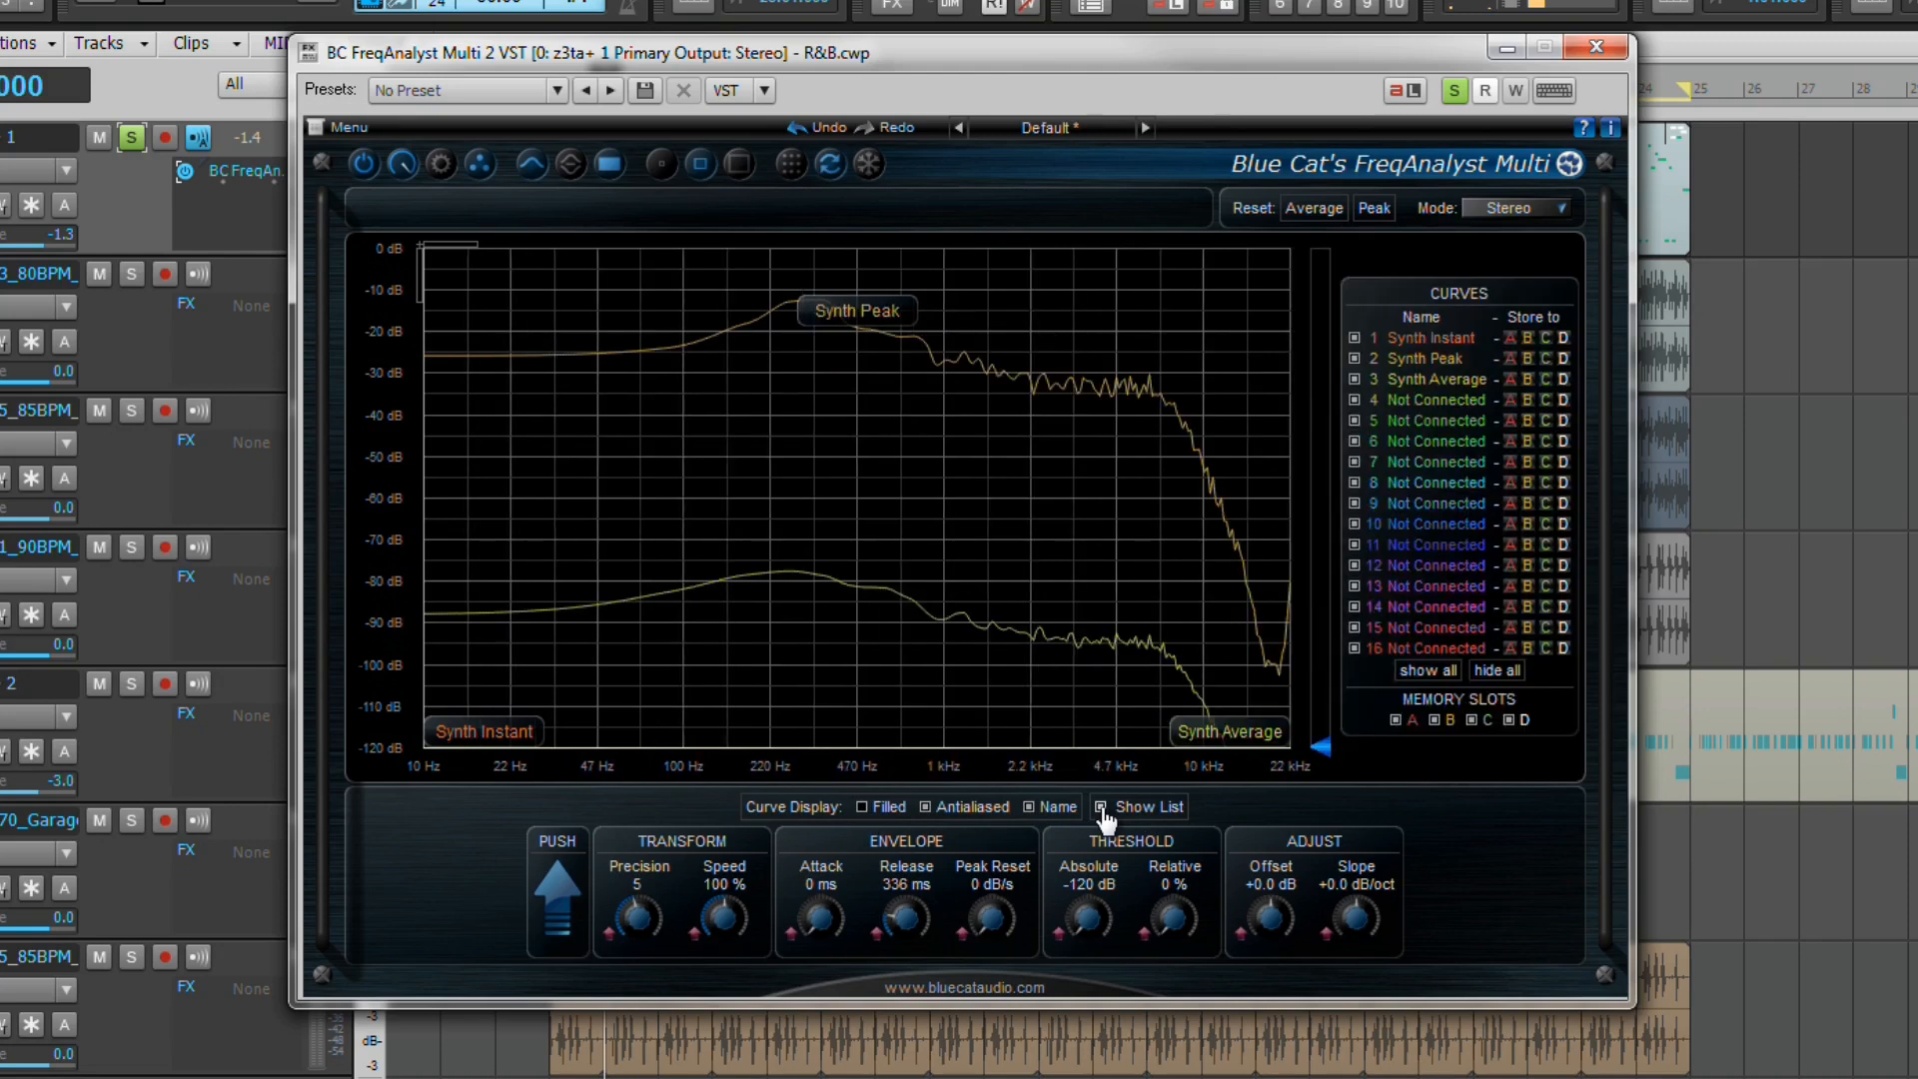
mouse_move(972, 455)
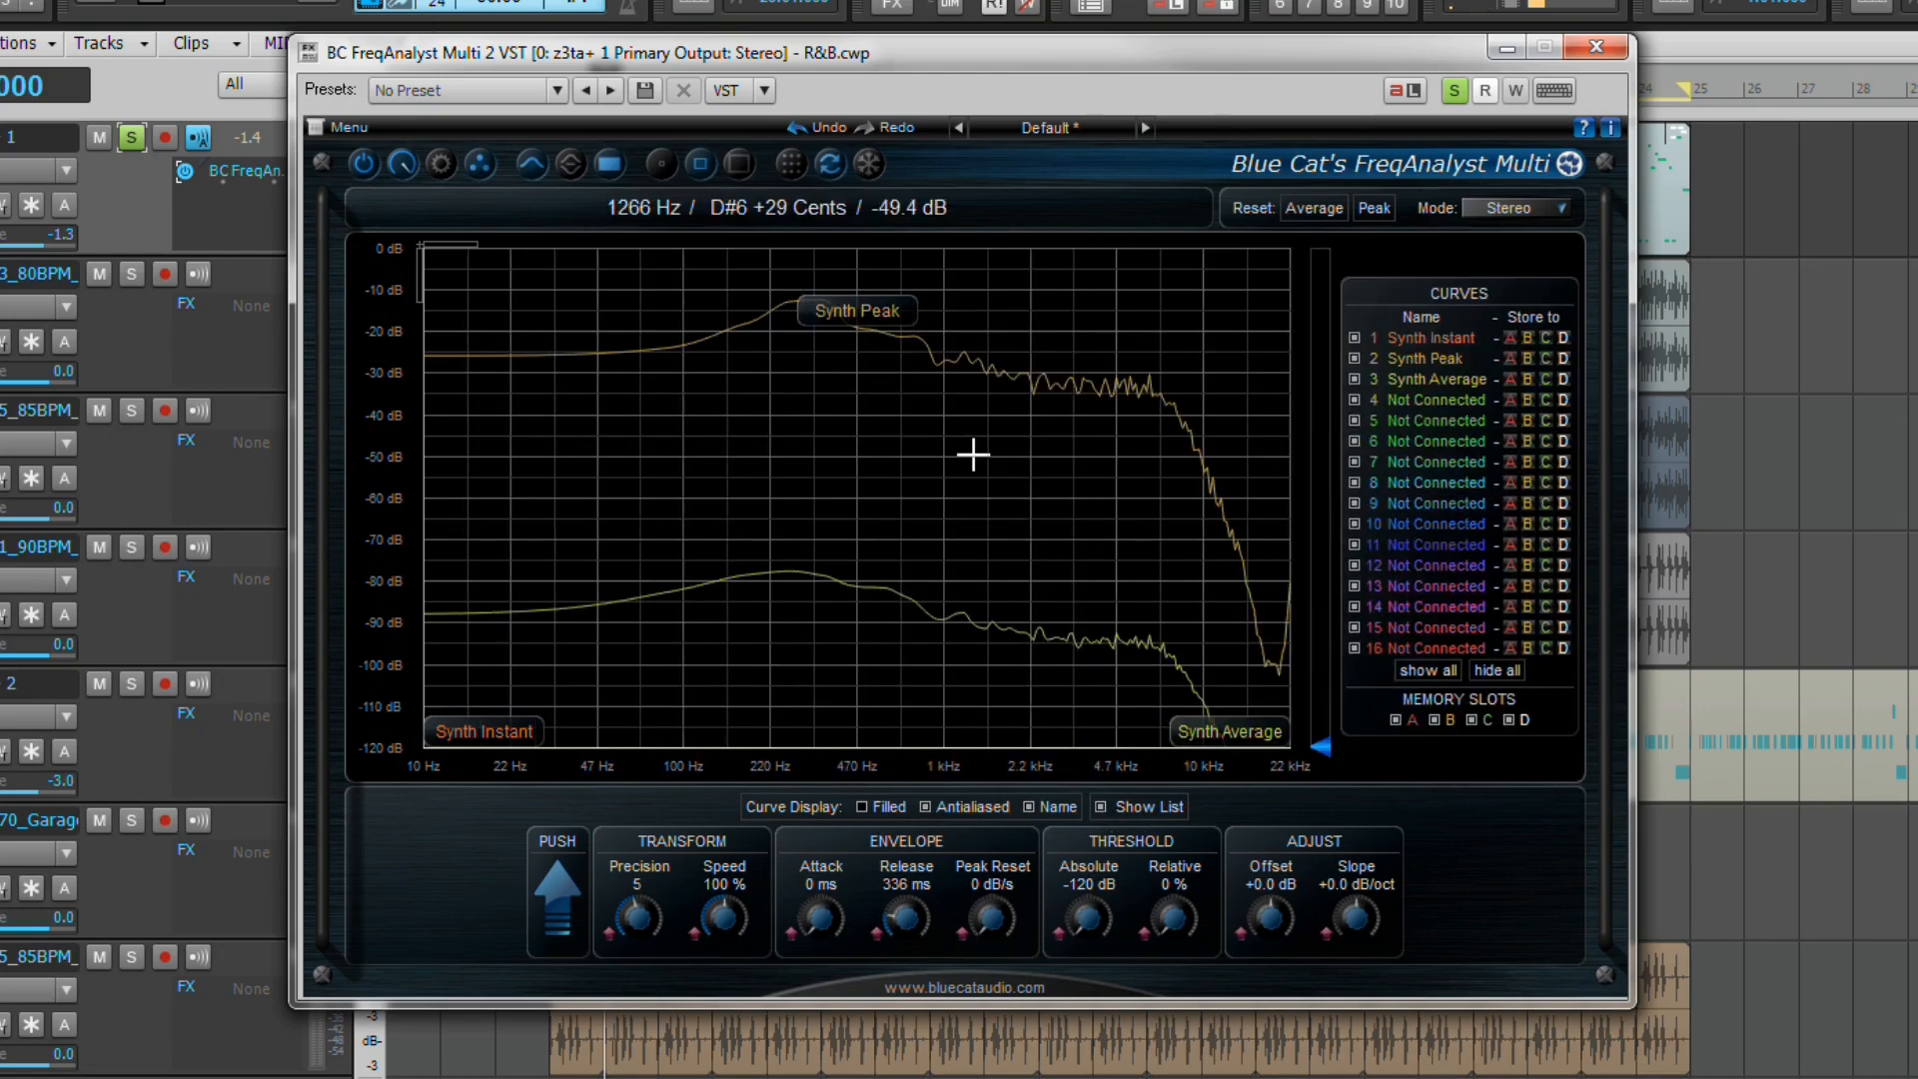
mouse_move(805, 497)
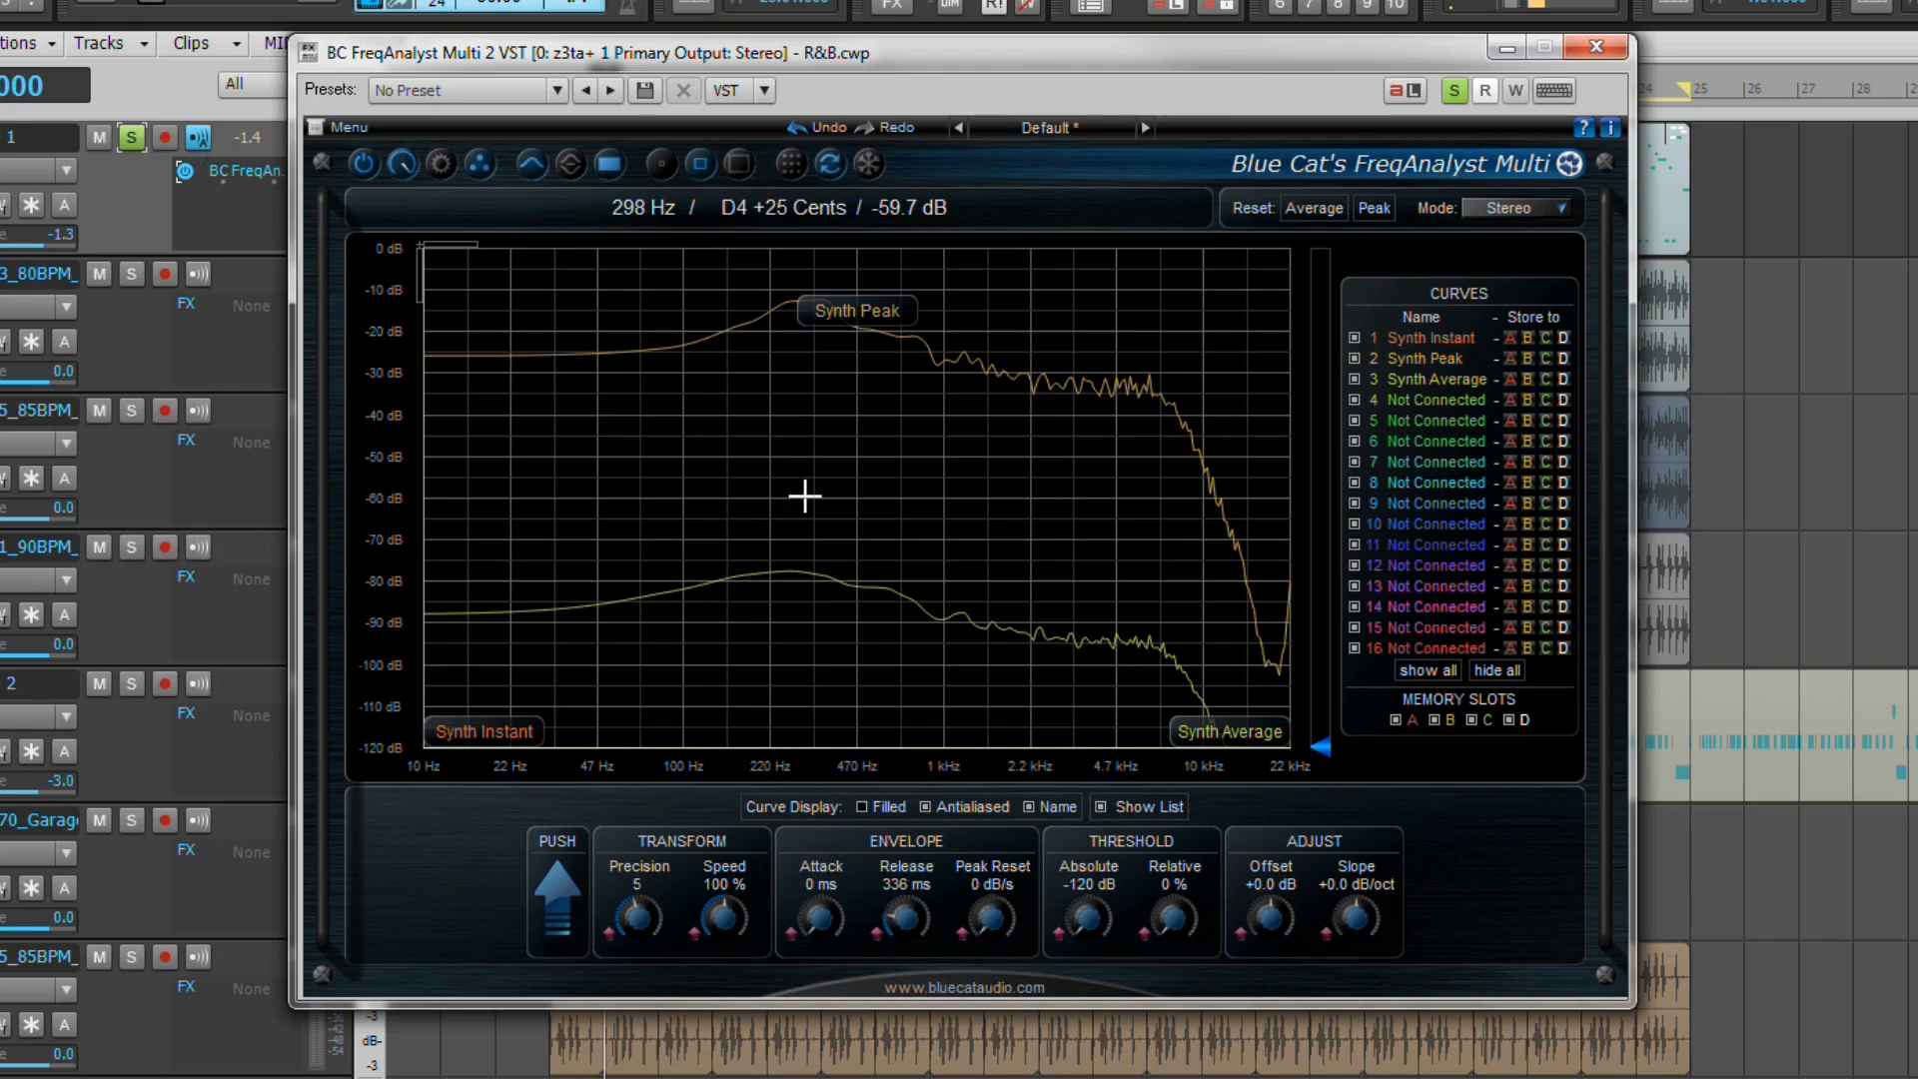
mouse_move(821, 484)
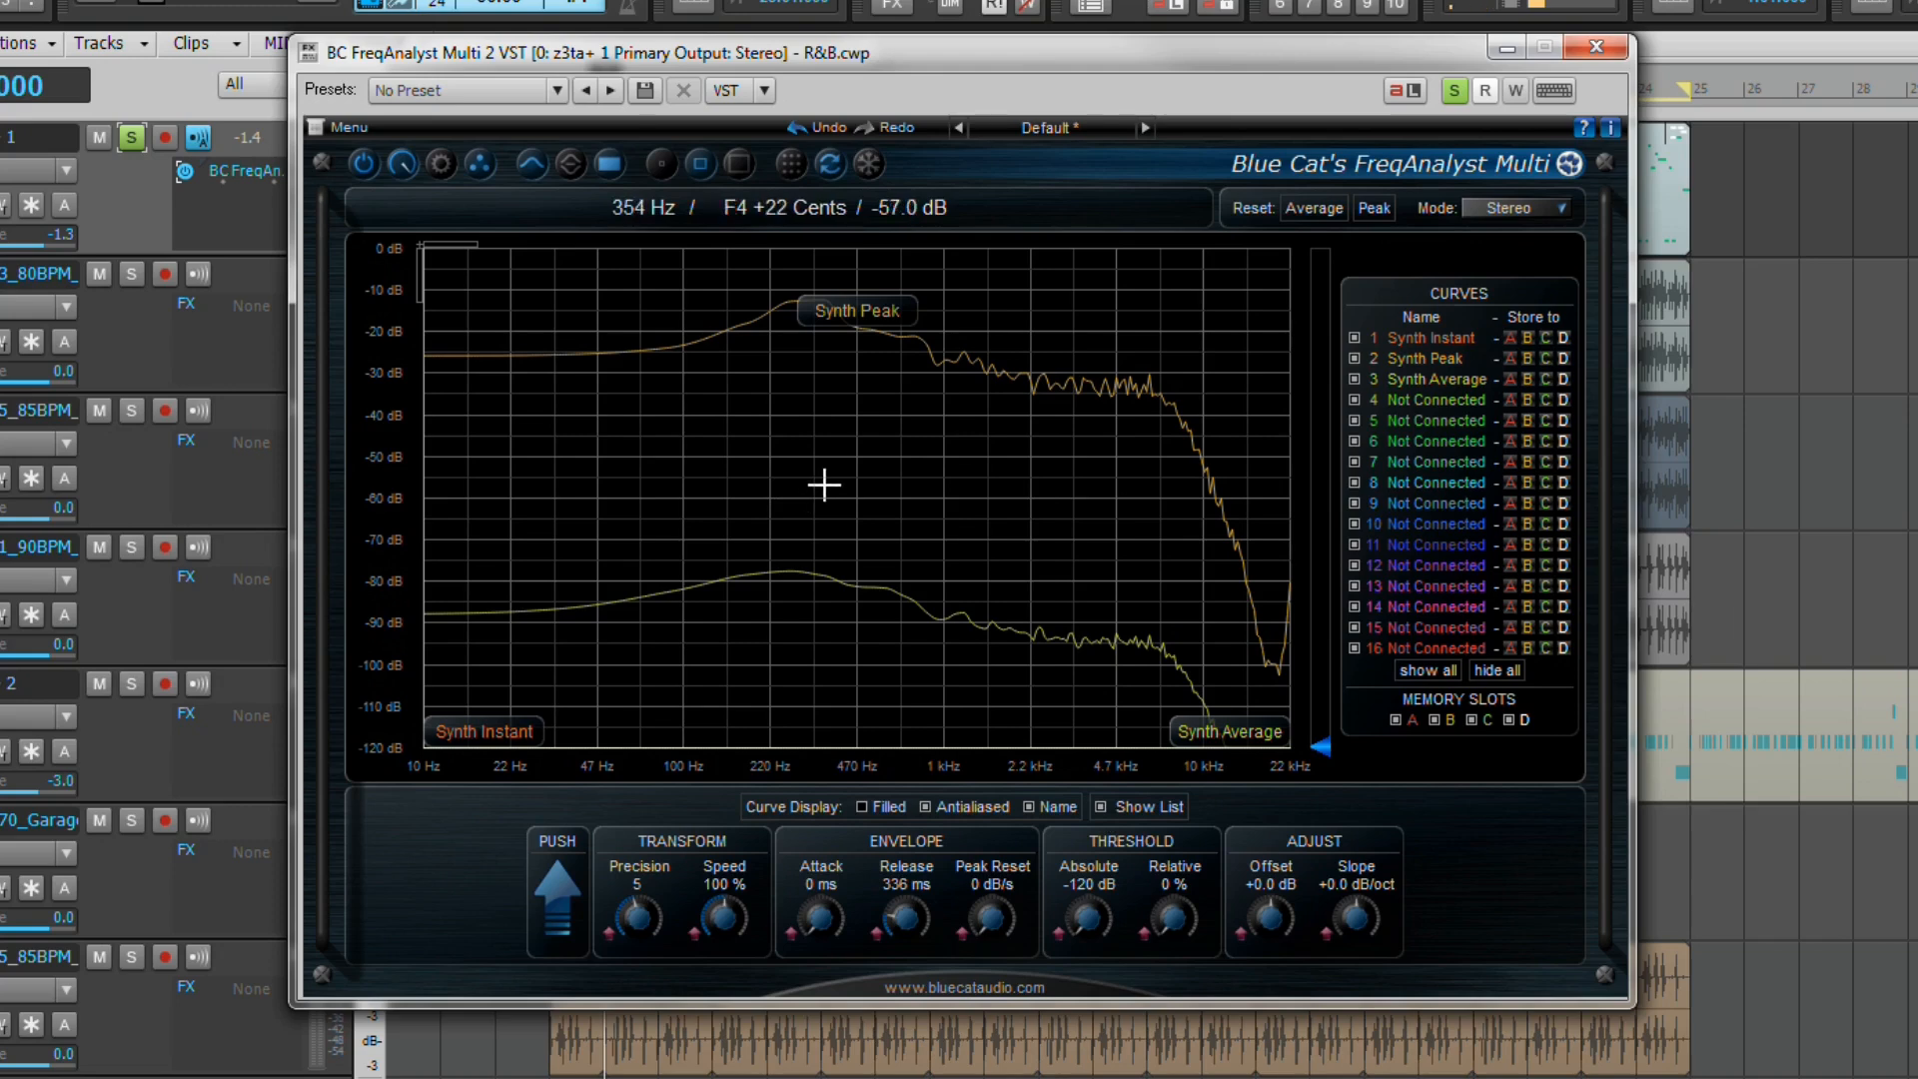
mouse_move(781, 443)
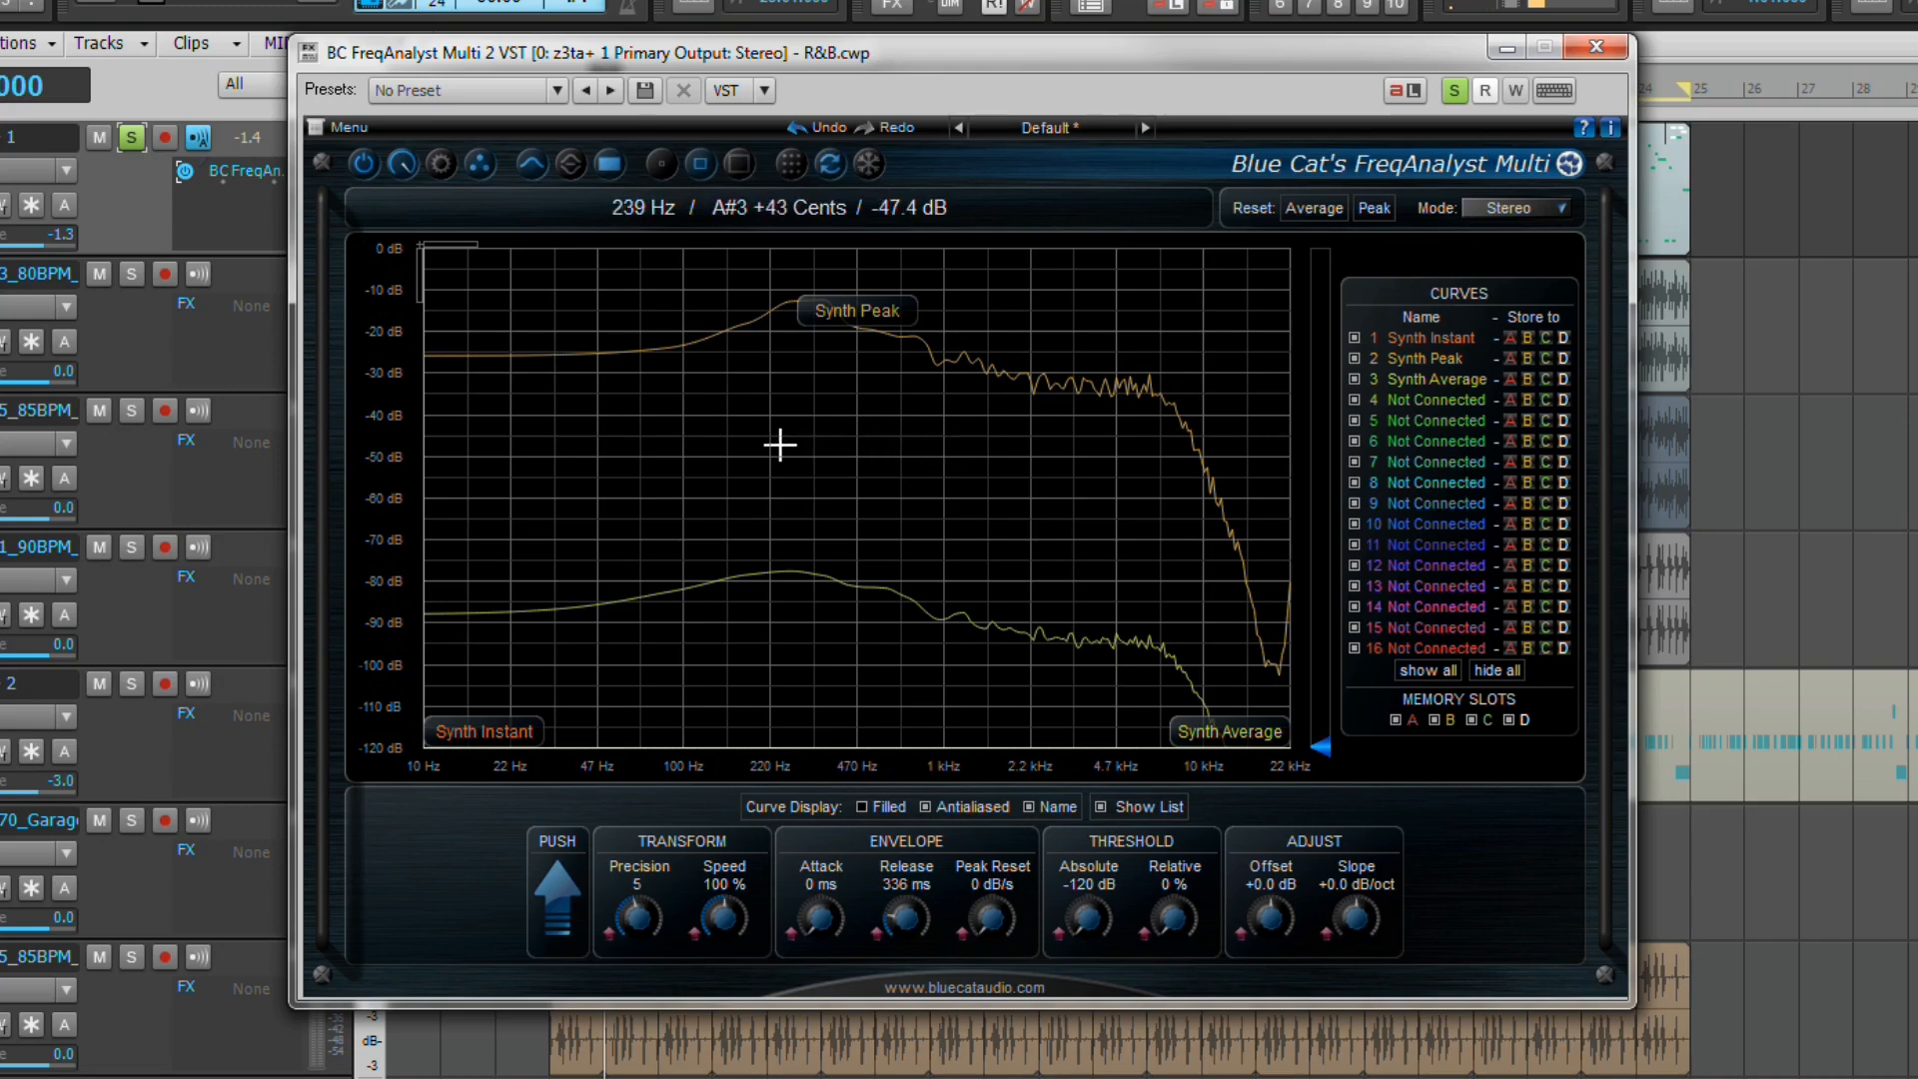
mouse_move(722, 482)
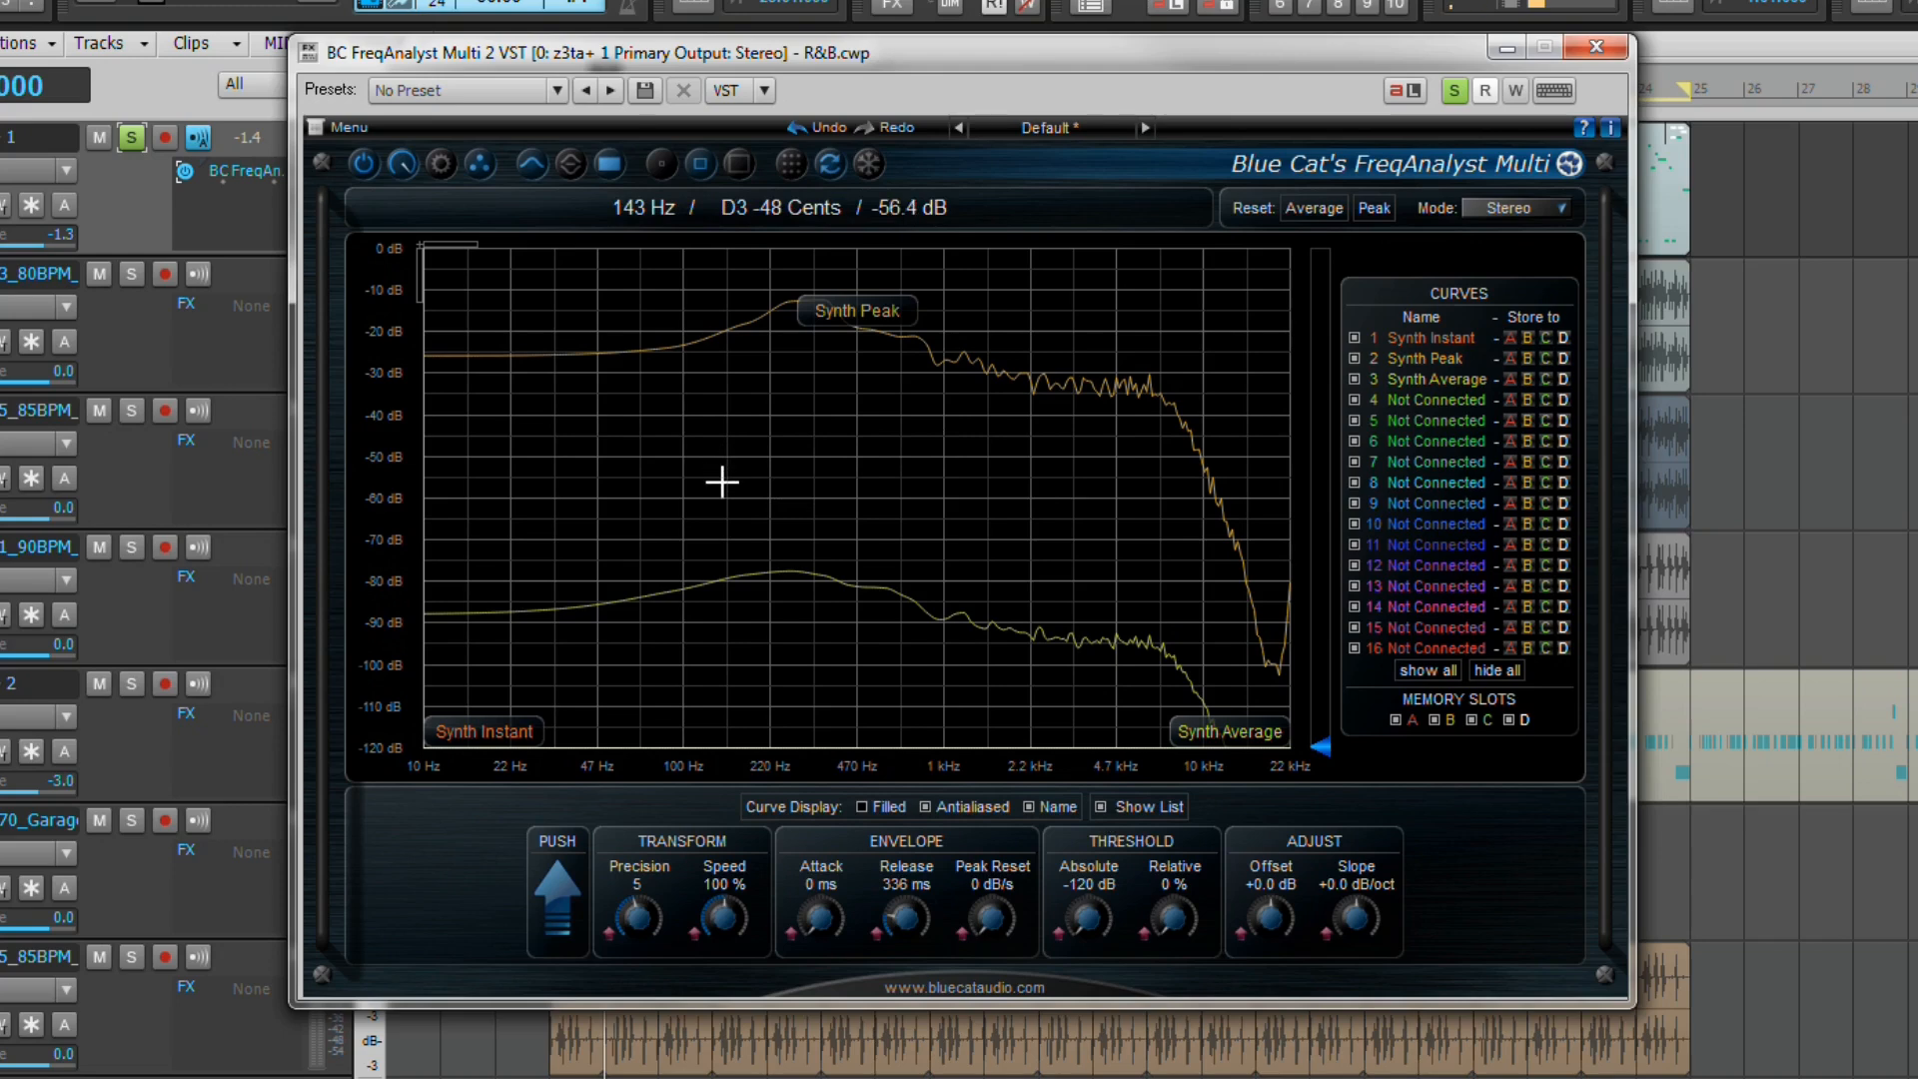
mouse_move(721, 531)
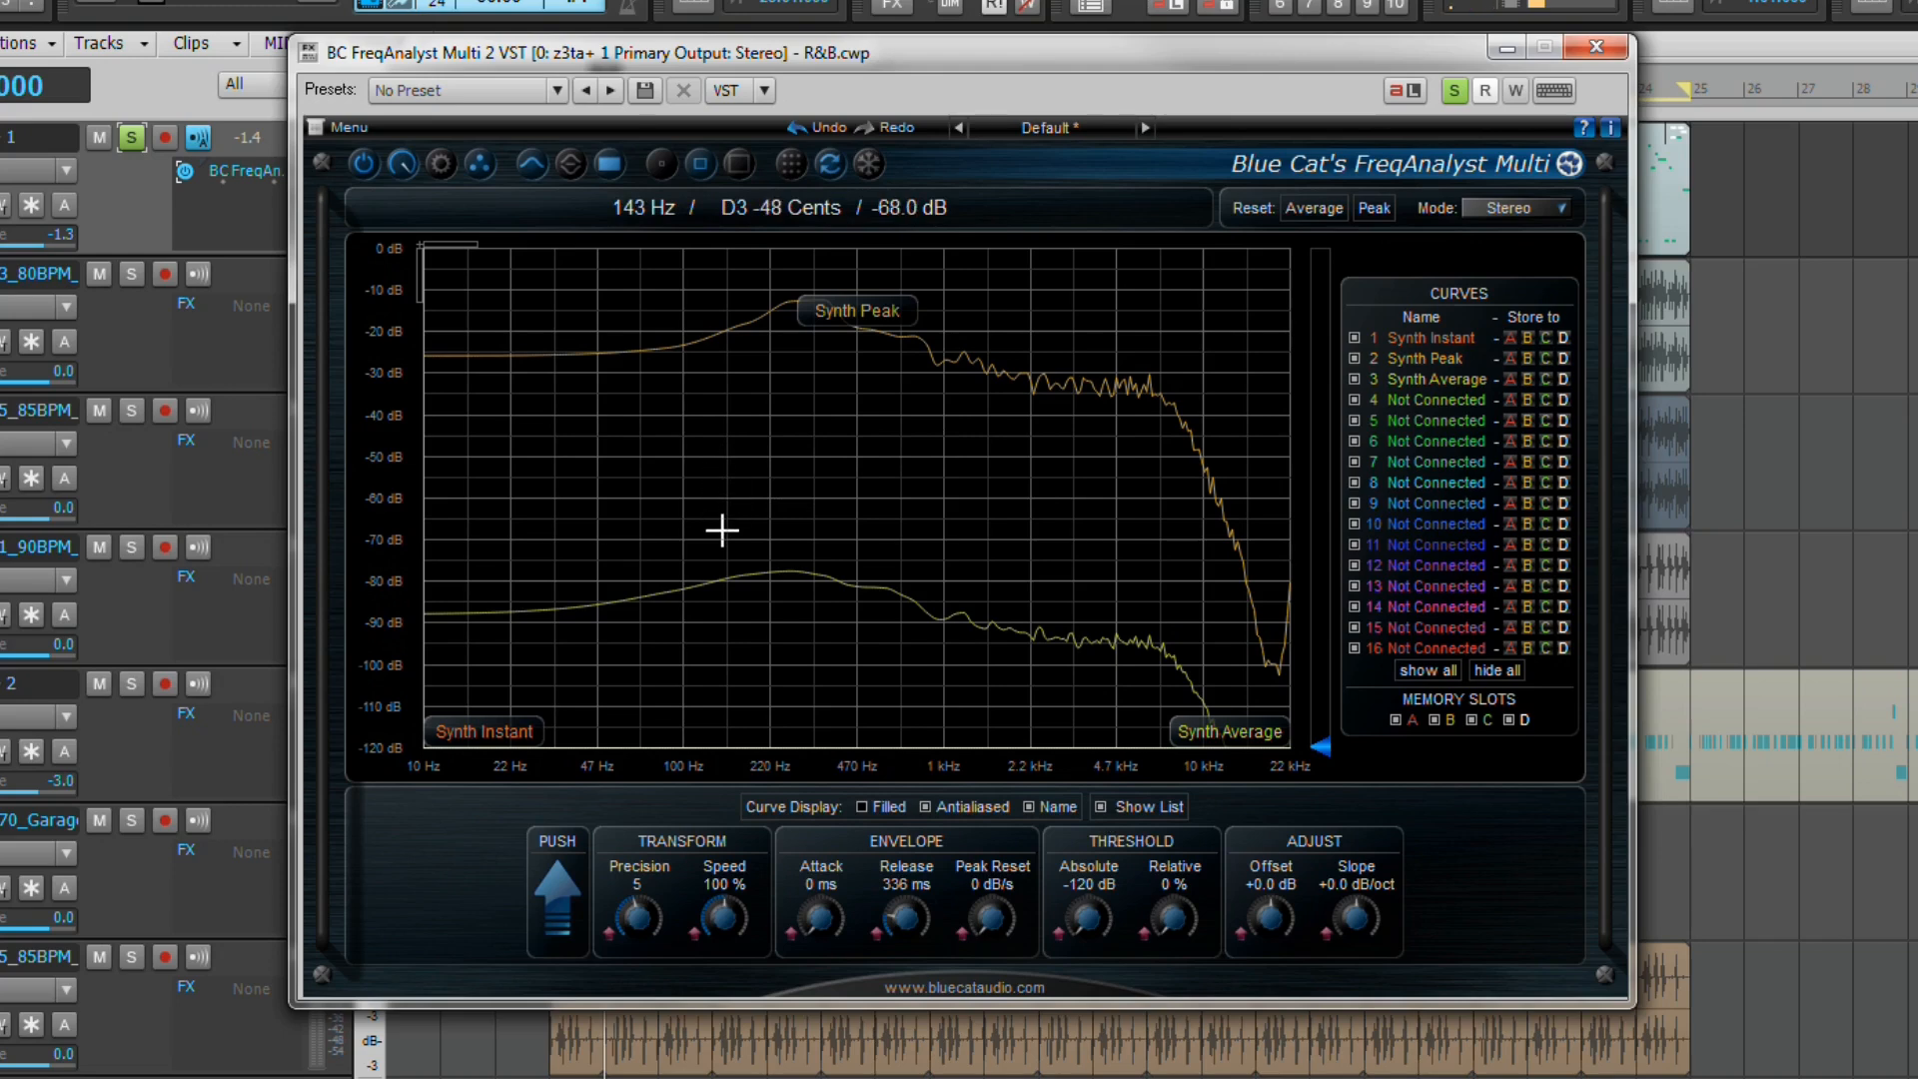
mouse_move(766, 495)
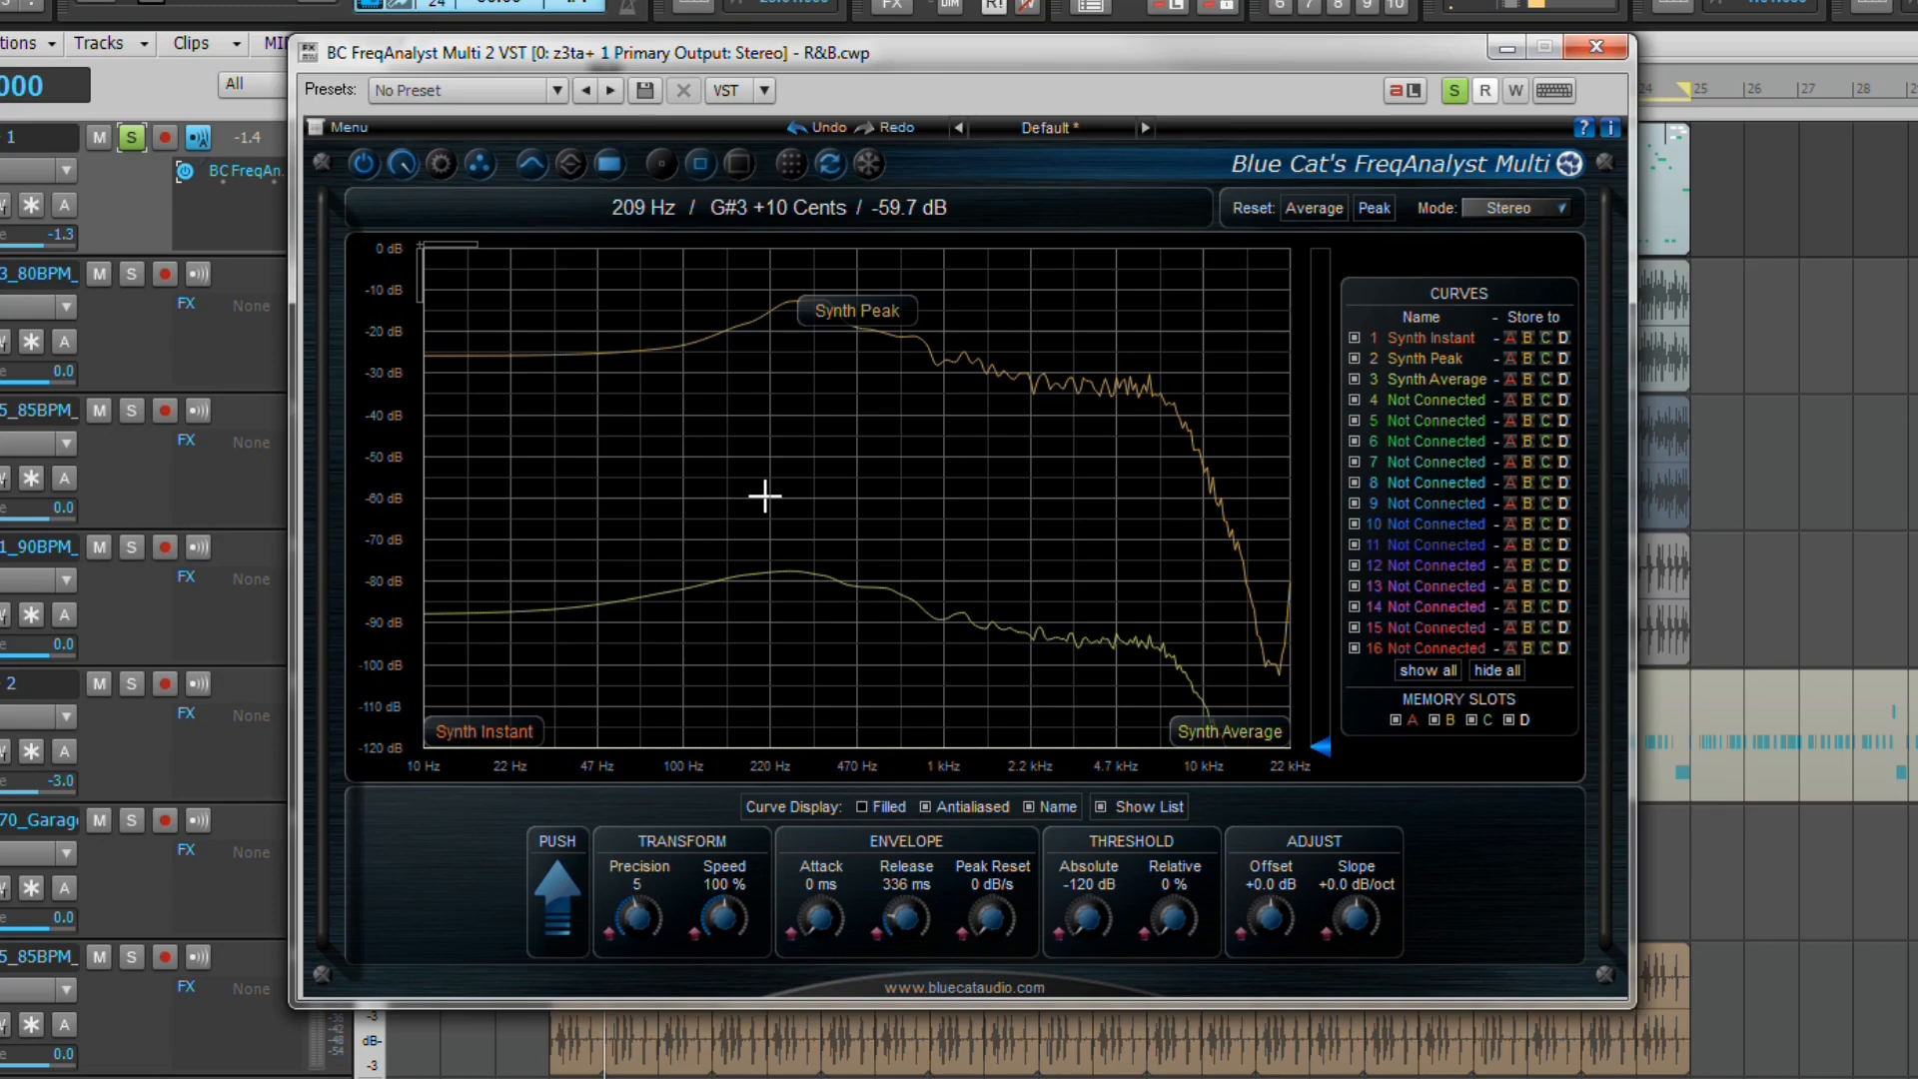
mouse_move(352, 186)
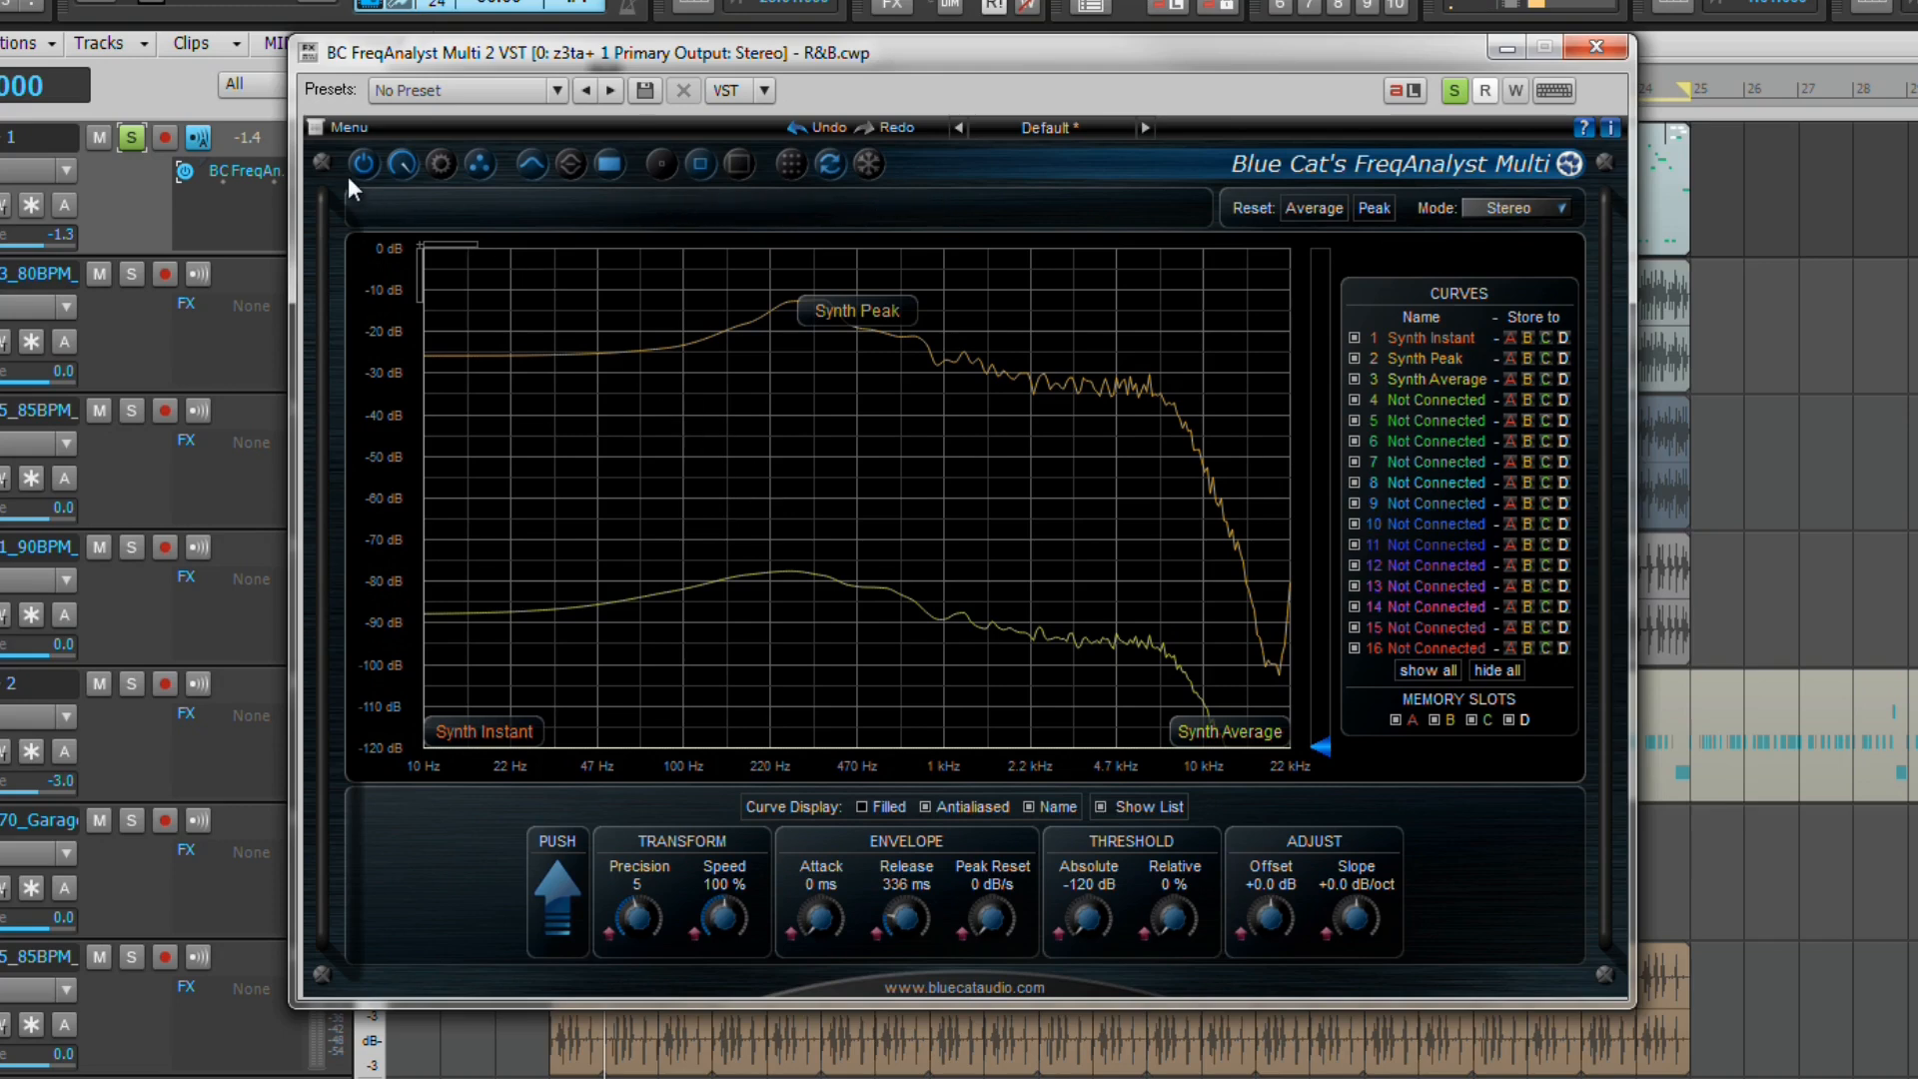
mouse_move(364, 164)
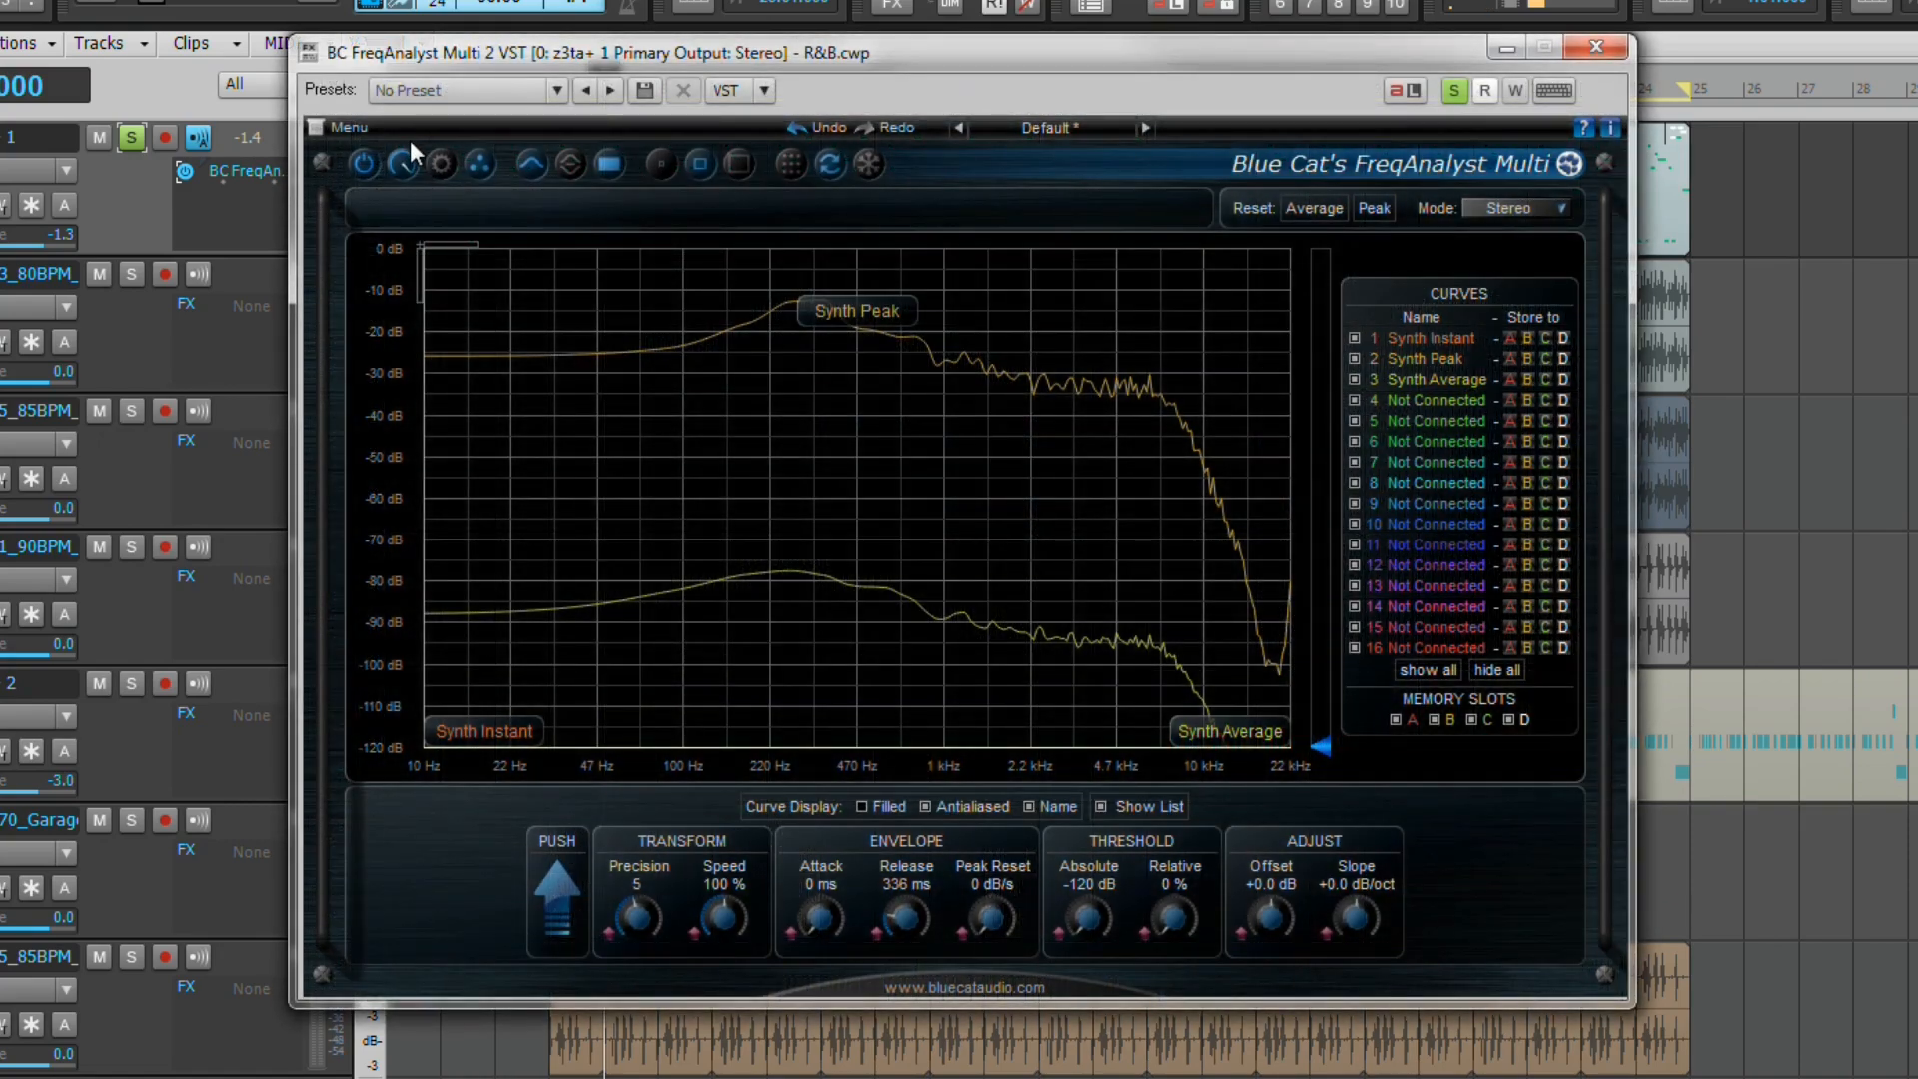
mouse_move(401, 162)
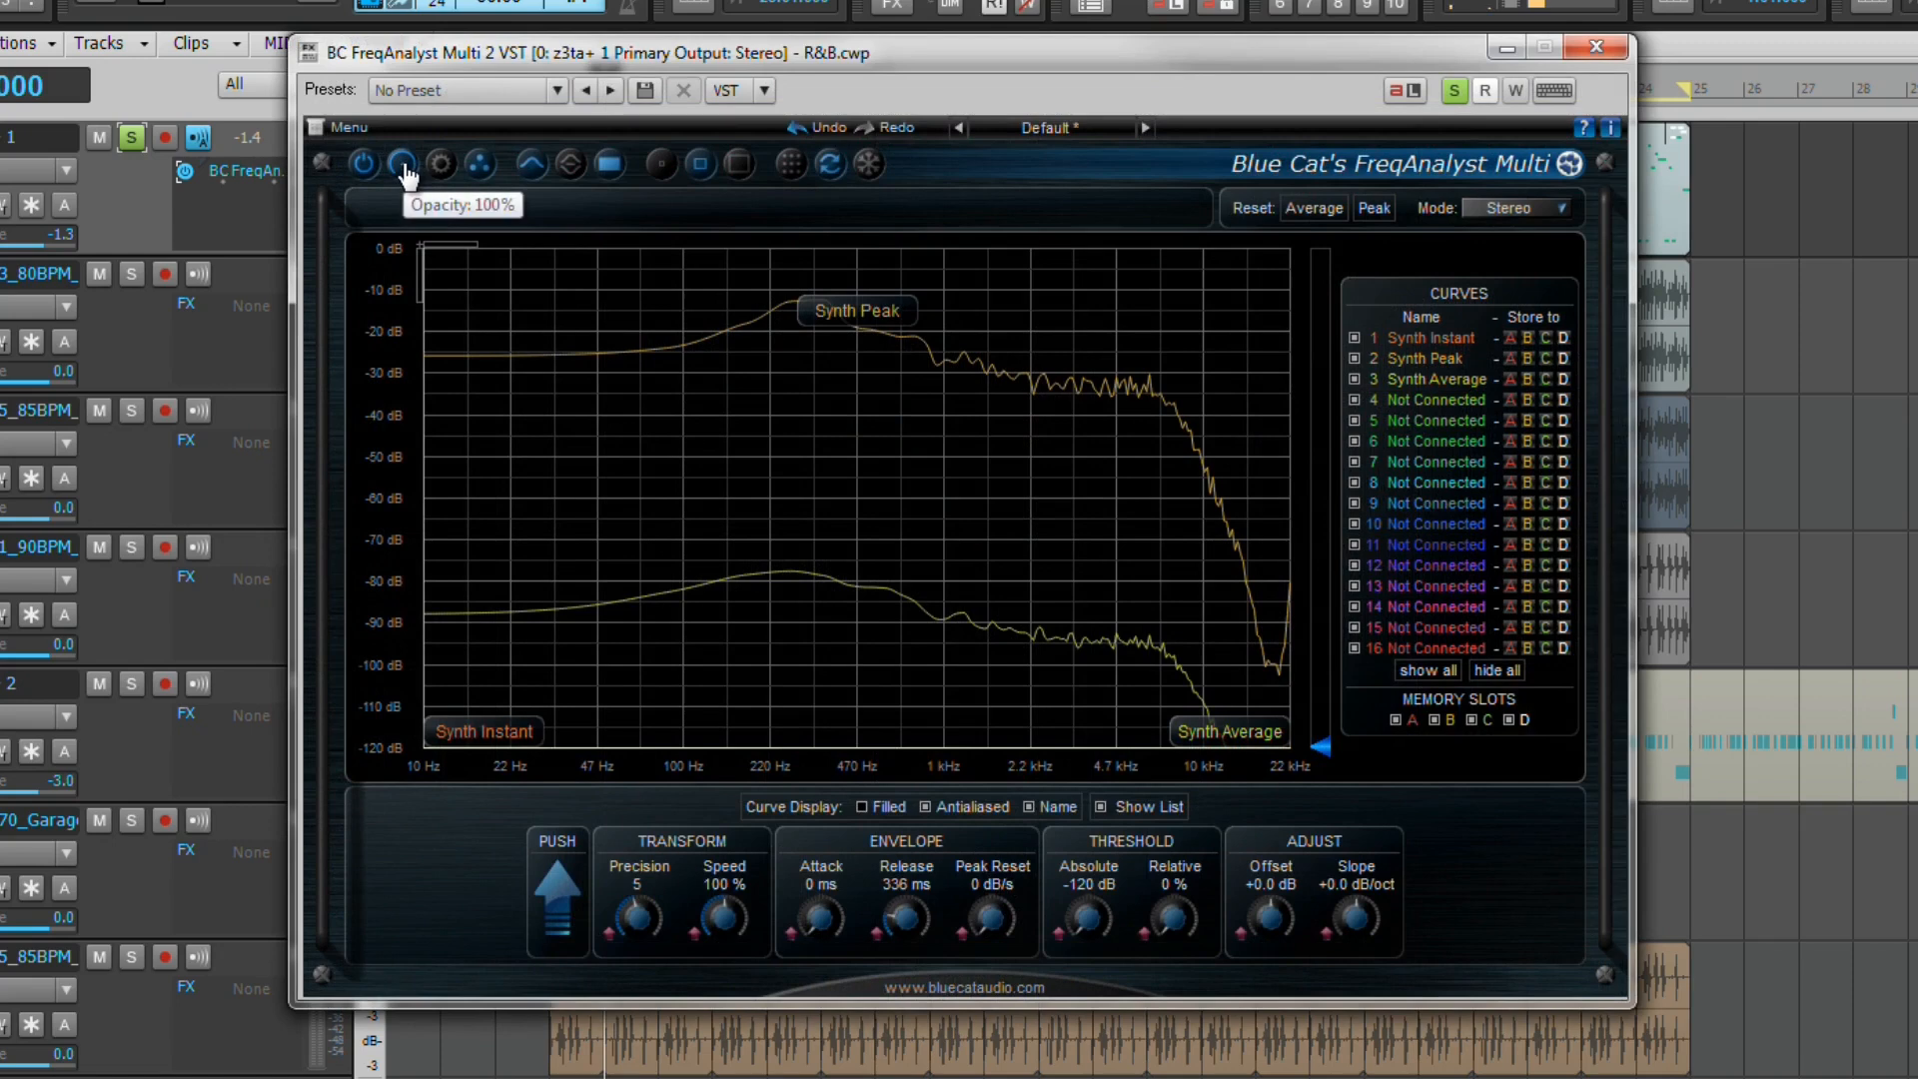
mouse_move(437, 164)
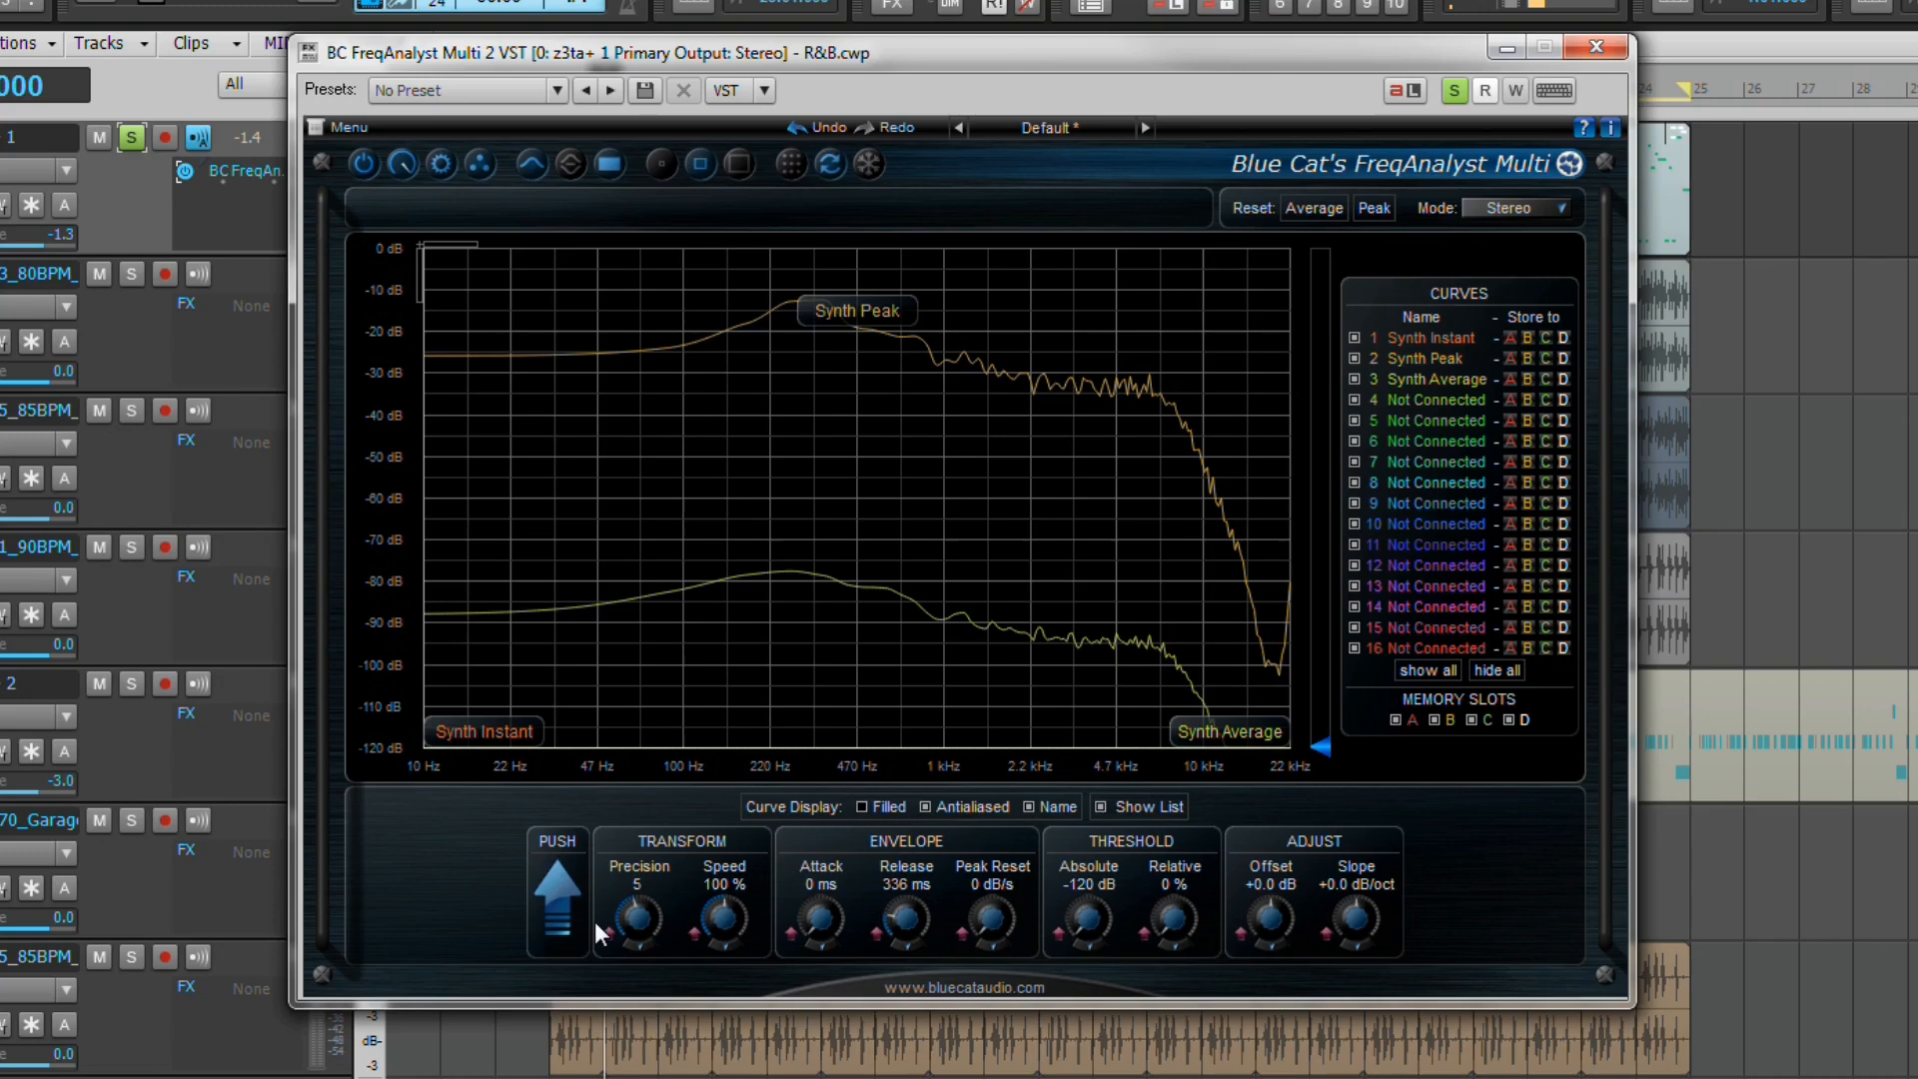
right_click(635, 929)
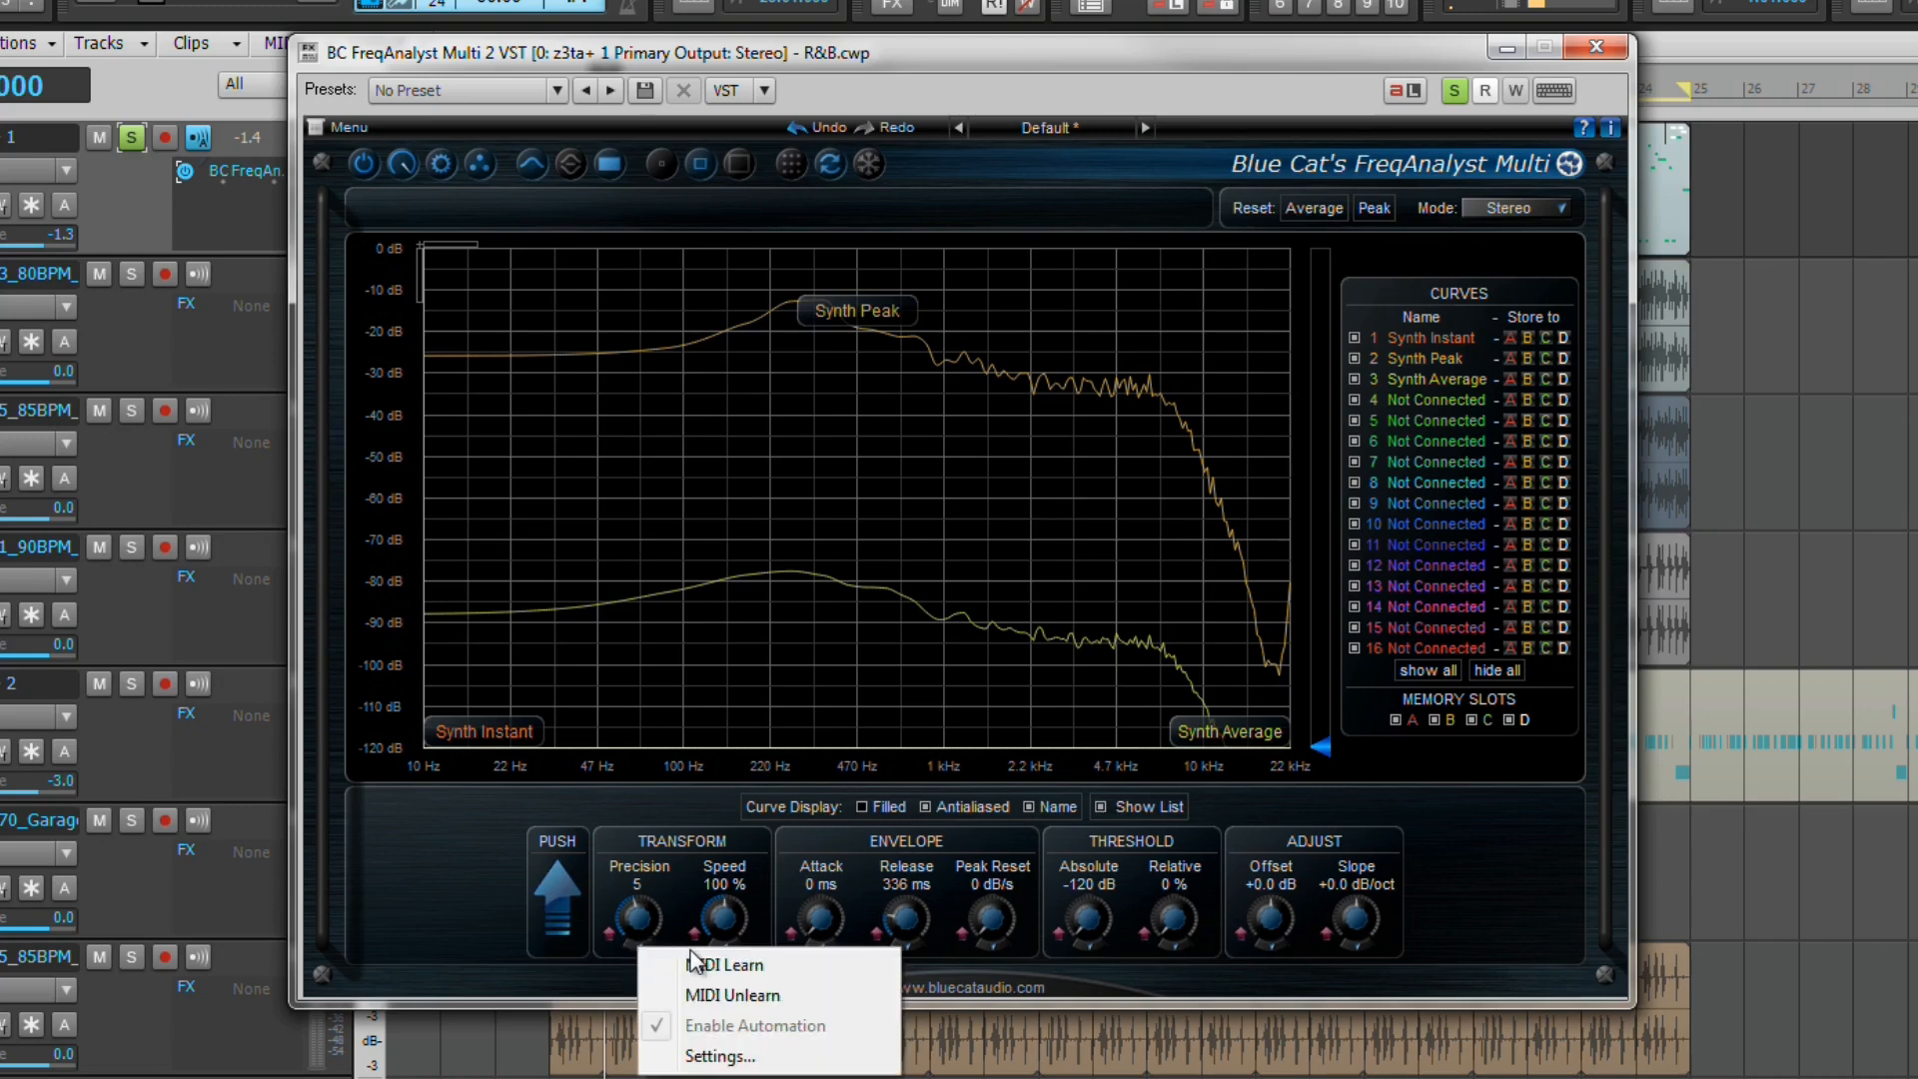
mouse_move(721, 1055)
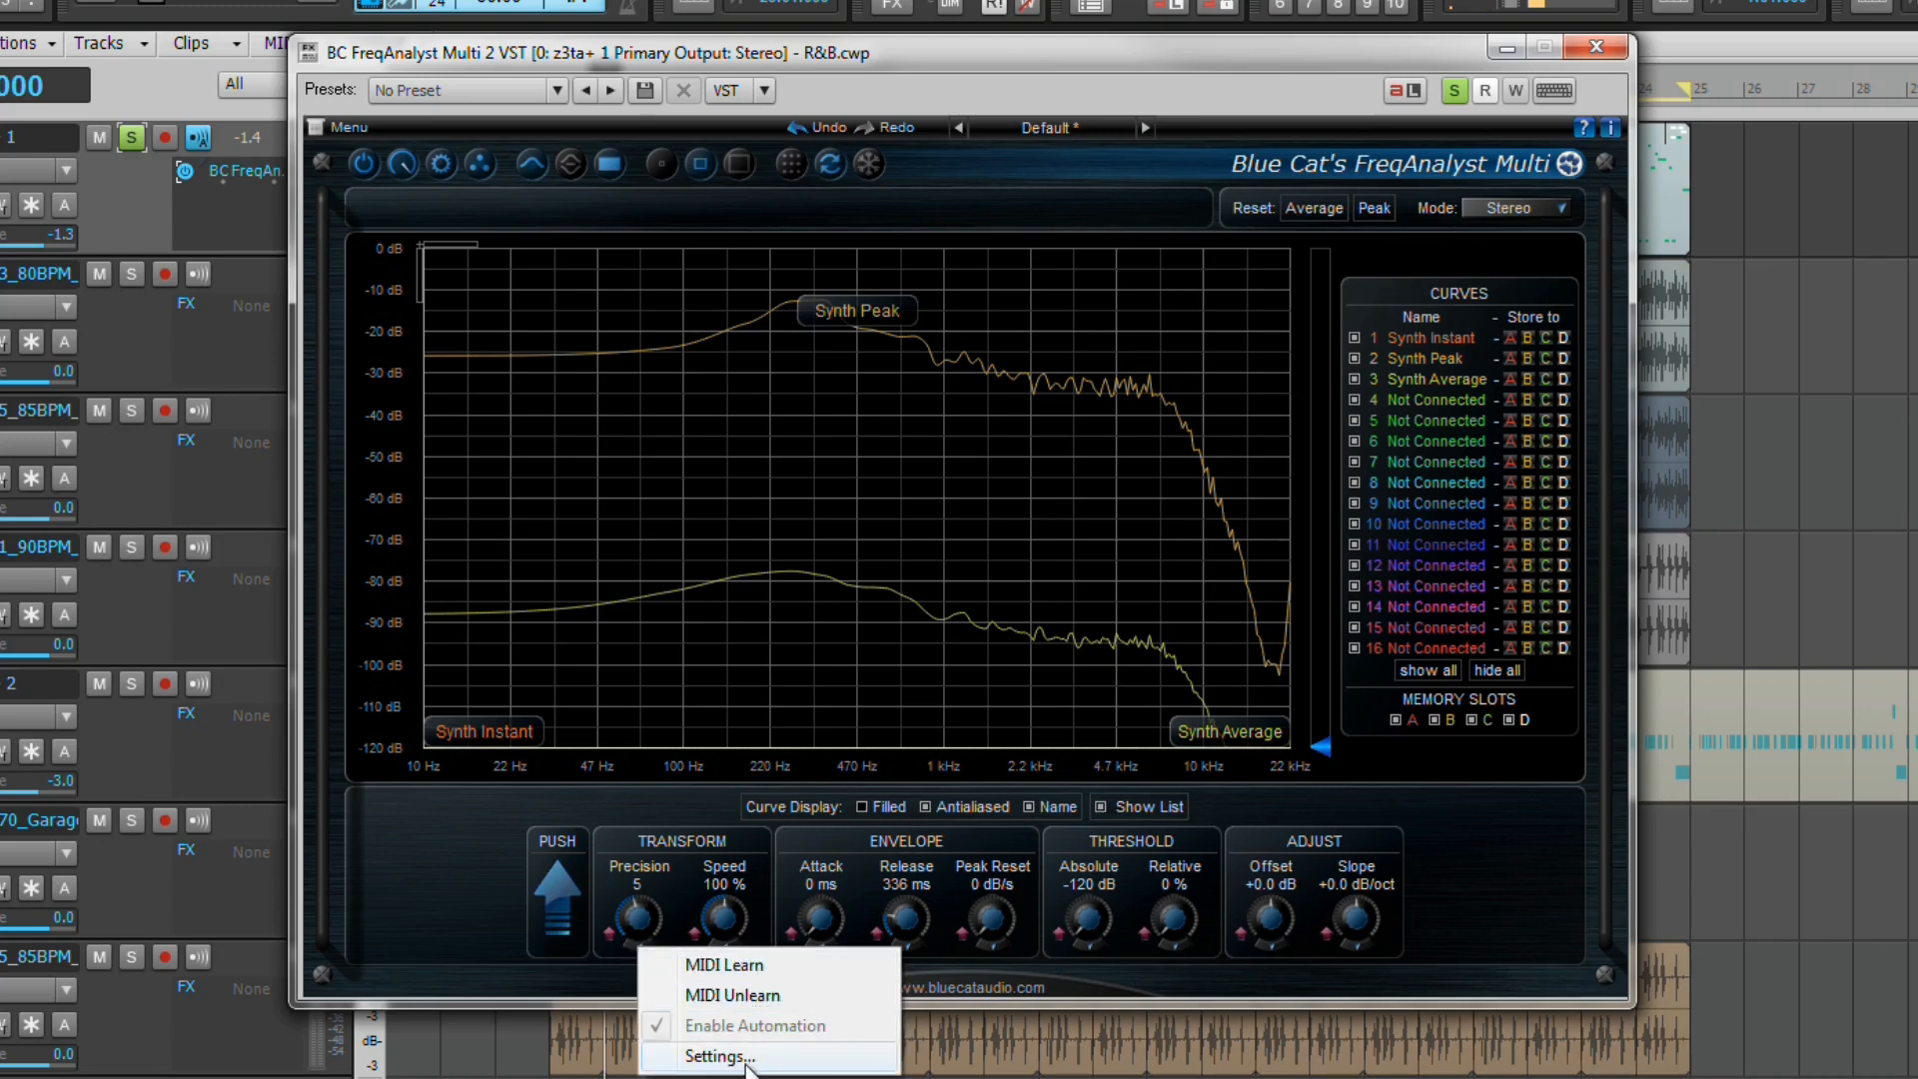
left_click(715, 1055)
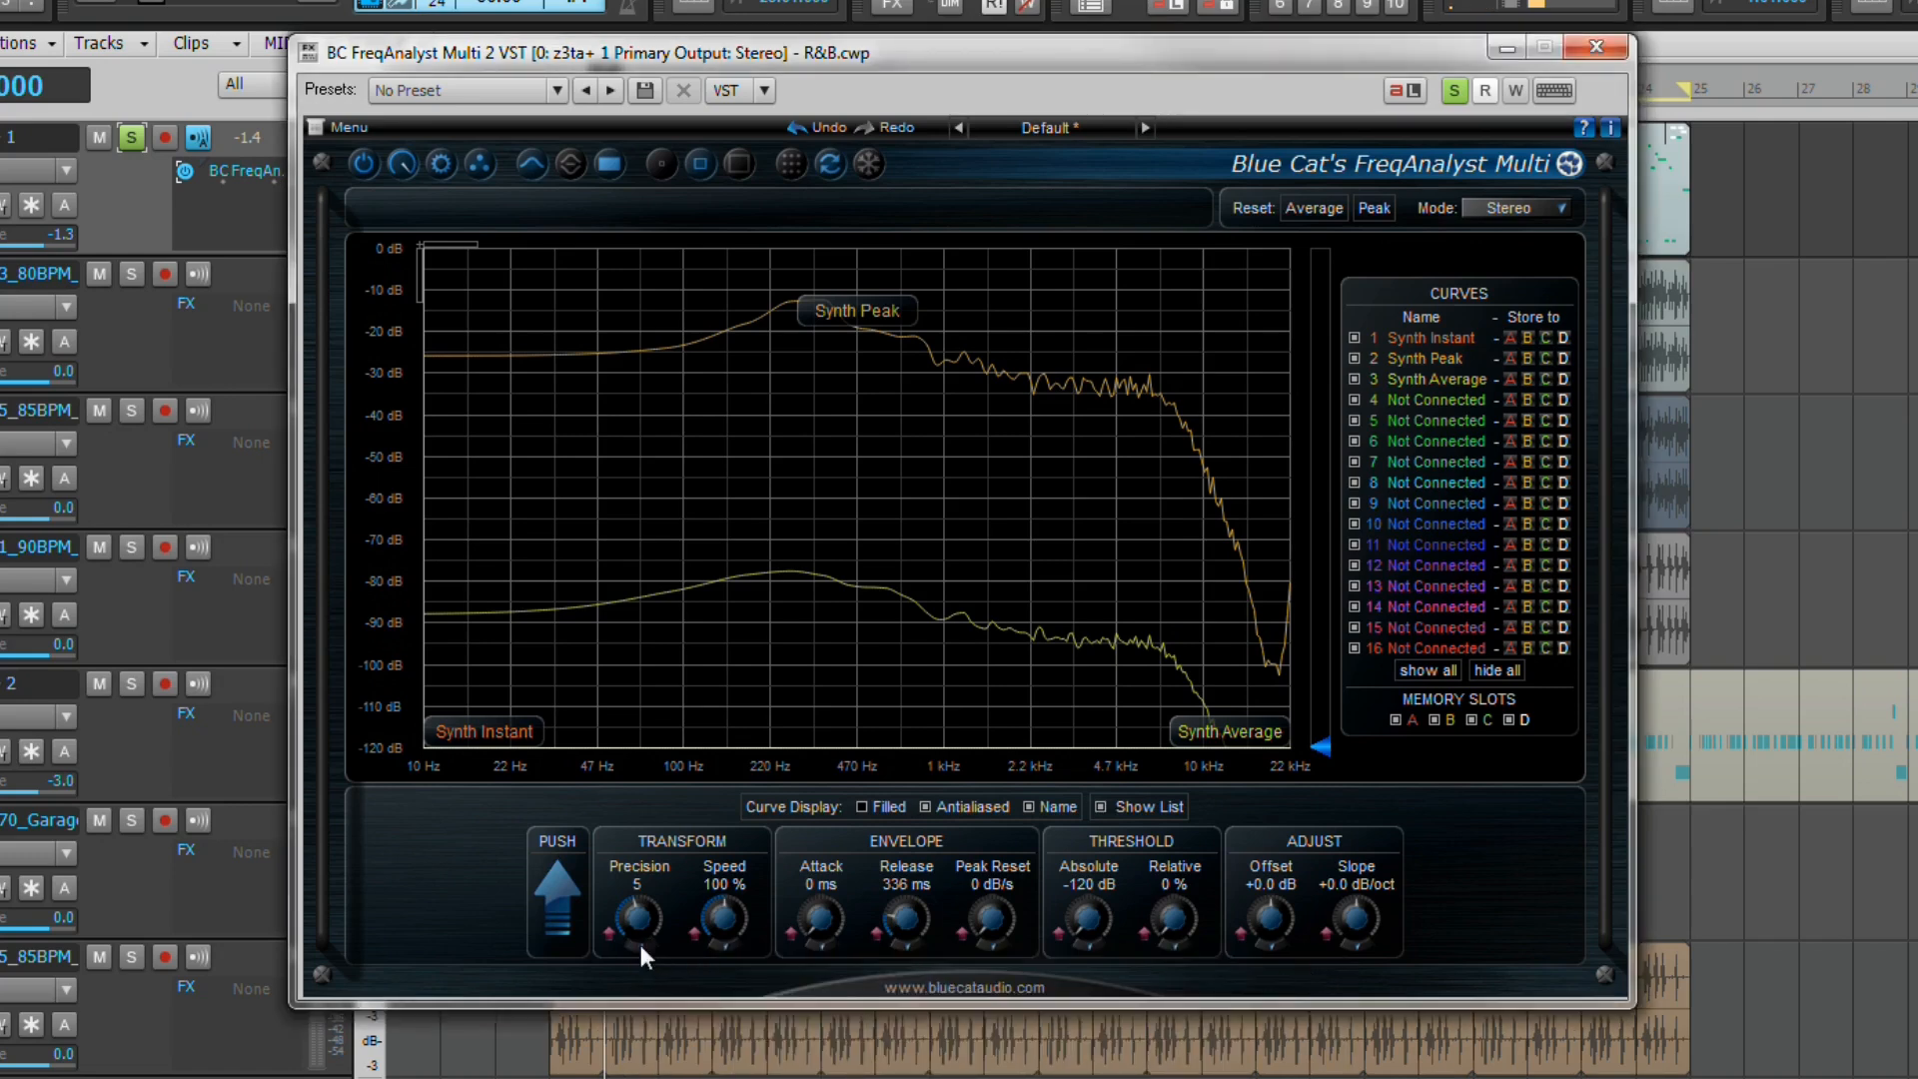
right_click(645, 927)
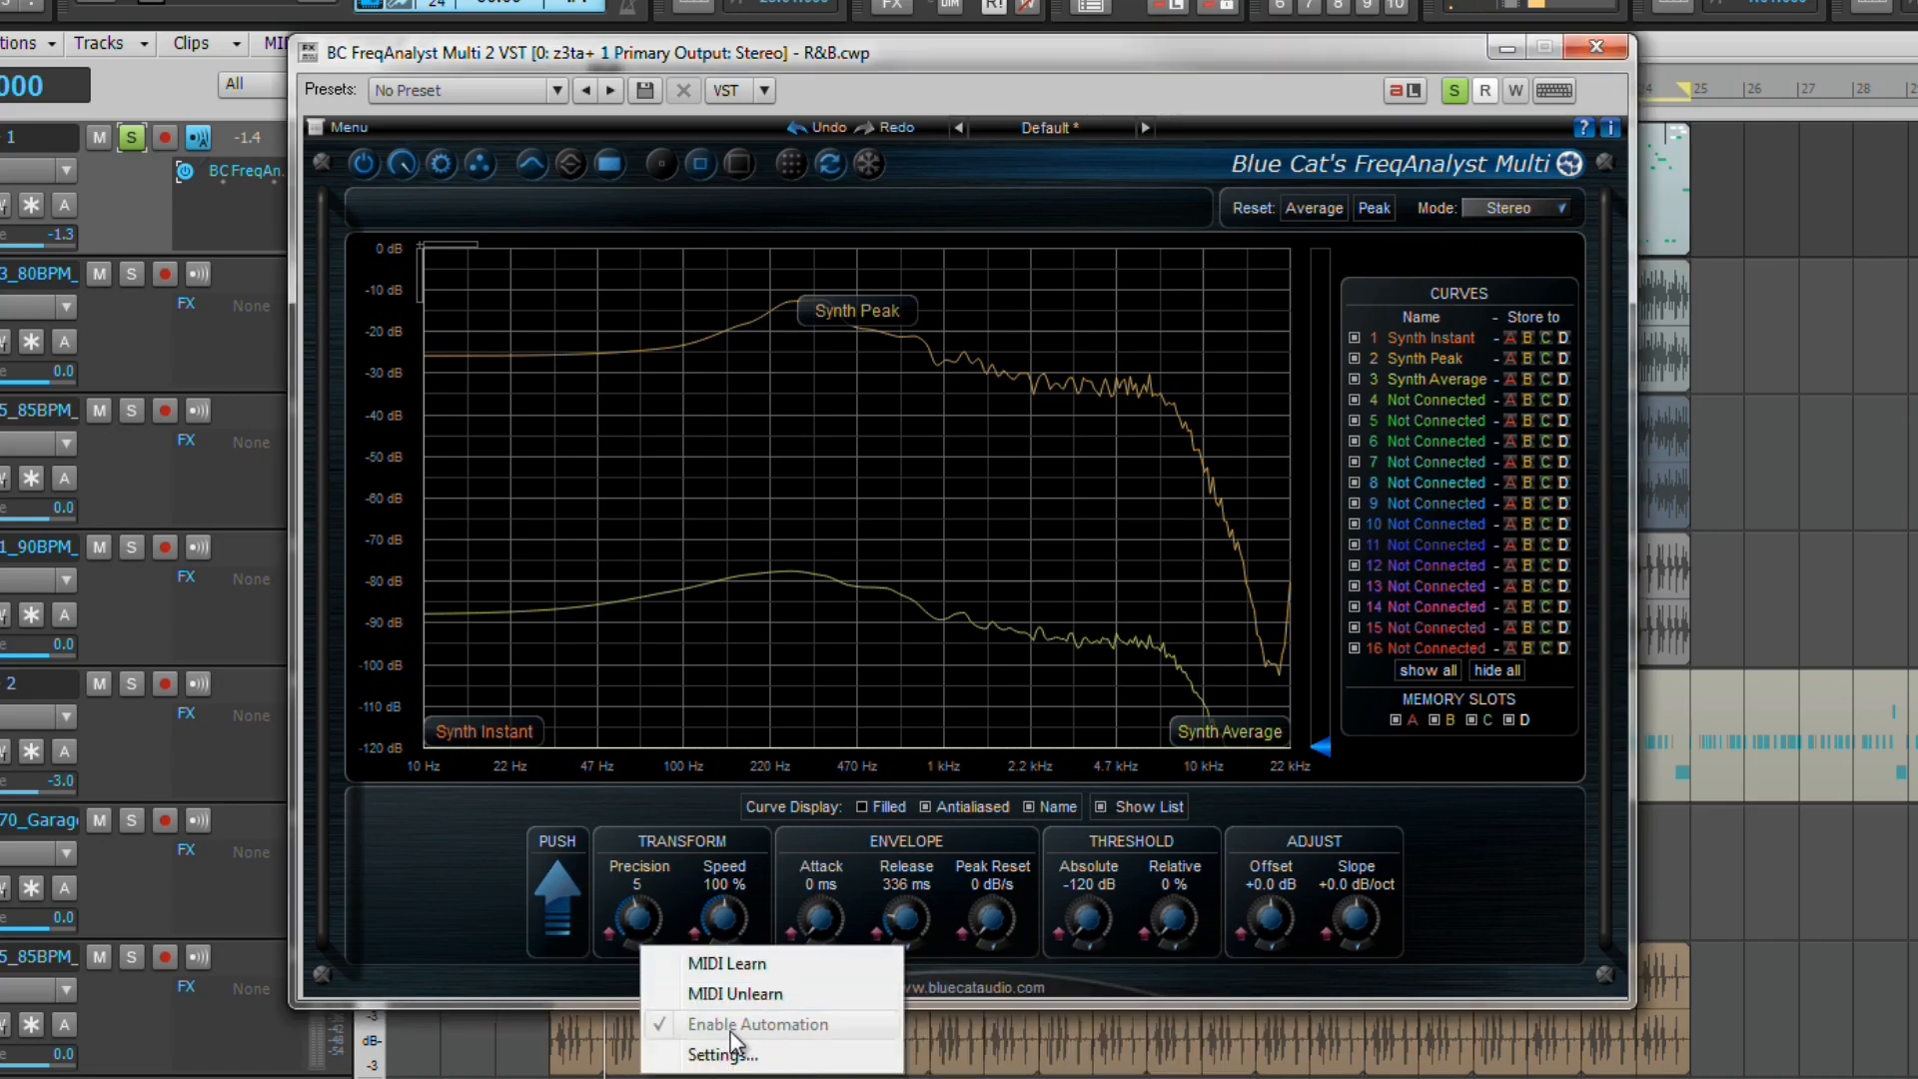
mouse_move(813, 1031)
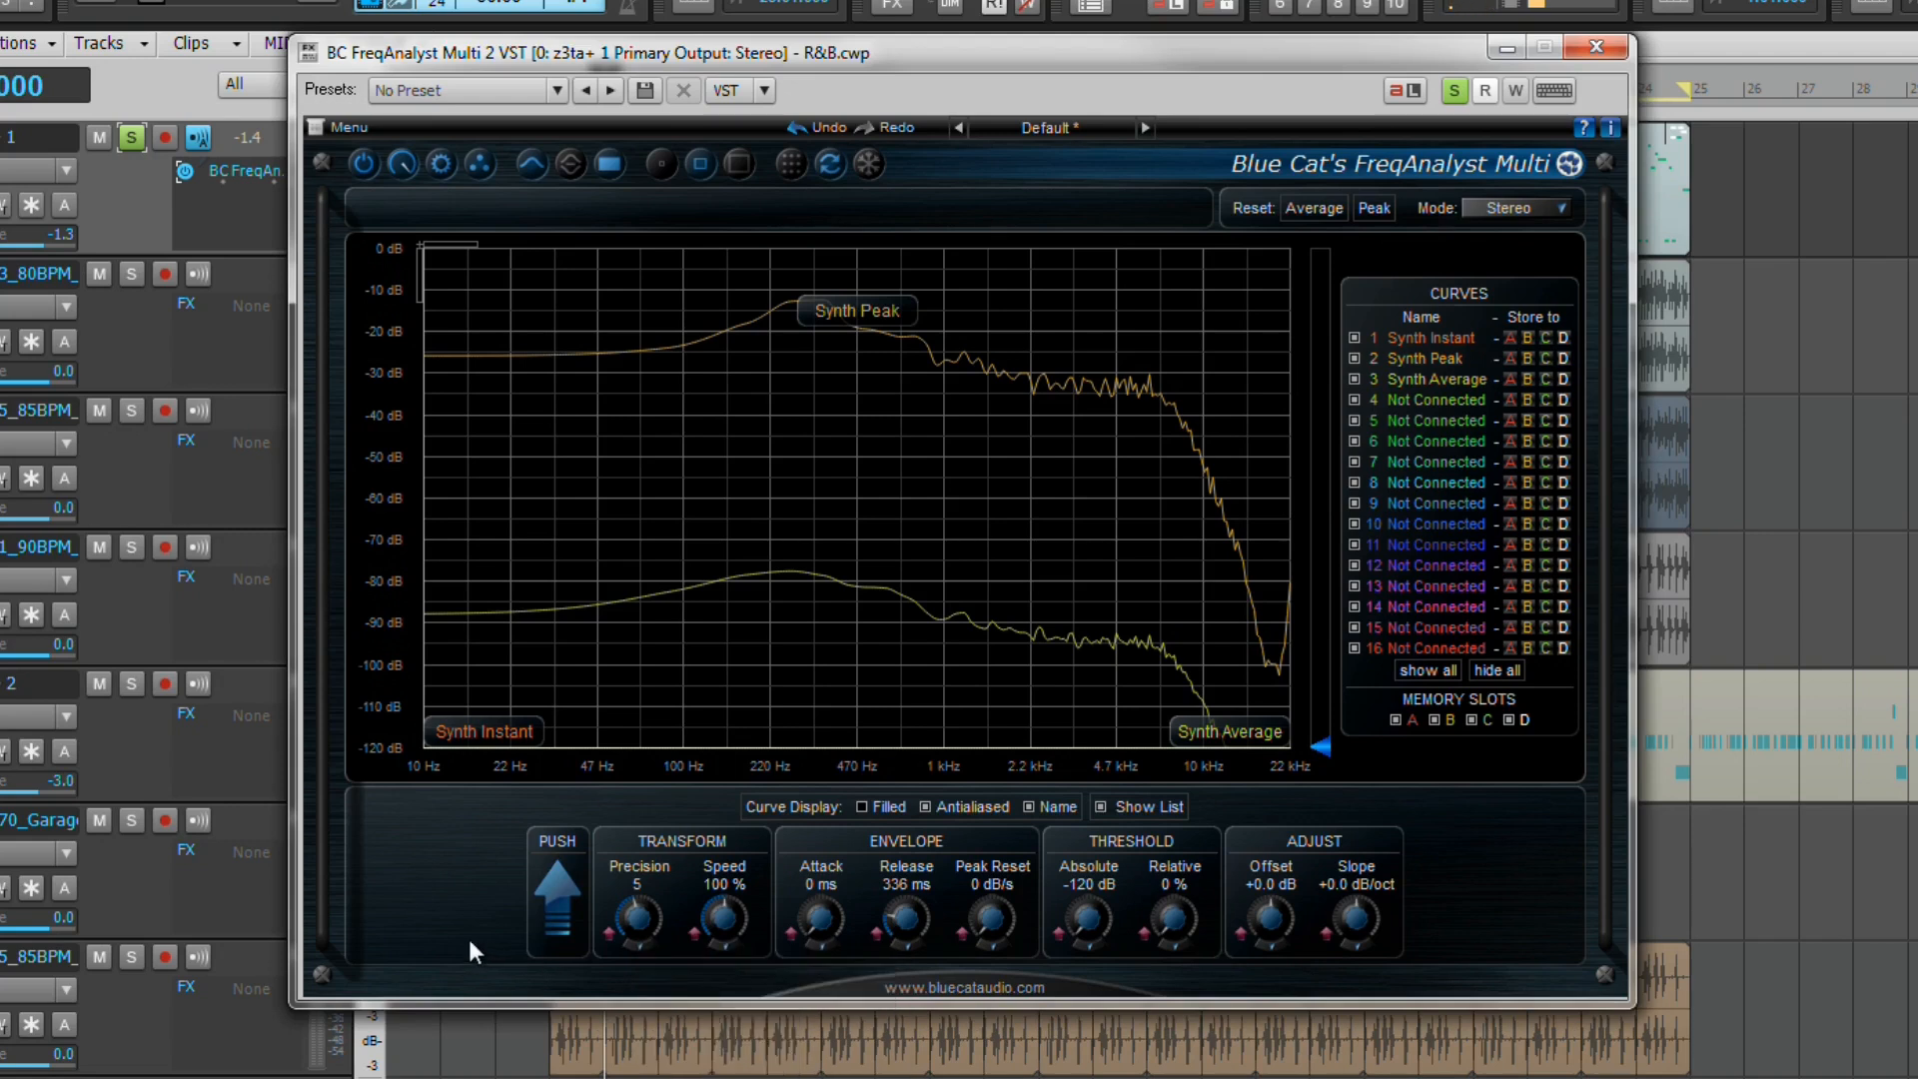
mouse_move(479, 164)
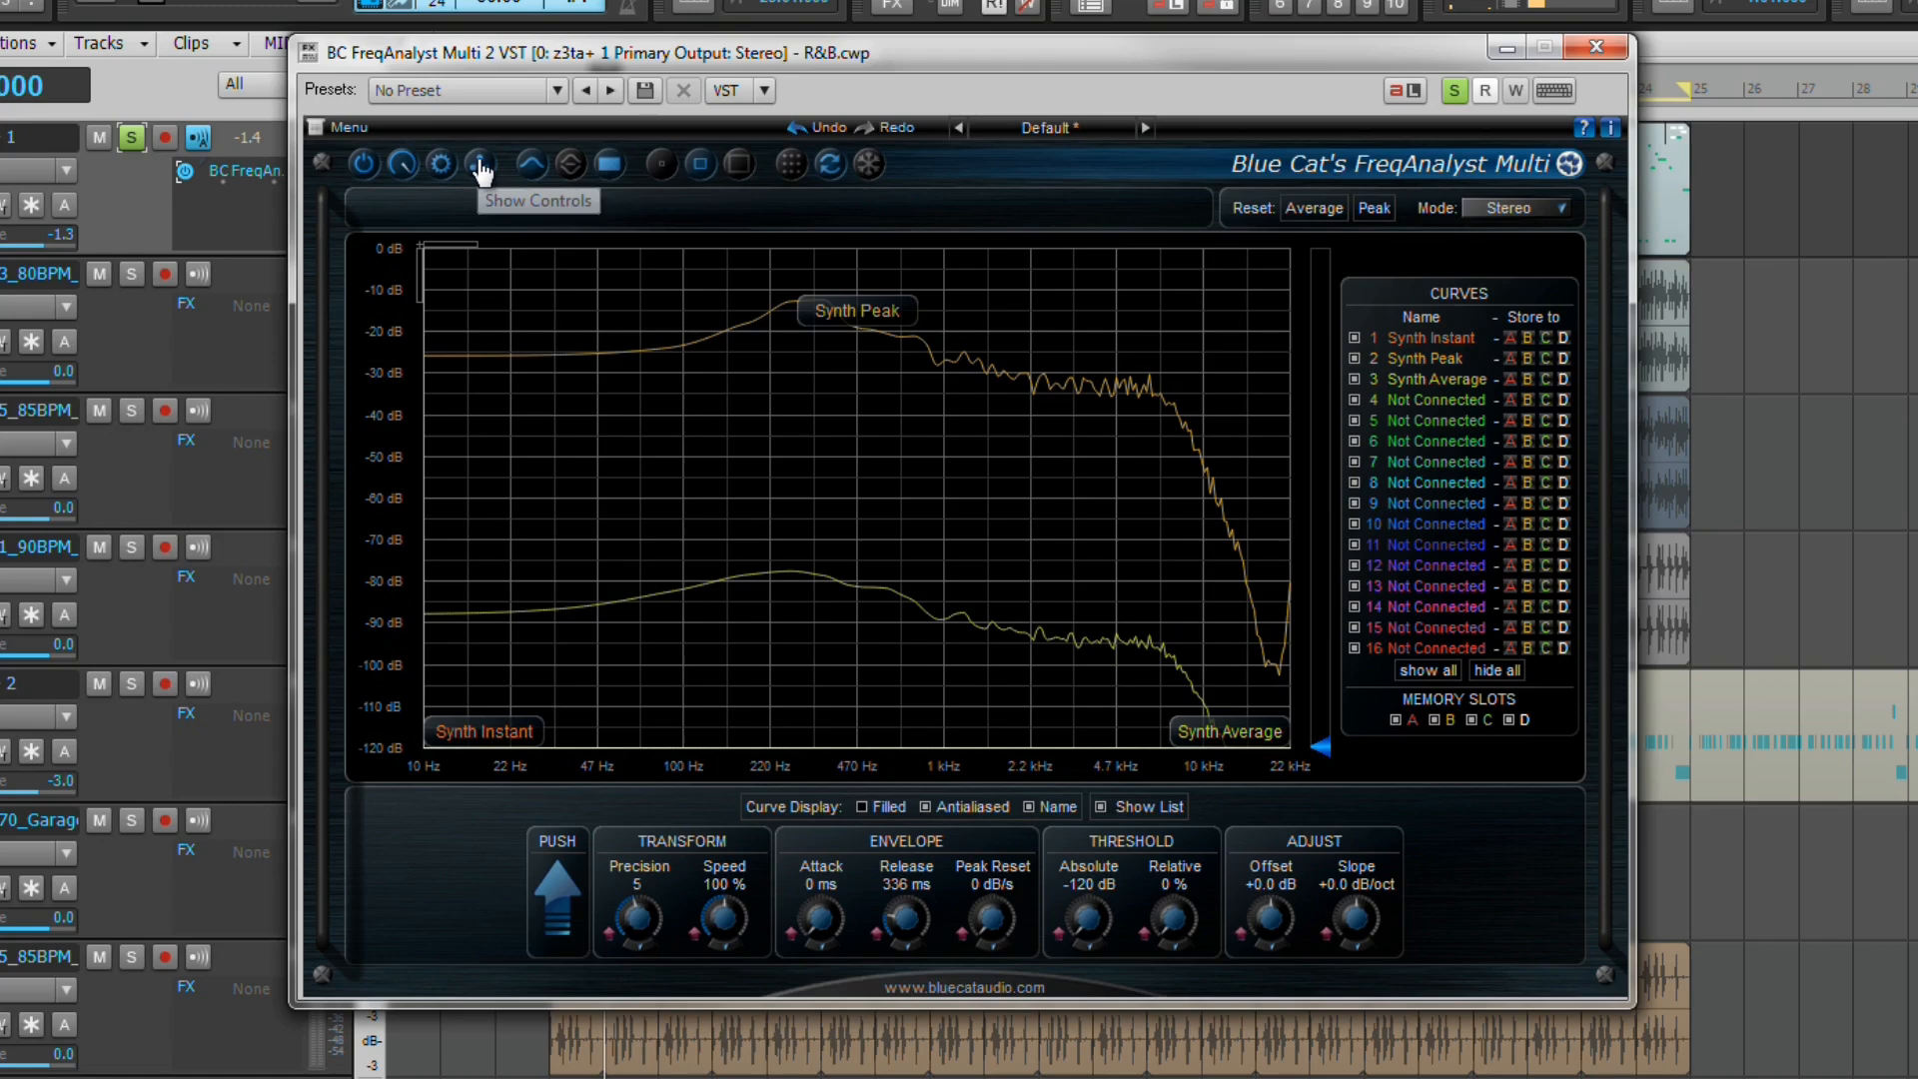
- Toggle the controls panel, then switch between the Diff View and Spectrum View displays
left_click(477, 161)
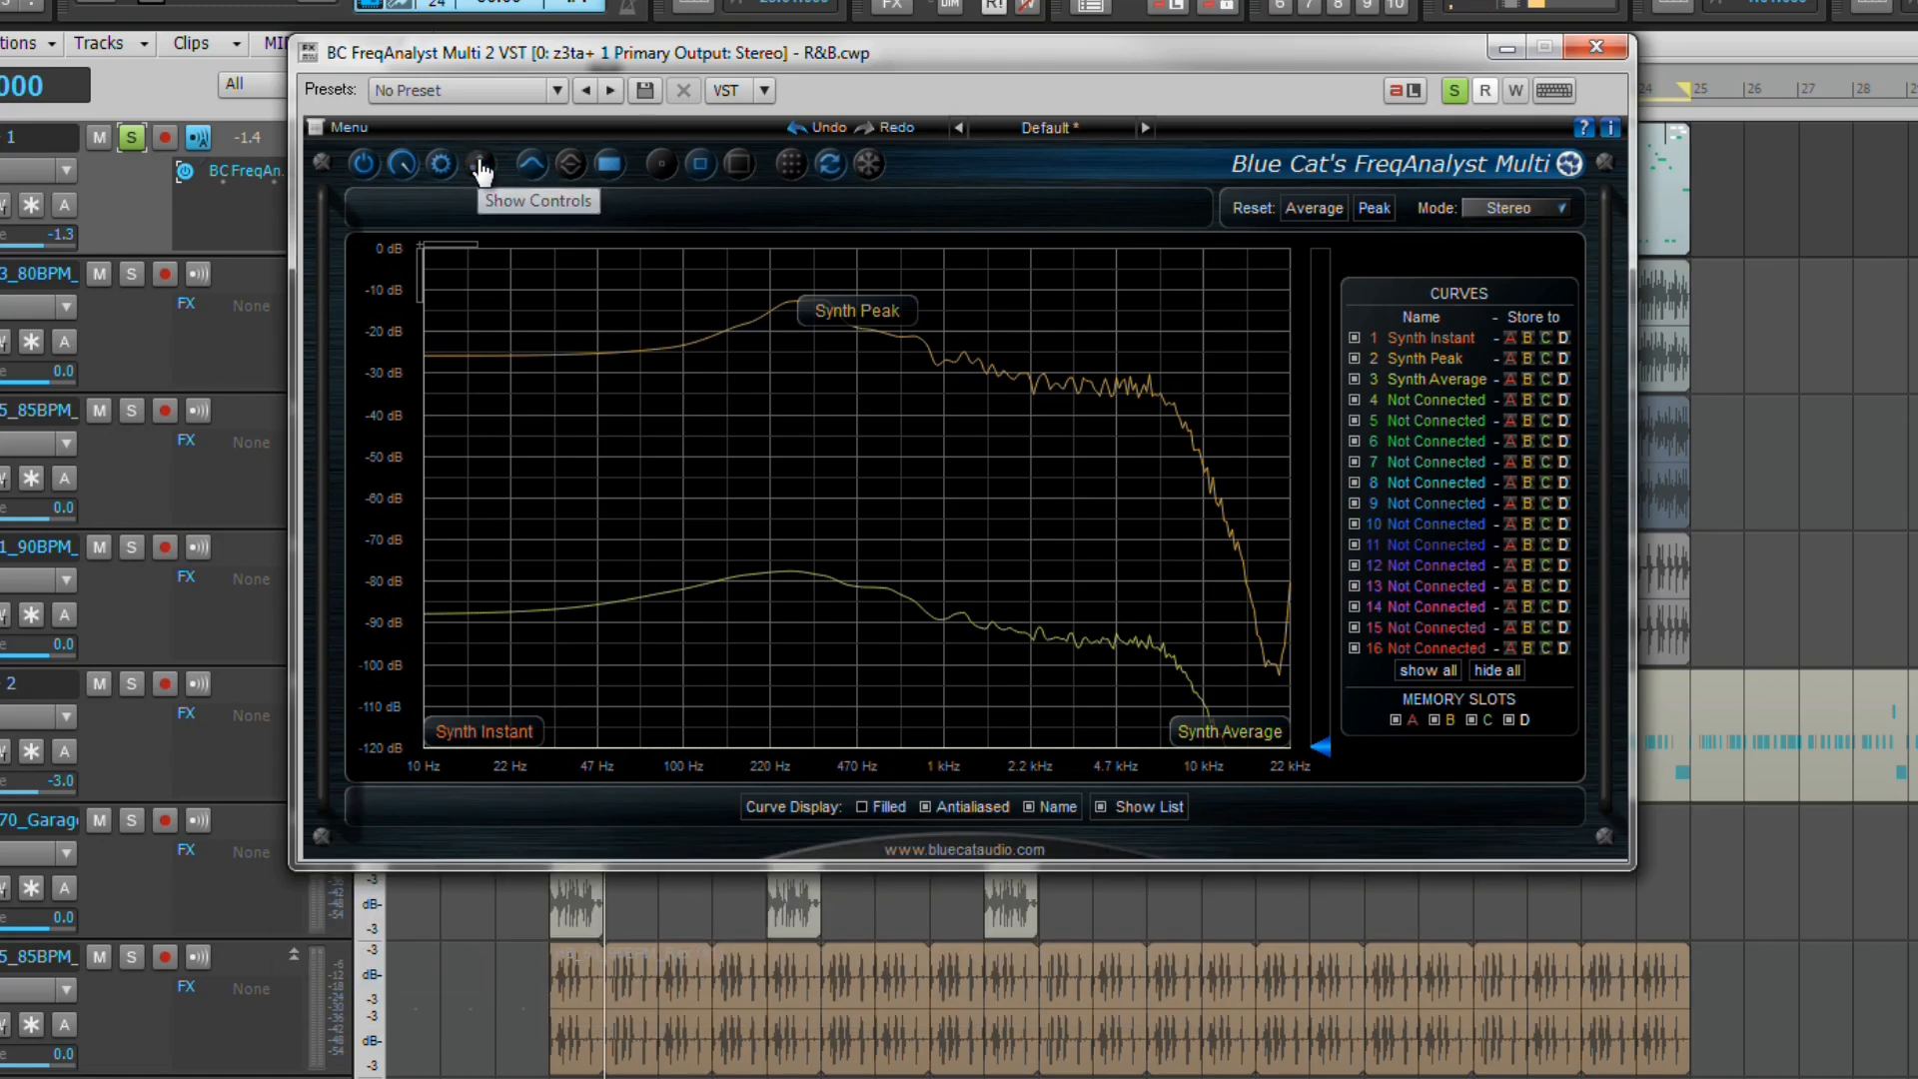
left_click(440, 162)
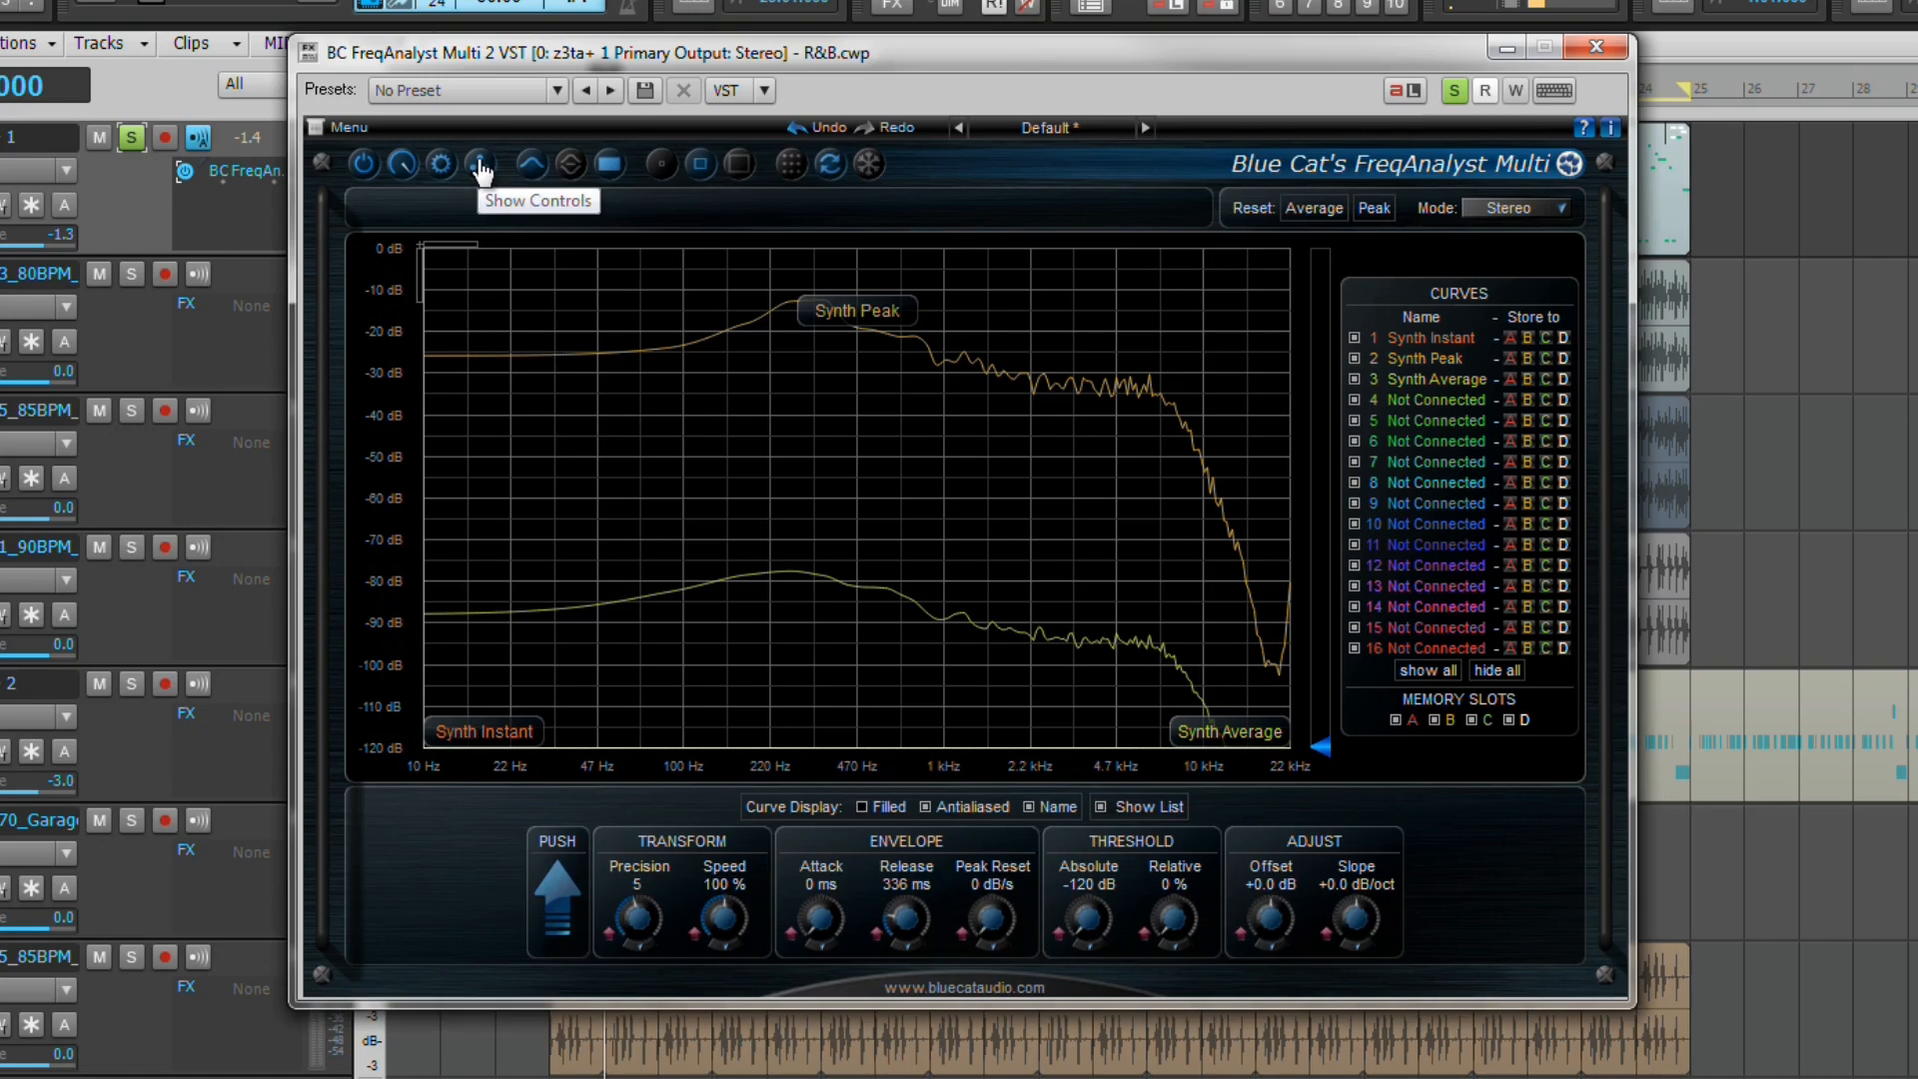
mouse_move(565, 170)
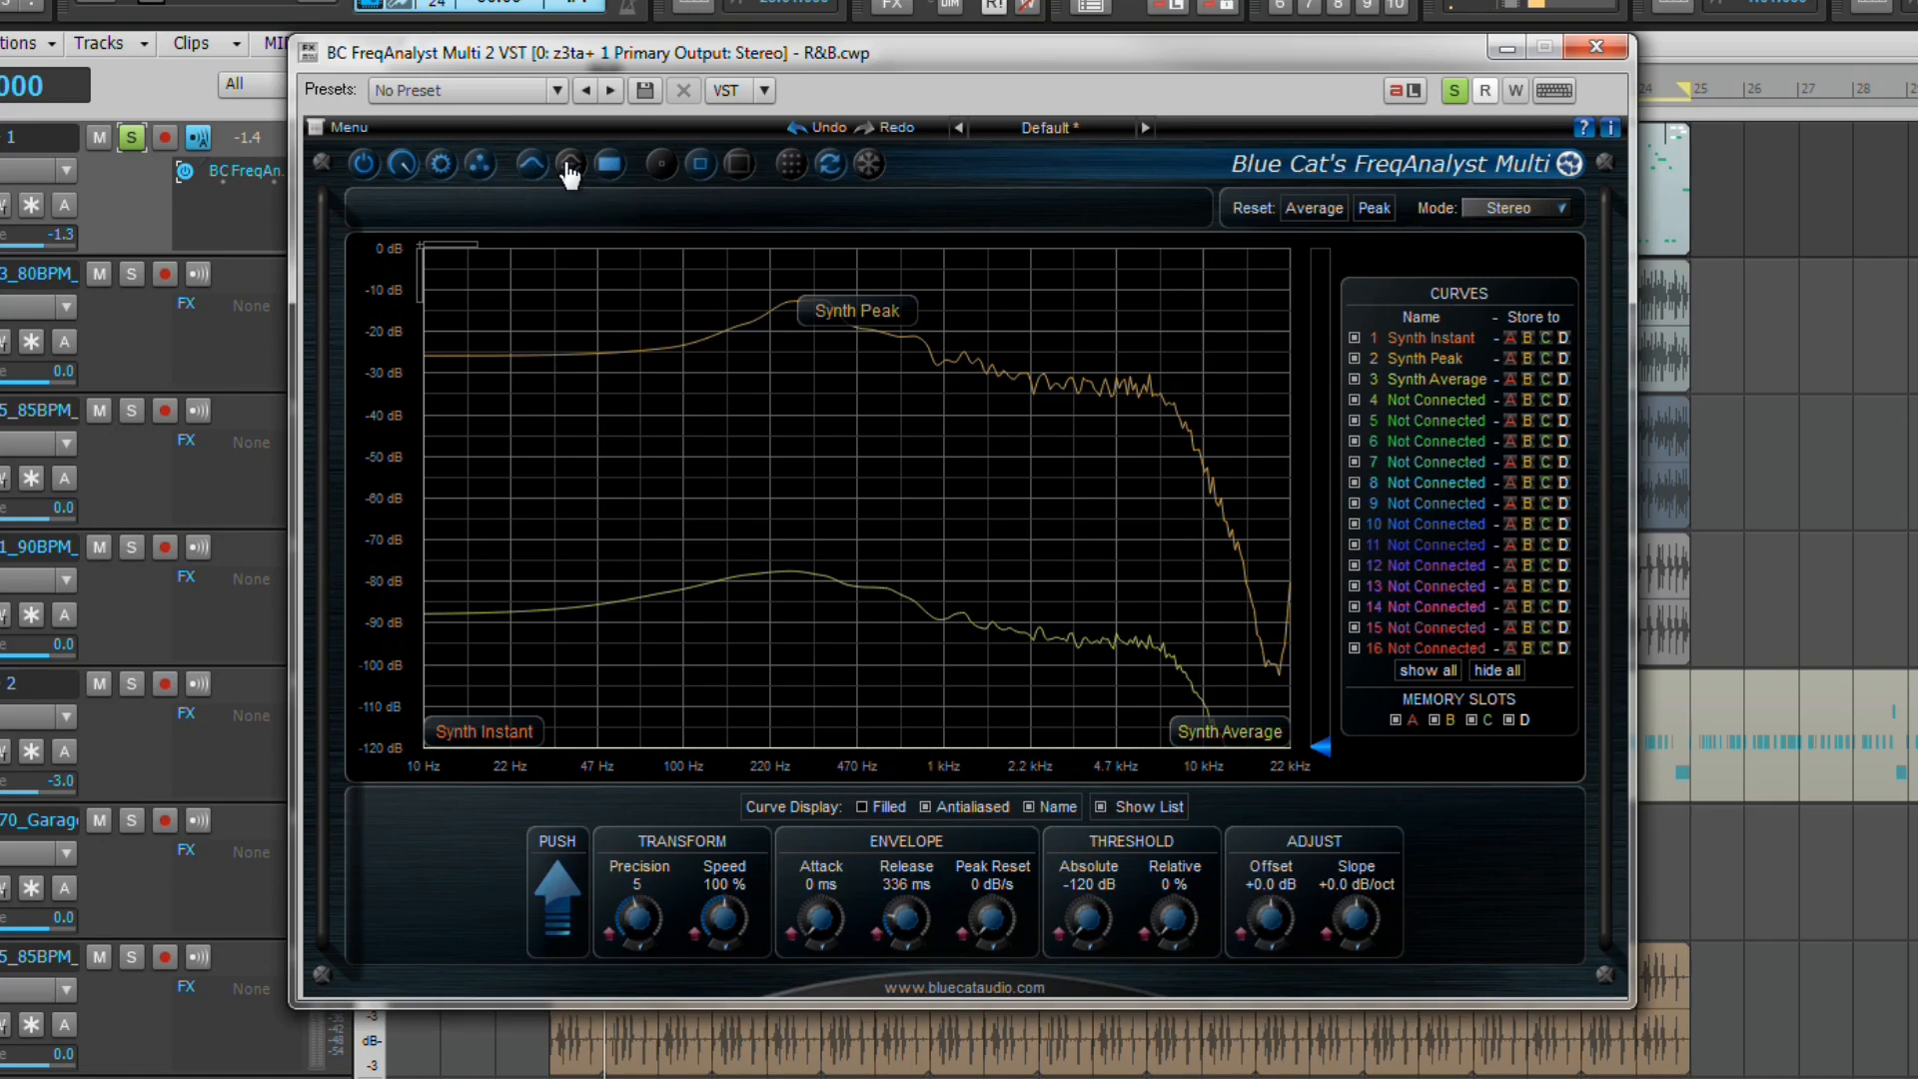
left_click(565, 162)
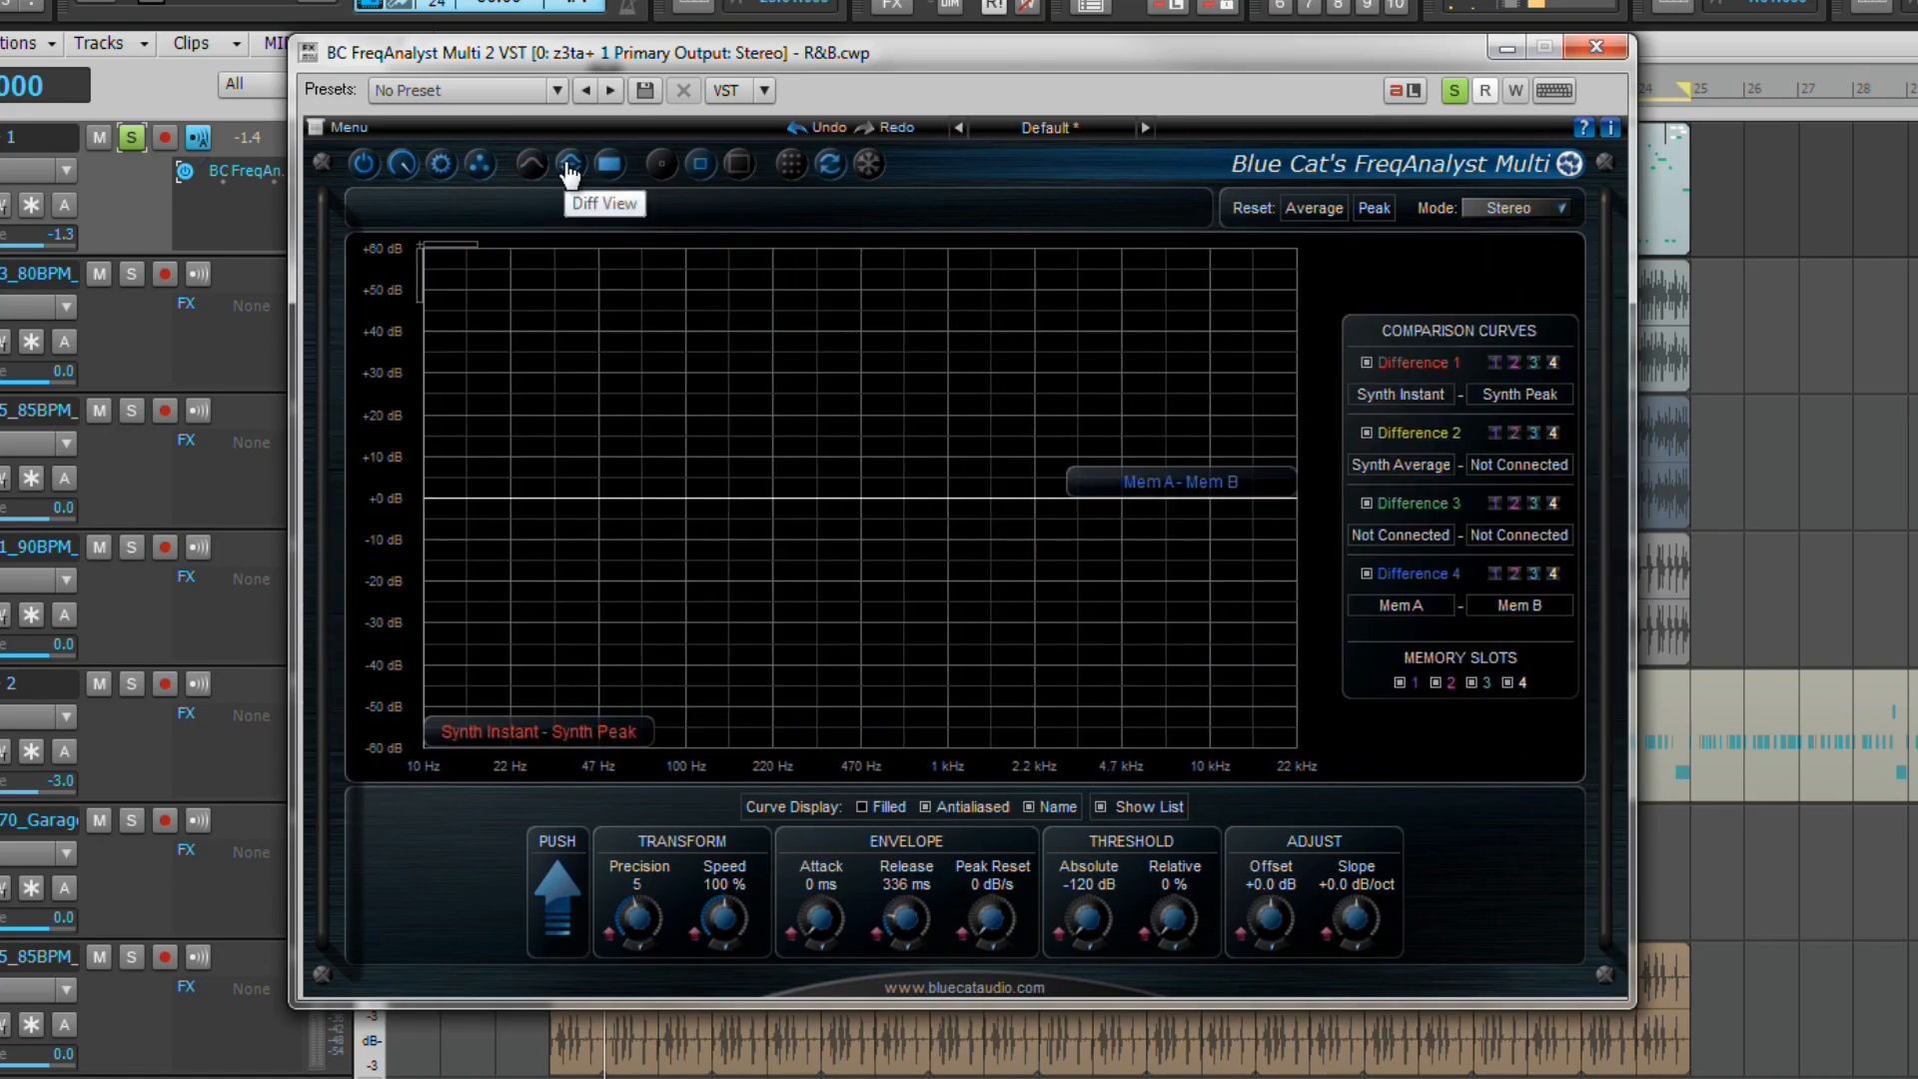
mouse_move(527, 166)
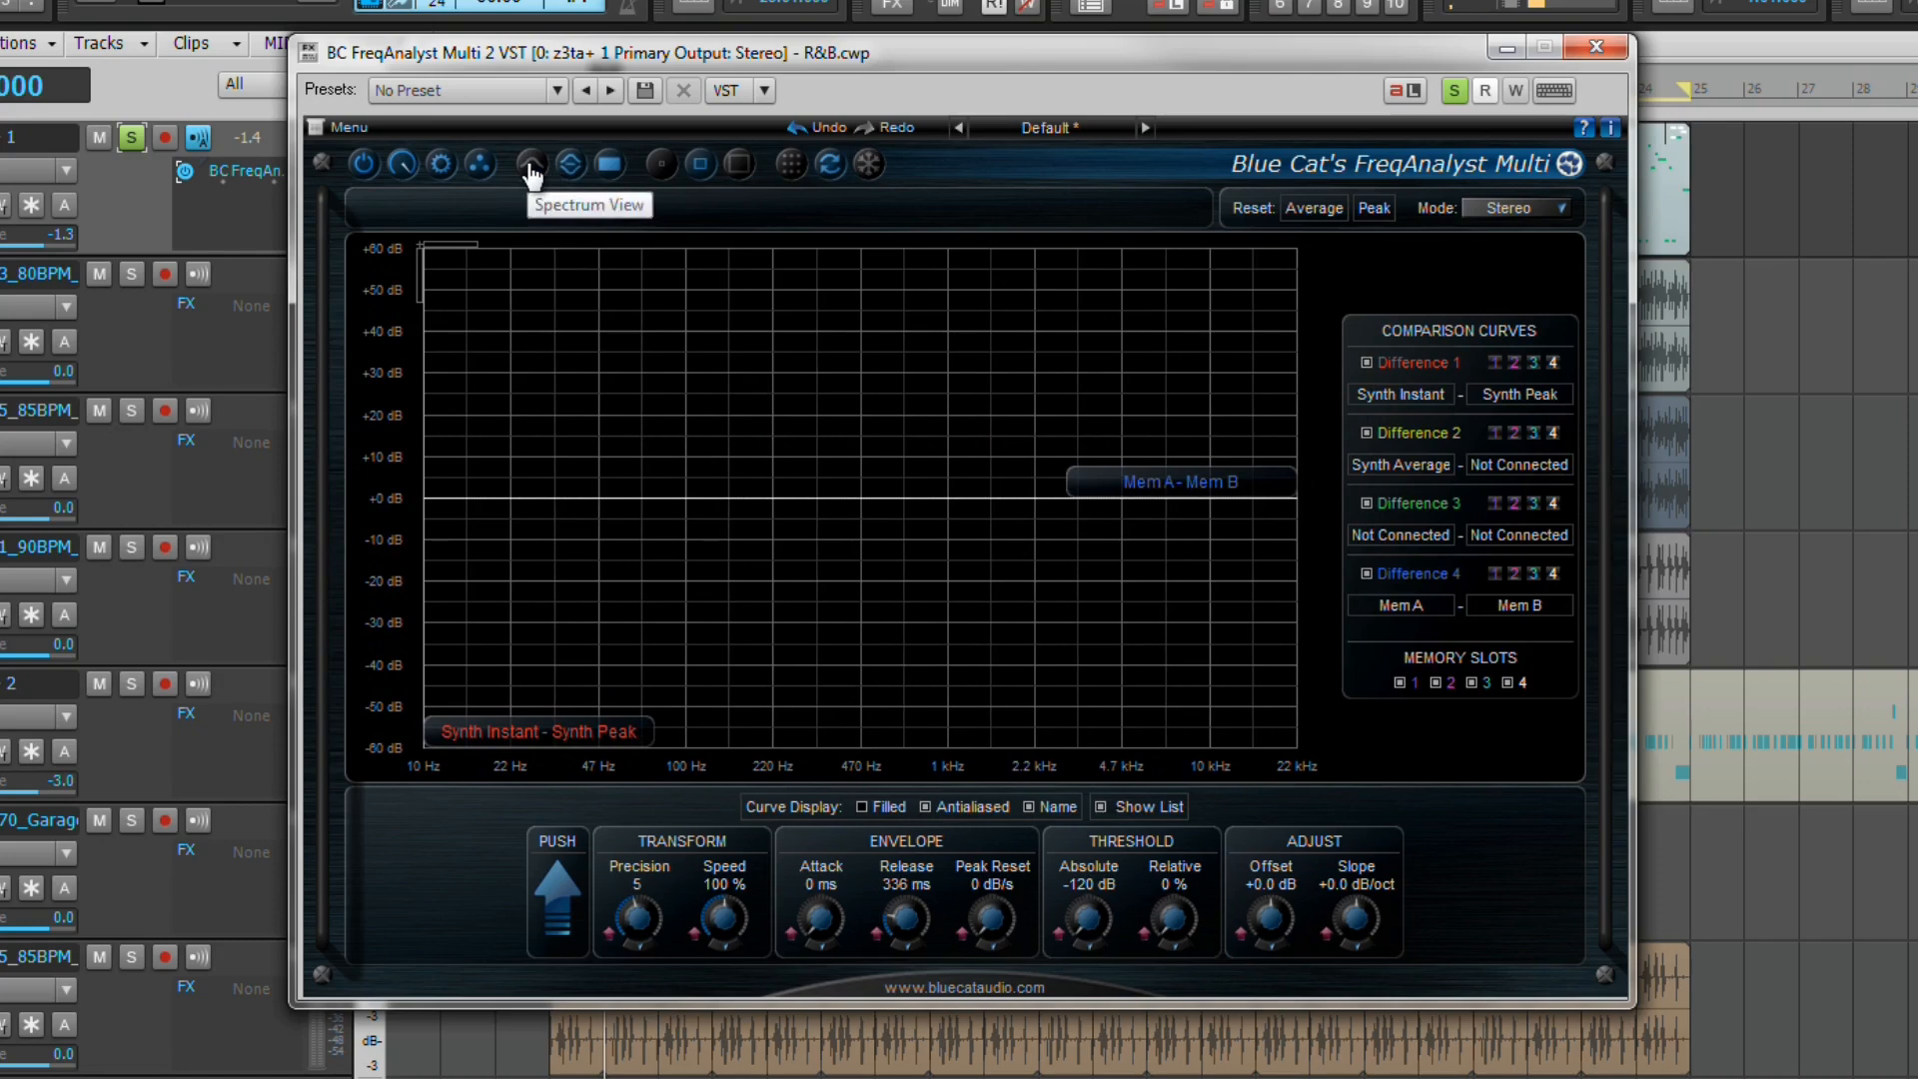
left_click(527, 162)
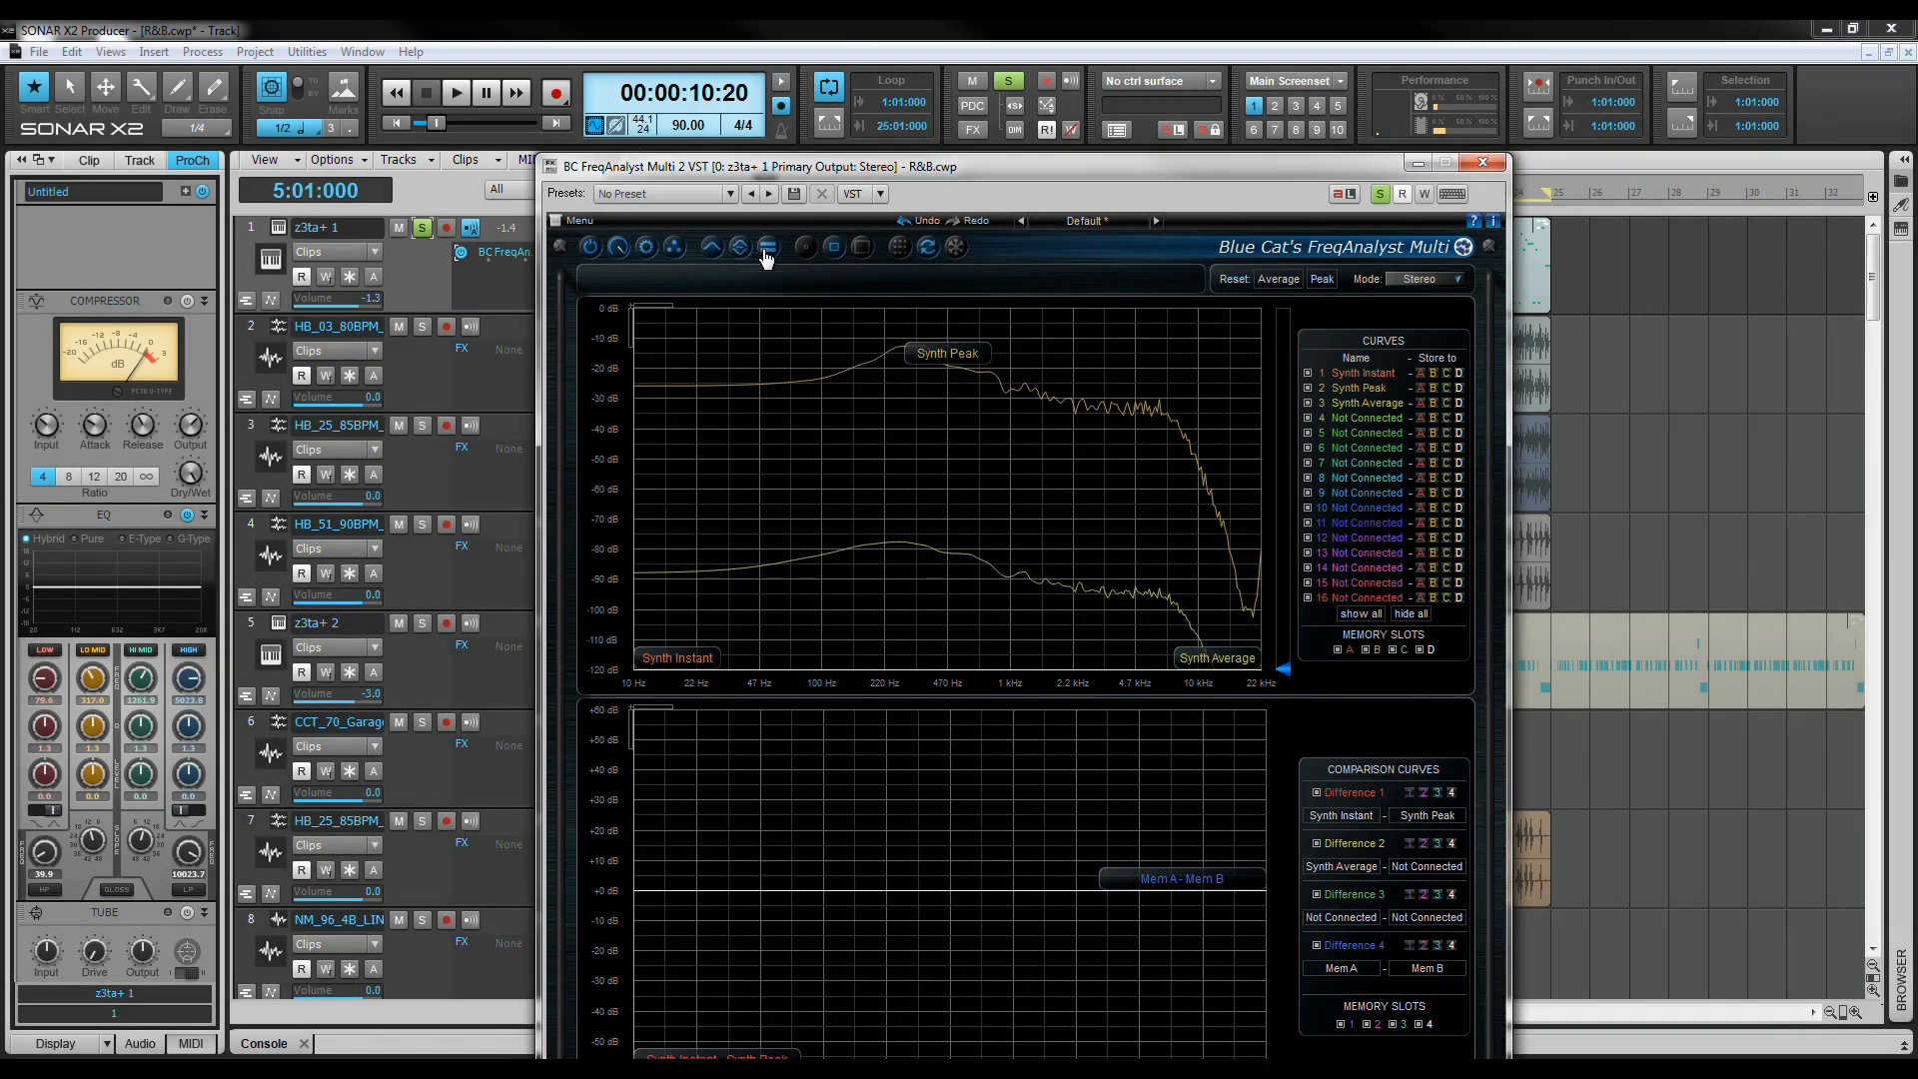
- Show only the Spectrum View, briefly shrinking the analyser window and restoring its larger size
left_click(763, 247)
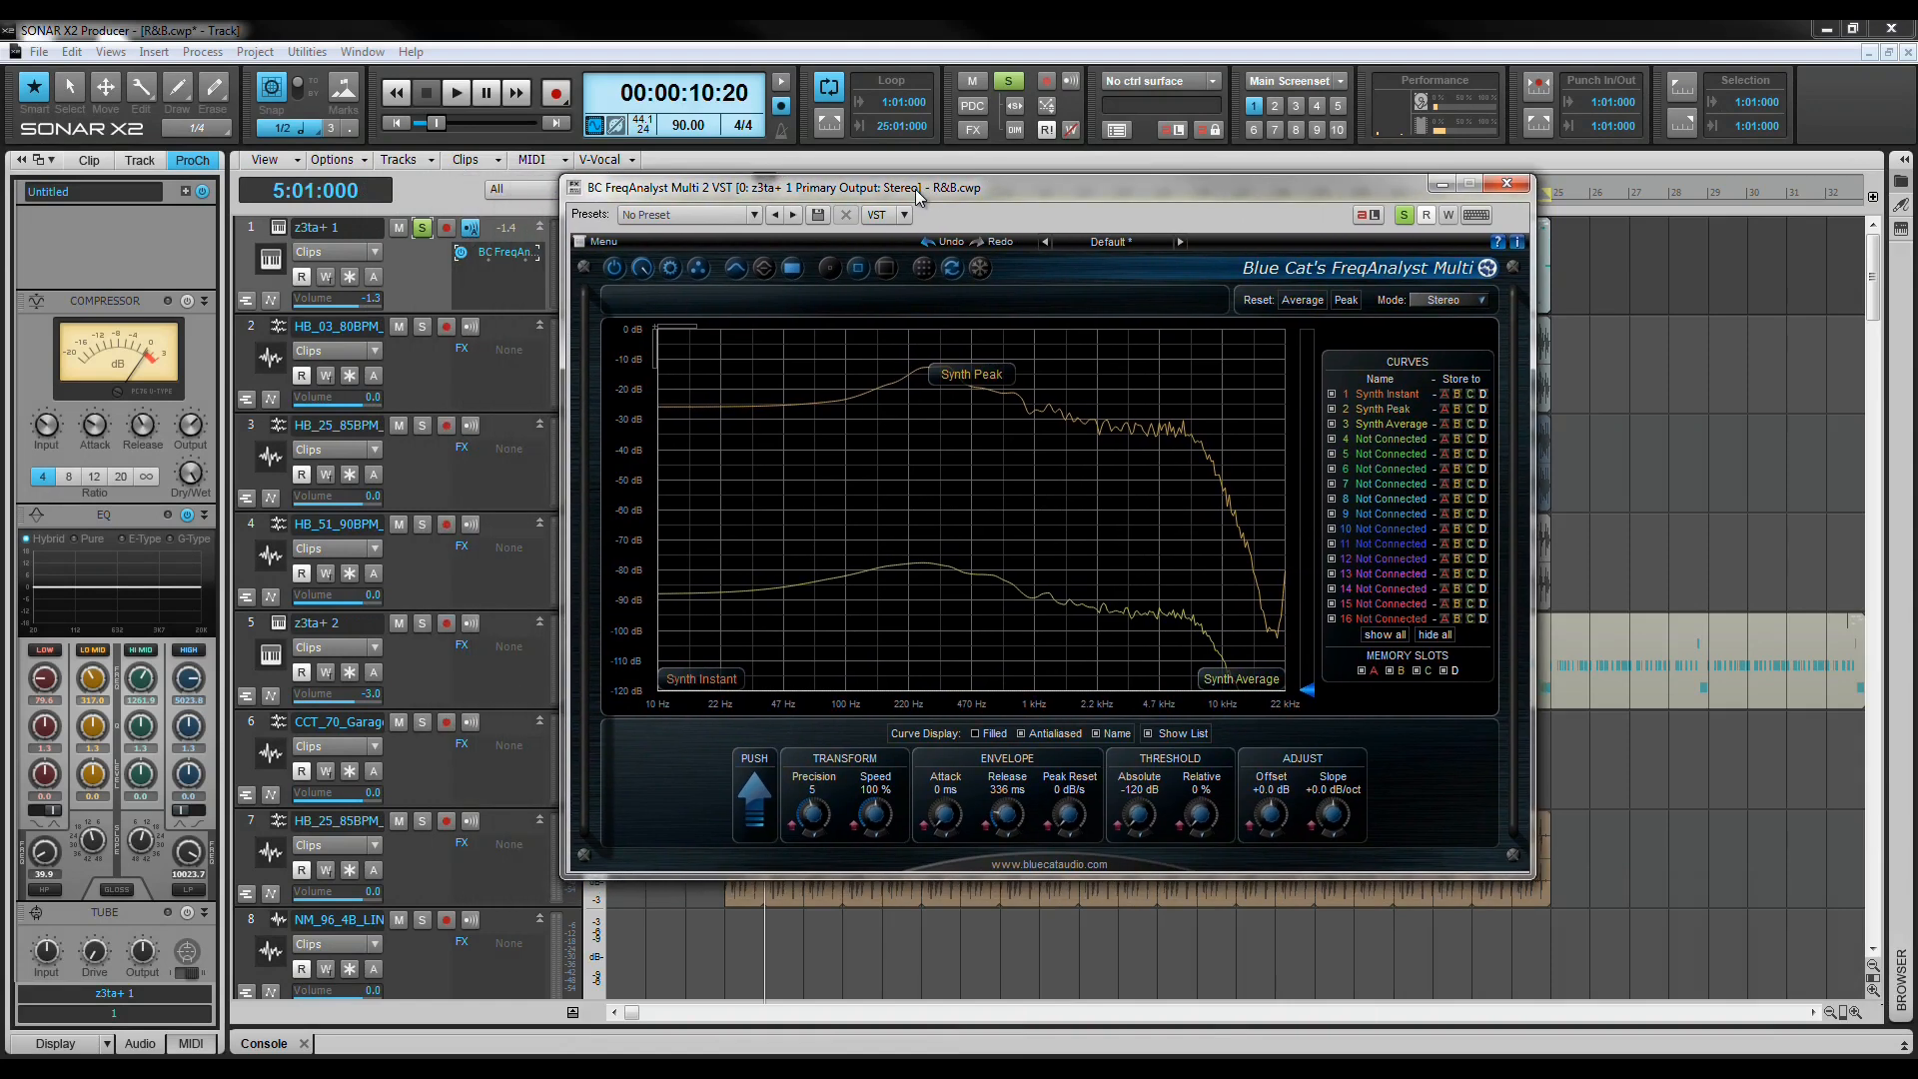
mouse_move(829, 268)
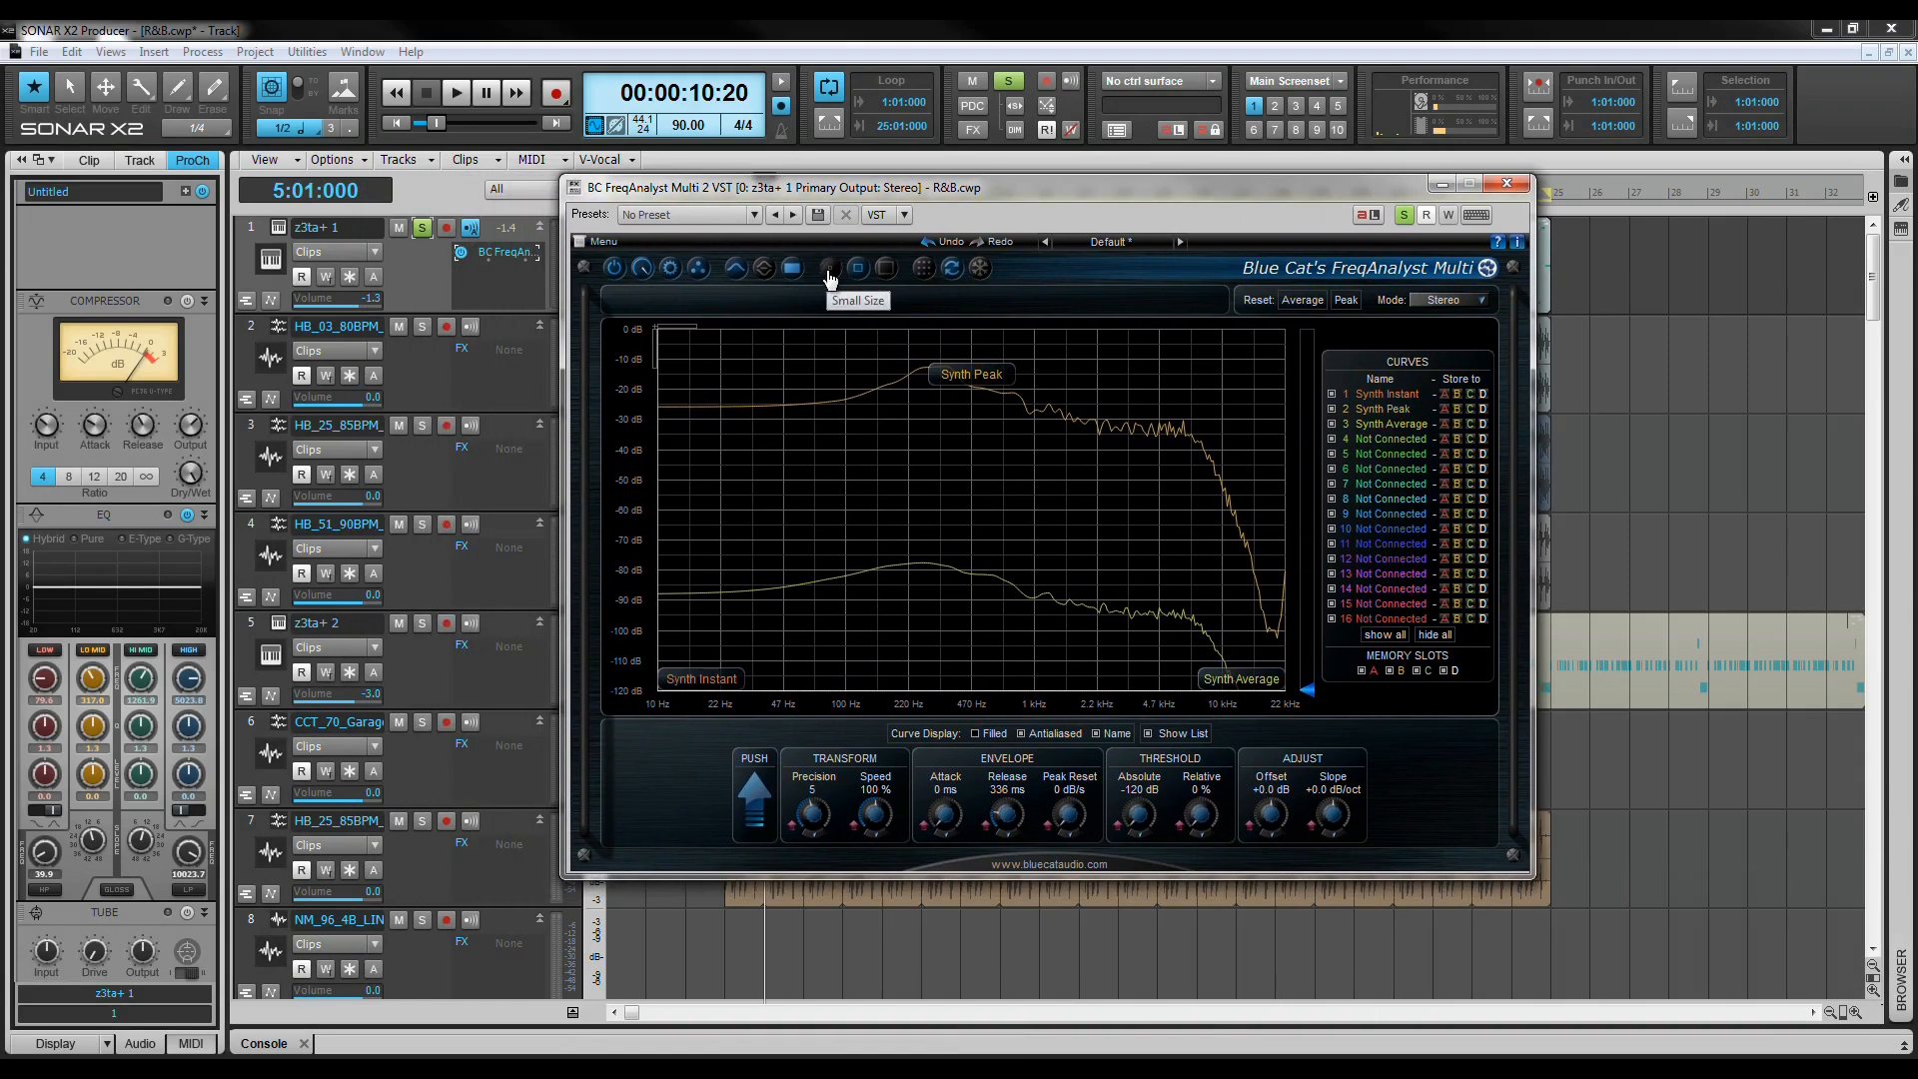
left_click(857, 267)
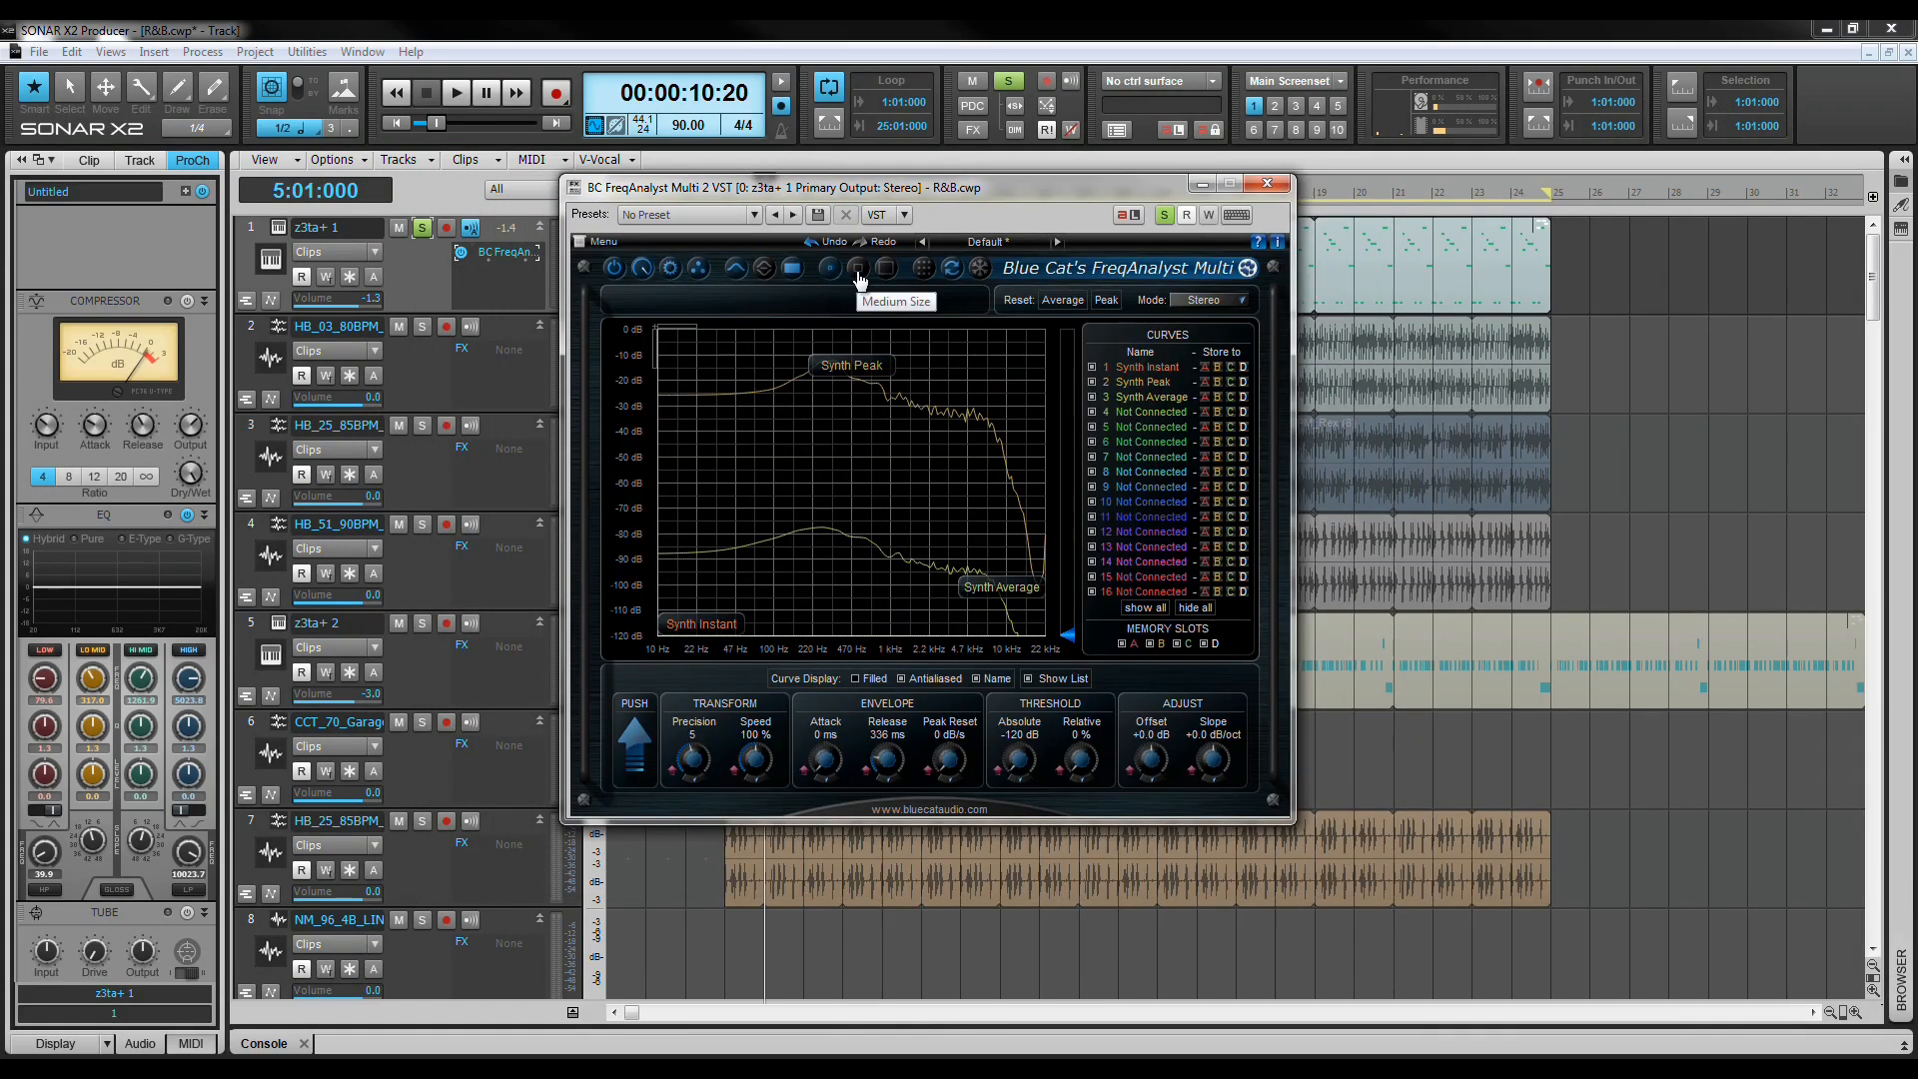
left_click(857, 268)
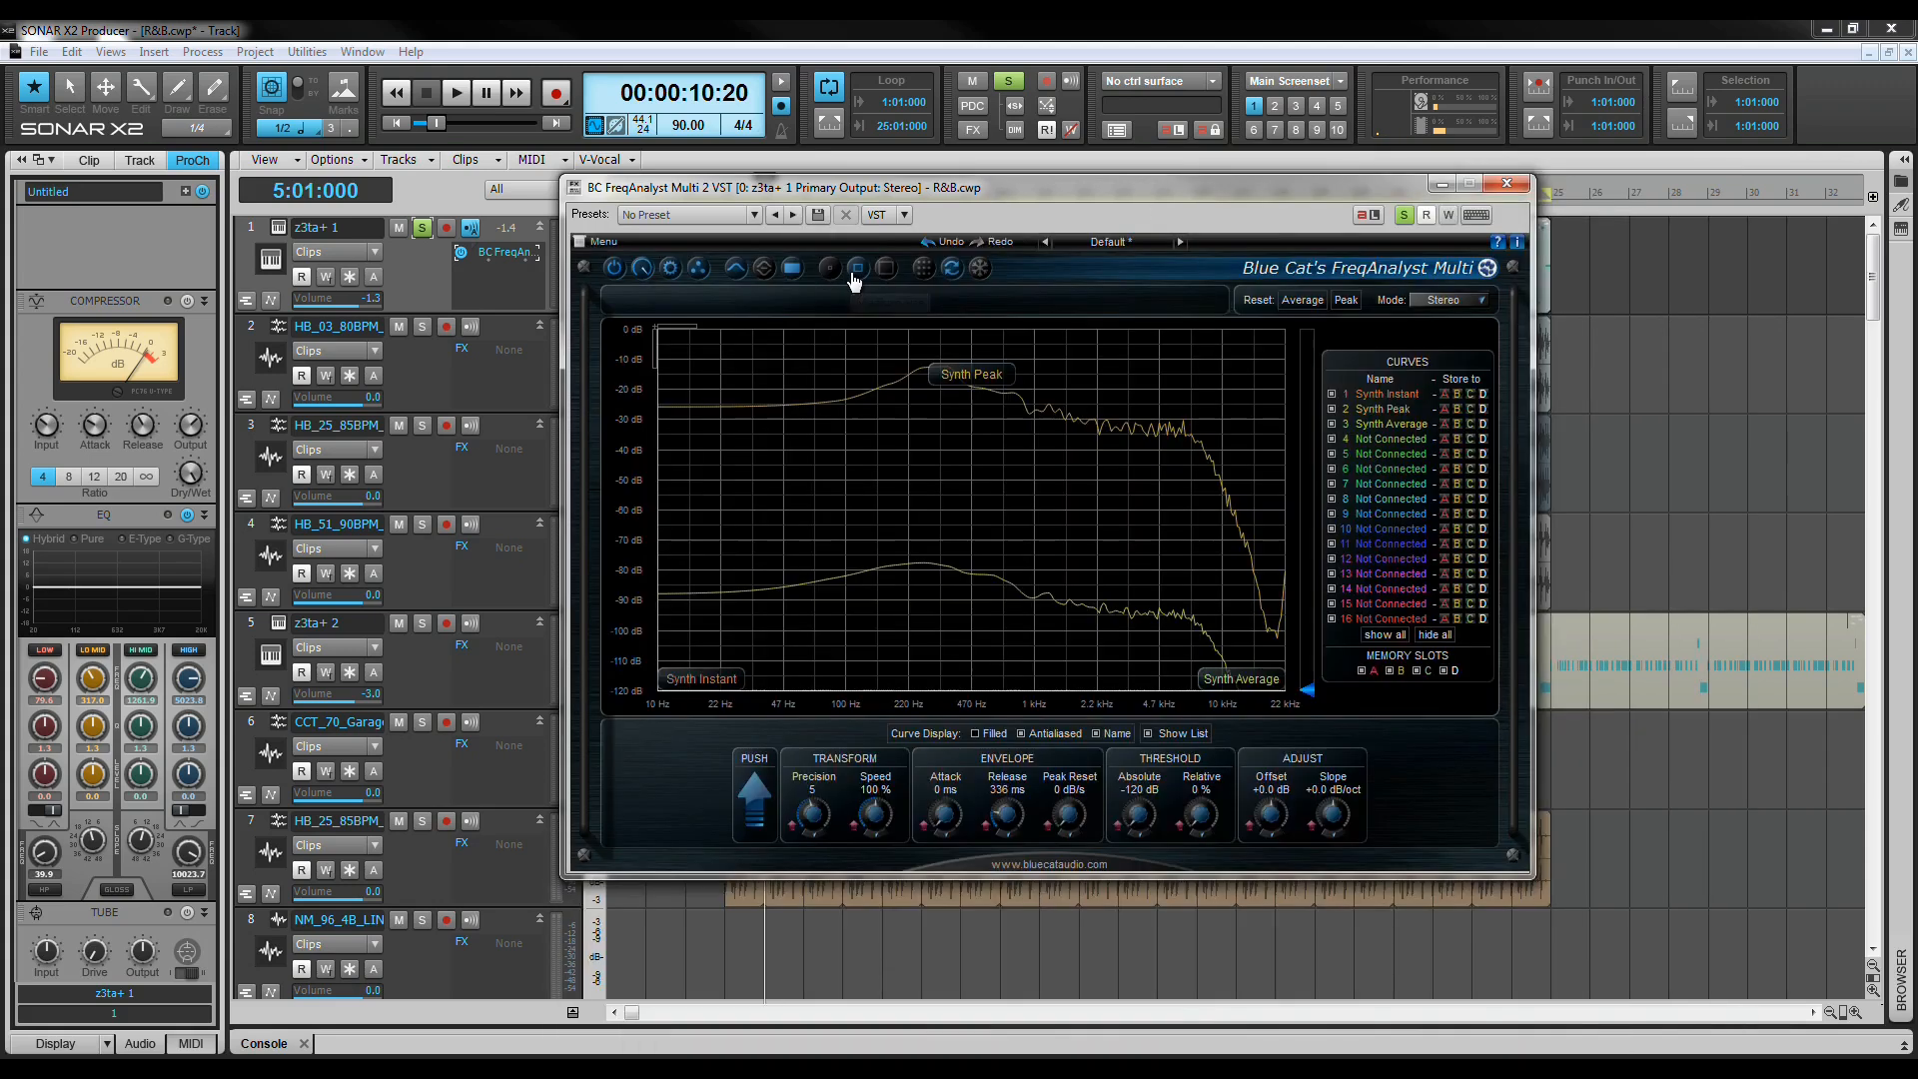
mouse_move(855, 267)
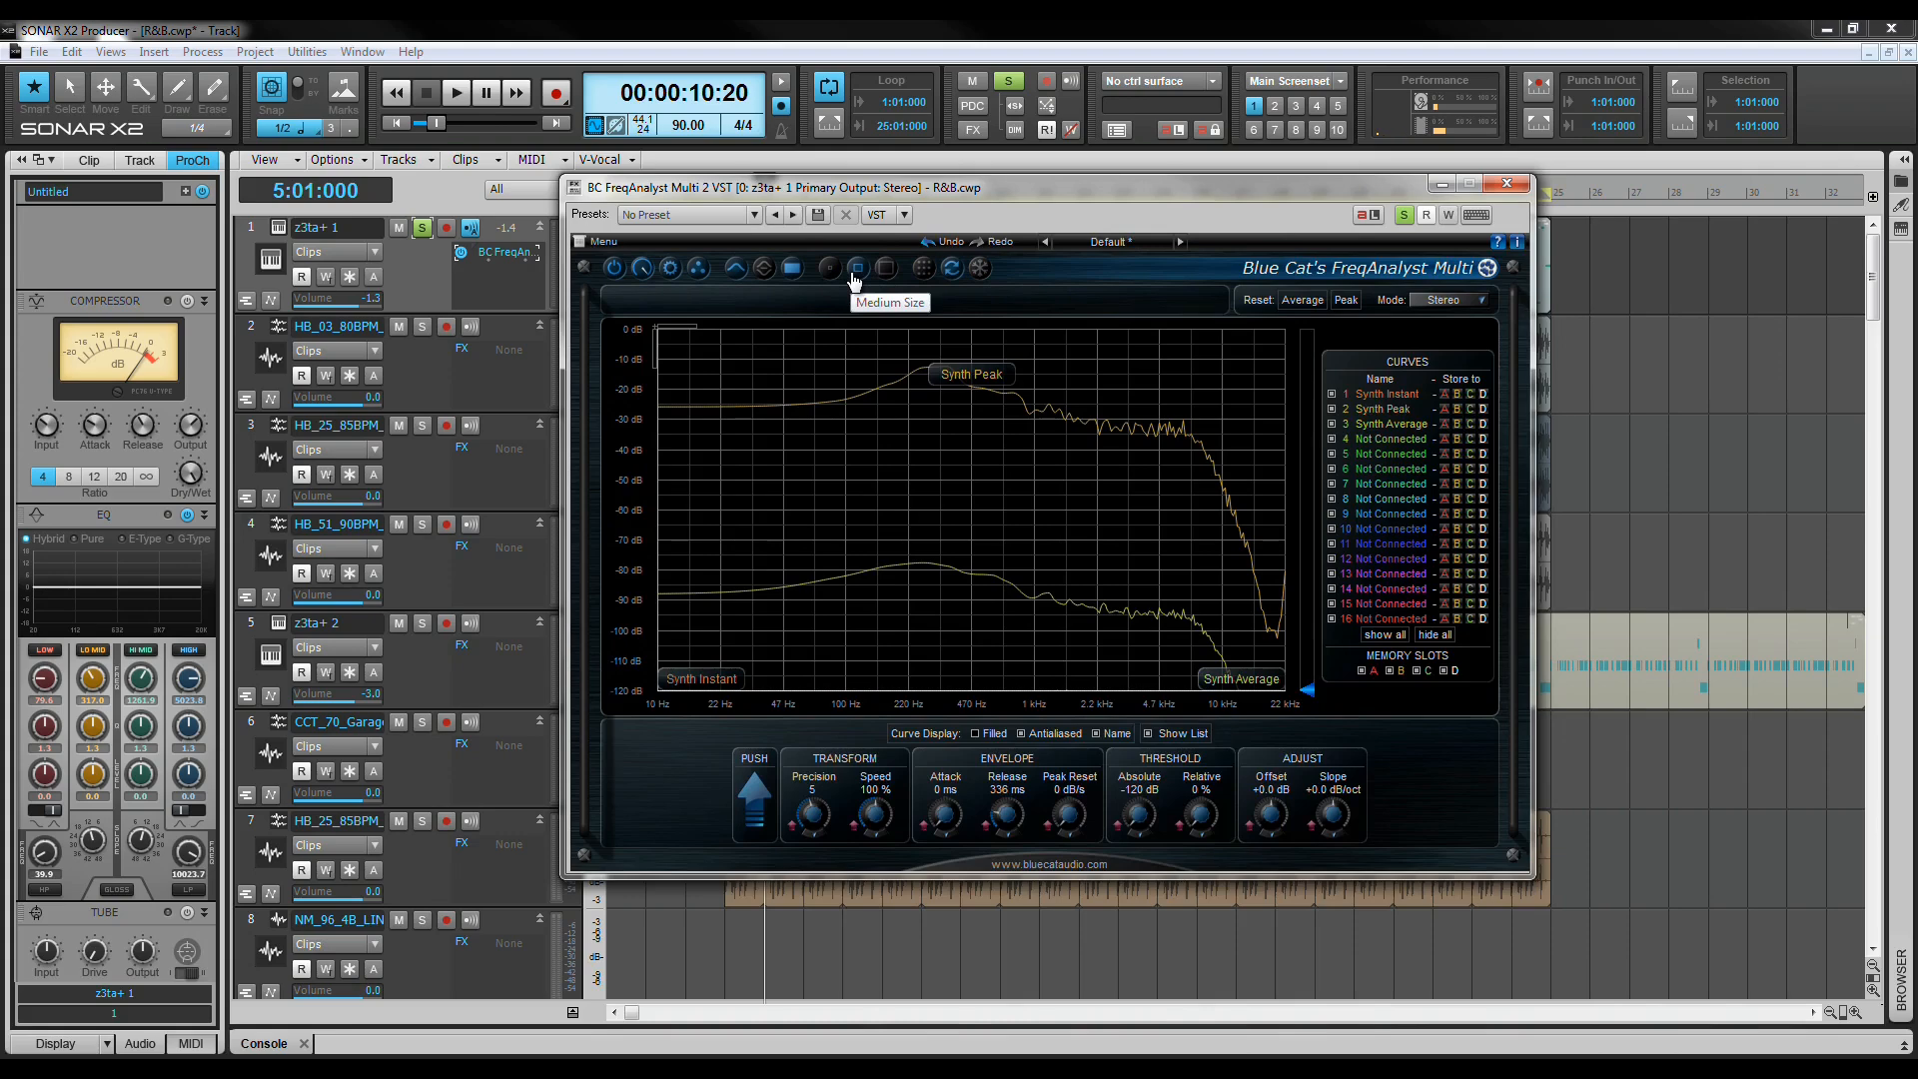
mouse_move(933, 280)
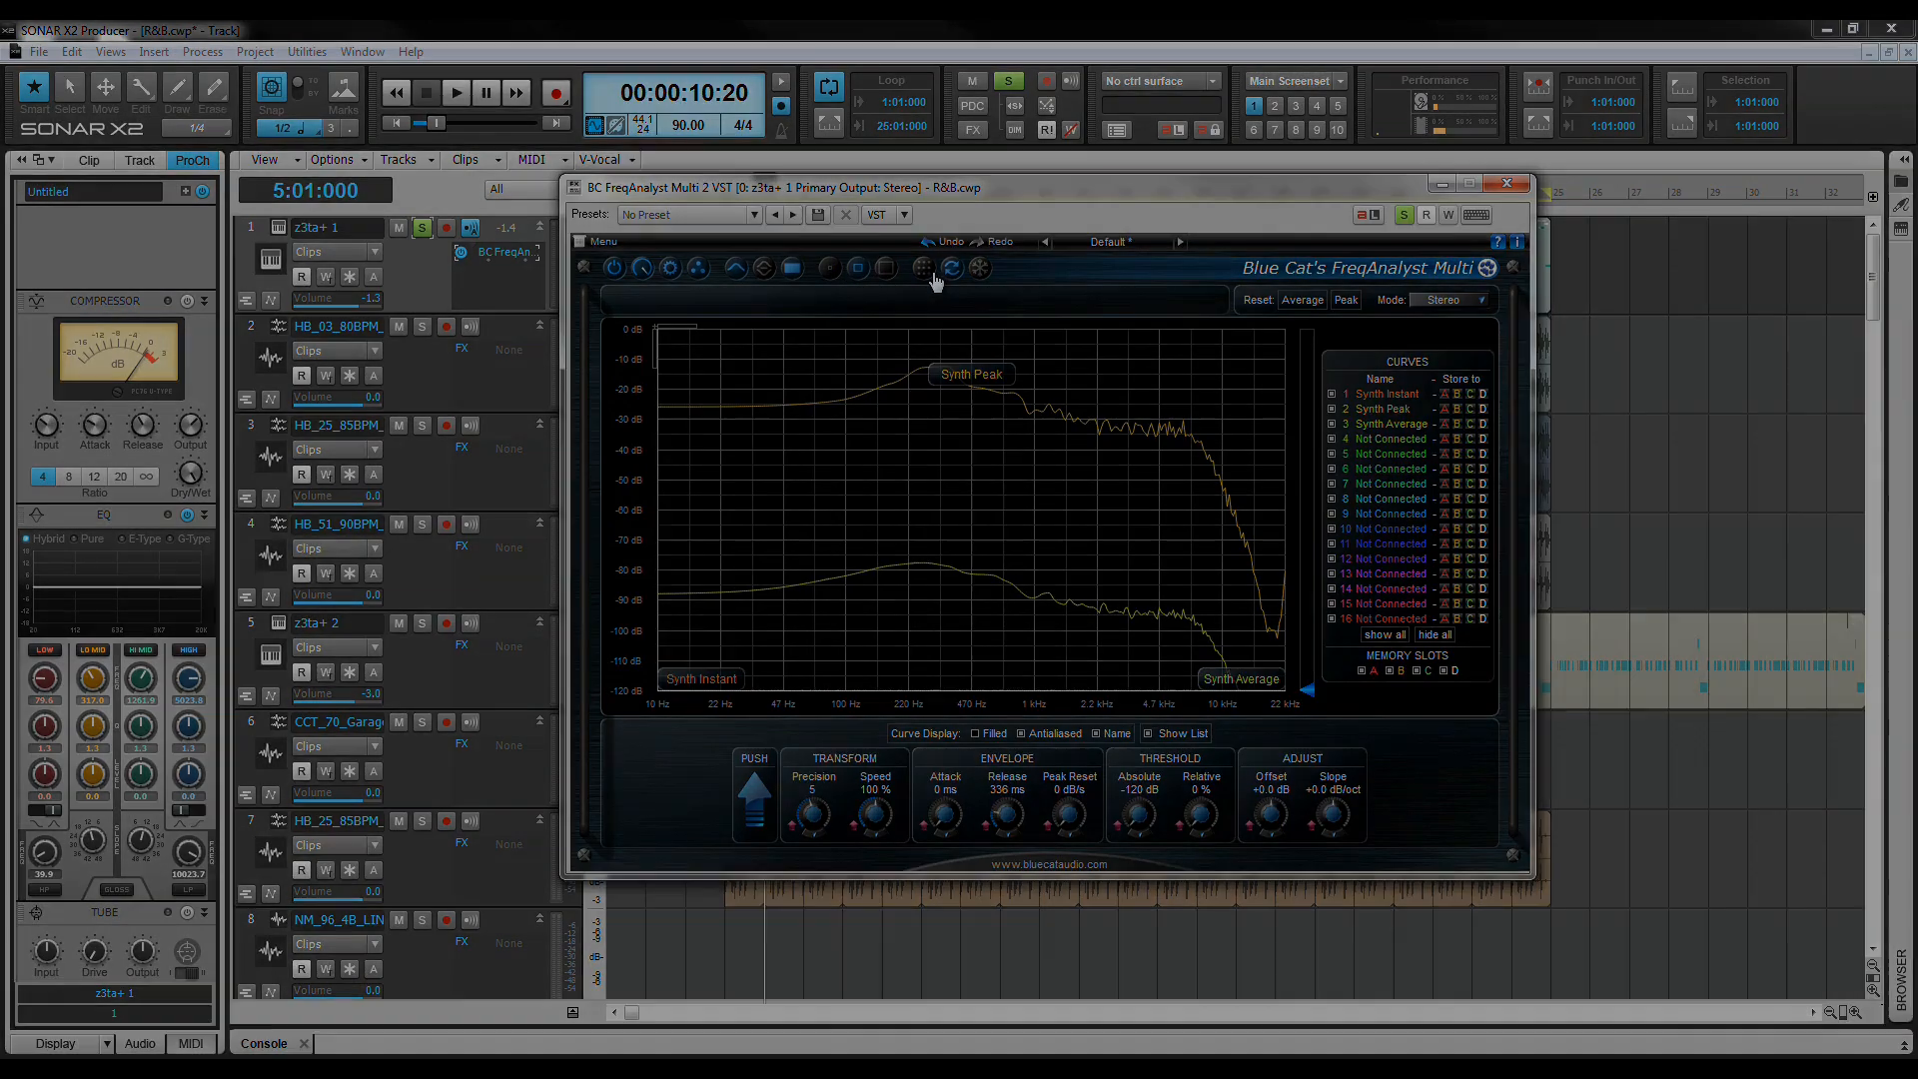
- Check the Synchronize Instances control while the synth curves keep playing unchanged
left_click(923, 268)
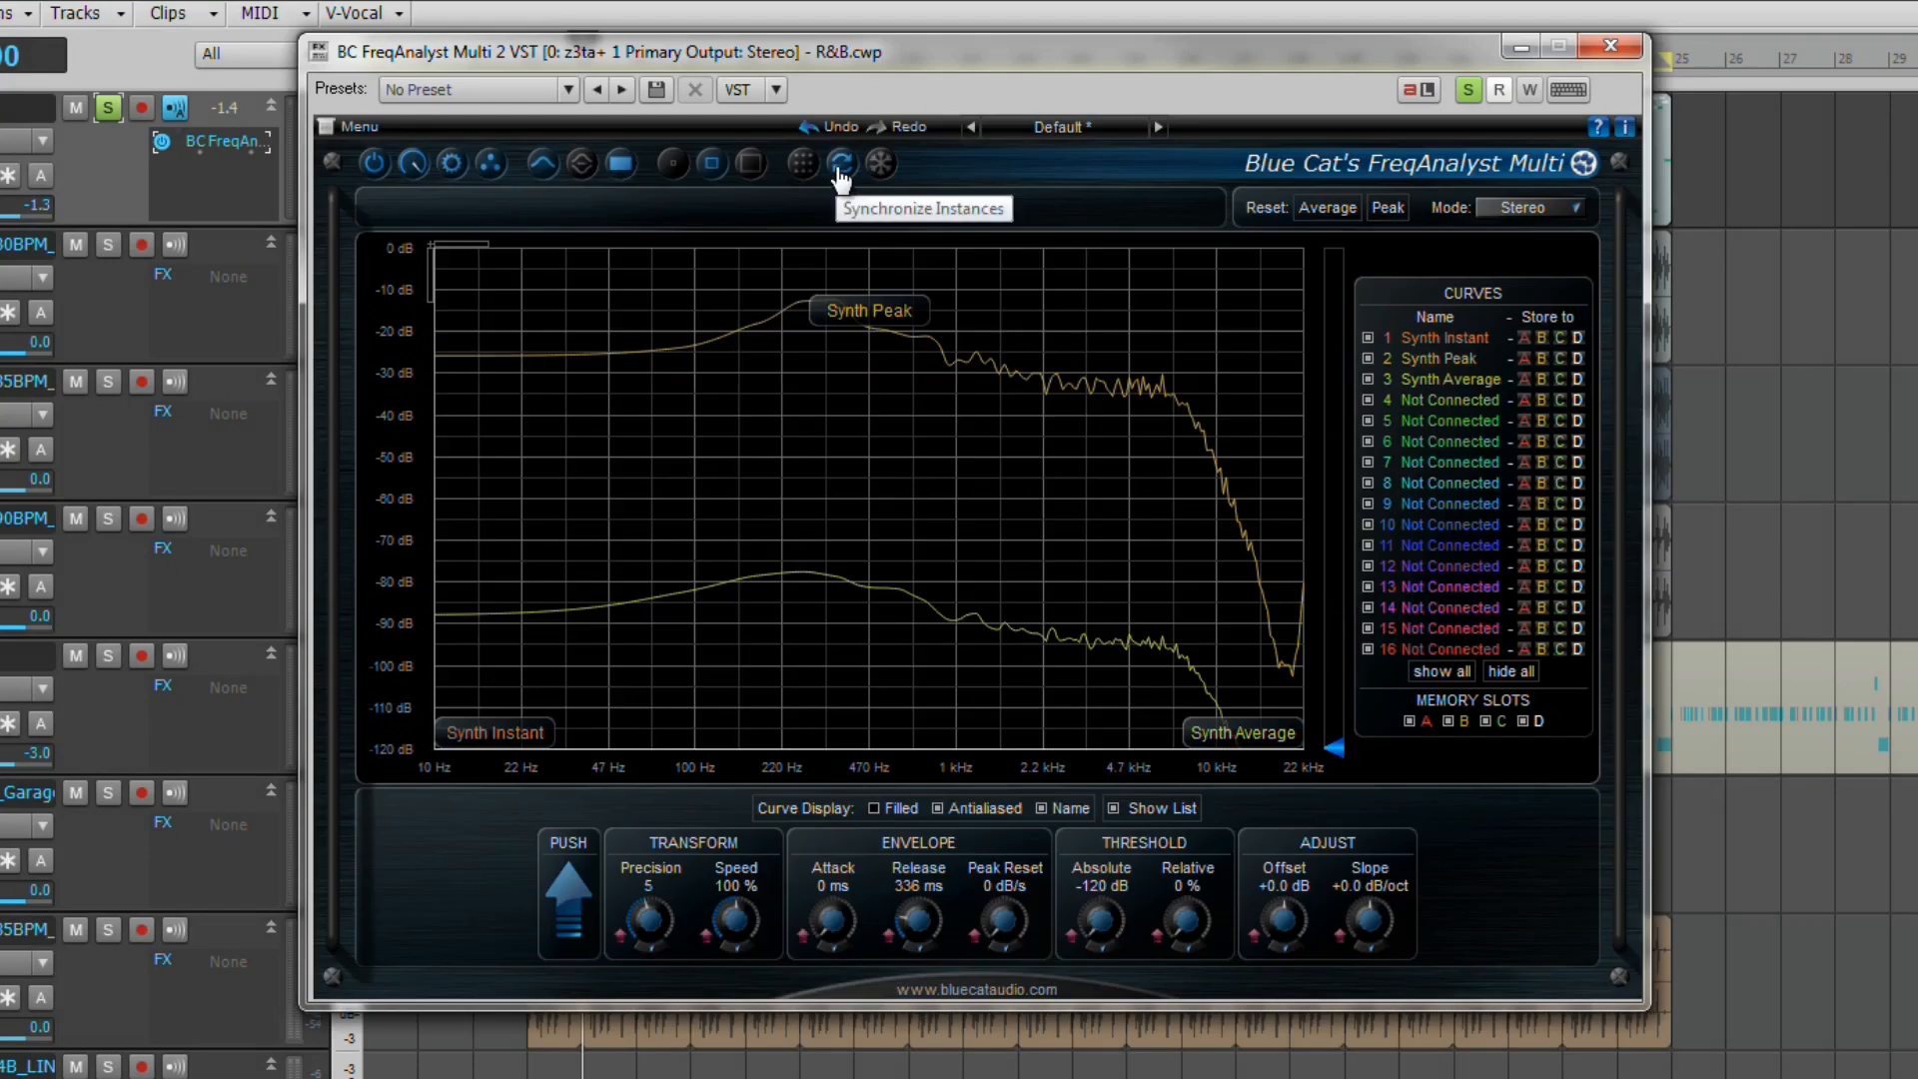
mouse_move(875, 166)
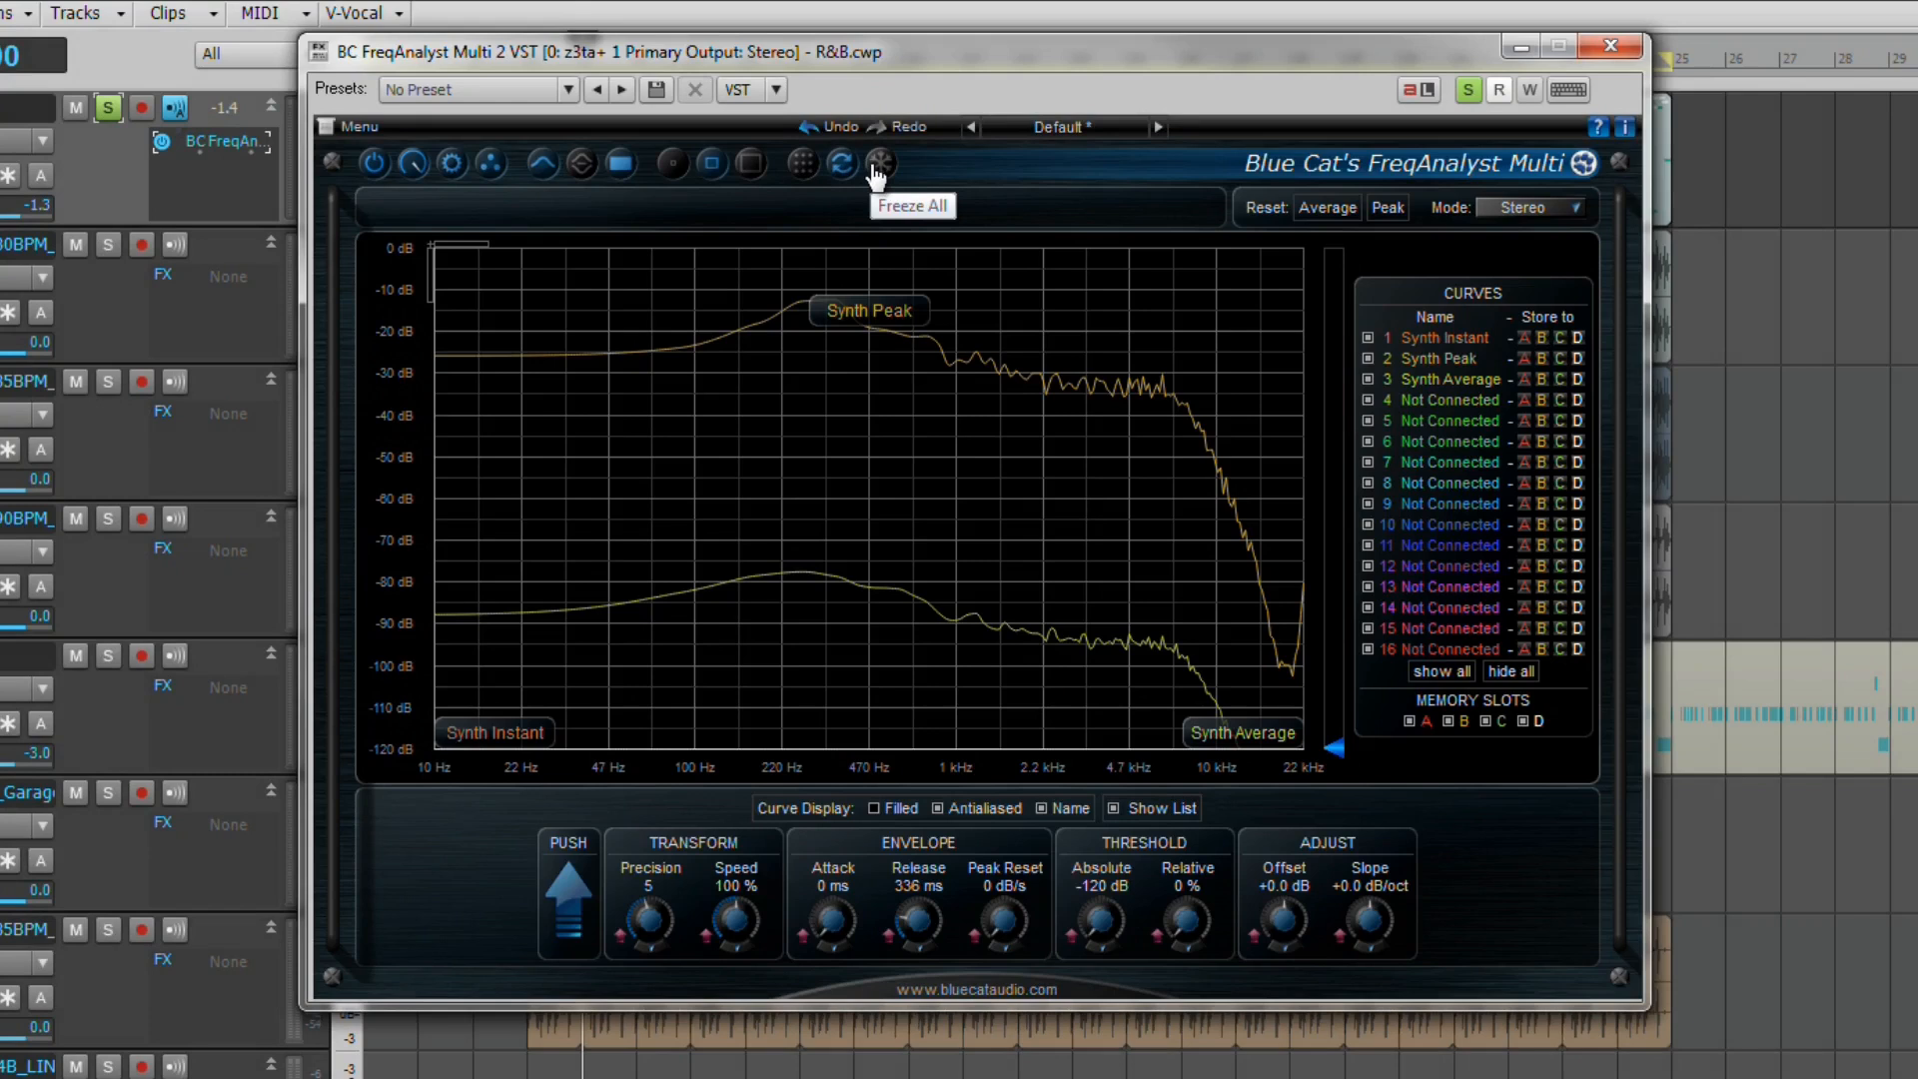
mouse_move(915, 137)
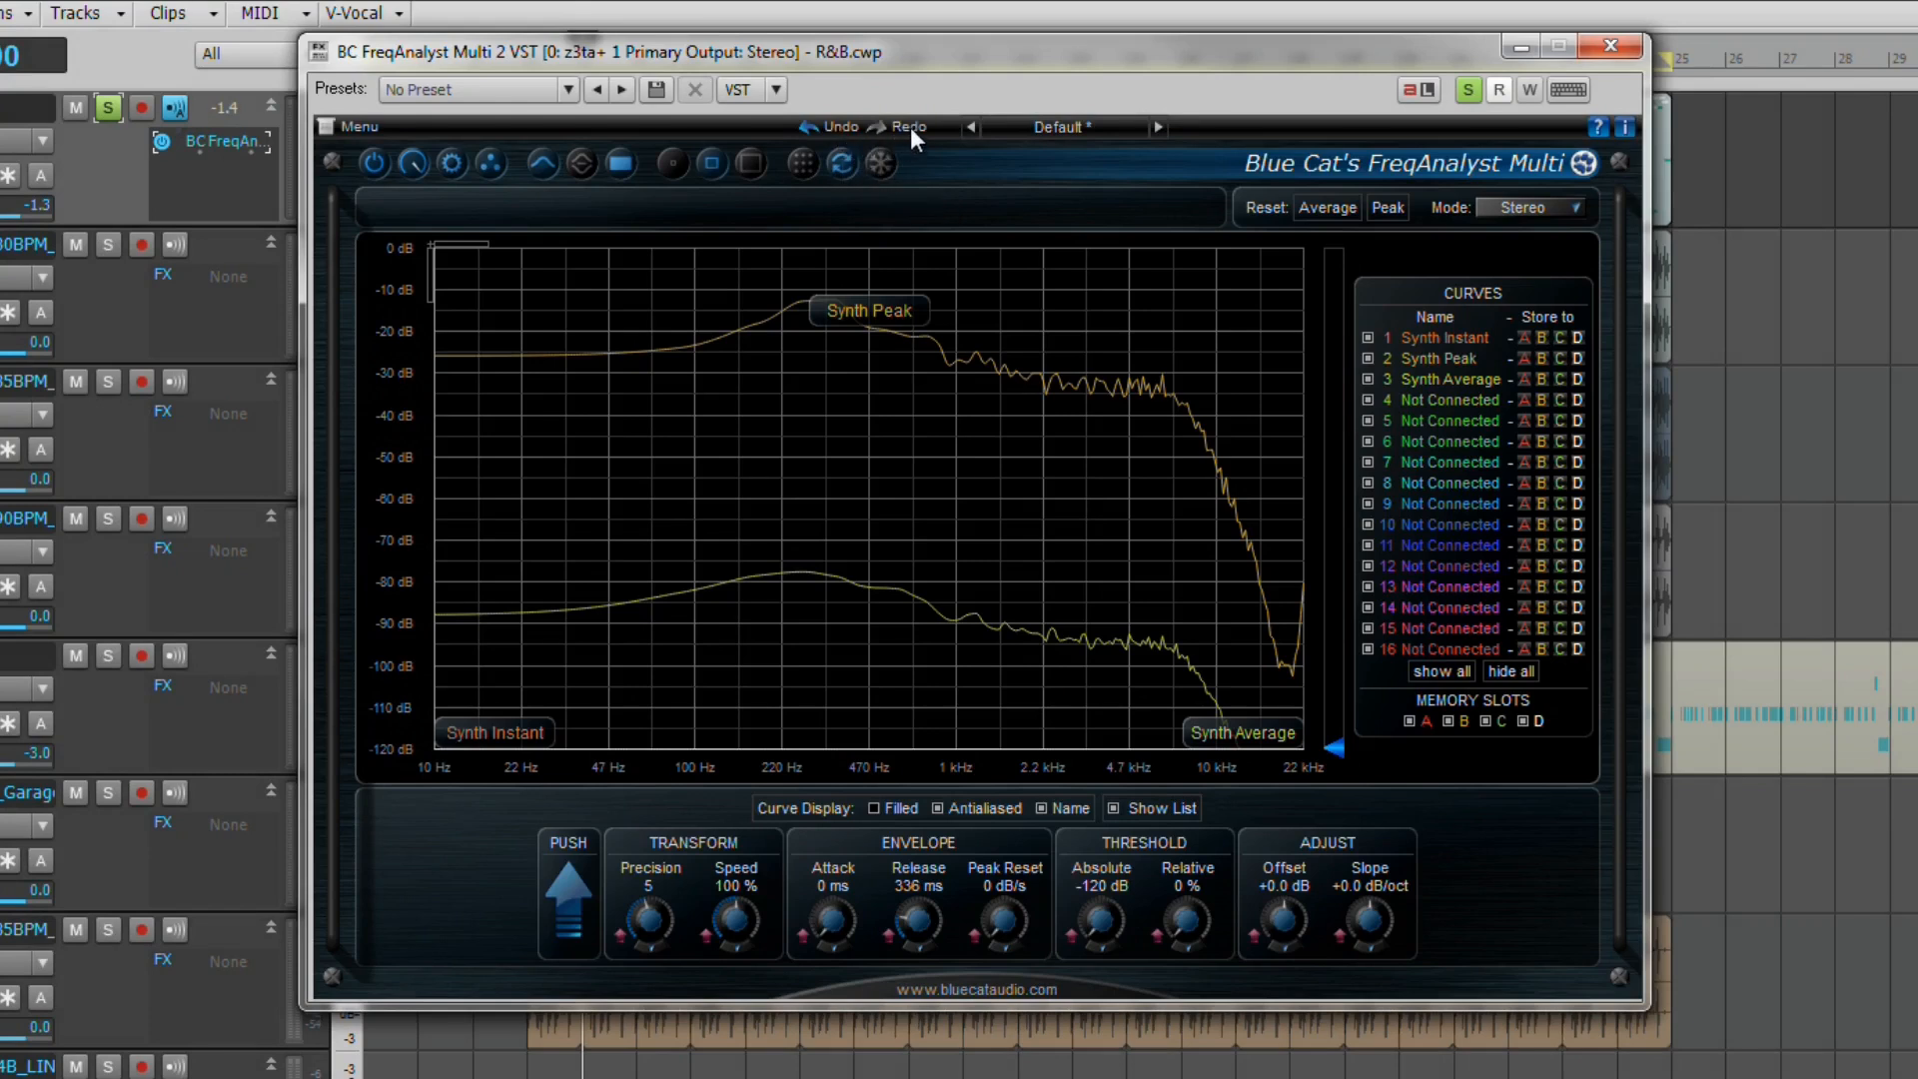
mouse_move(955, 178)
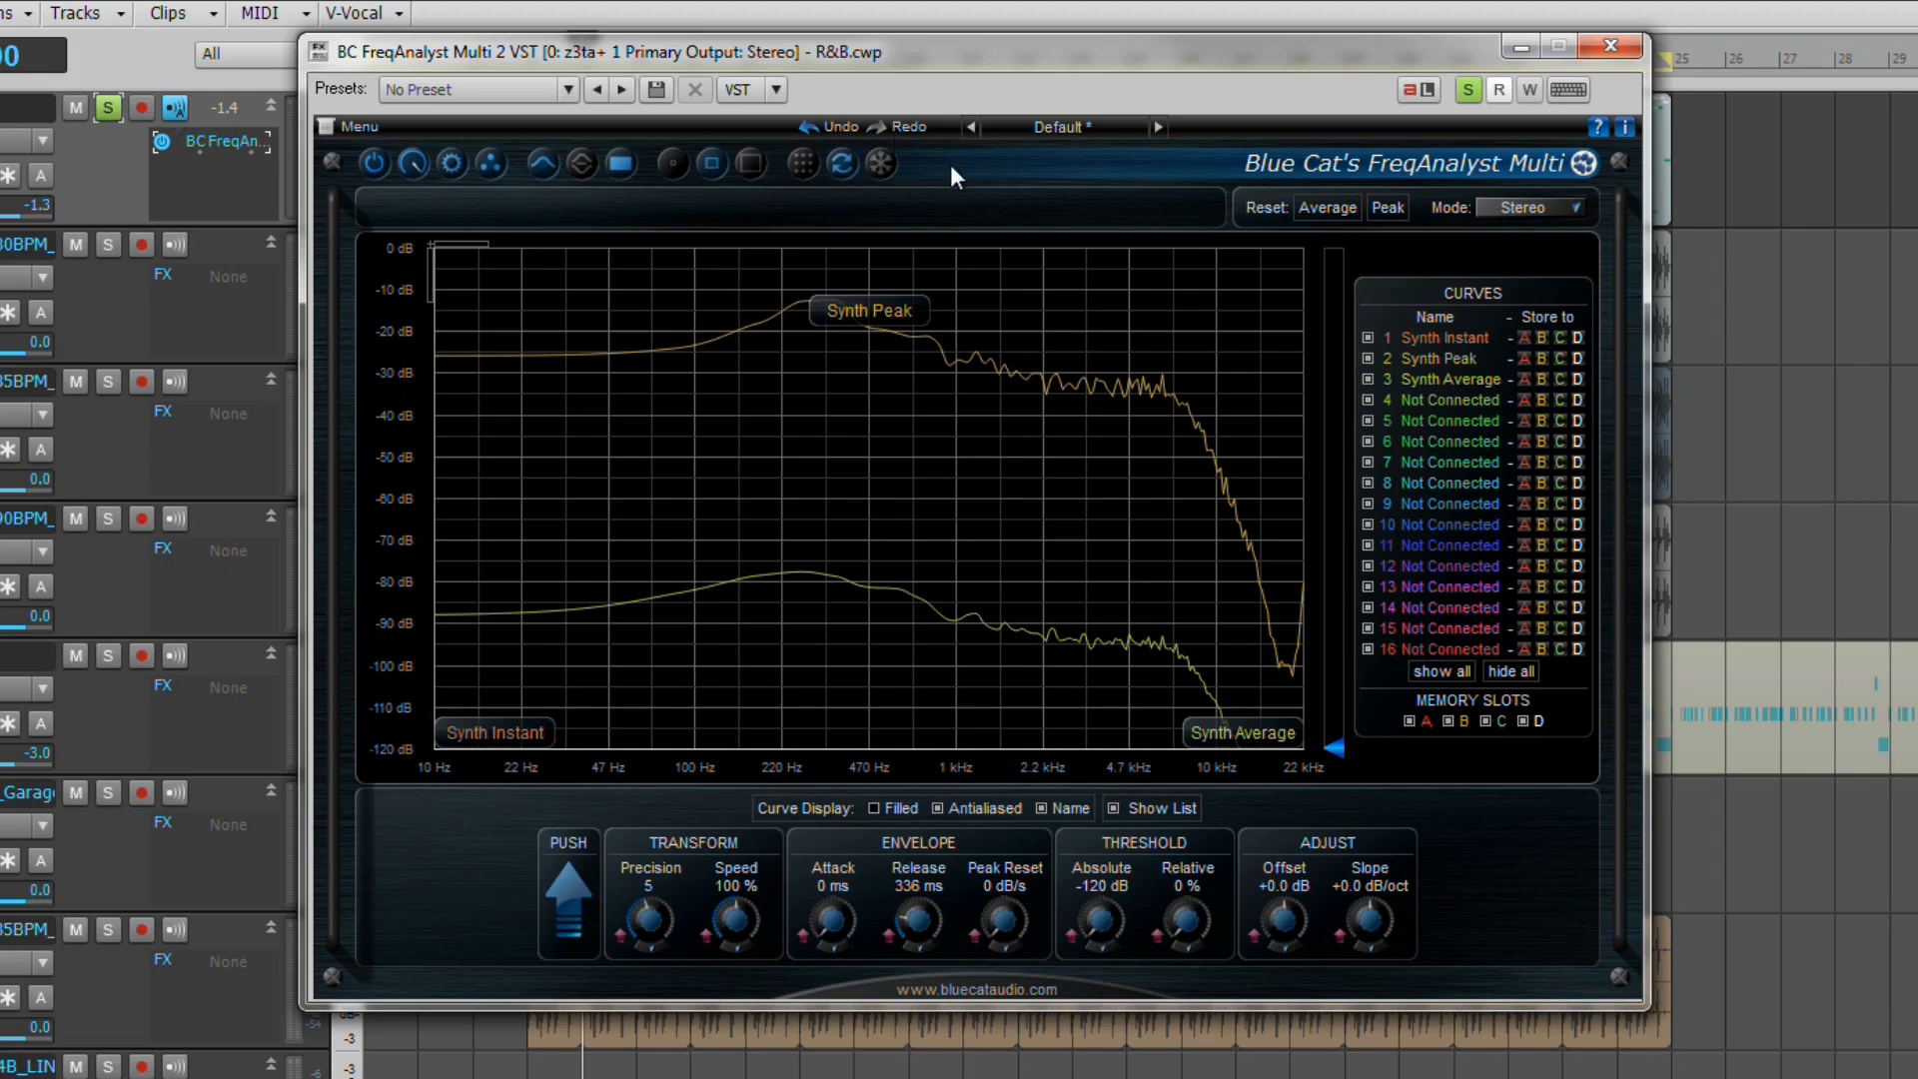
mouse_move(973, 172)
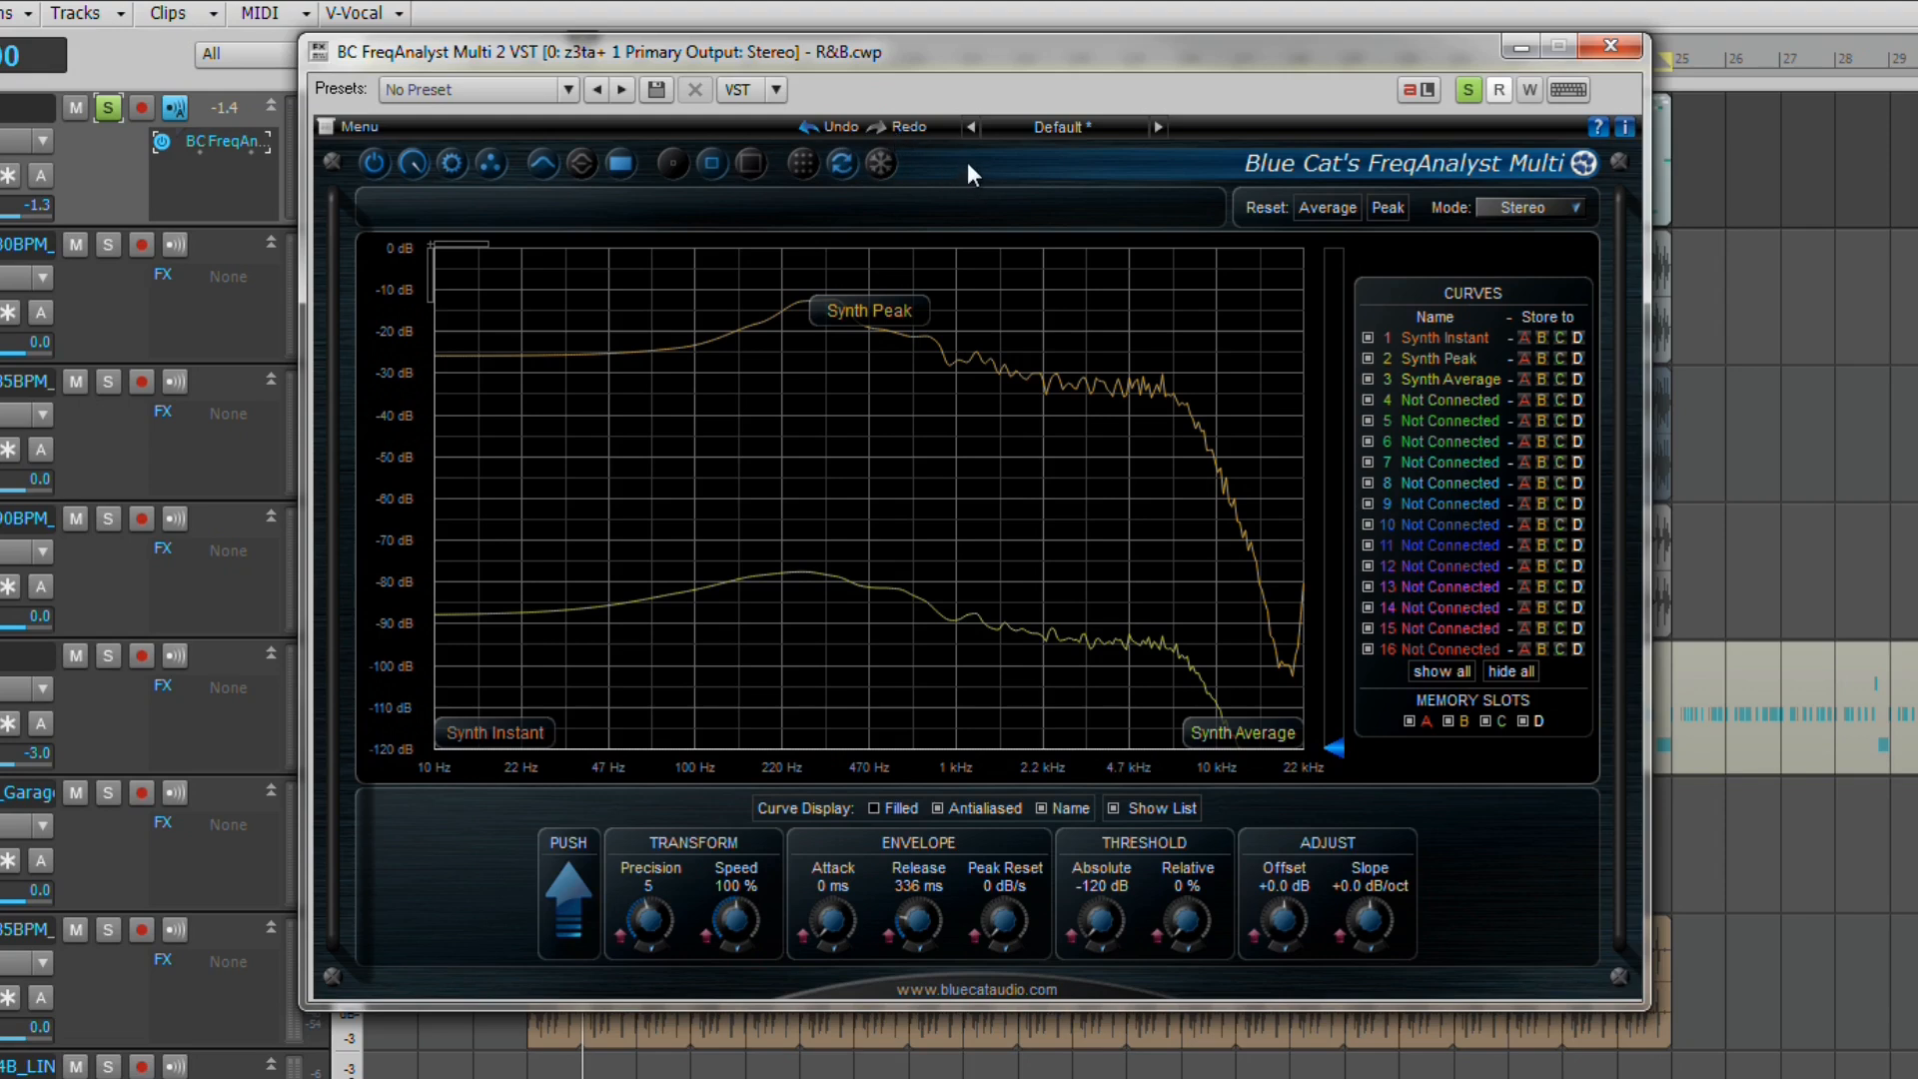
mouse_move(984, 184)
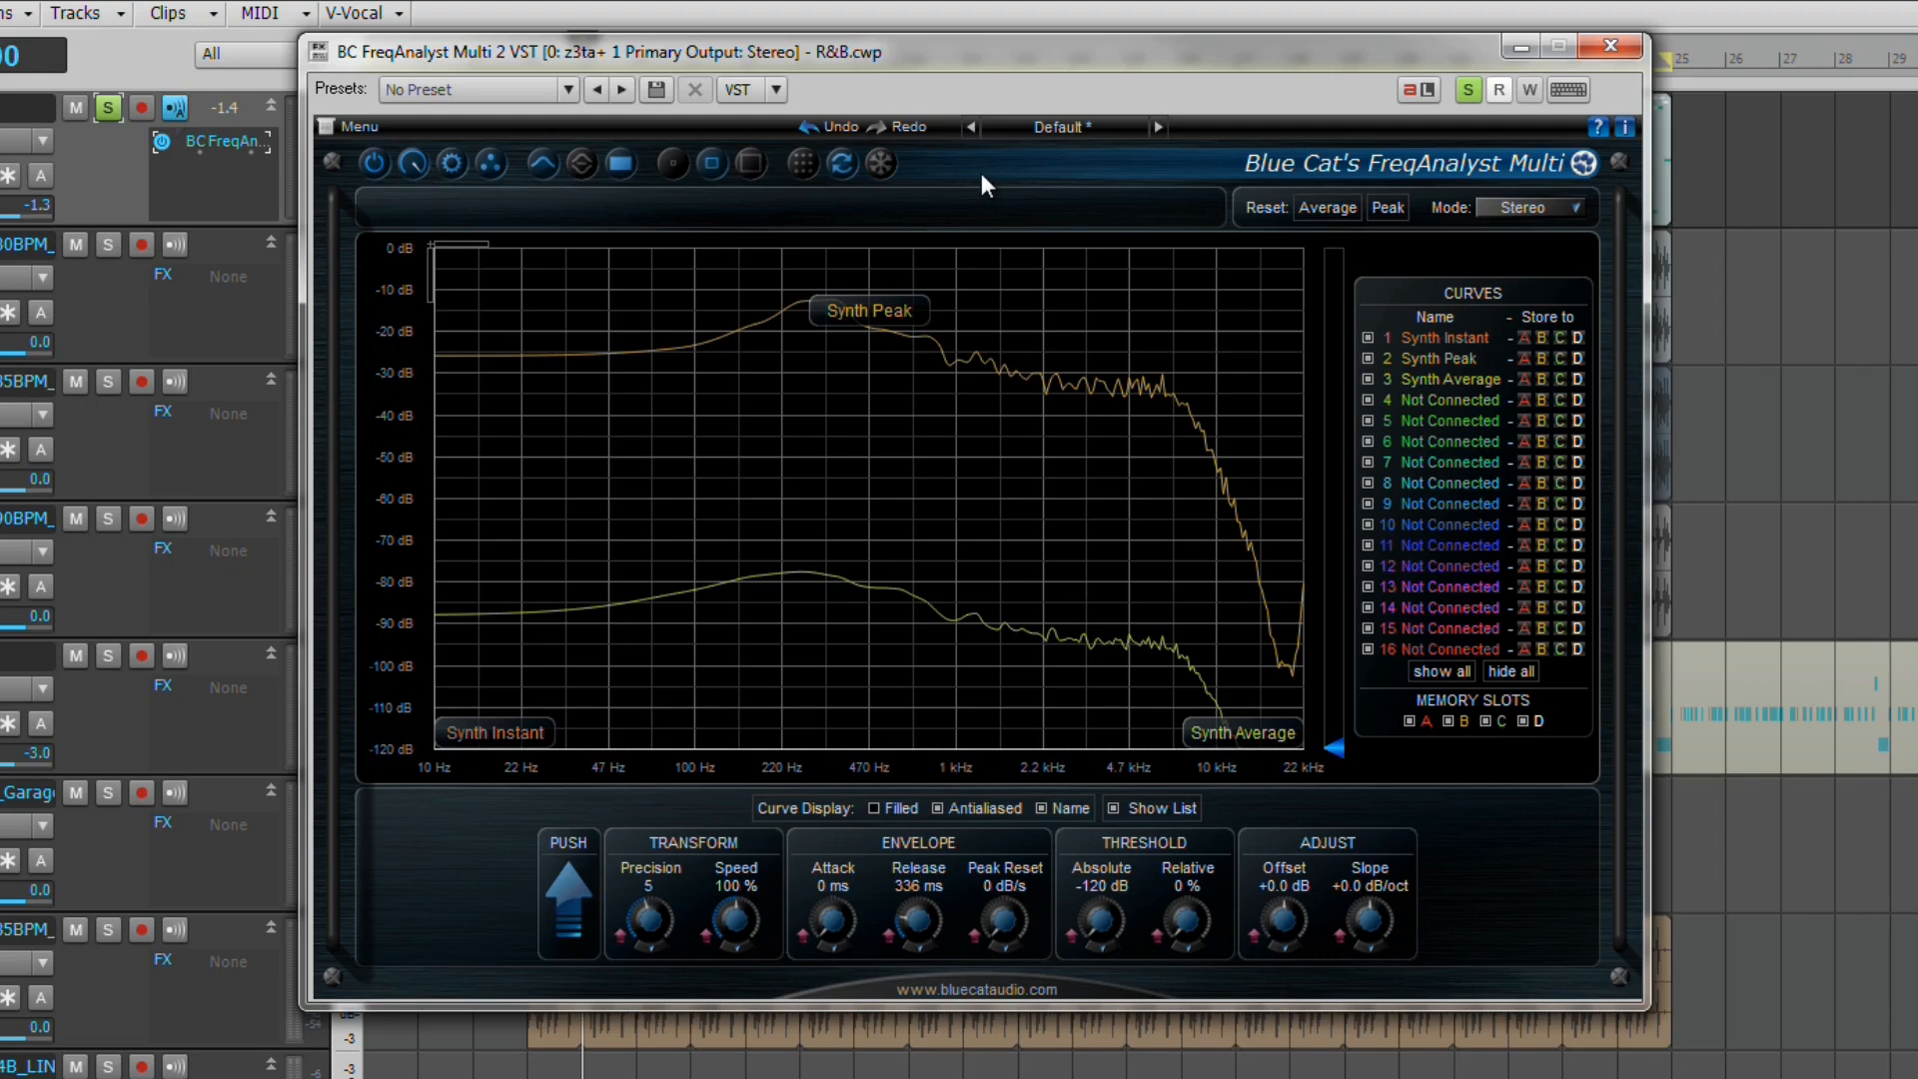
mouse_move(554, 26)
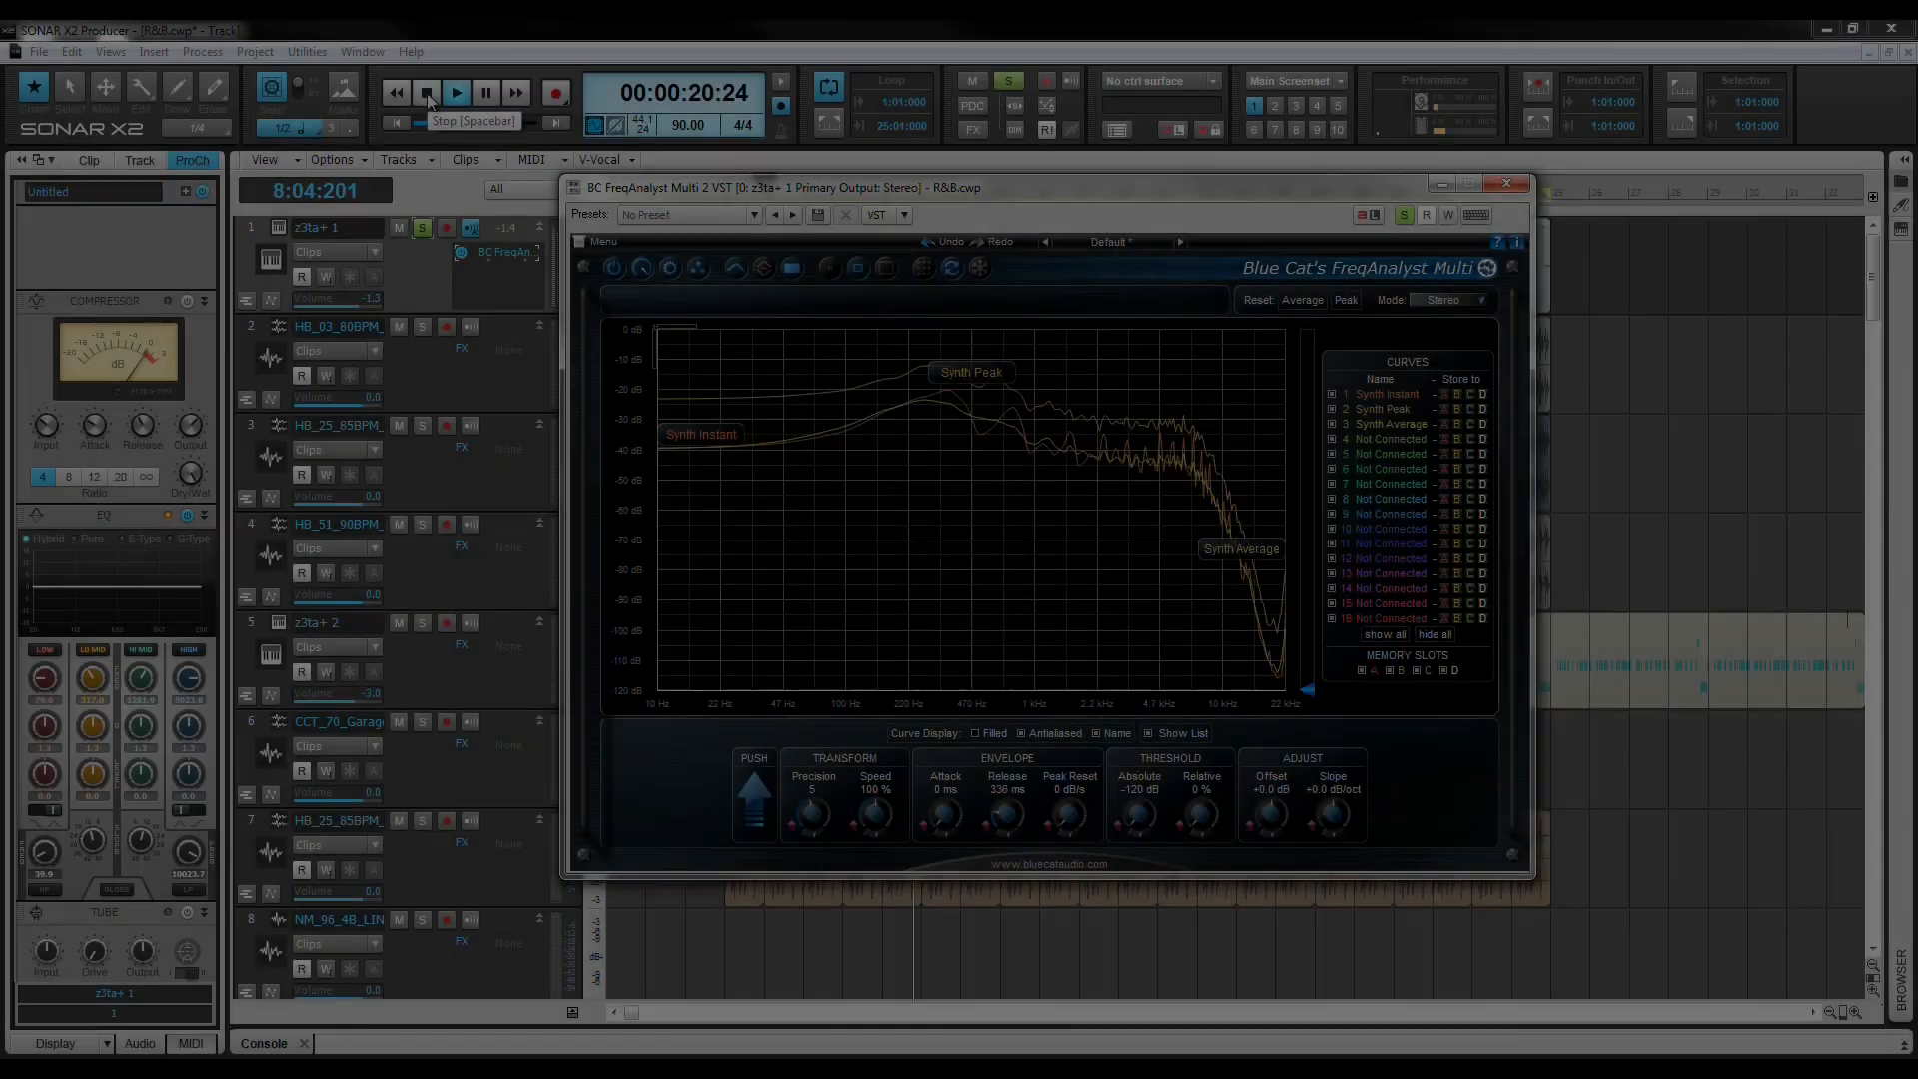
- Stop playback, close the analyser, and insert BC FreqAnalyst Multi 2 VST on the z3ta+ 2 track
left_click(426, 94)
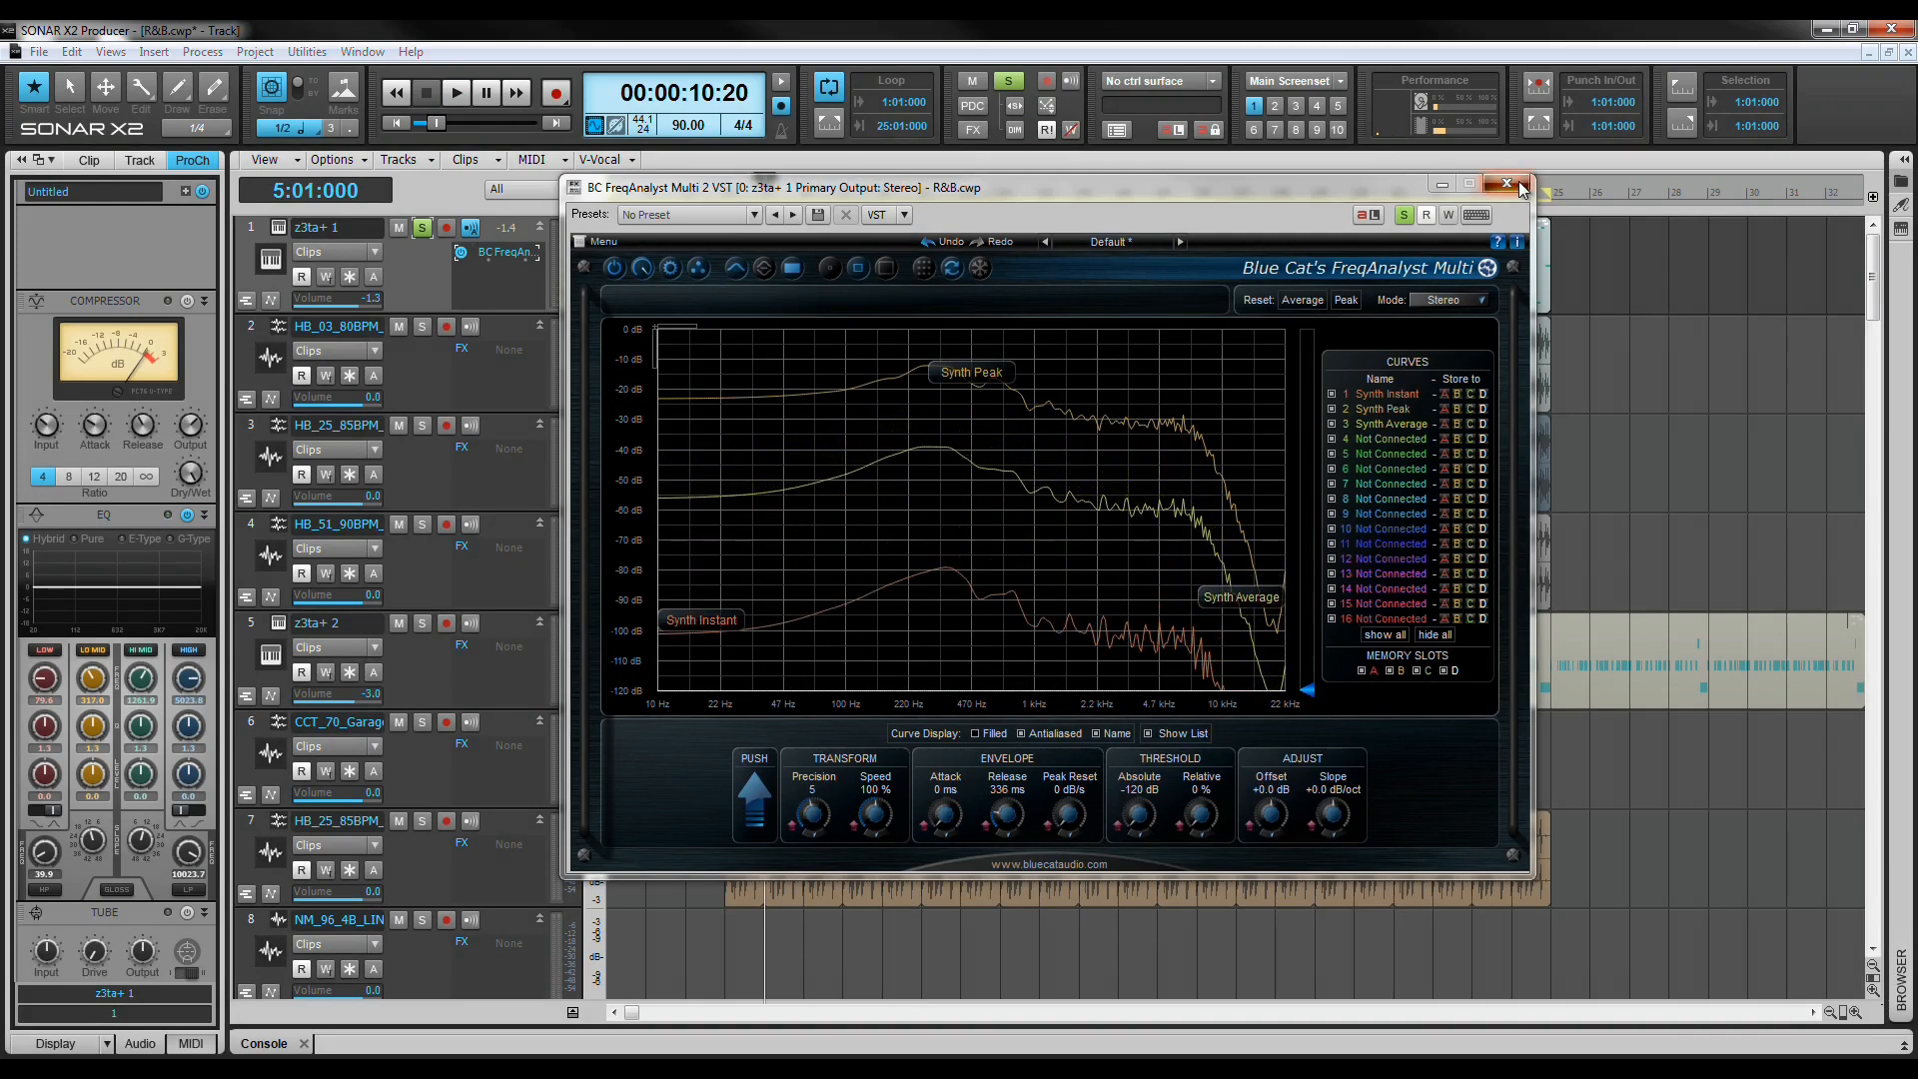
left_click(1516, 184)
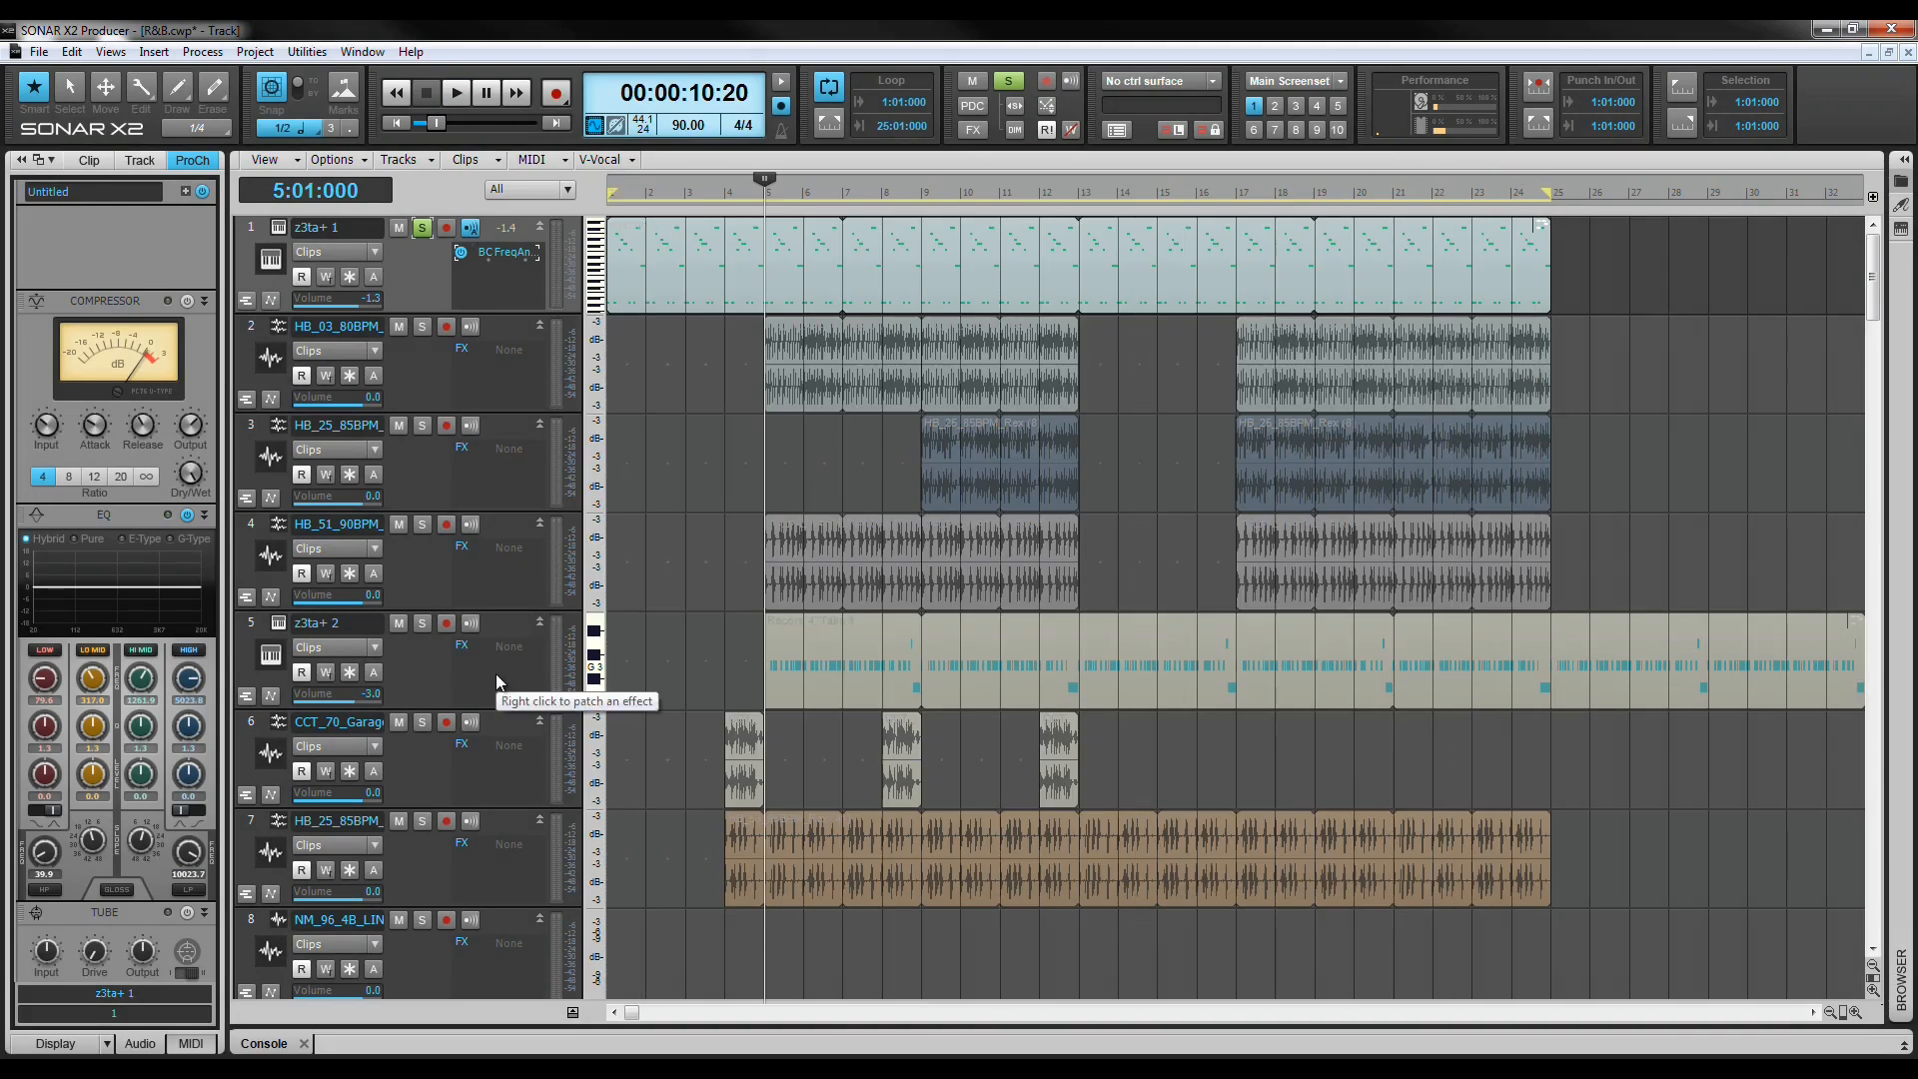
right_click(508, 645)
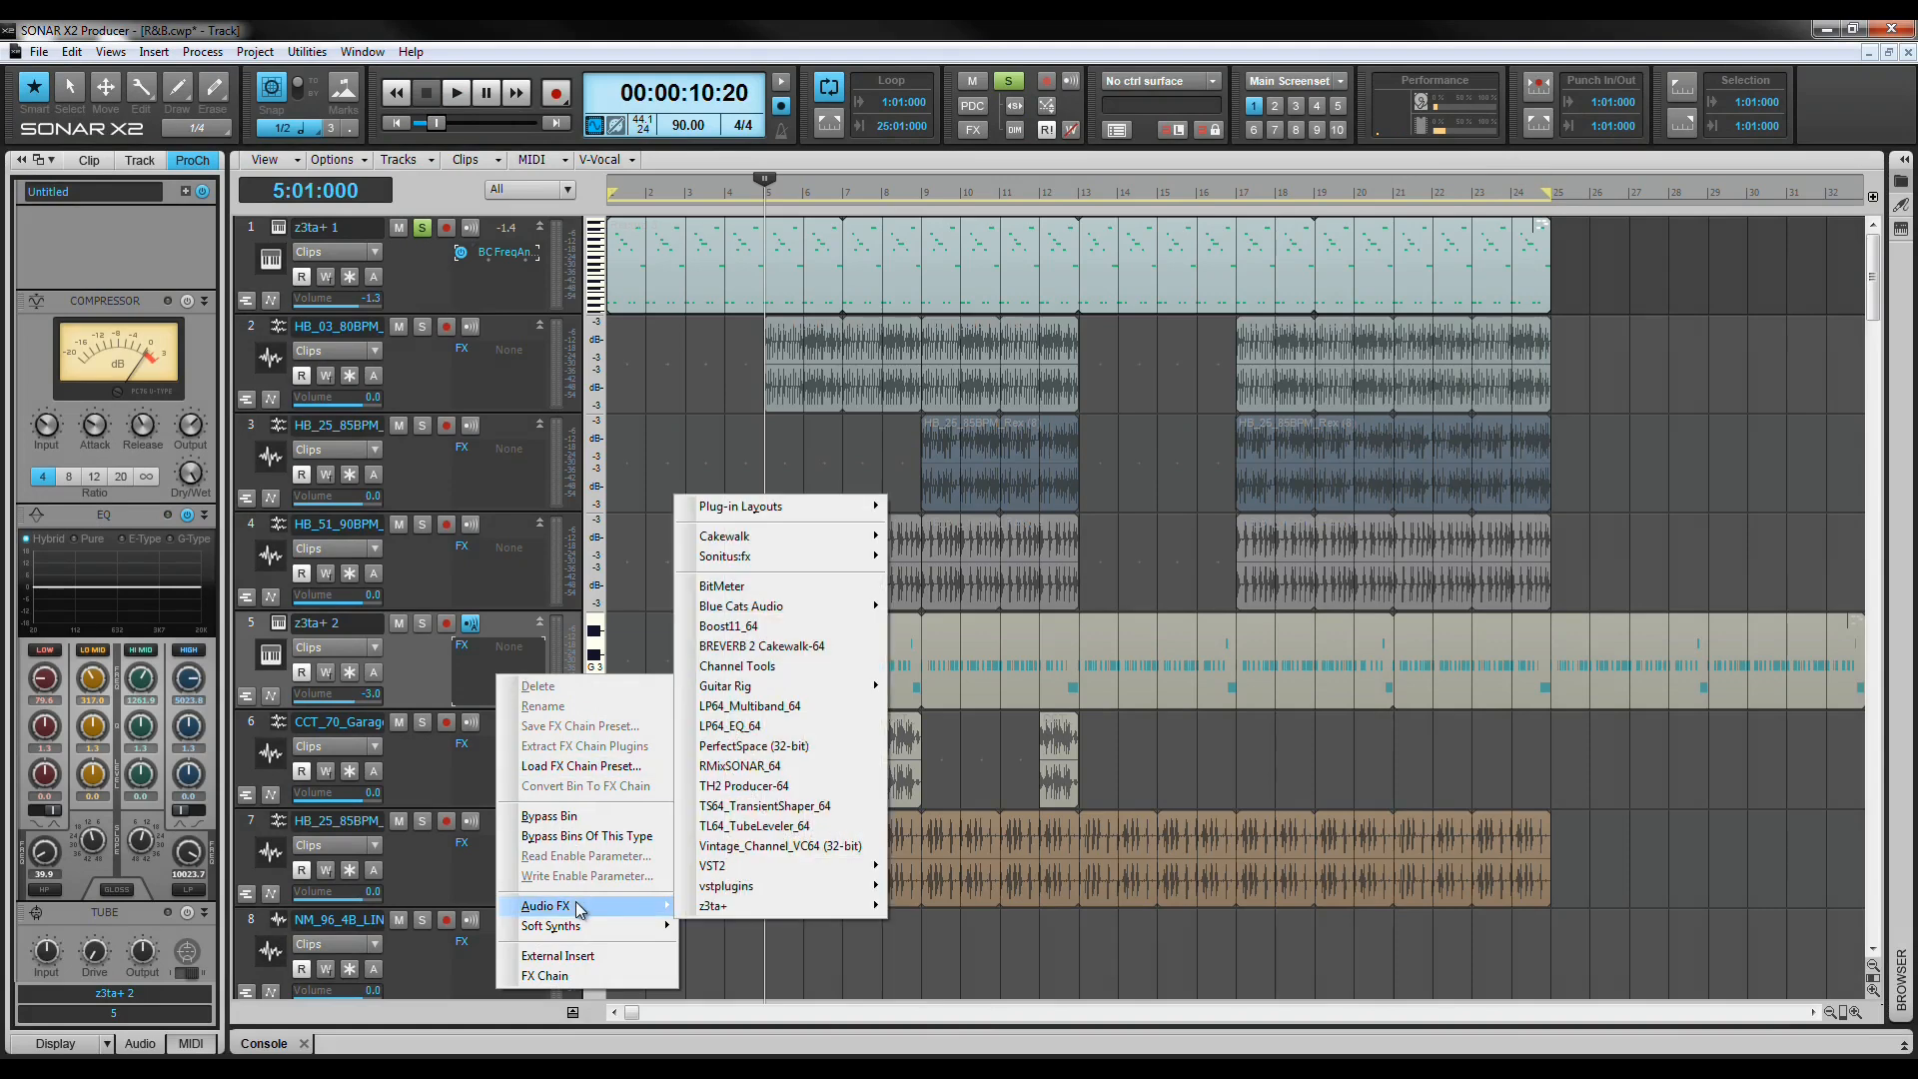
mouse_move(739, 606)
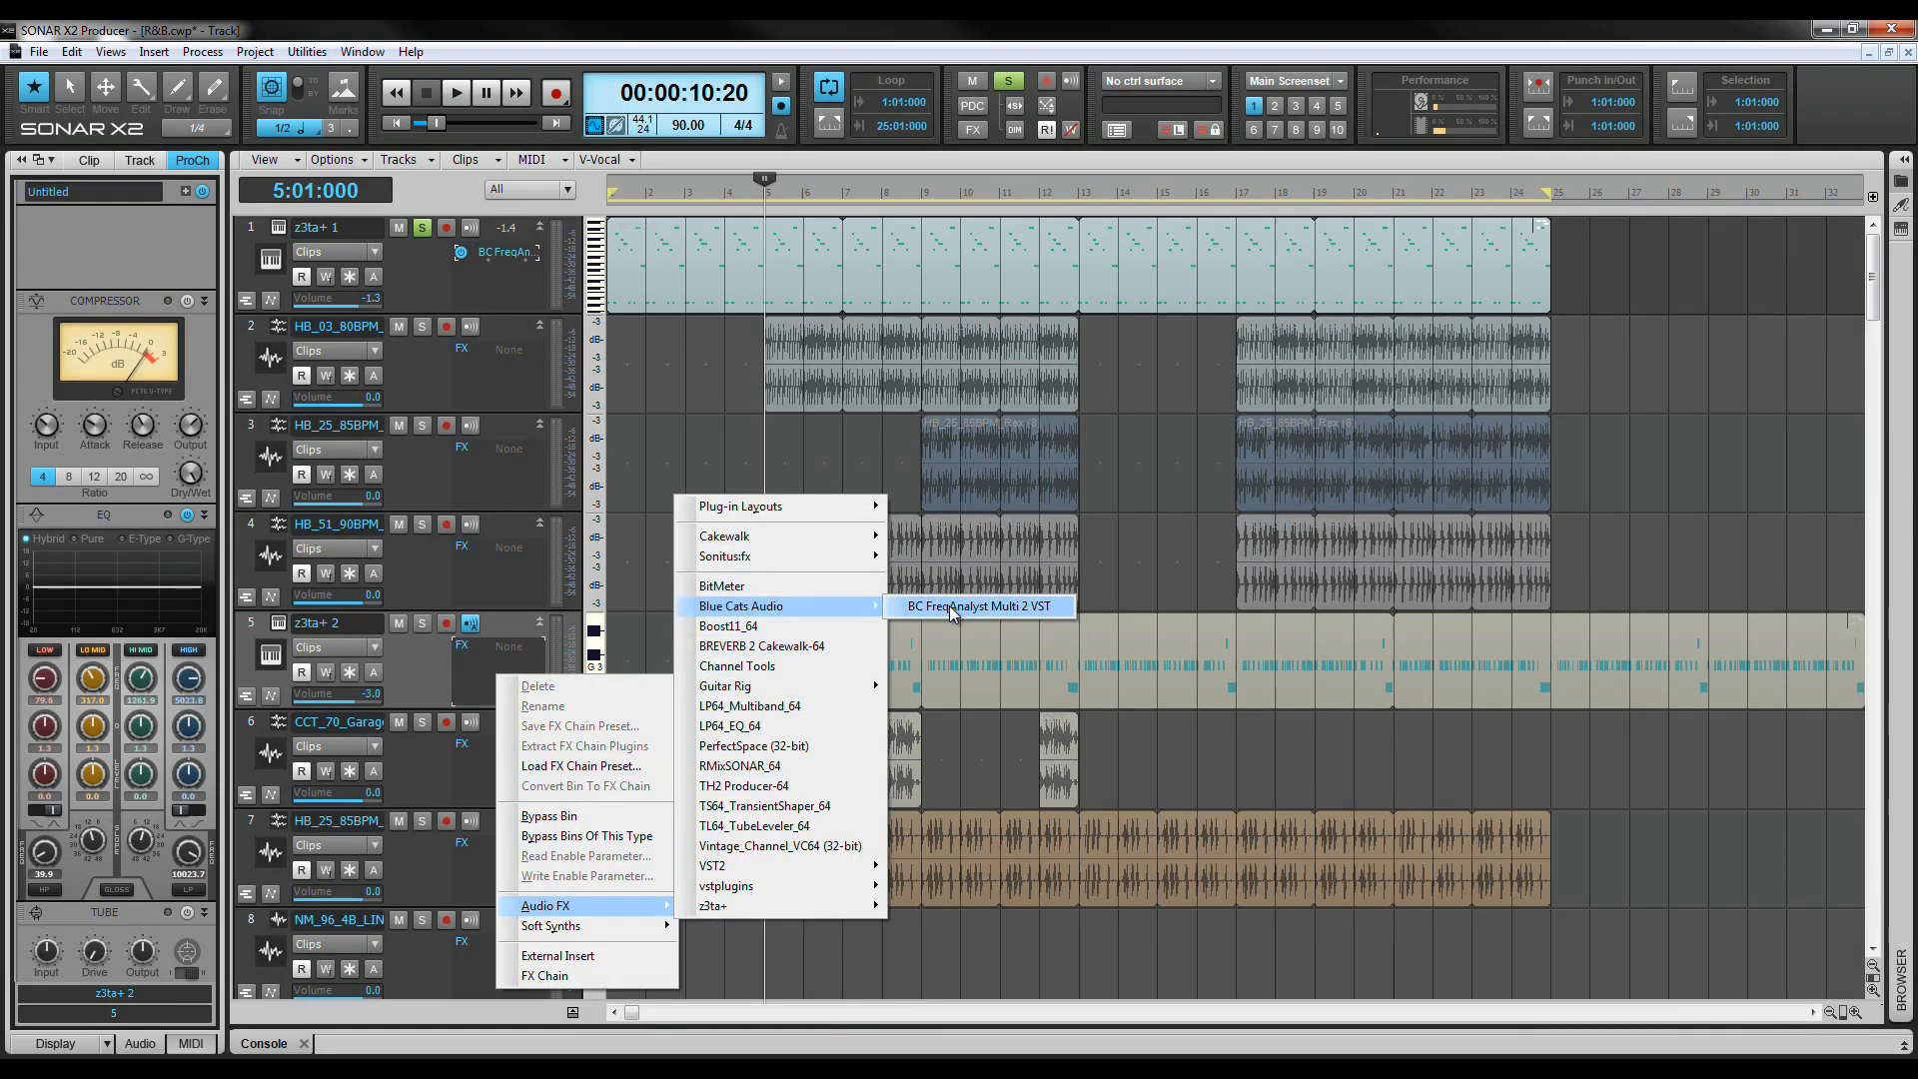
left_click(979, 605)
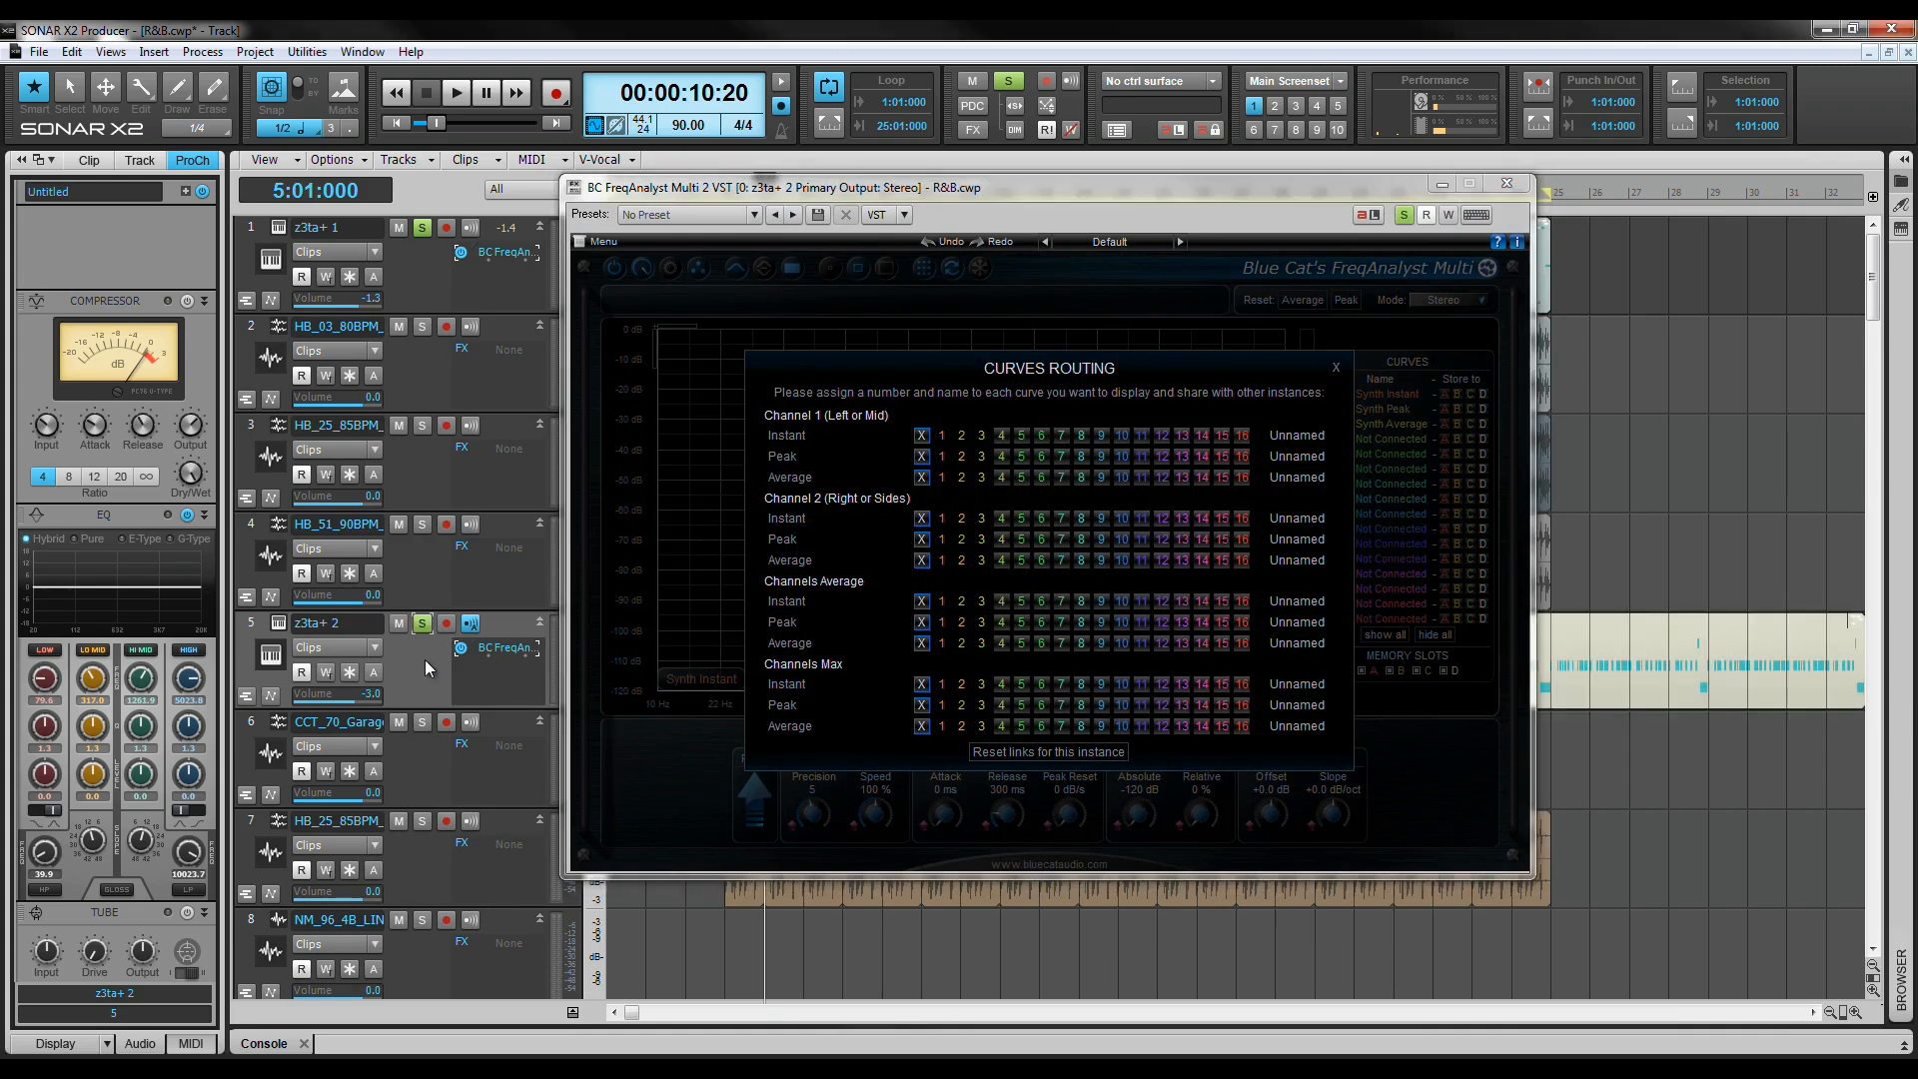
mouse_move(831, 599)
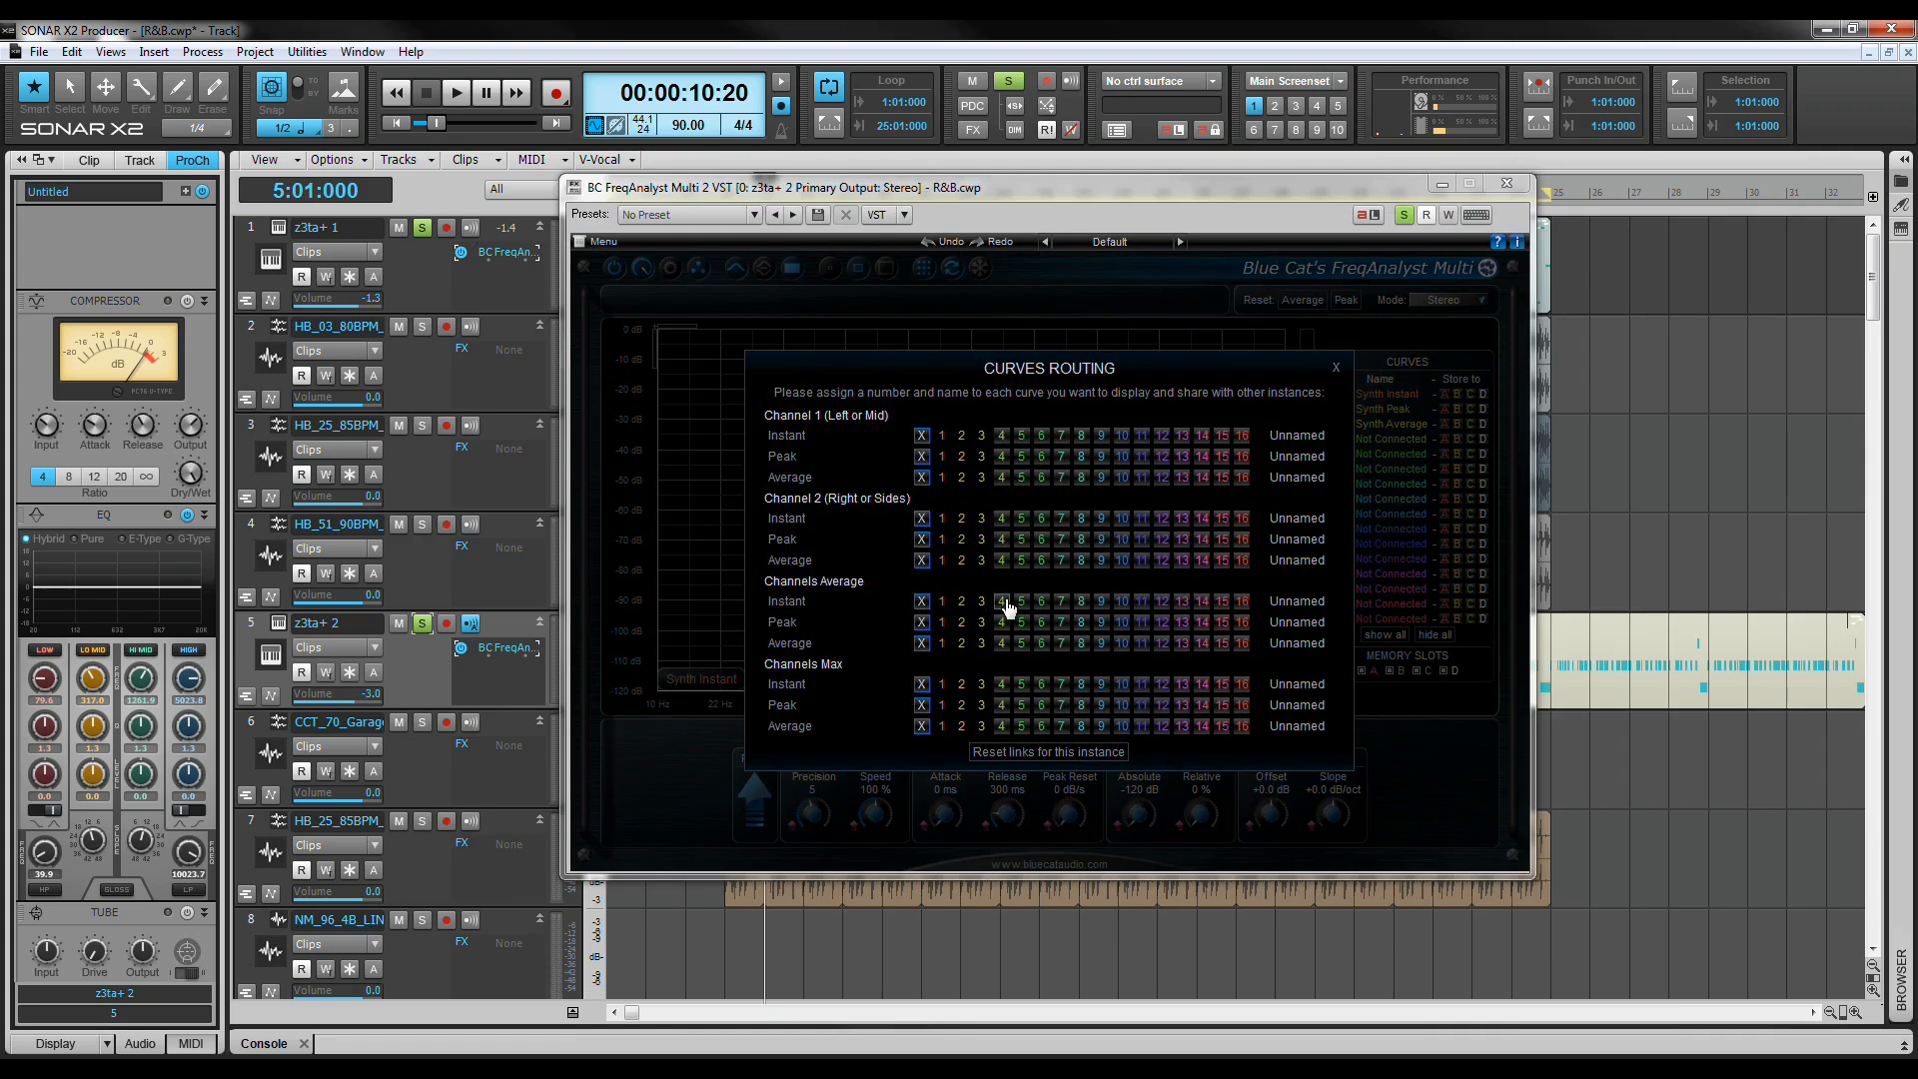
- Assign the averaged channels to curves 4–6 named Bass Instant, Bass Peak, Bass Average and close routing
left_click(999, 602)
type("B")
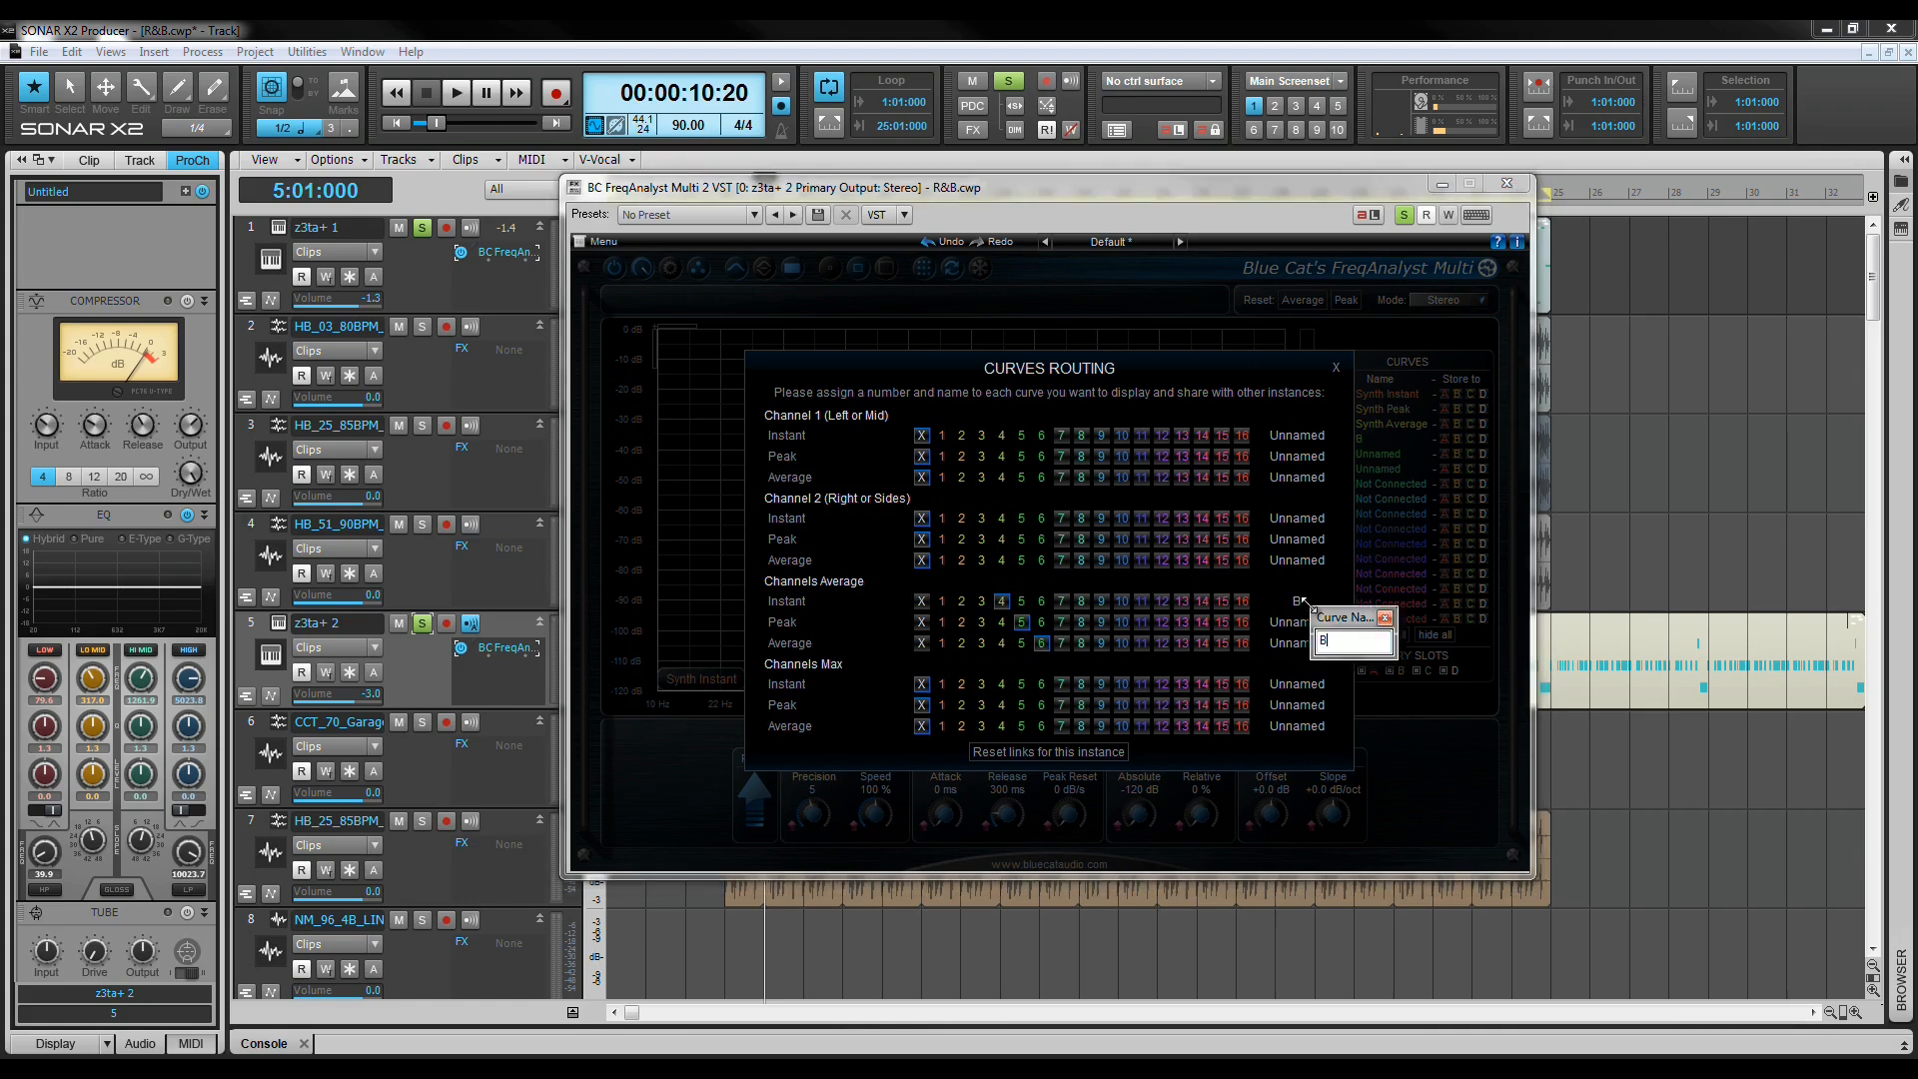
type("ass Instant")
left_click(1288, 621)
type("Bass Peak")
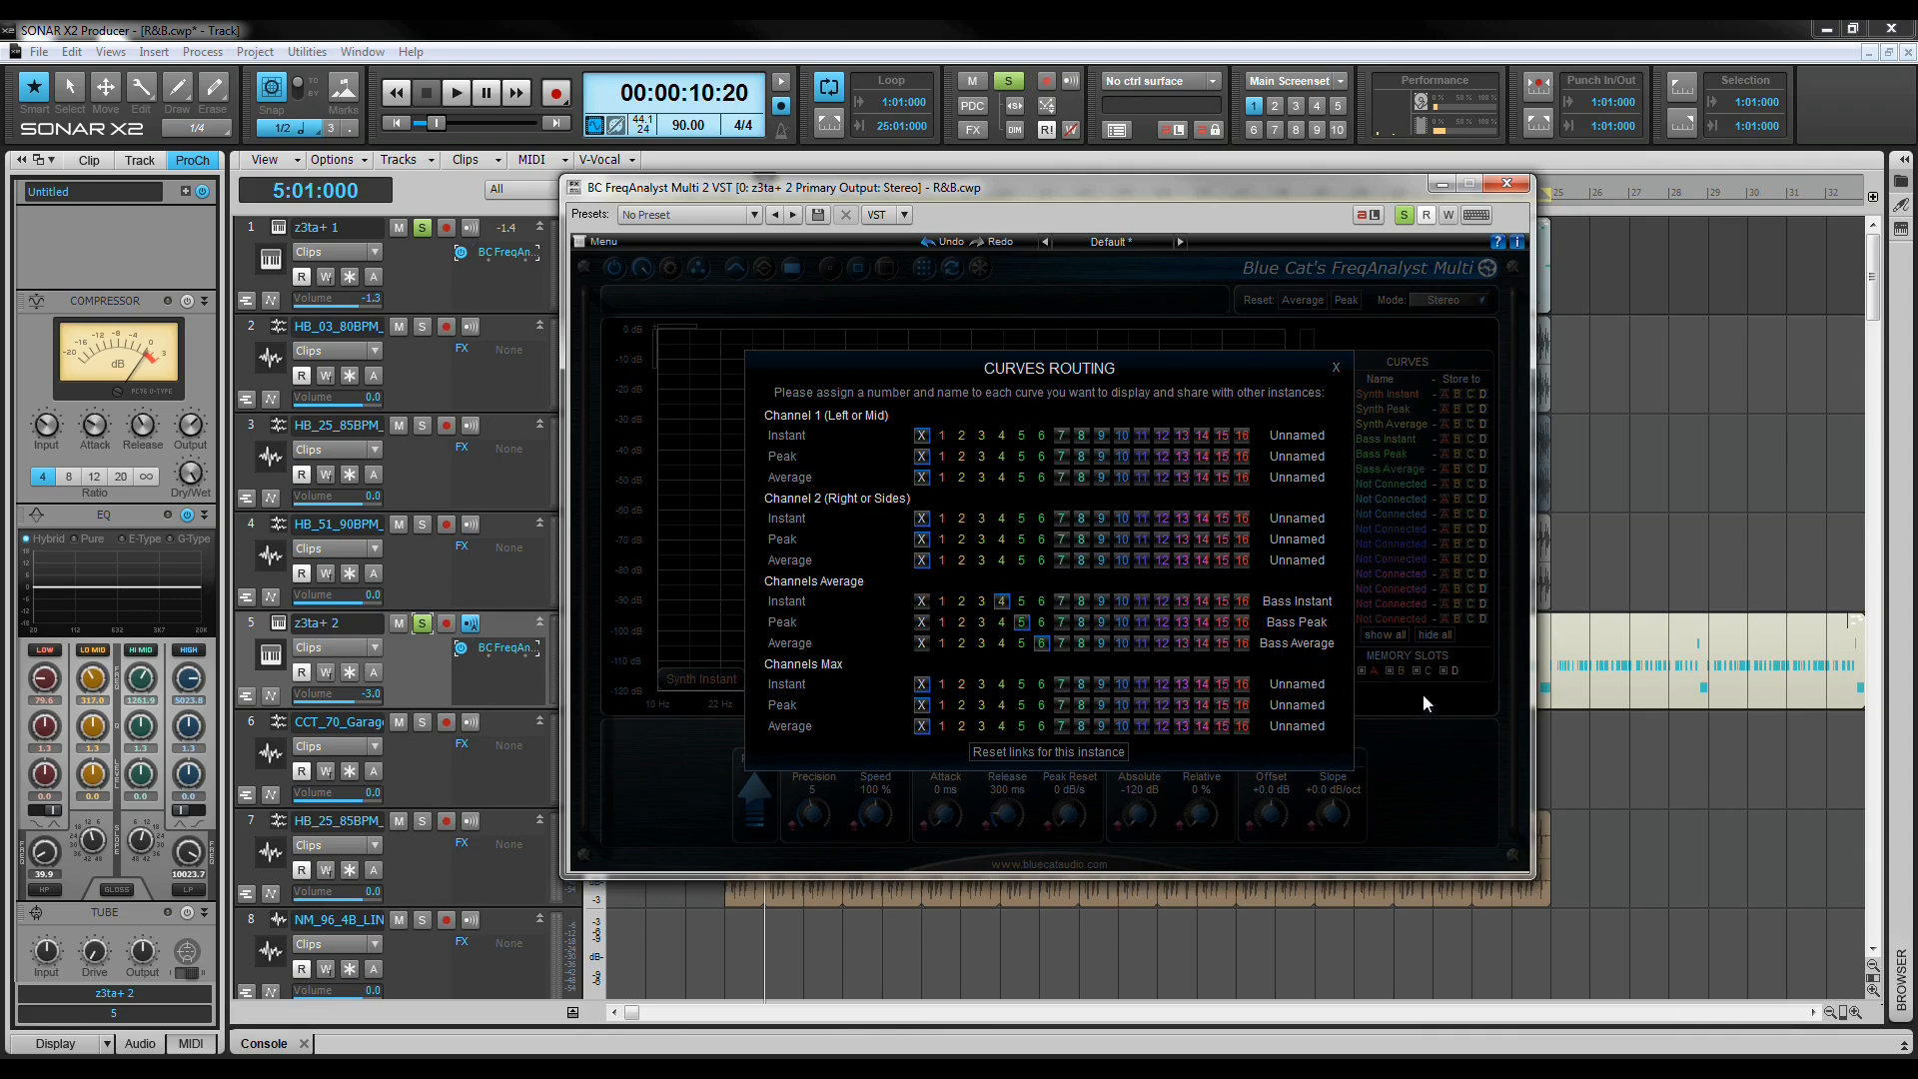
left_click(1334, 367)
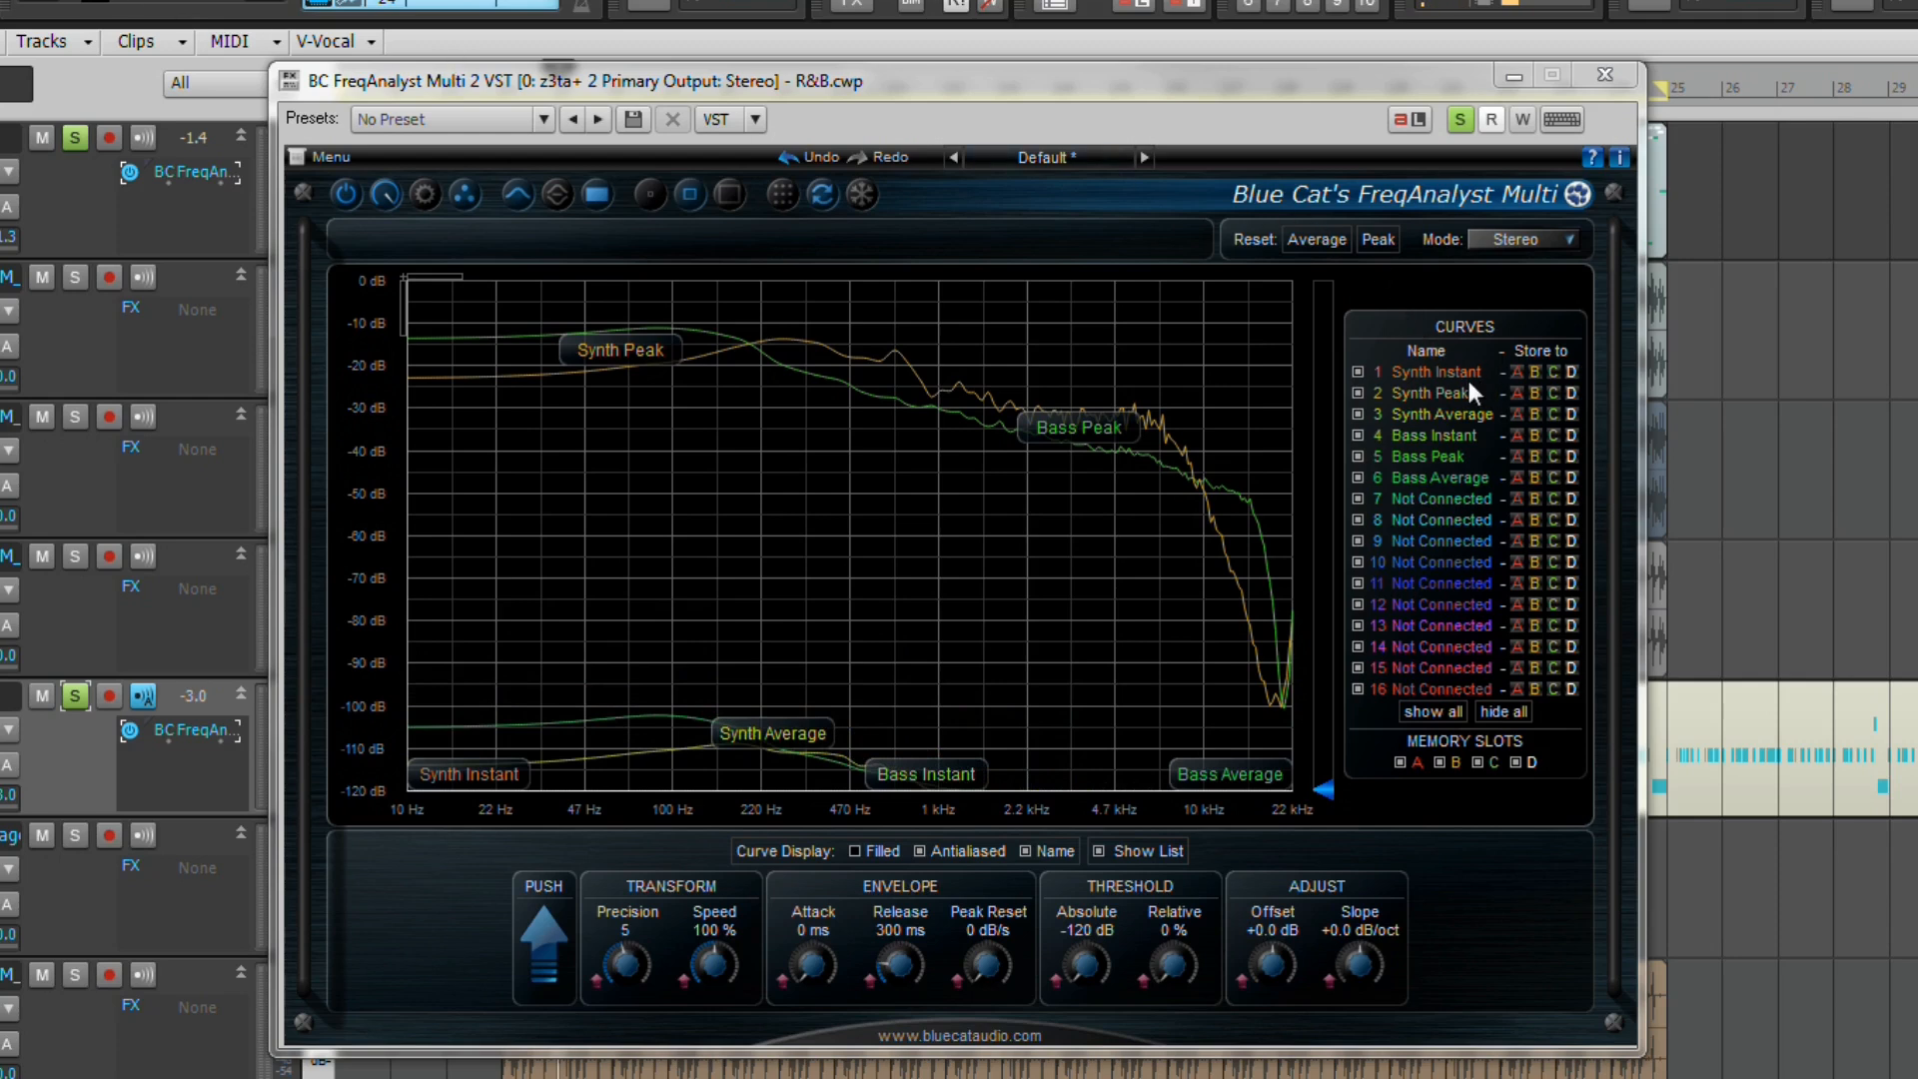
- Leave only 3 Synth Average and 6 Bass Average checked in the CURVES list
left_click(1366, 393)
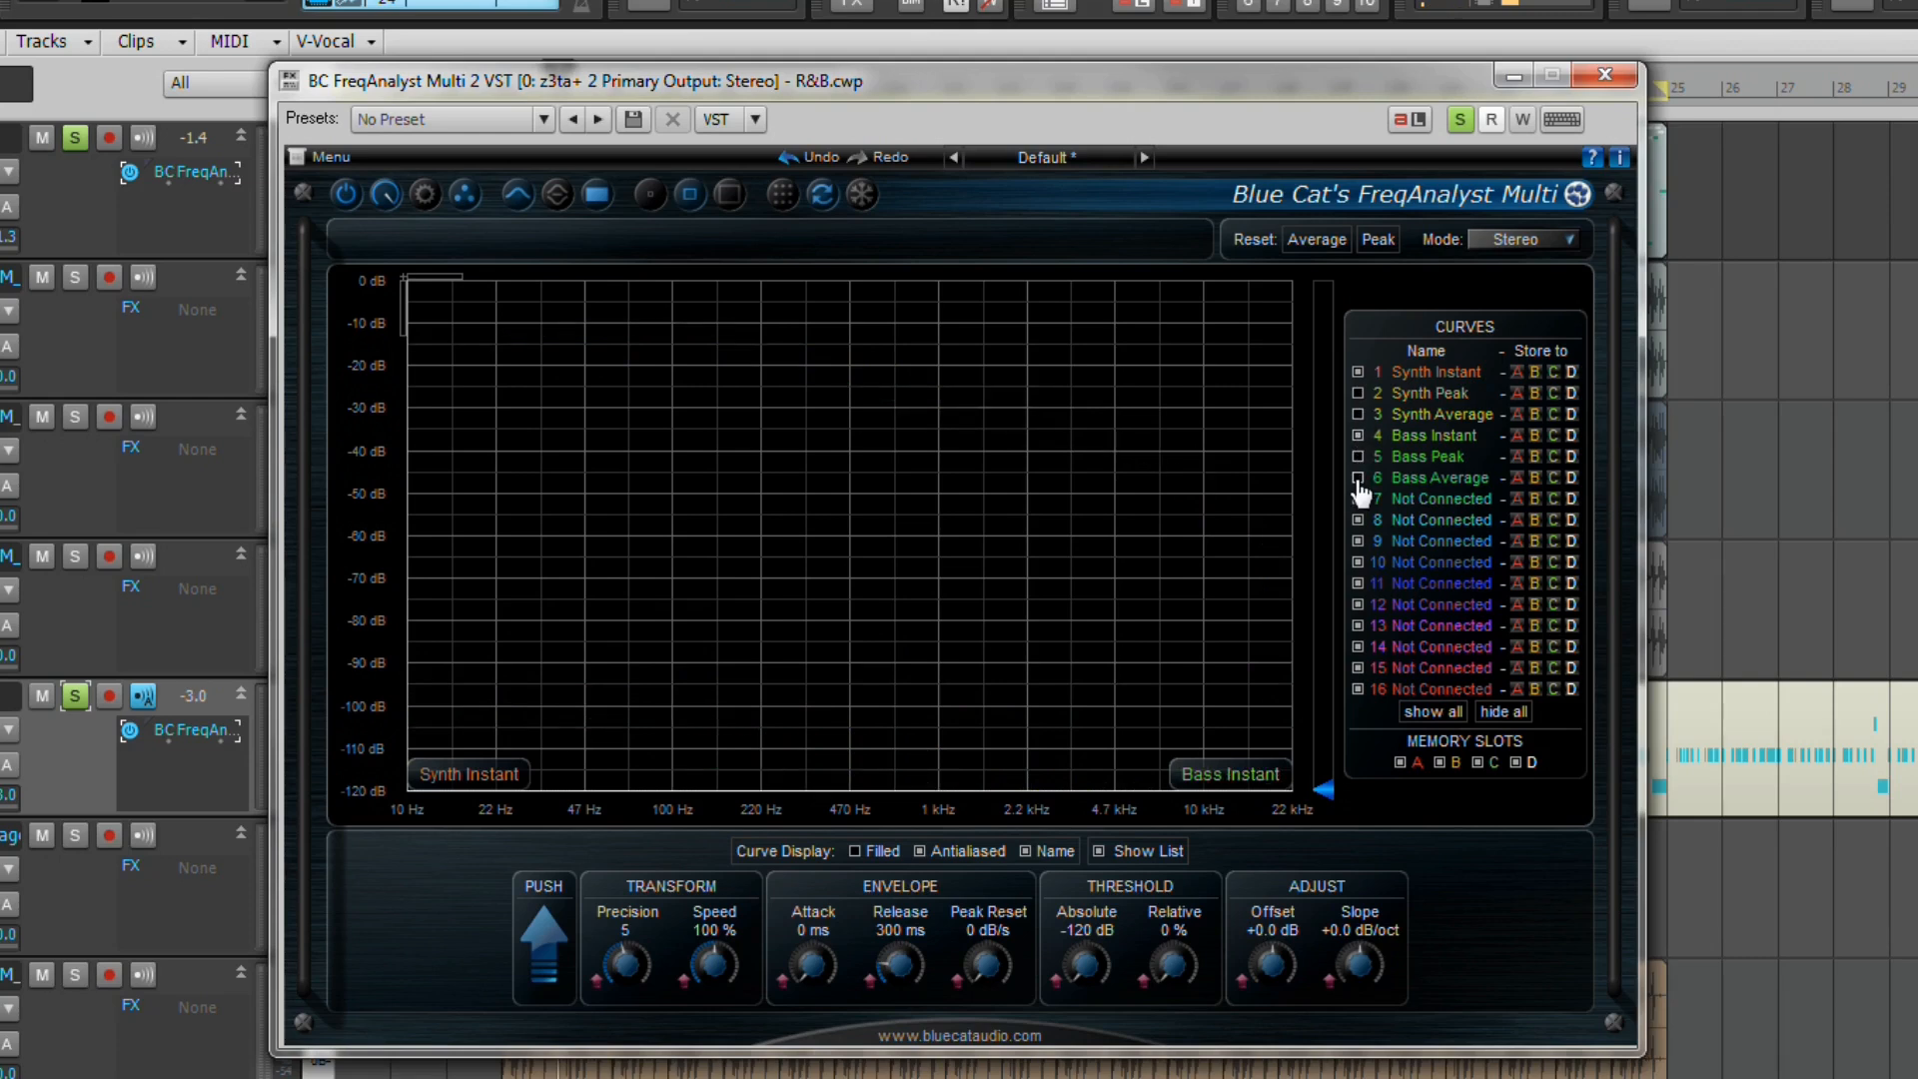
left_click(1352, 478)
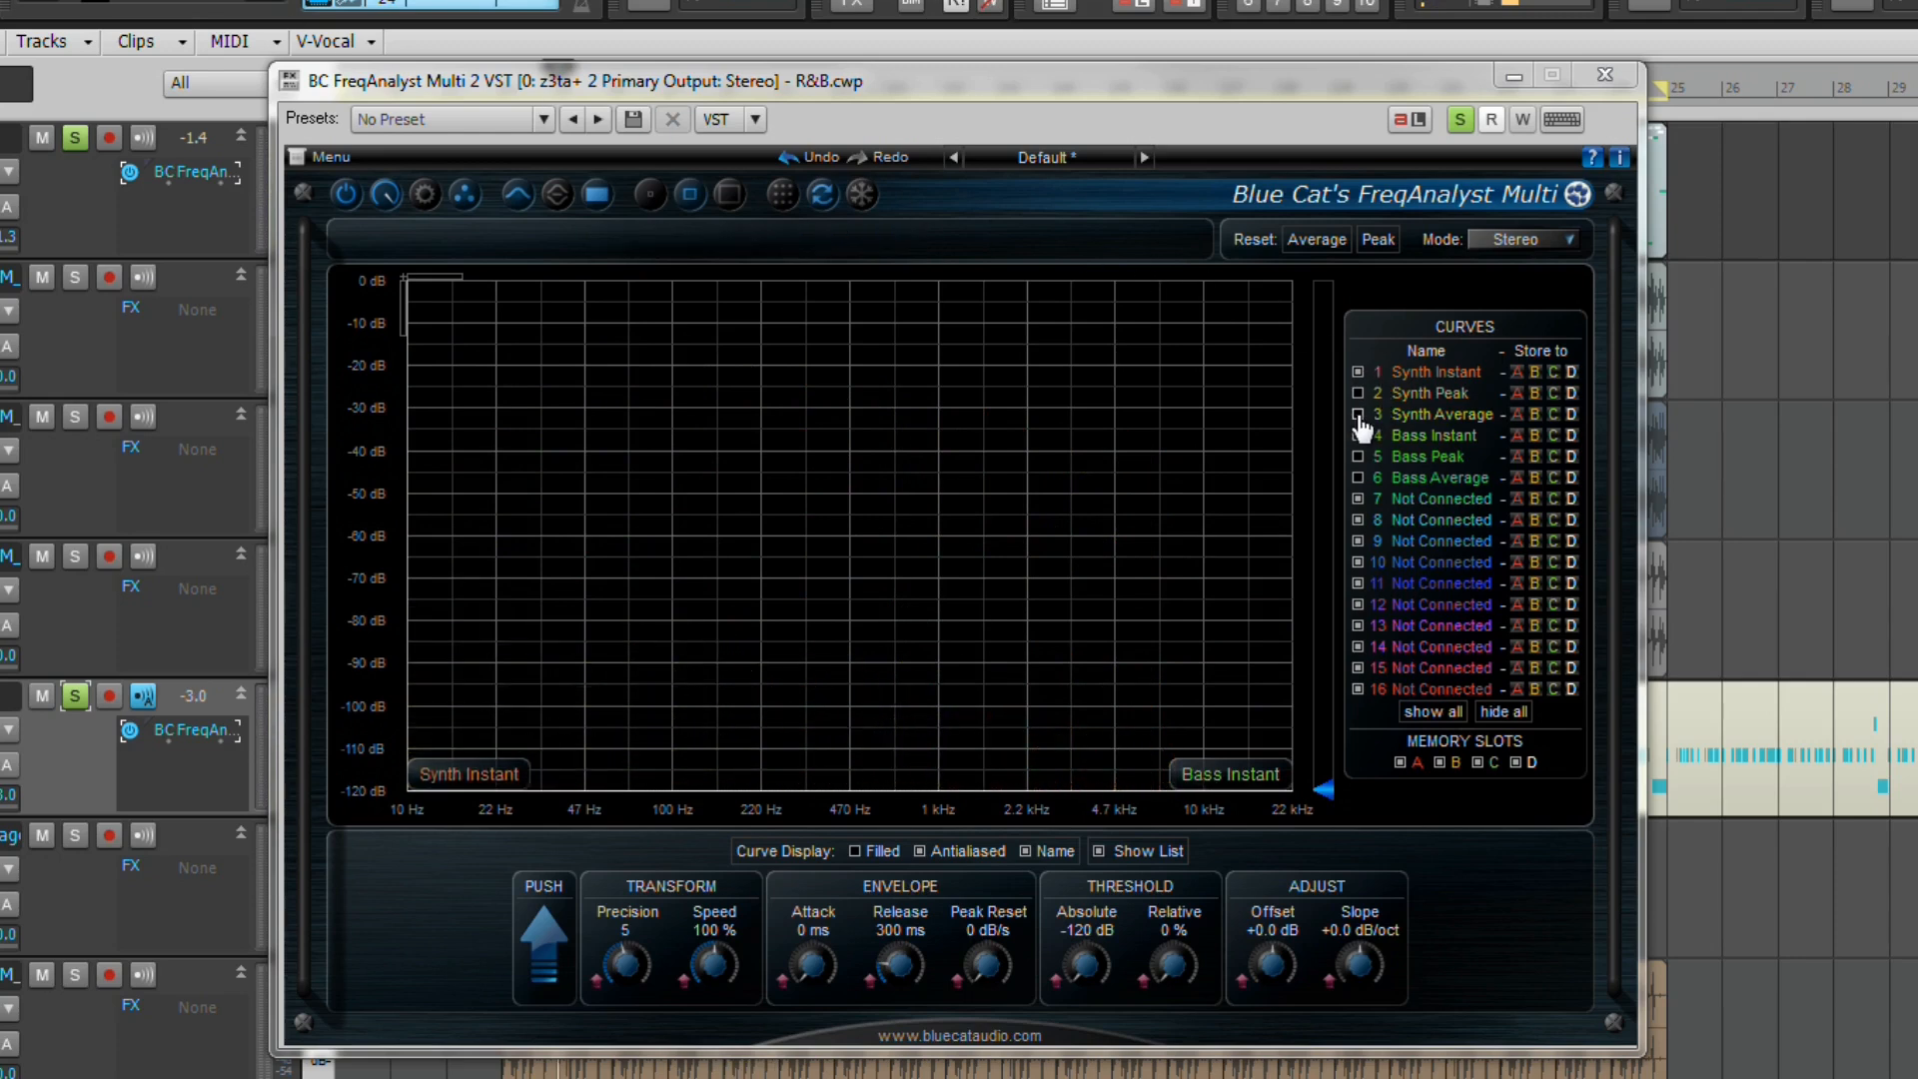
left_click(1349, 413)
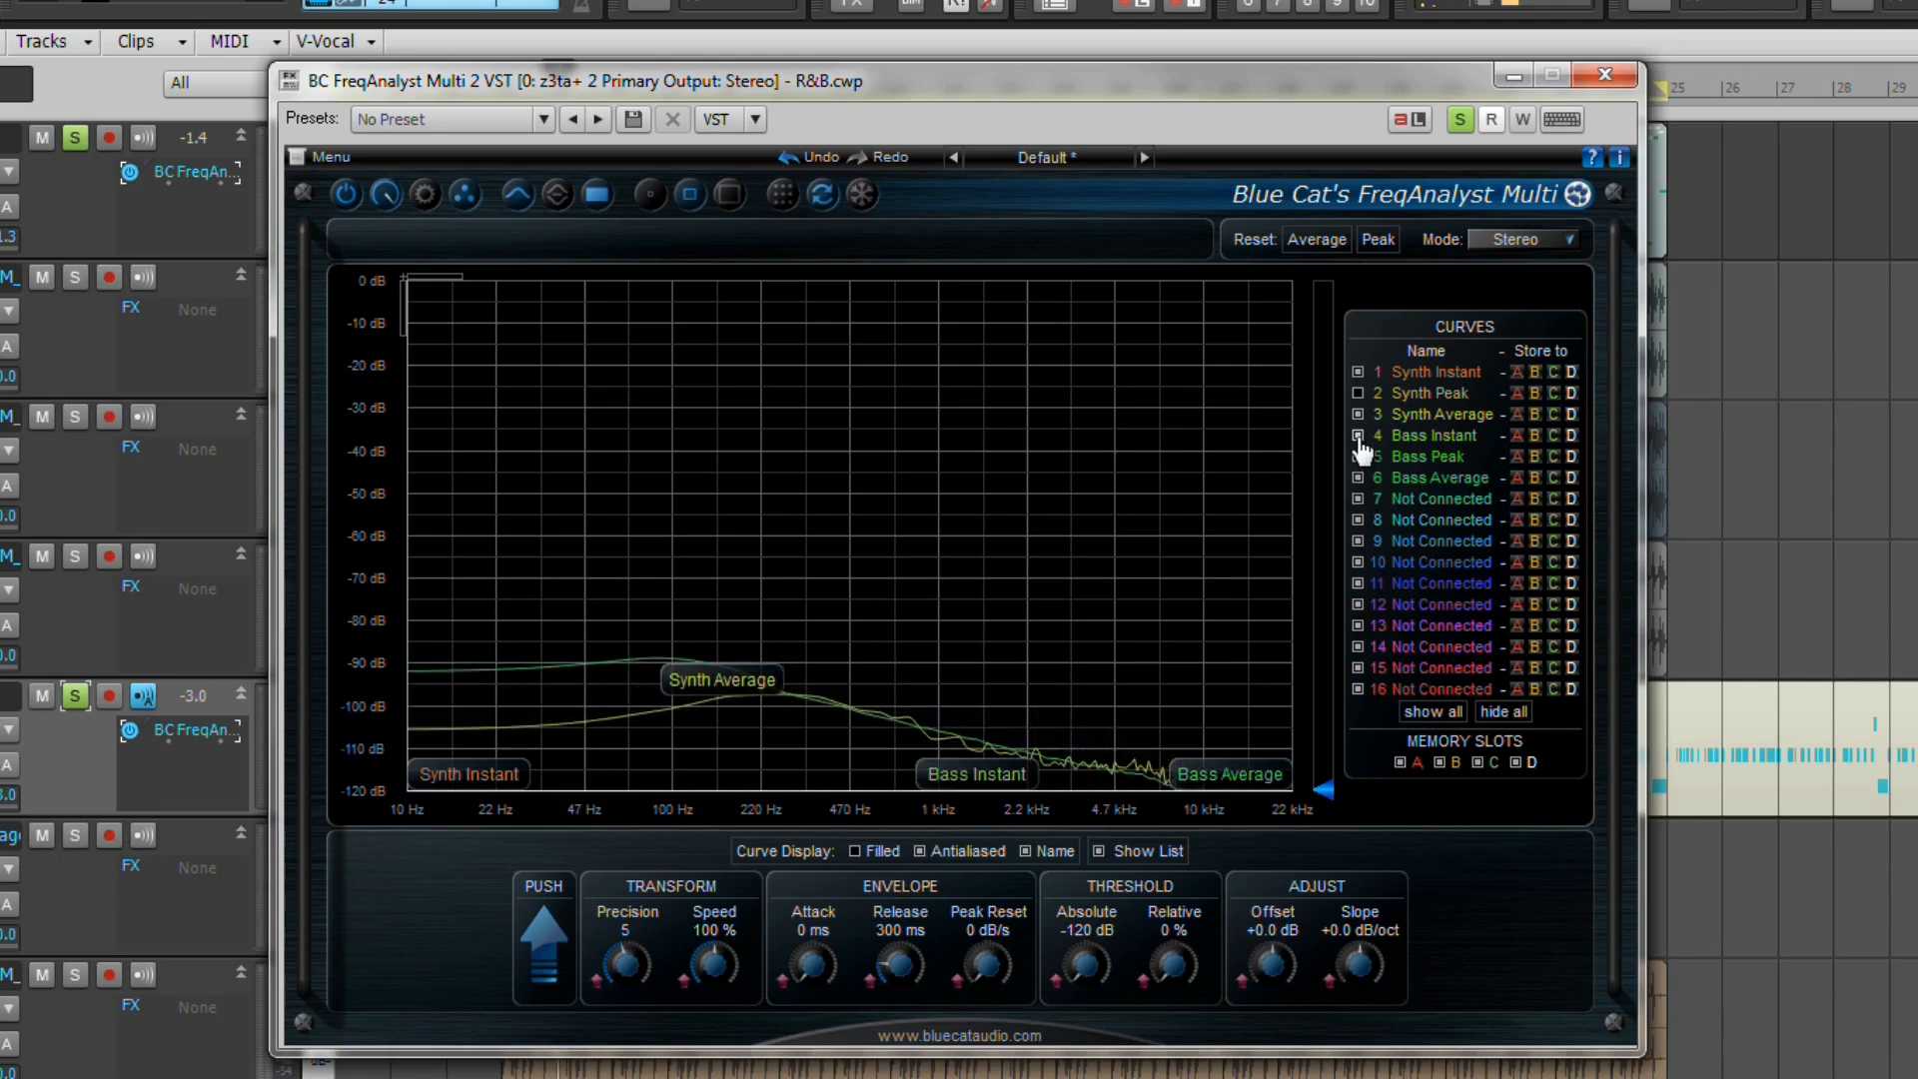
left_click(1355, 435)
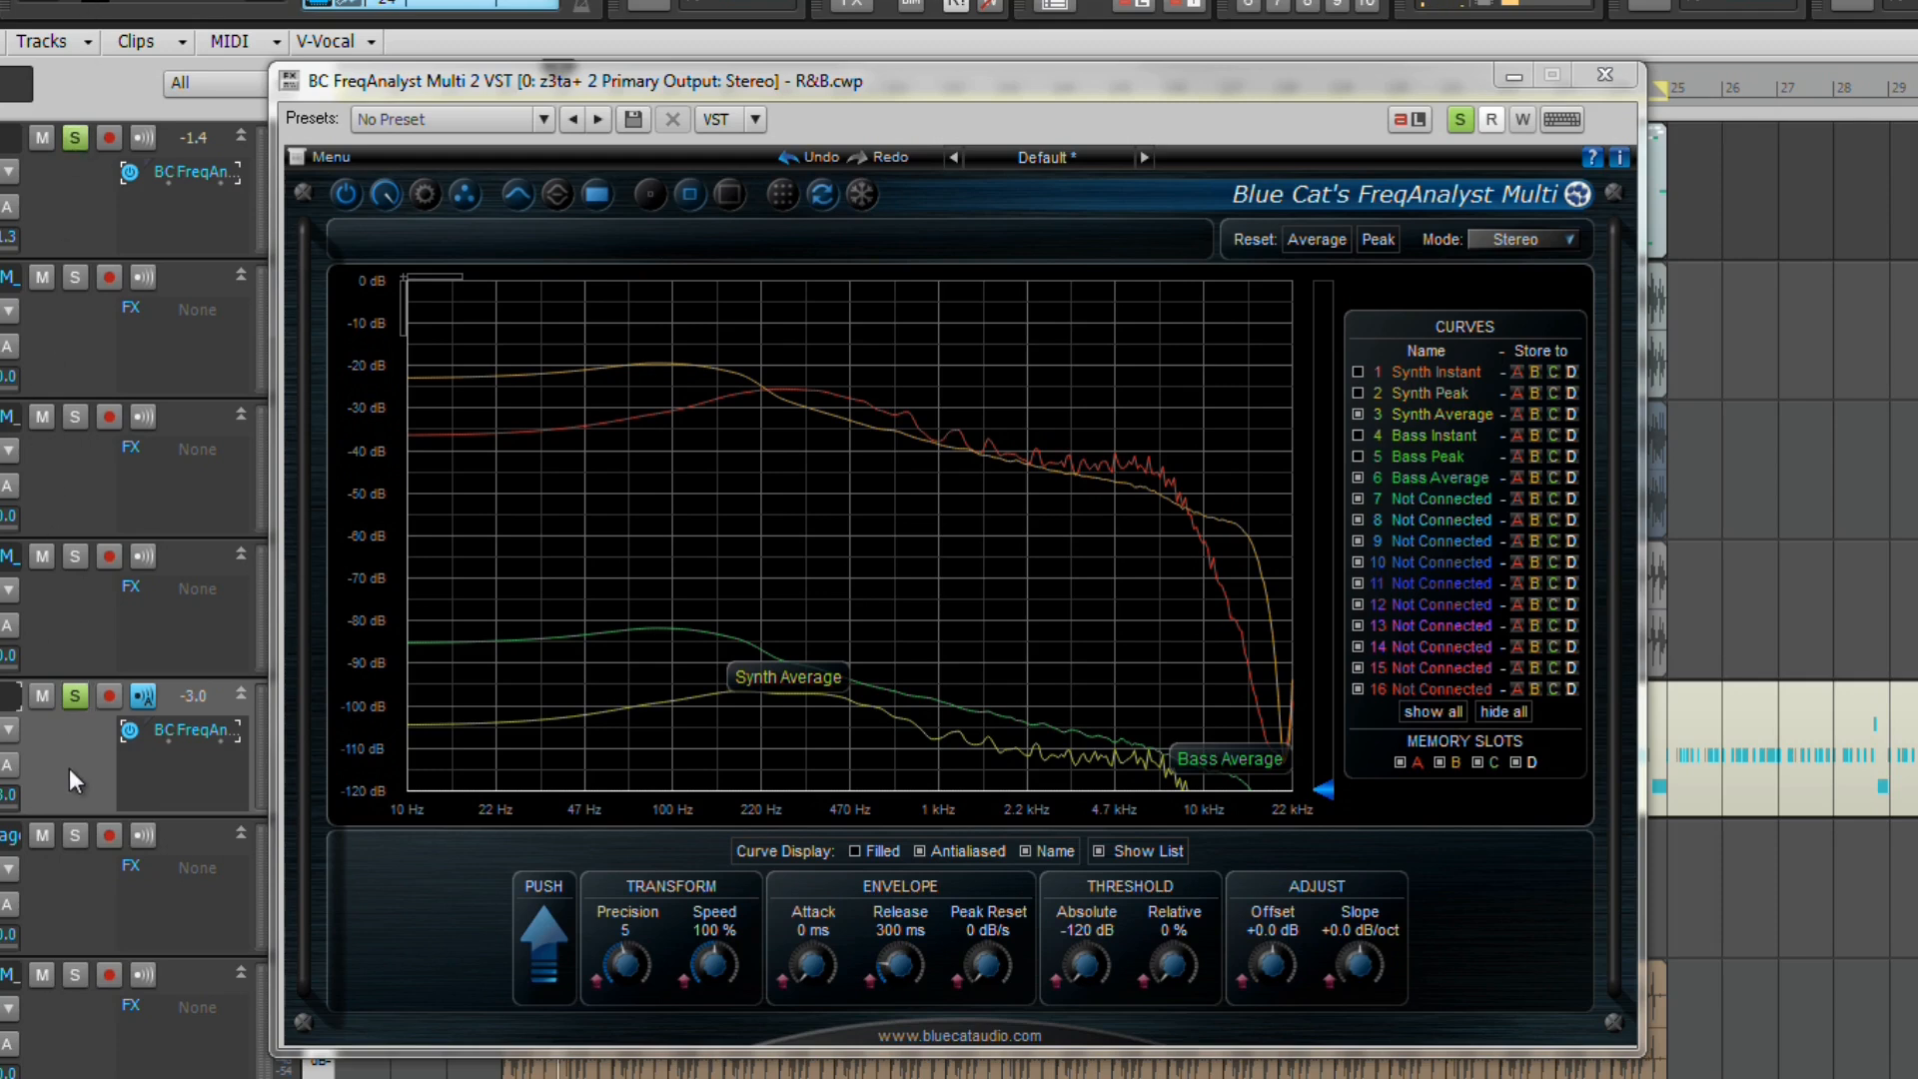
mouse_move(94, 775)
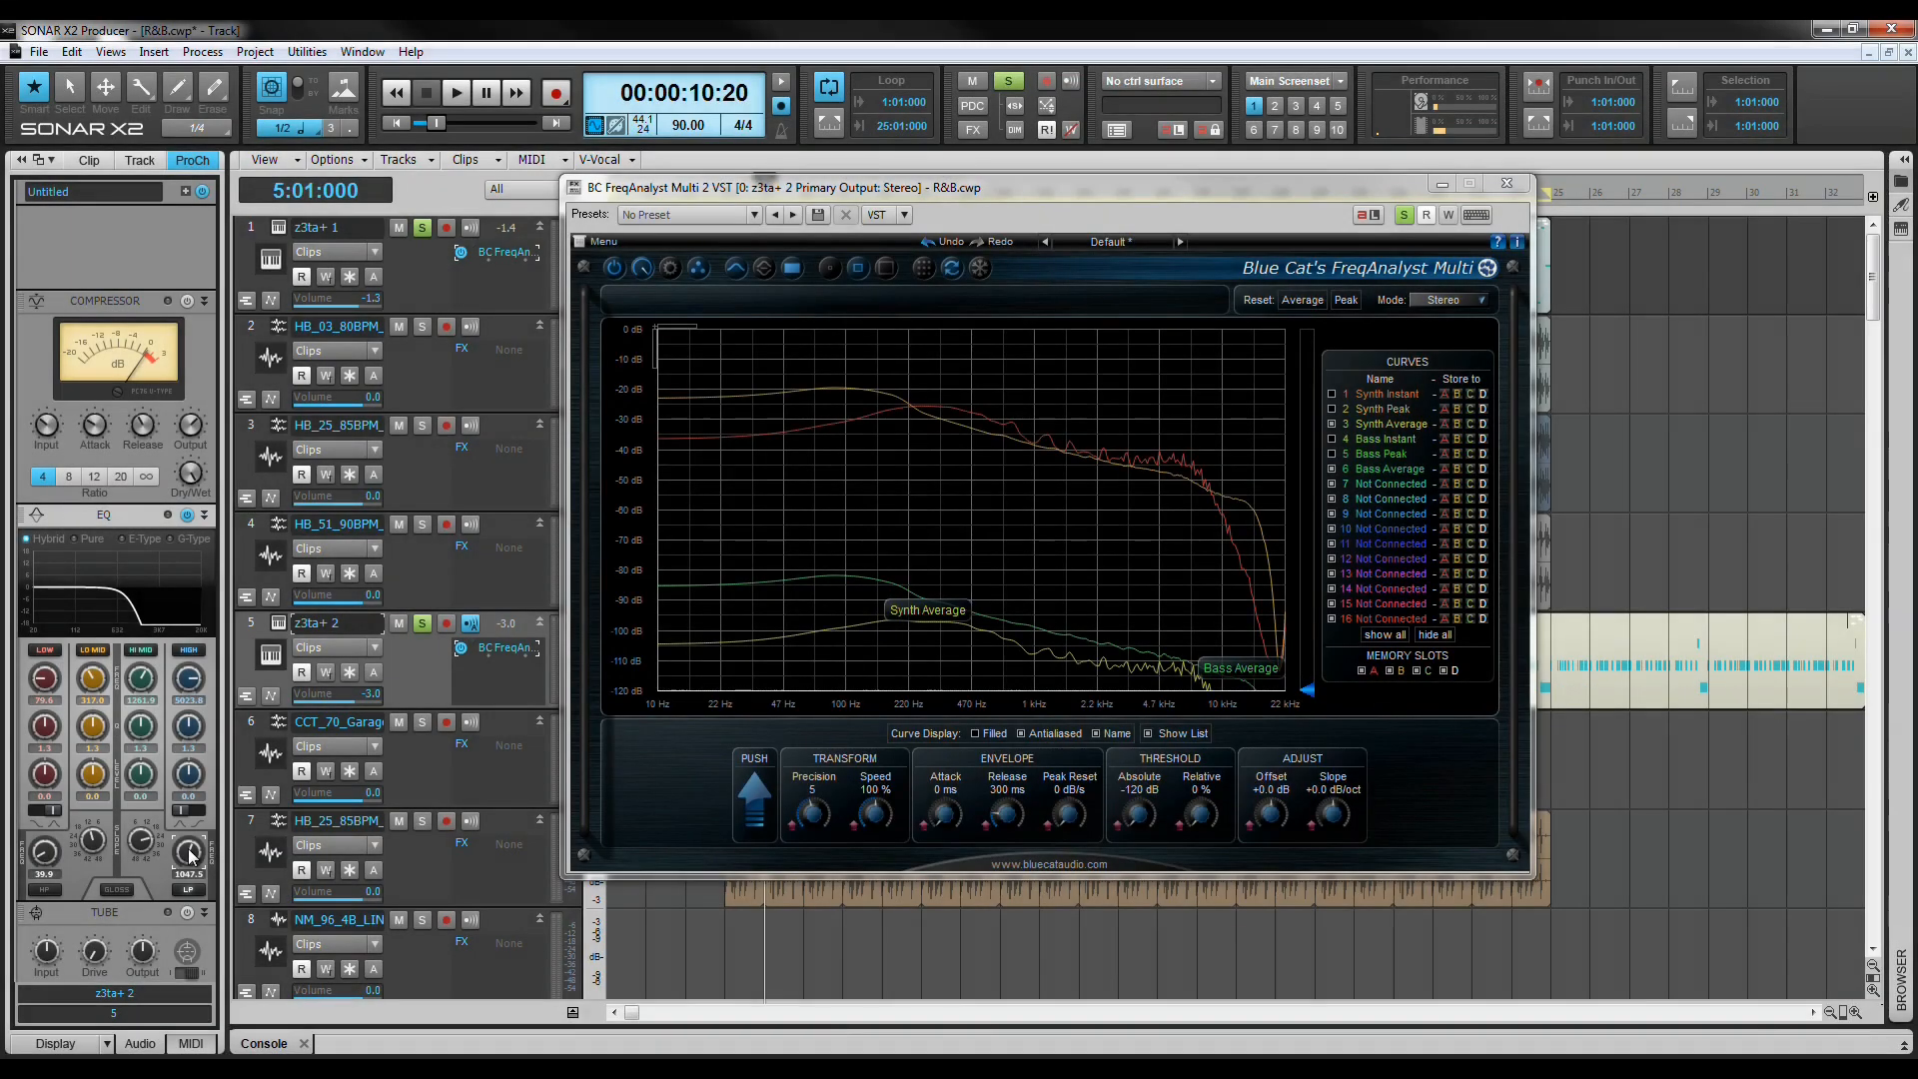
mouse_move(497, 470)
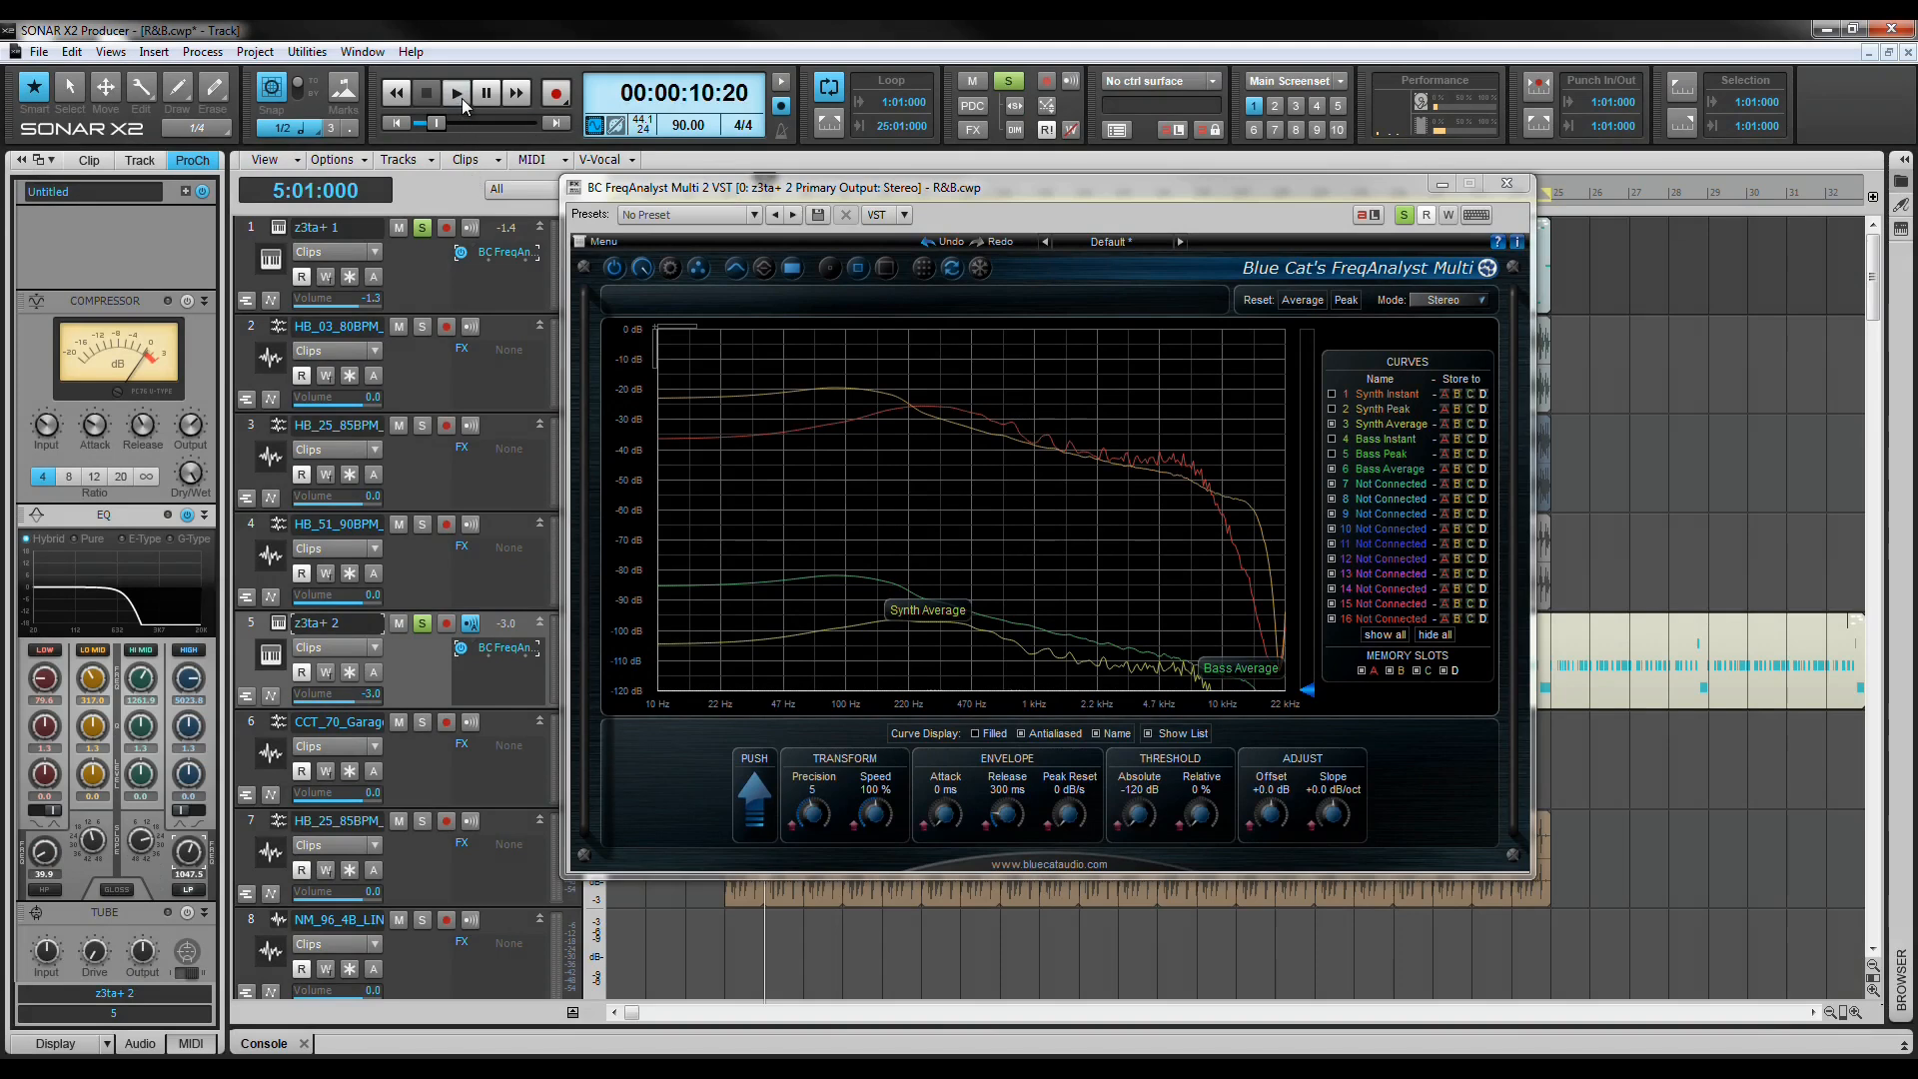
- Start playback to watch the low-passed Bass Average curve against Synth Average
left_click(456, 93)
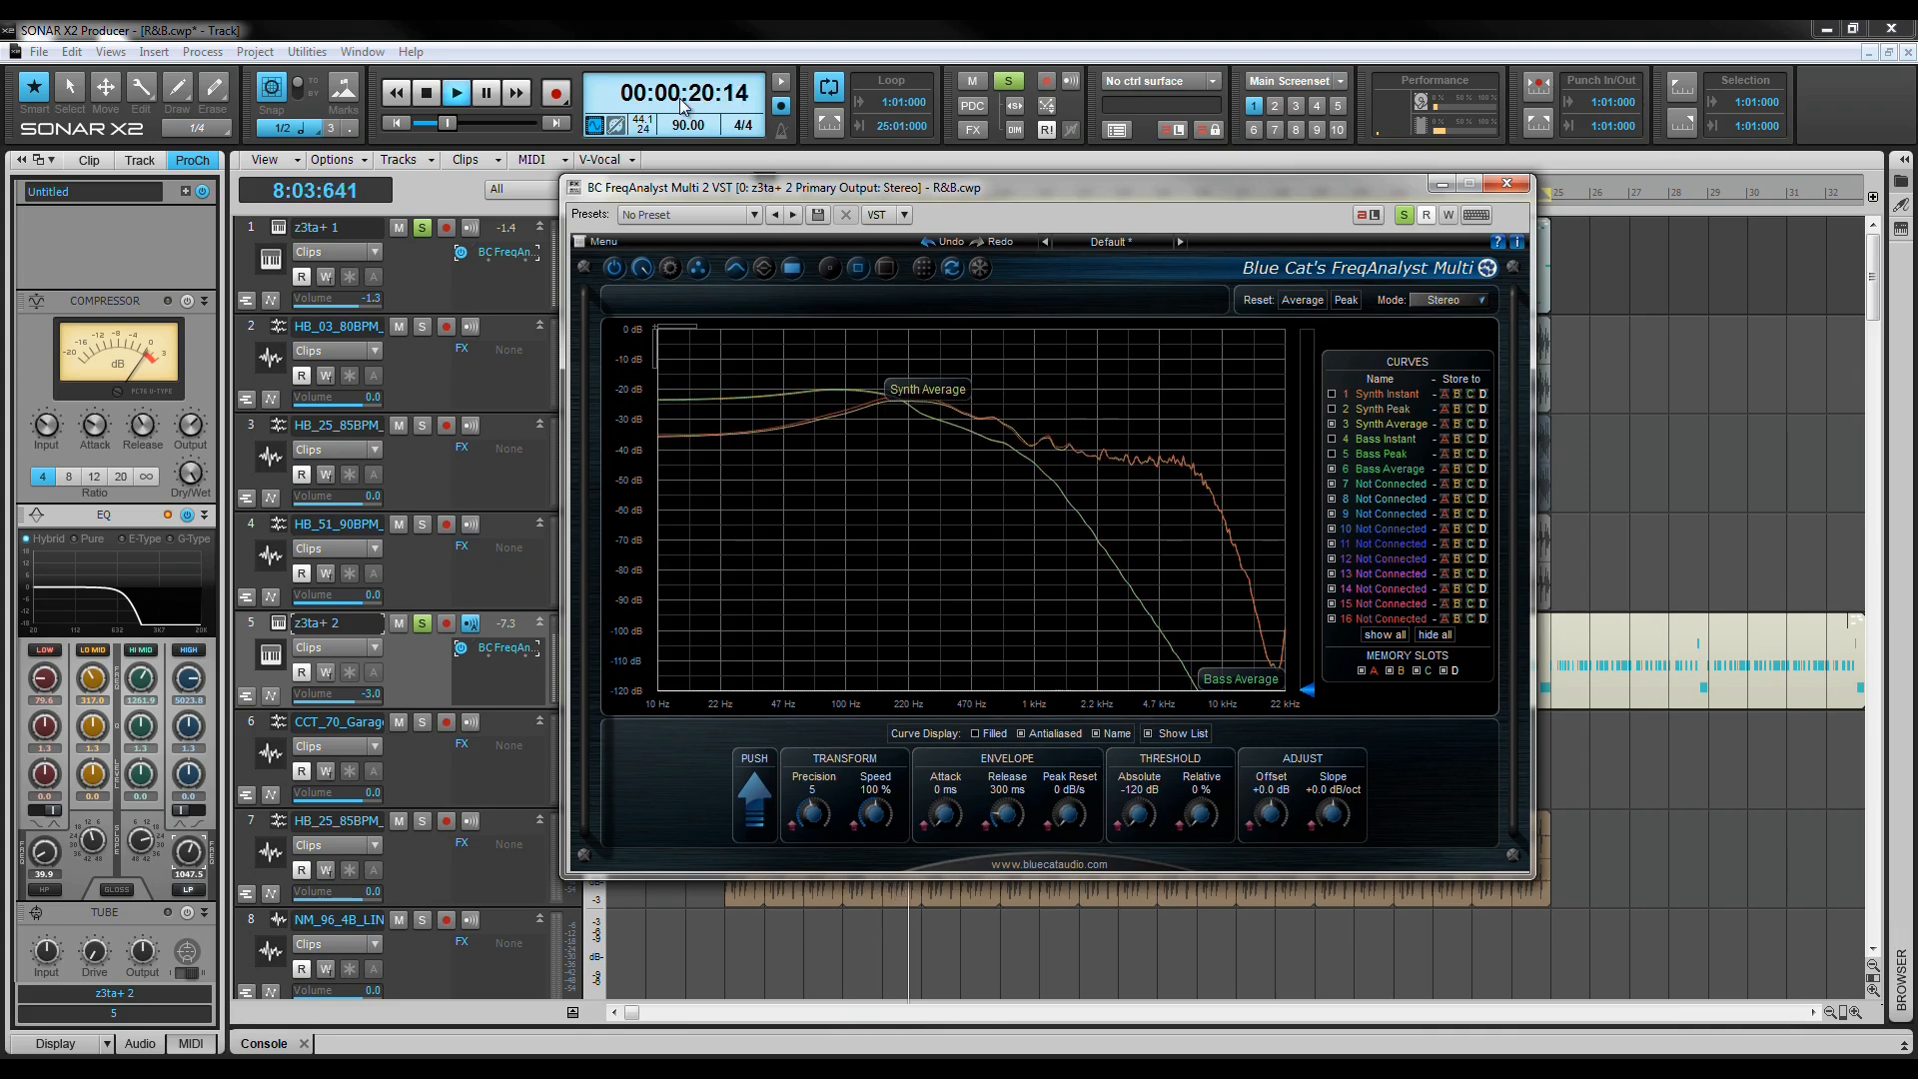
- Stop playback and pull the z3ta+ 1 ProChannel LO MID gain down to cut the low mids
left_click(425, 94)
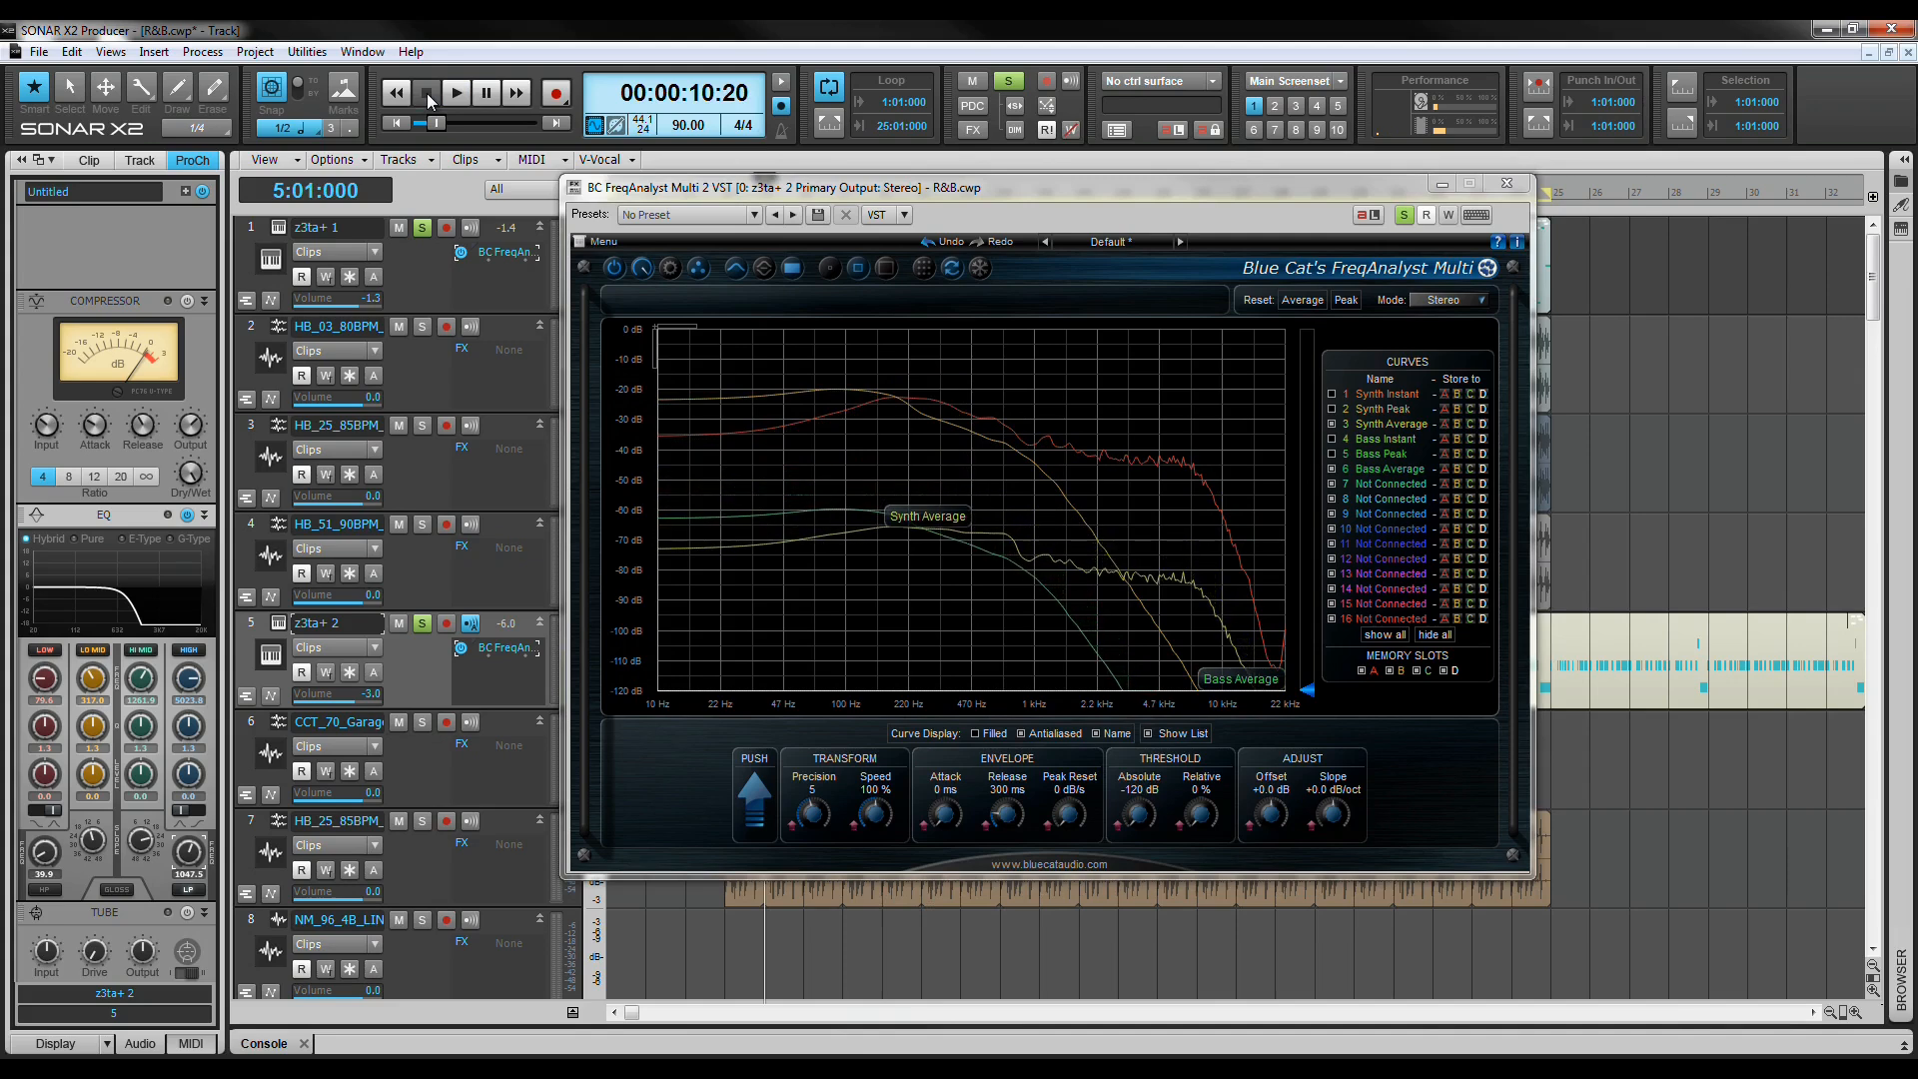
mouse_move(911, 593)
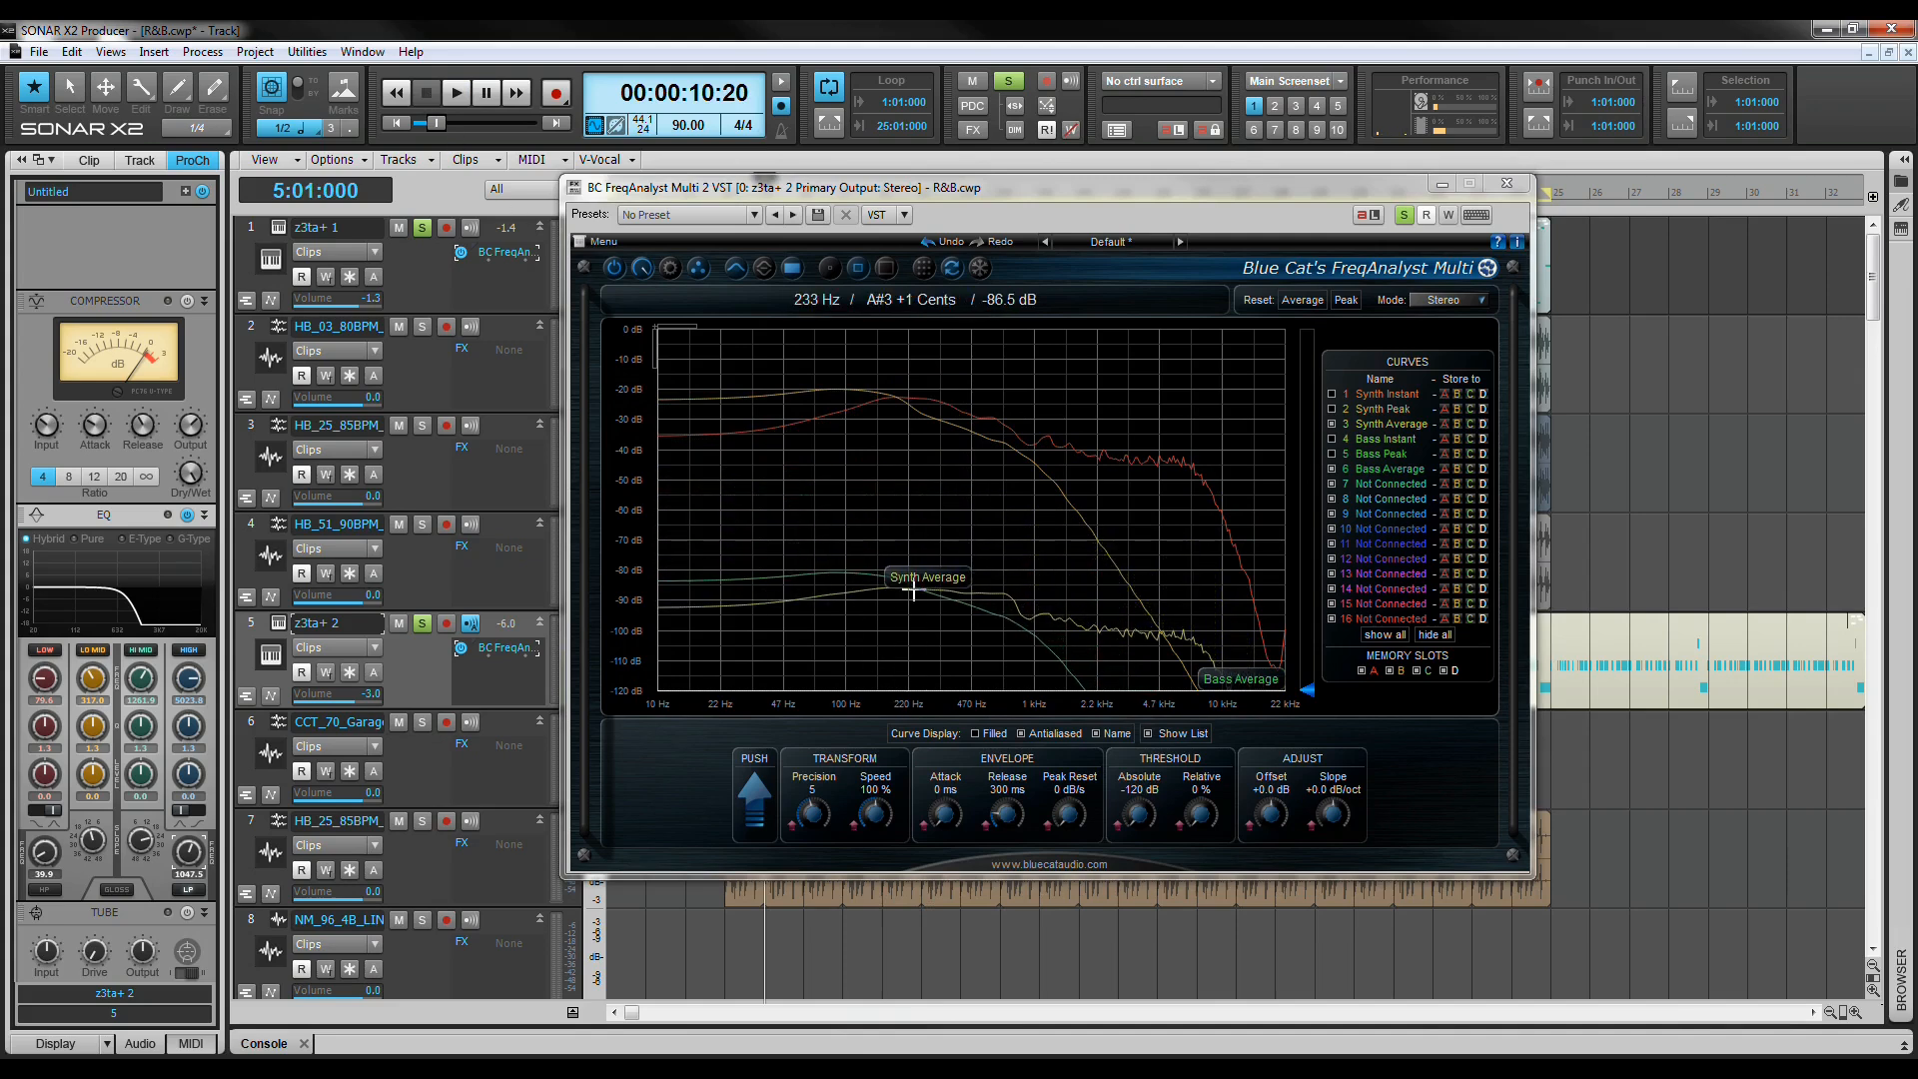
mouse_move(899, 401)
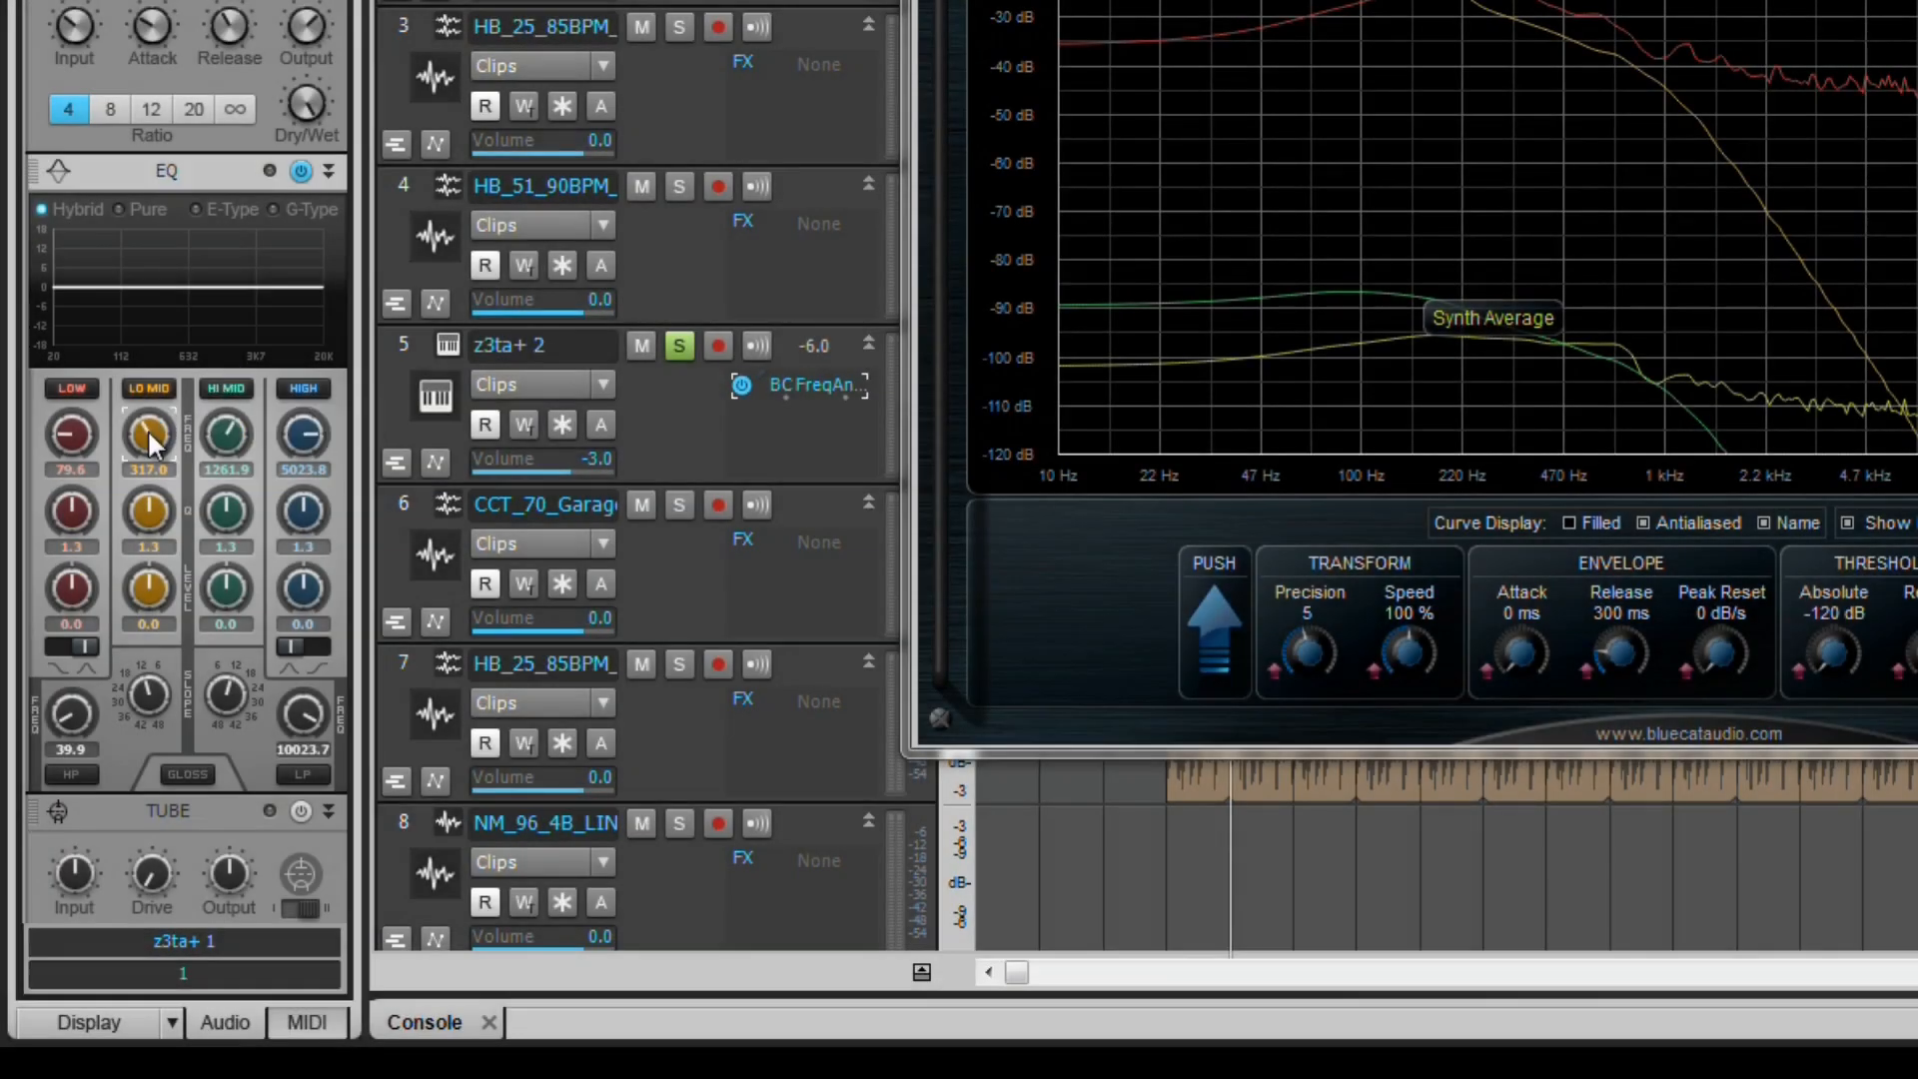
left_click_drag(145, 434, 146, 513)
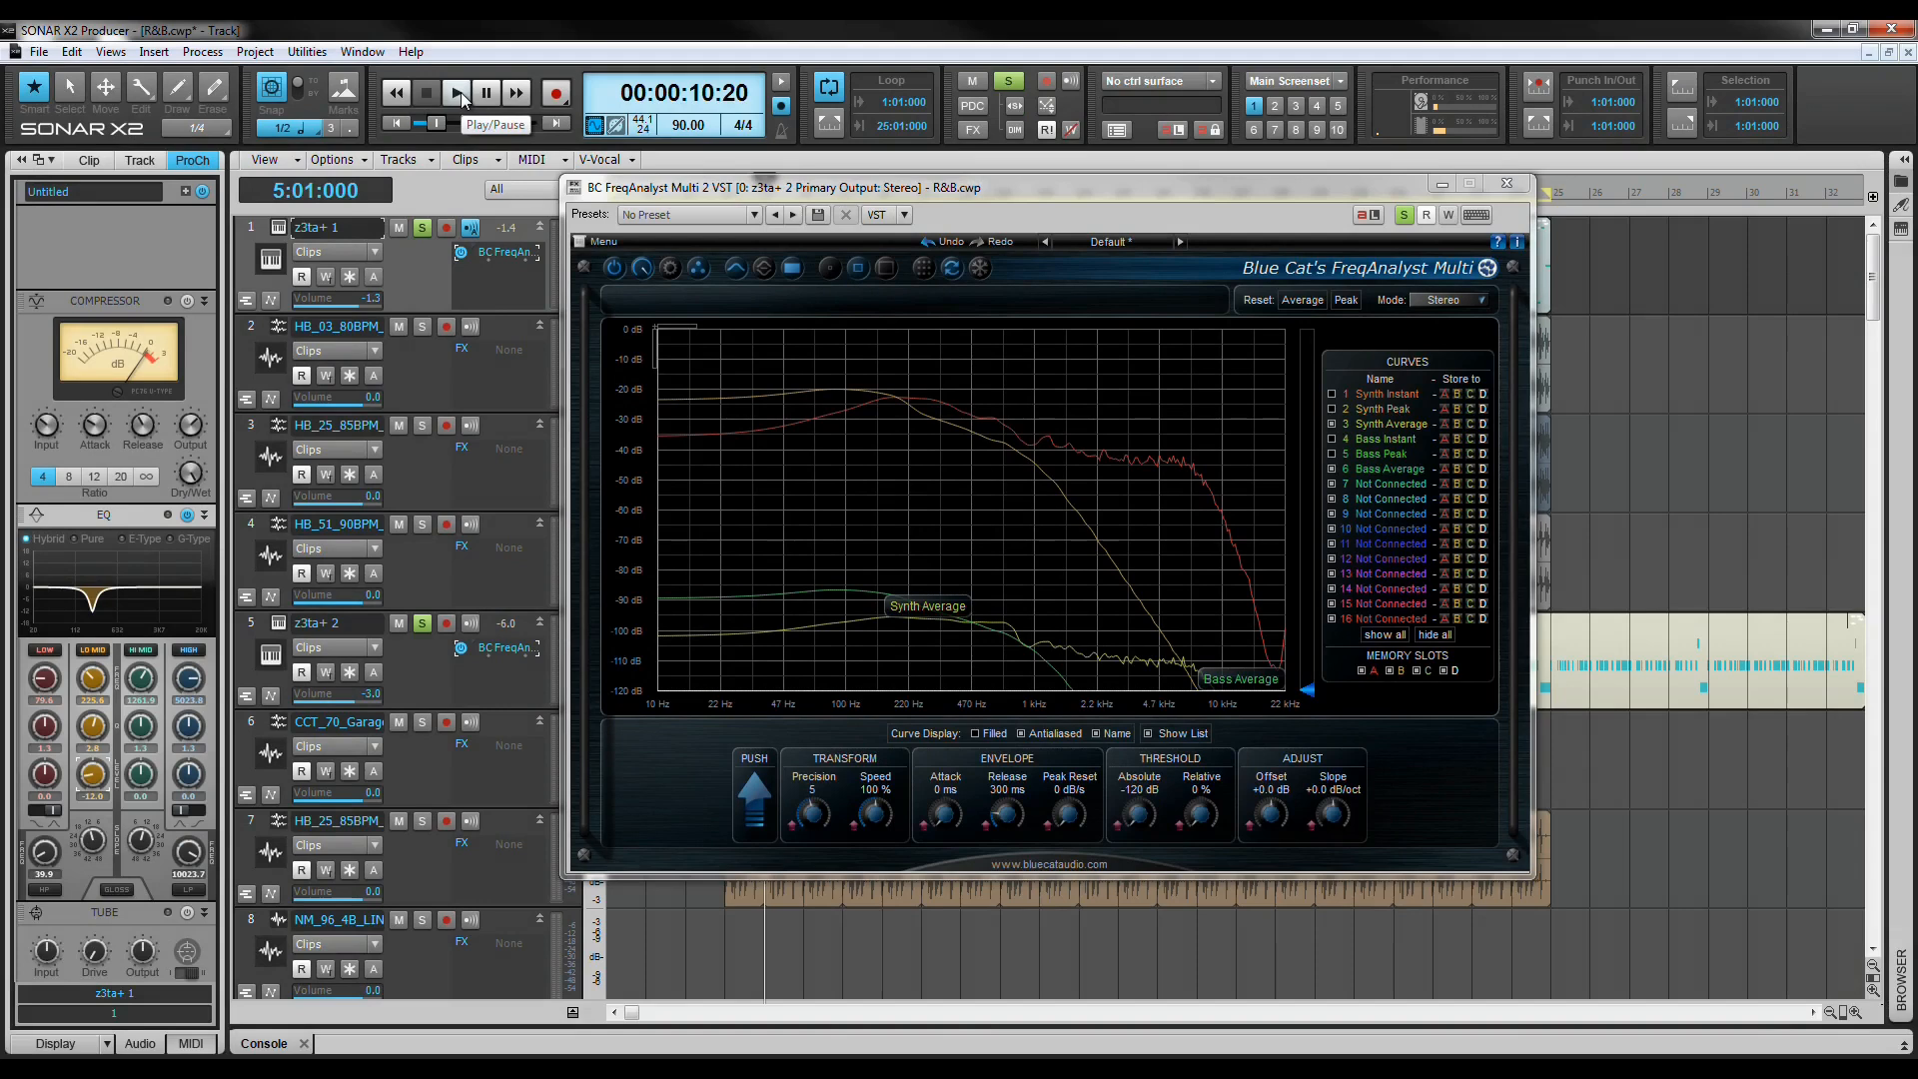
- Audition the synth cut on playback and show the Synth Instant curve in FreqAnalyst Multi
left_click(455, 93)
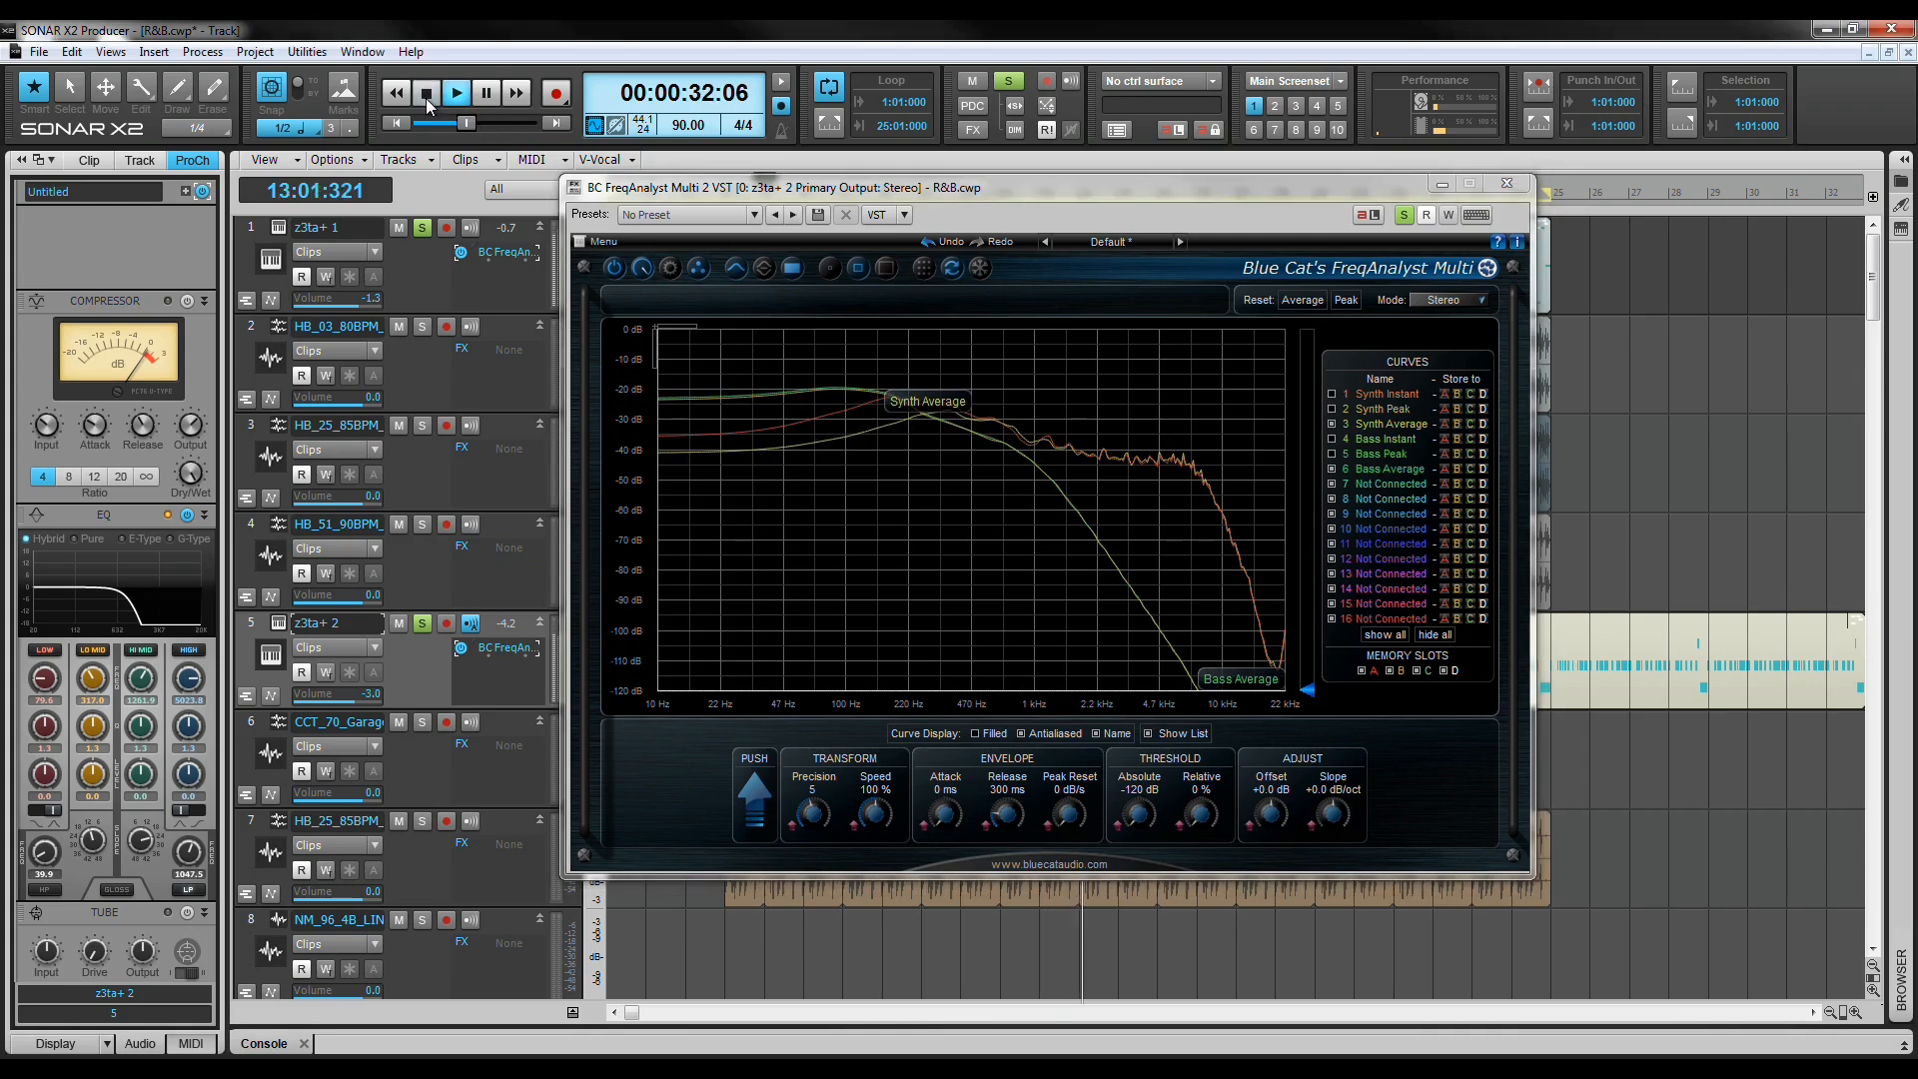
left_click(425, 94)
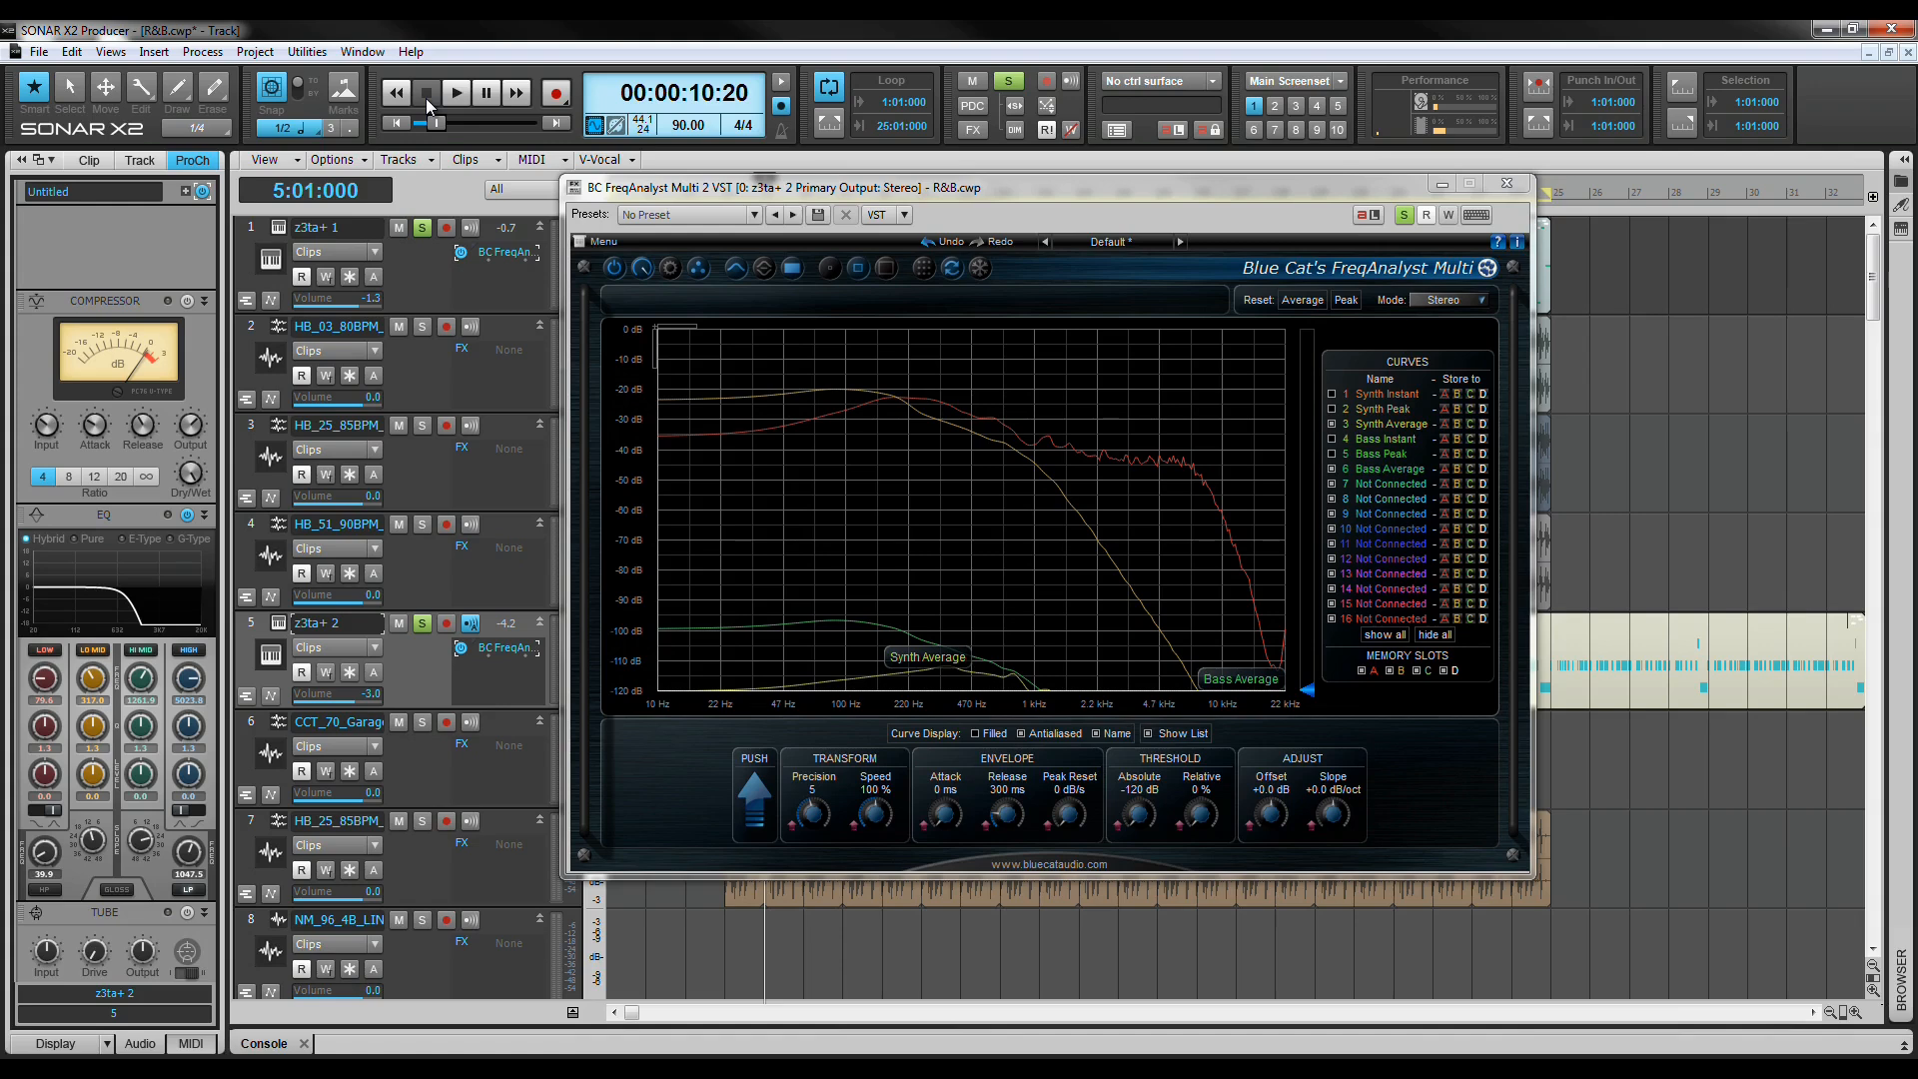
left_click(1330, 407)
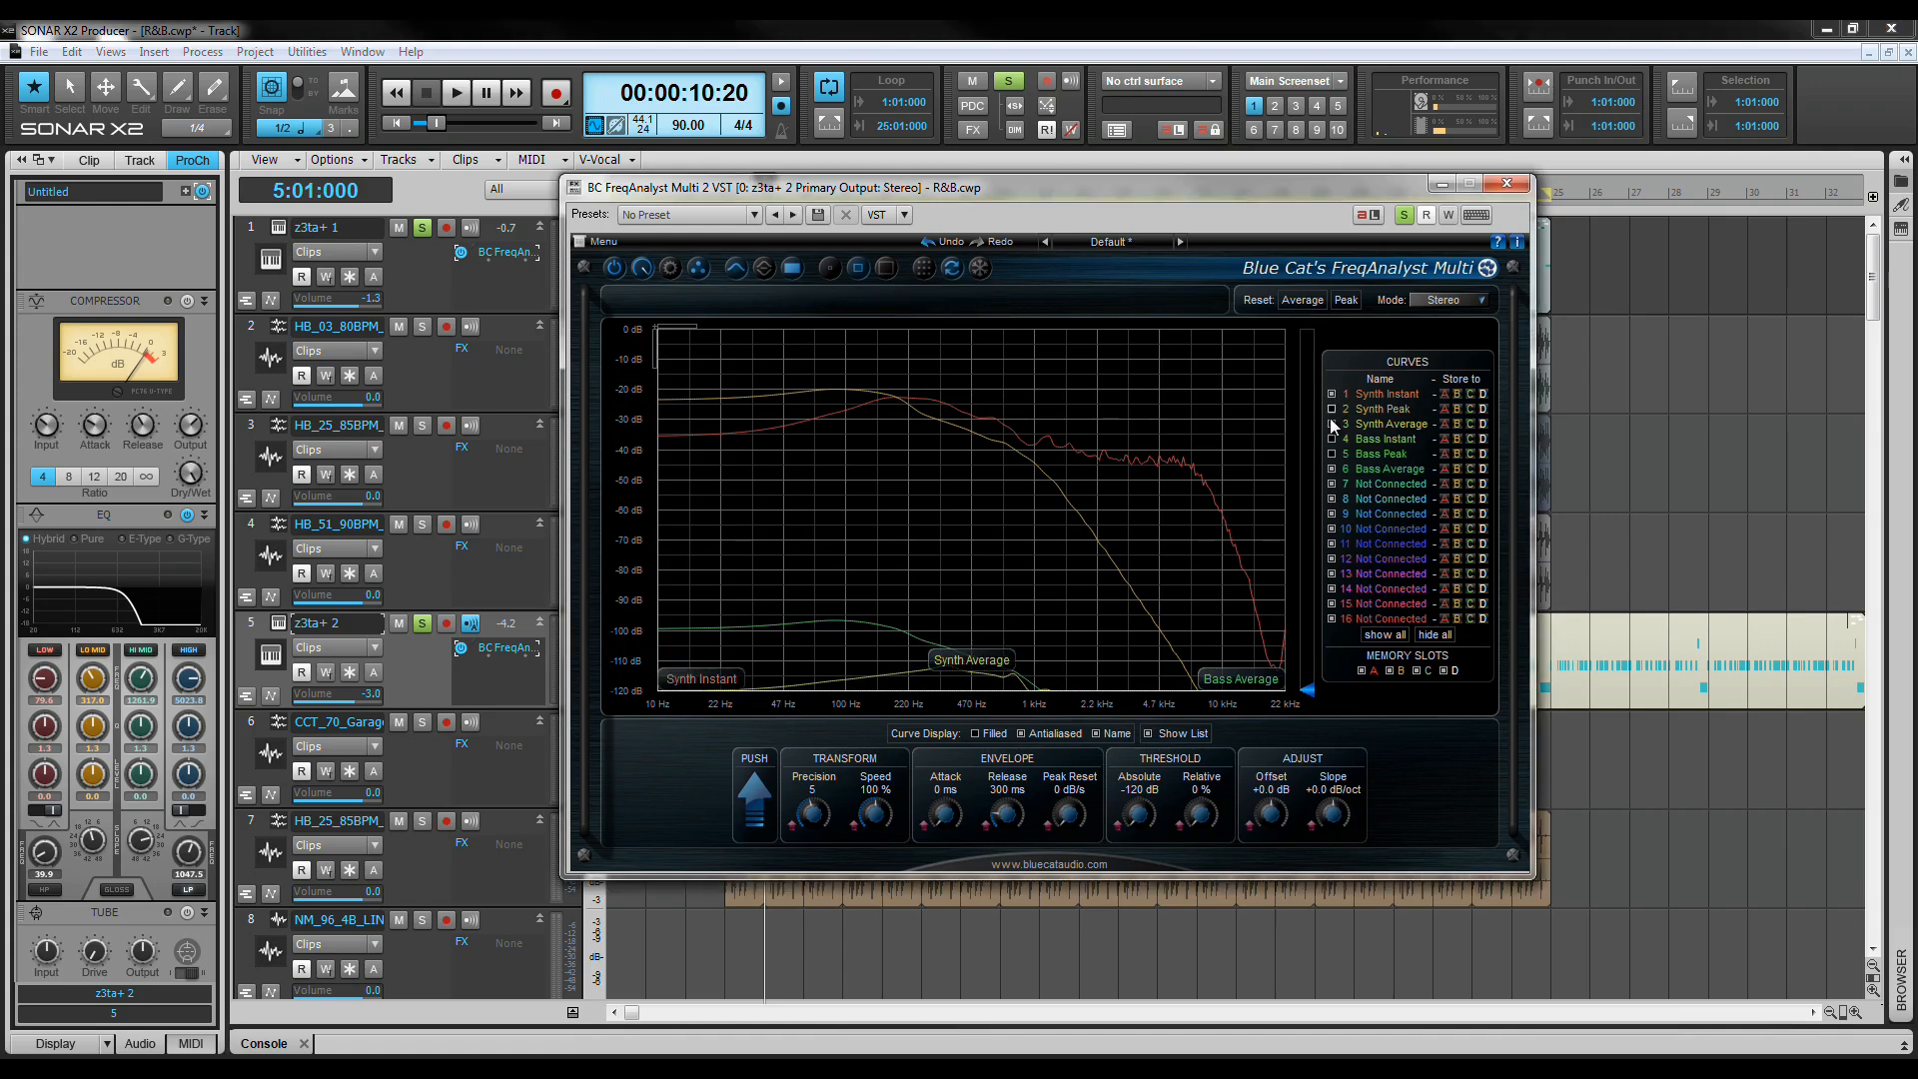
left_click(1330, 468)
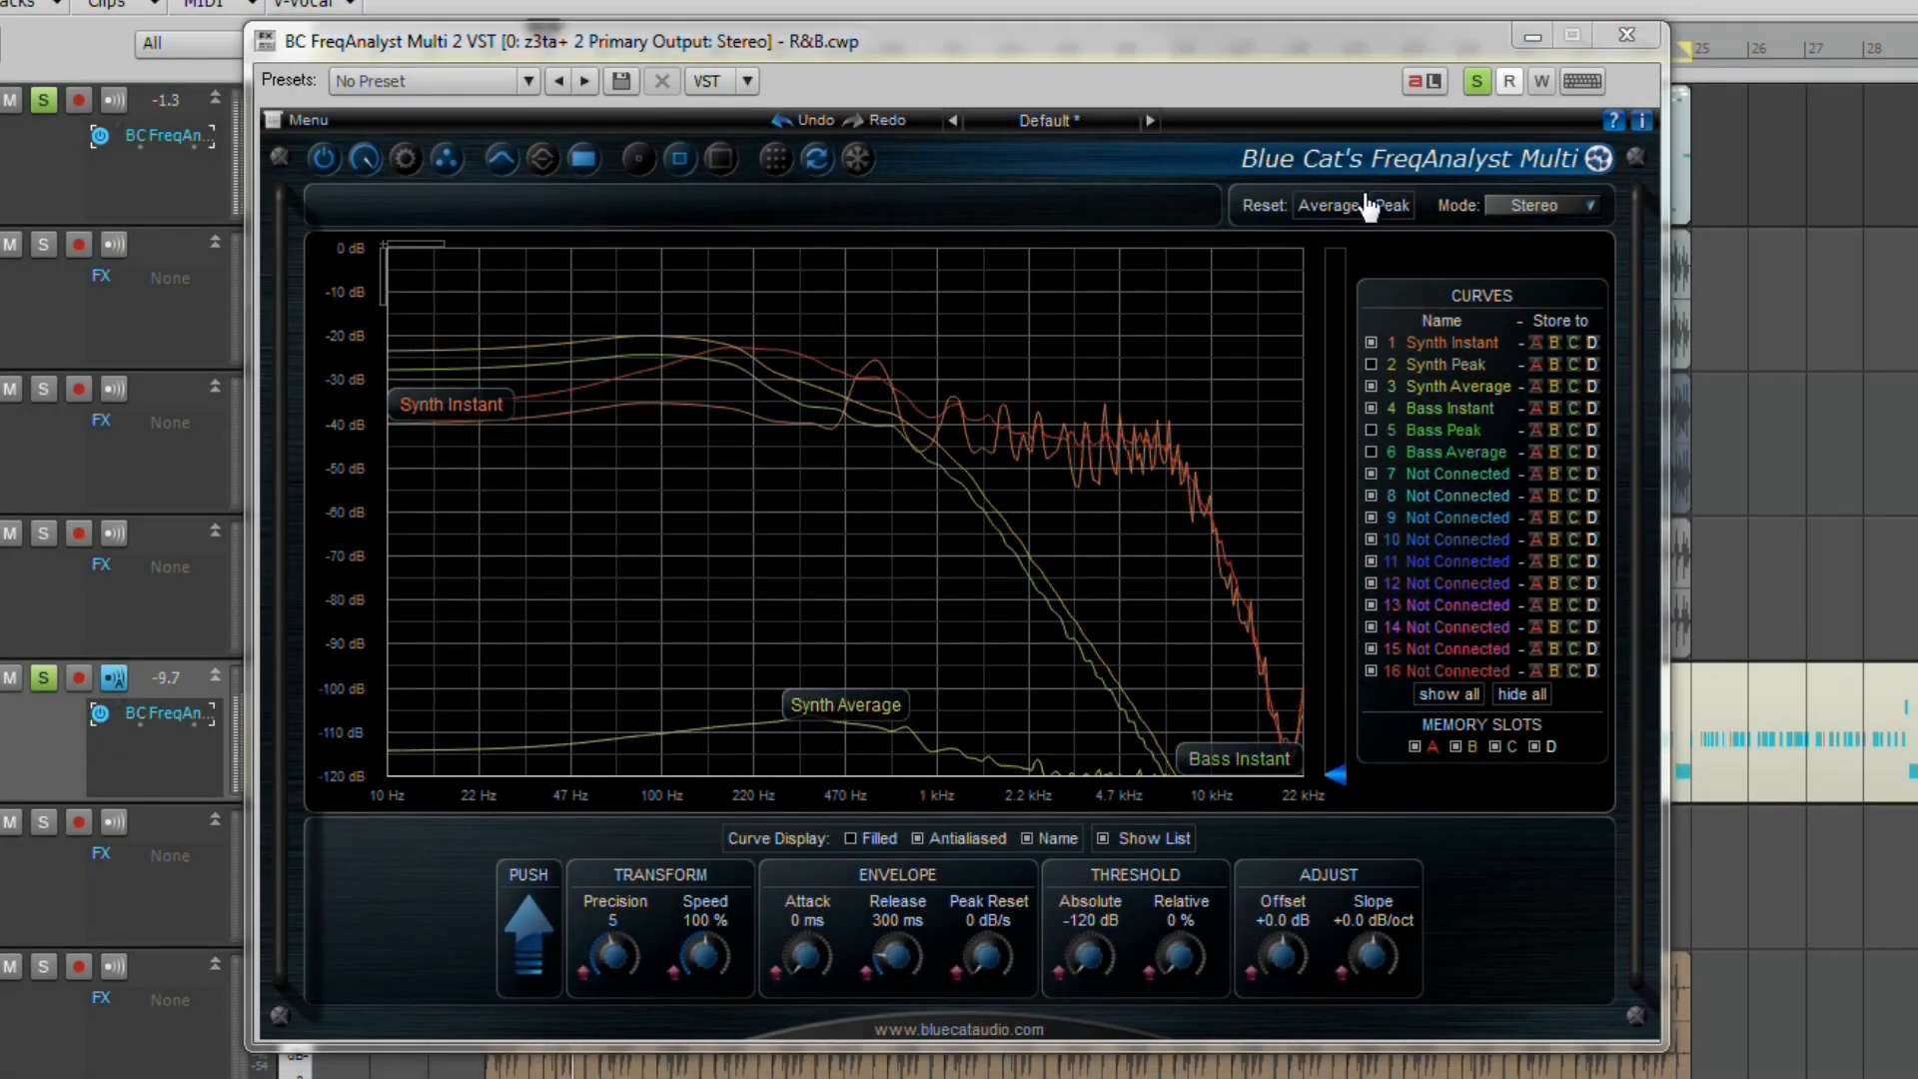
- Reset the peak readings so Synth Average restarts alongside the instant curves
left_click(1393, 204)
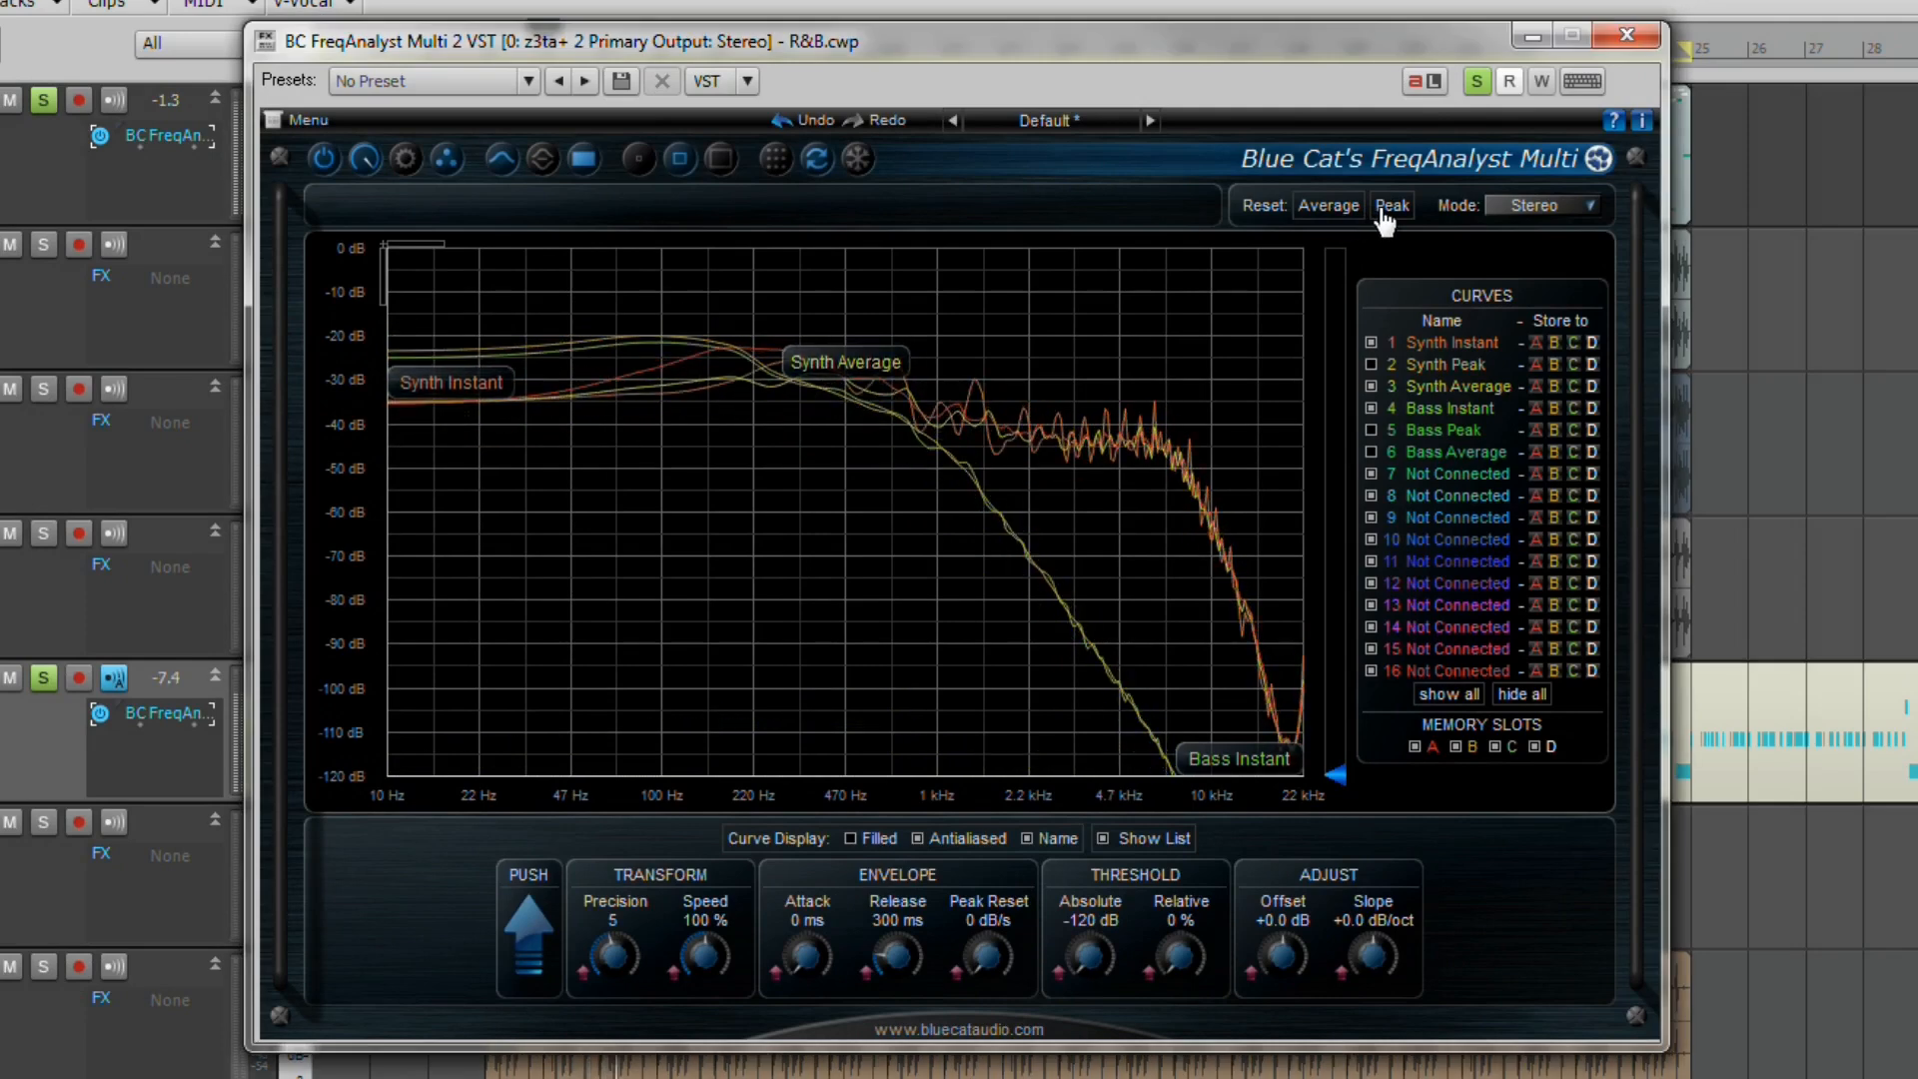